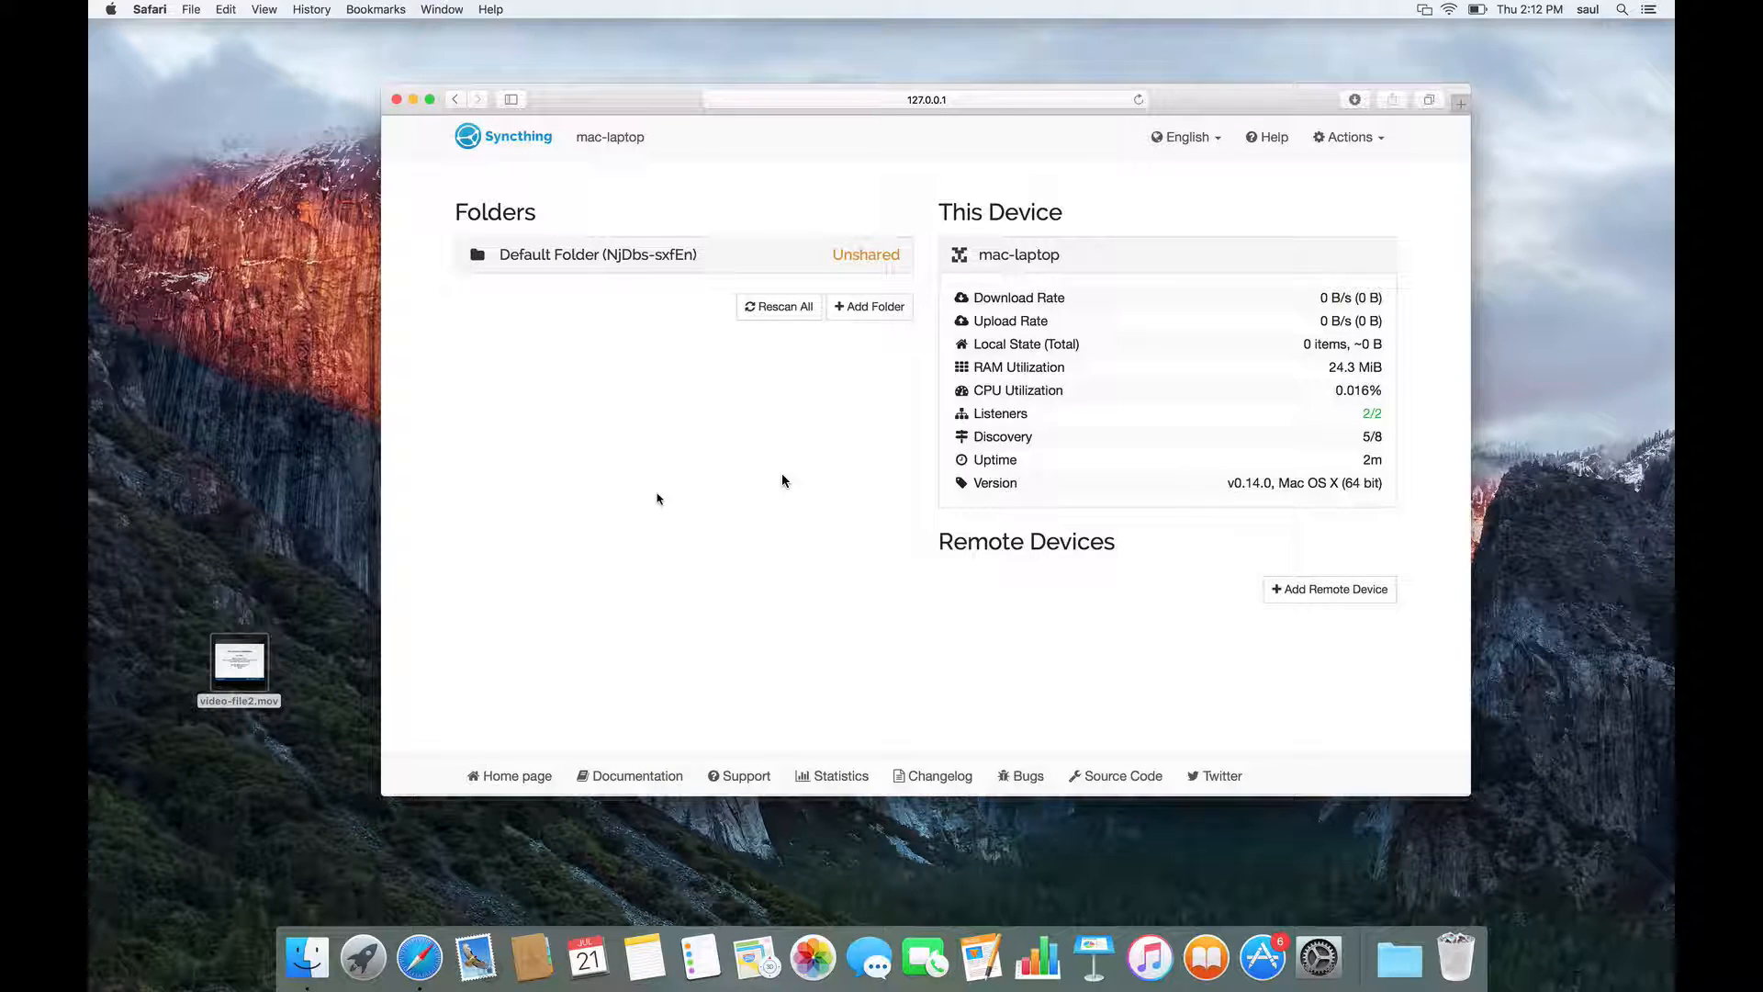
mouse_move(599, 234)
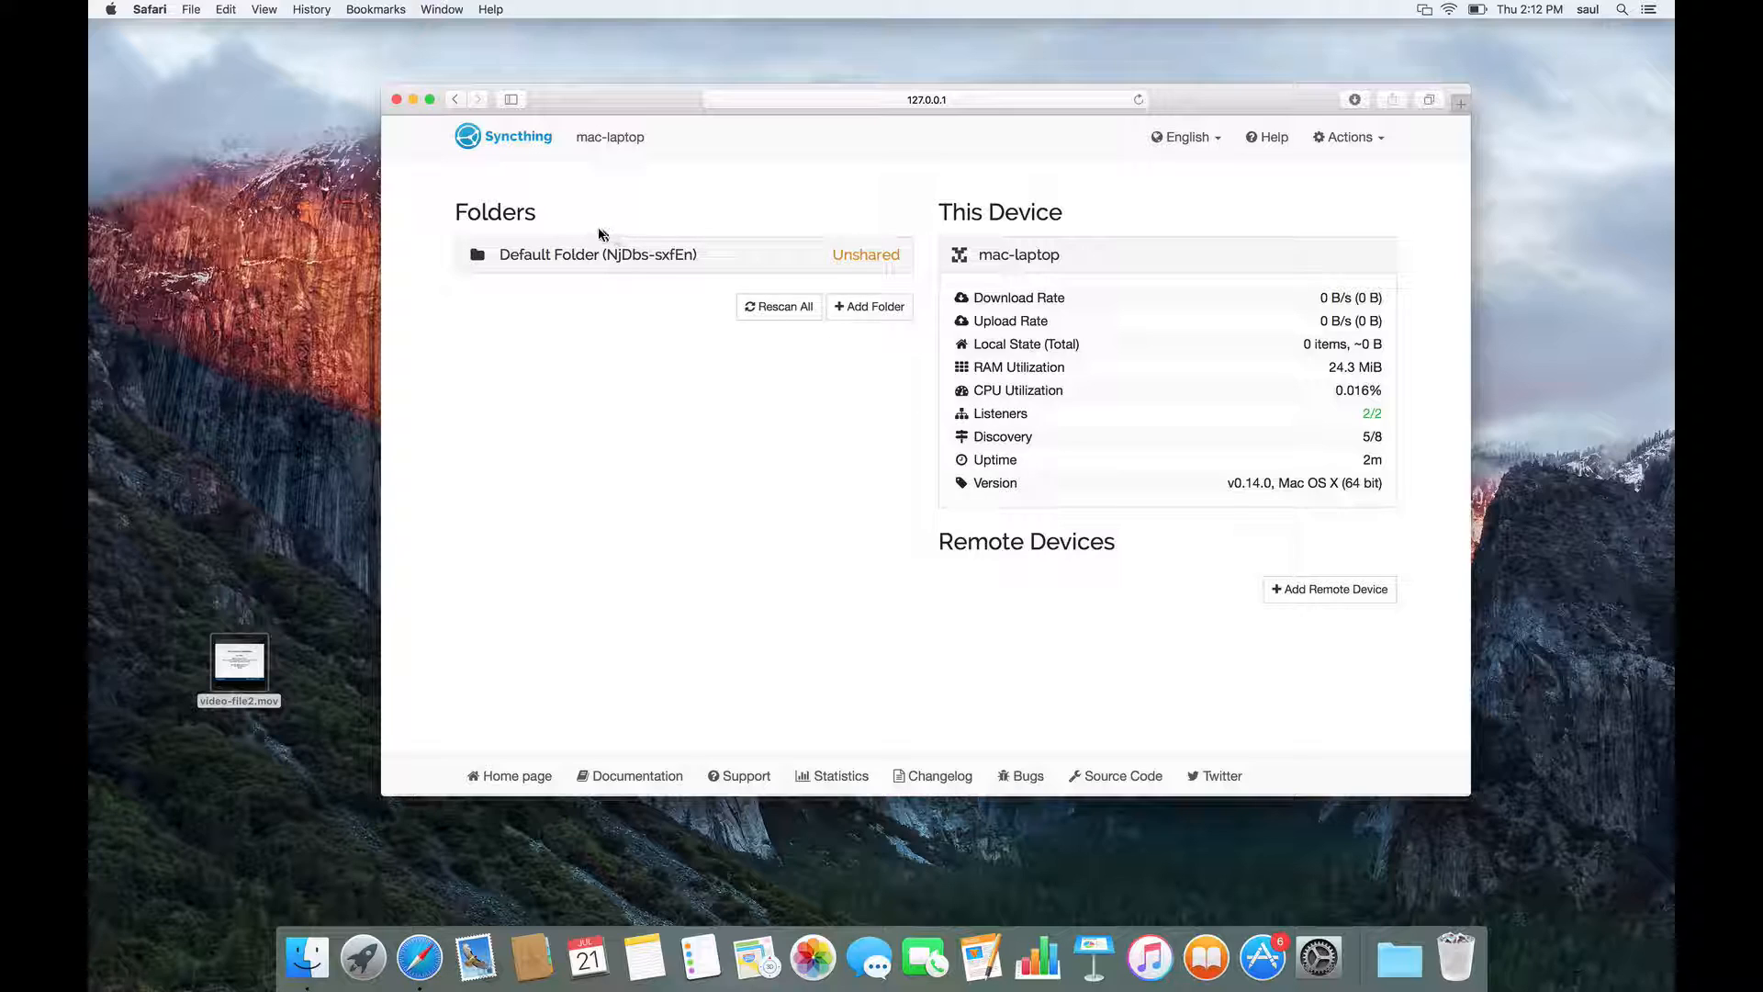
Show and copy the mac-desktop device ID, then close the identification window.
double_click(609, 136)
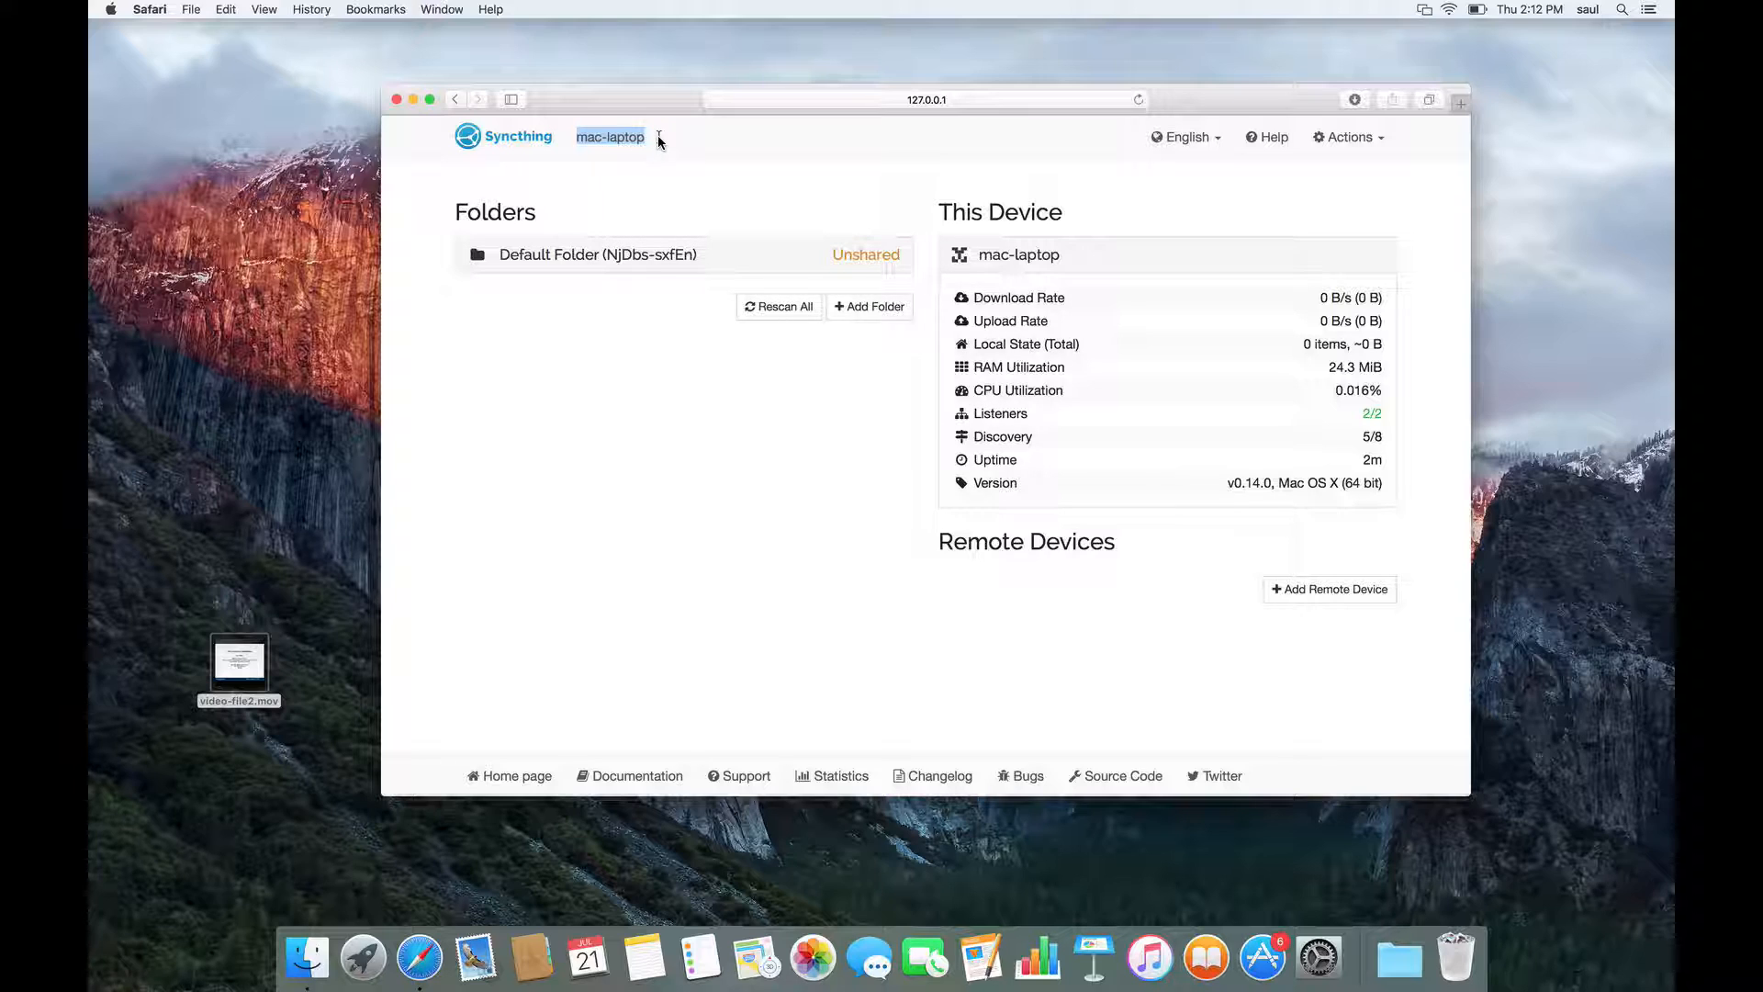
mouse_move(1021, 292)
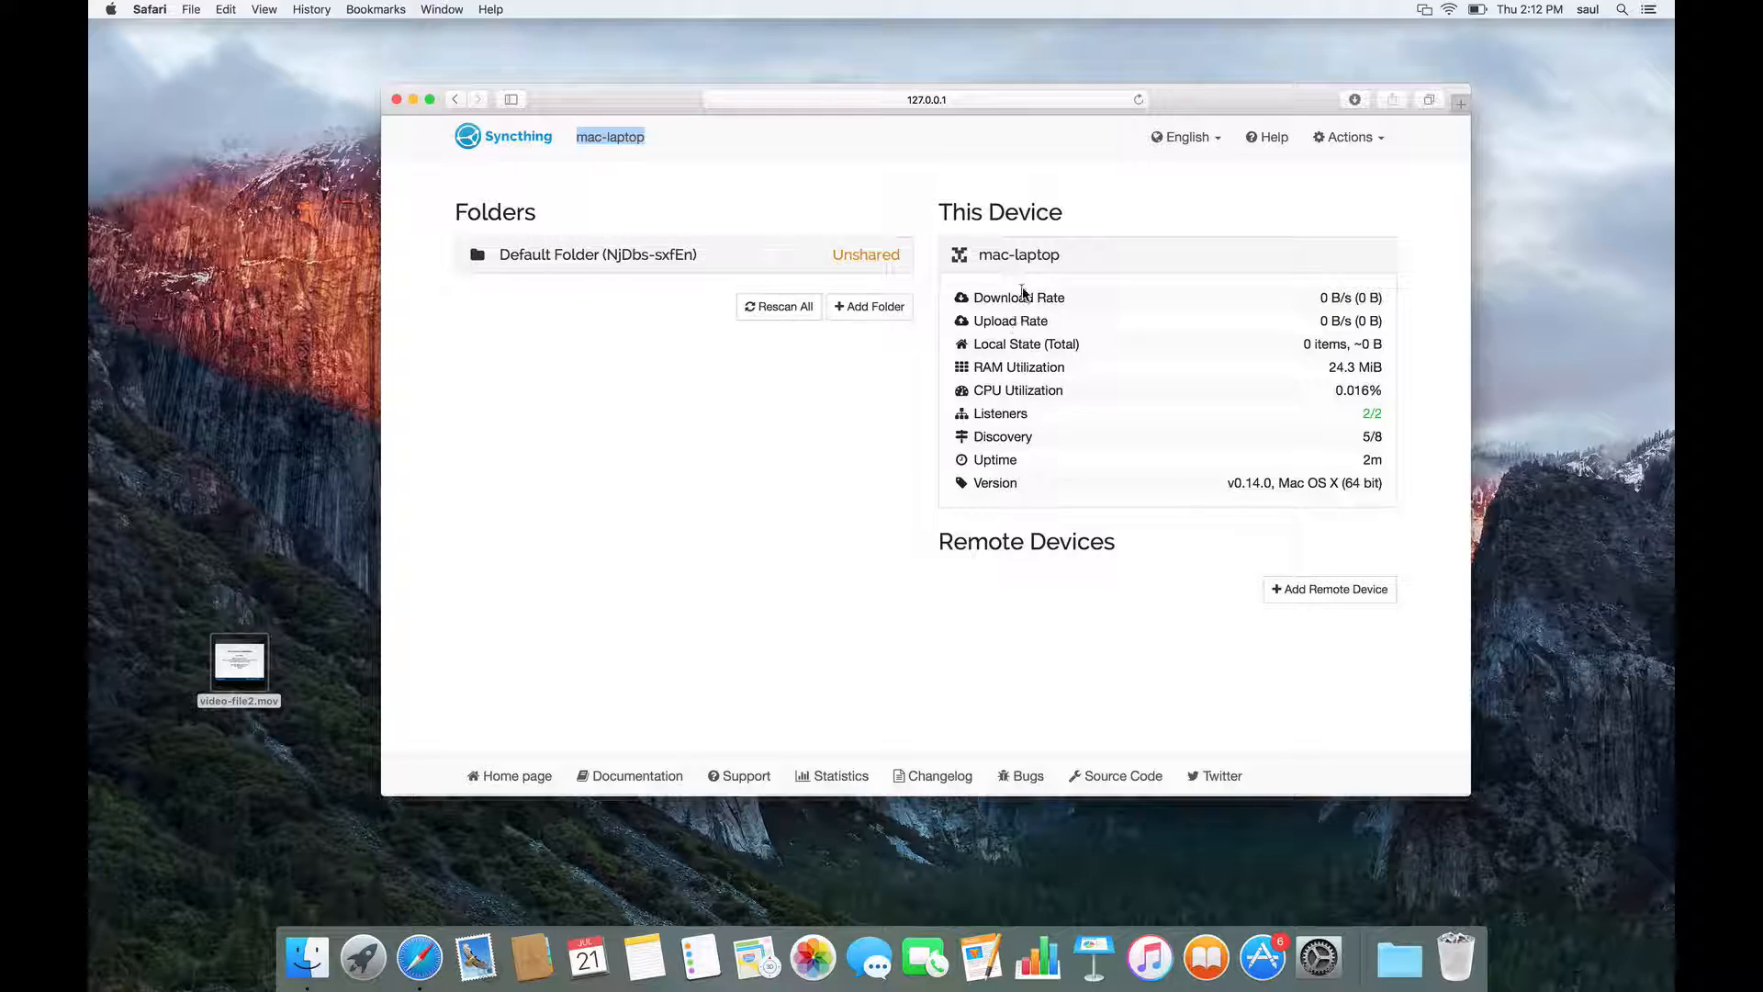
mouse_move(1246, 589)
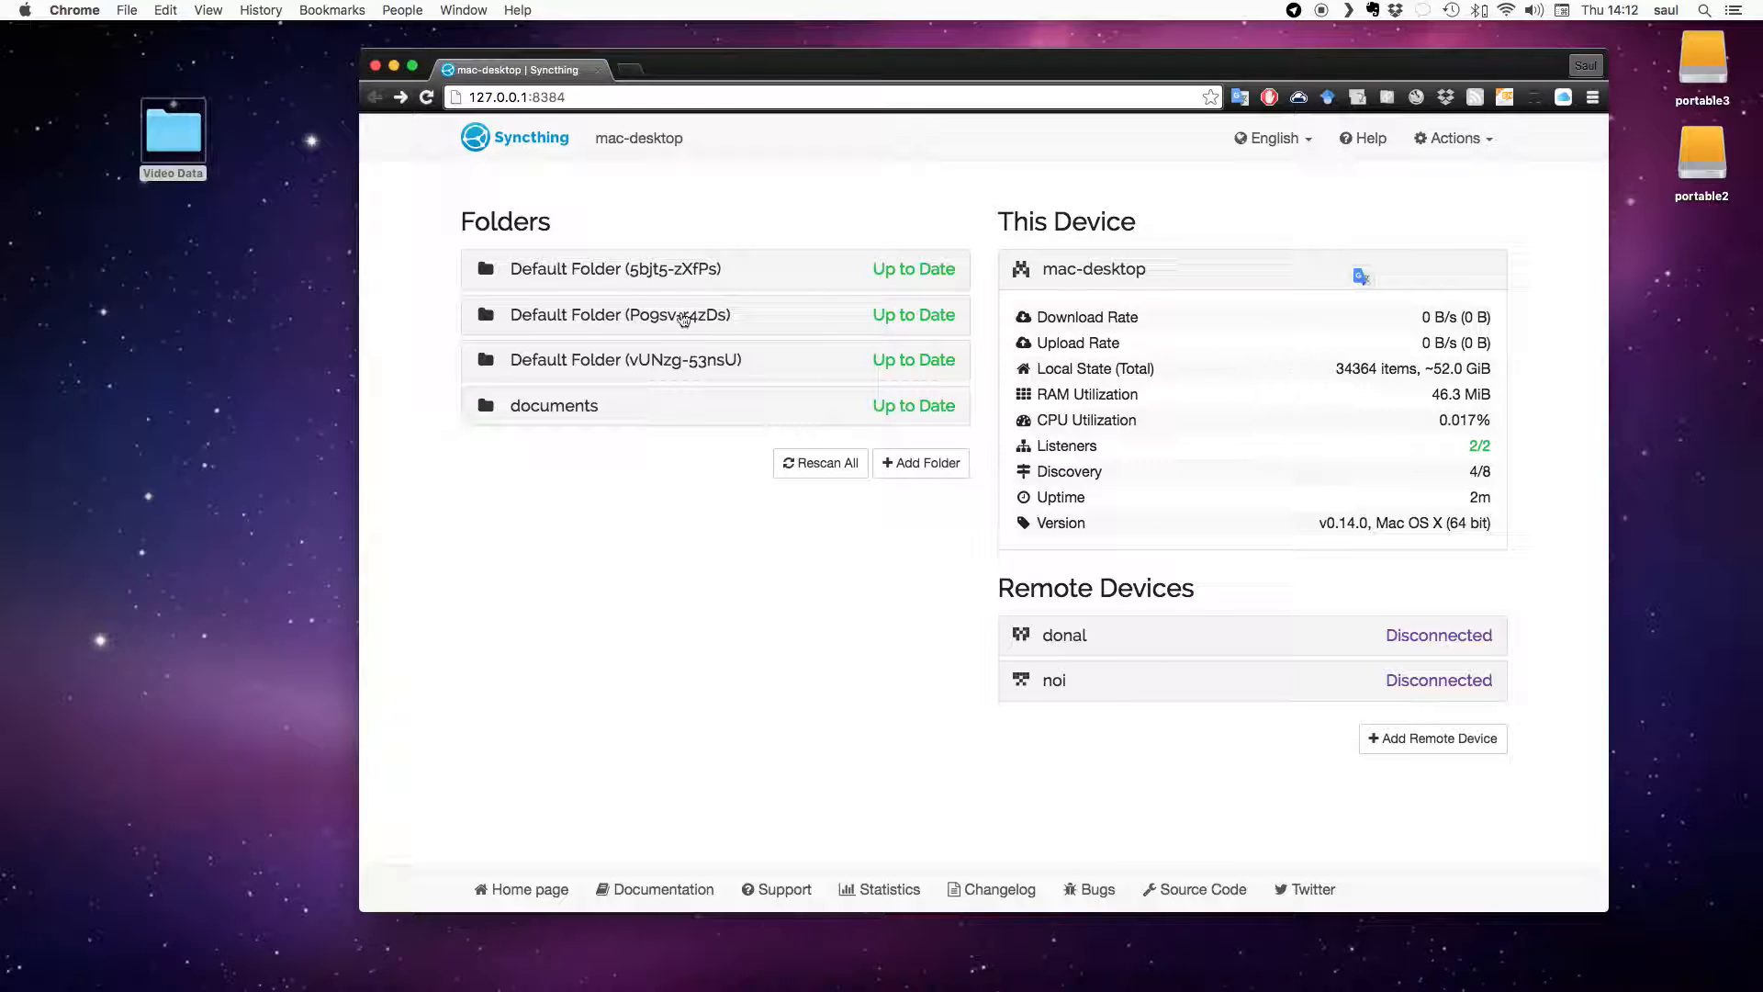
mouse_move(825, 361)
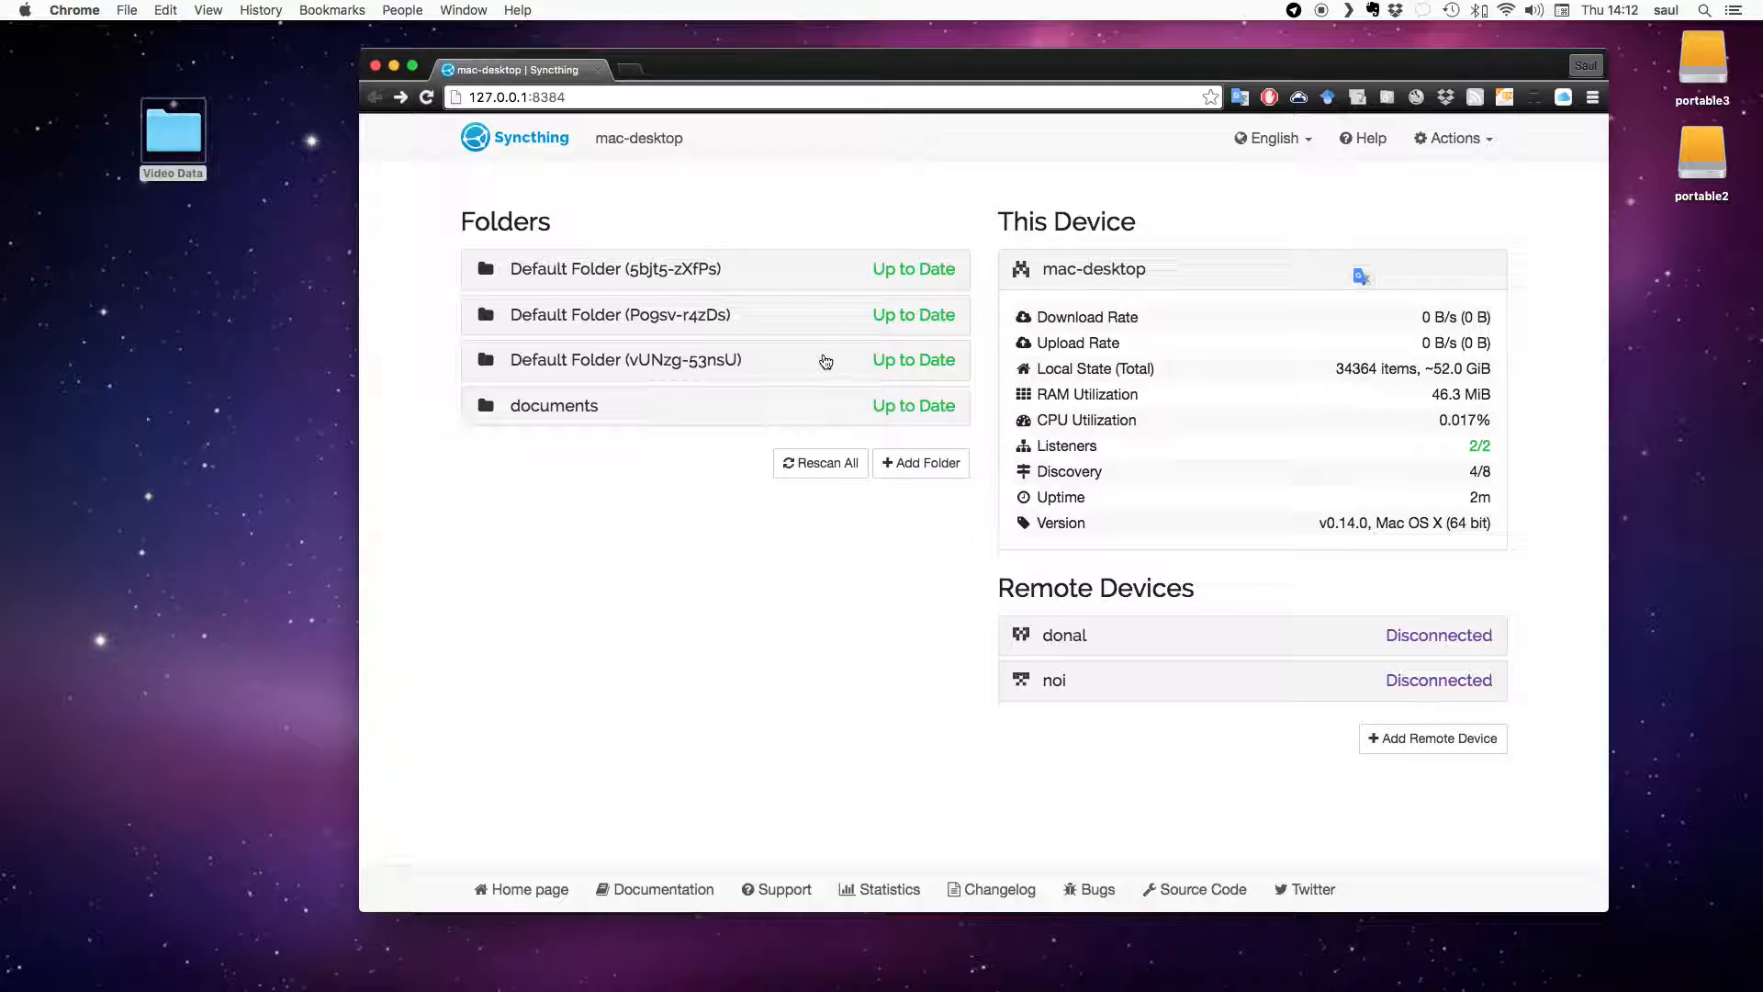
mouse_move(1488, 149)
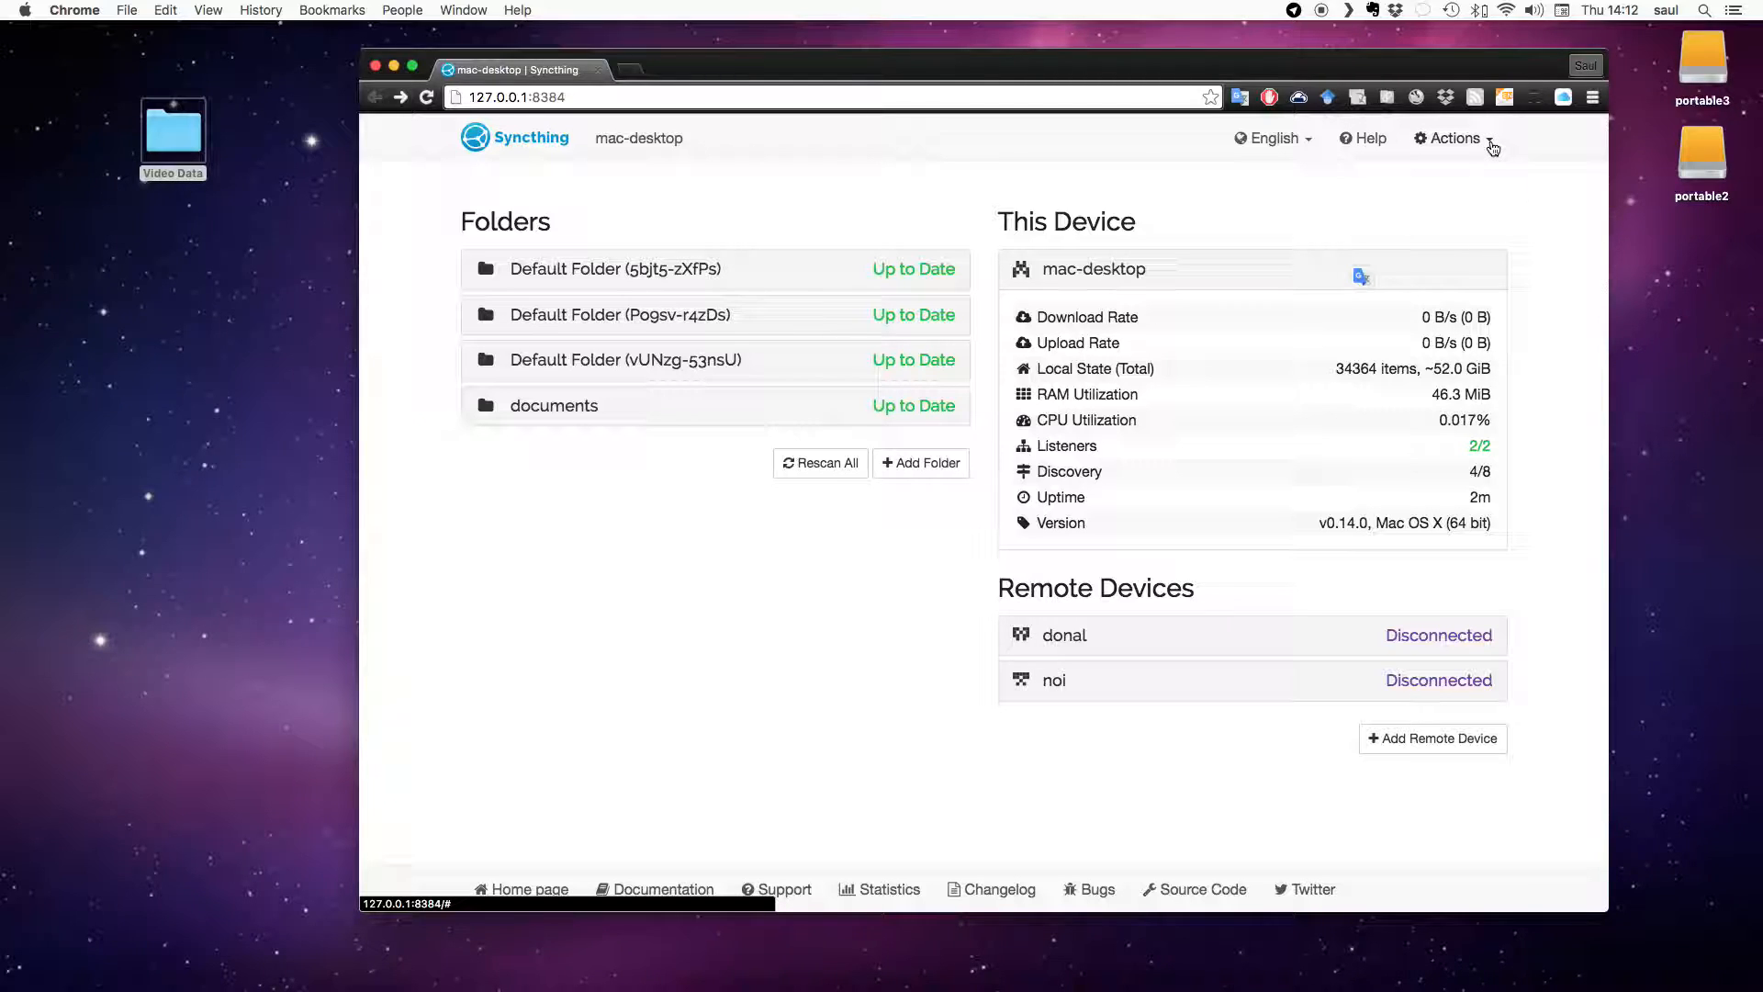
click(1452, 137)
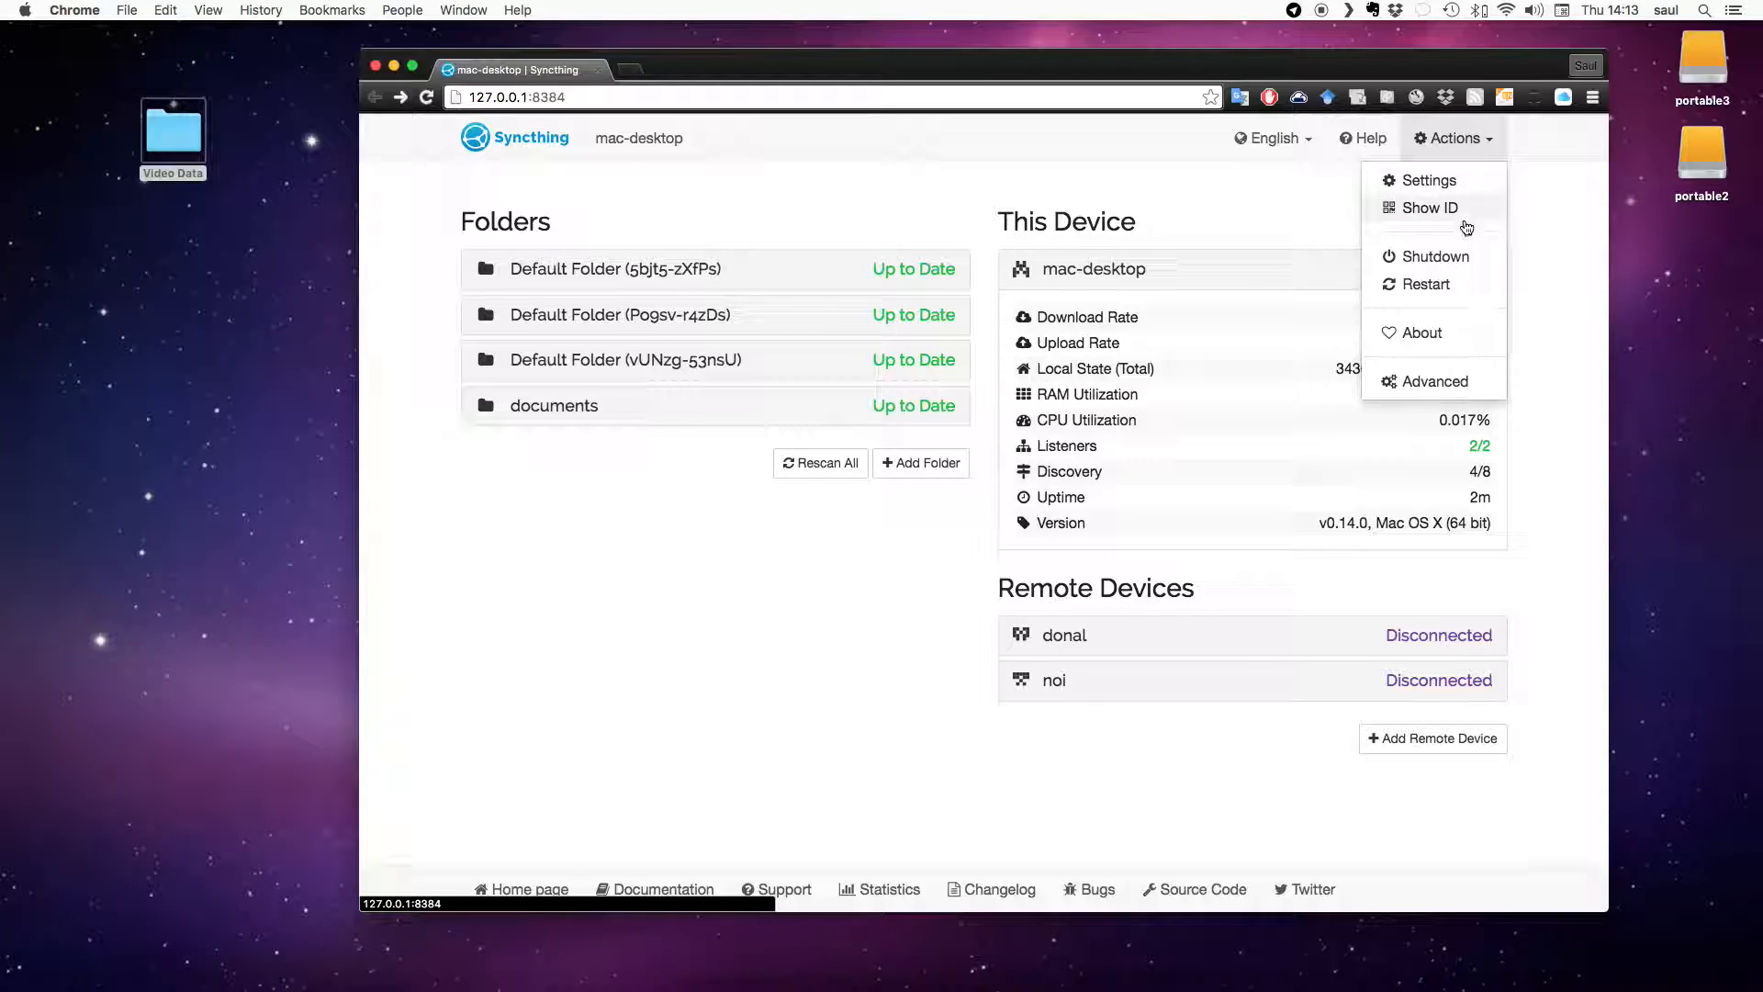
click(1429, 207)
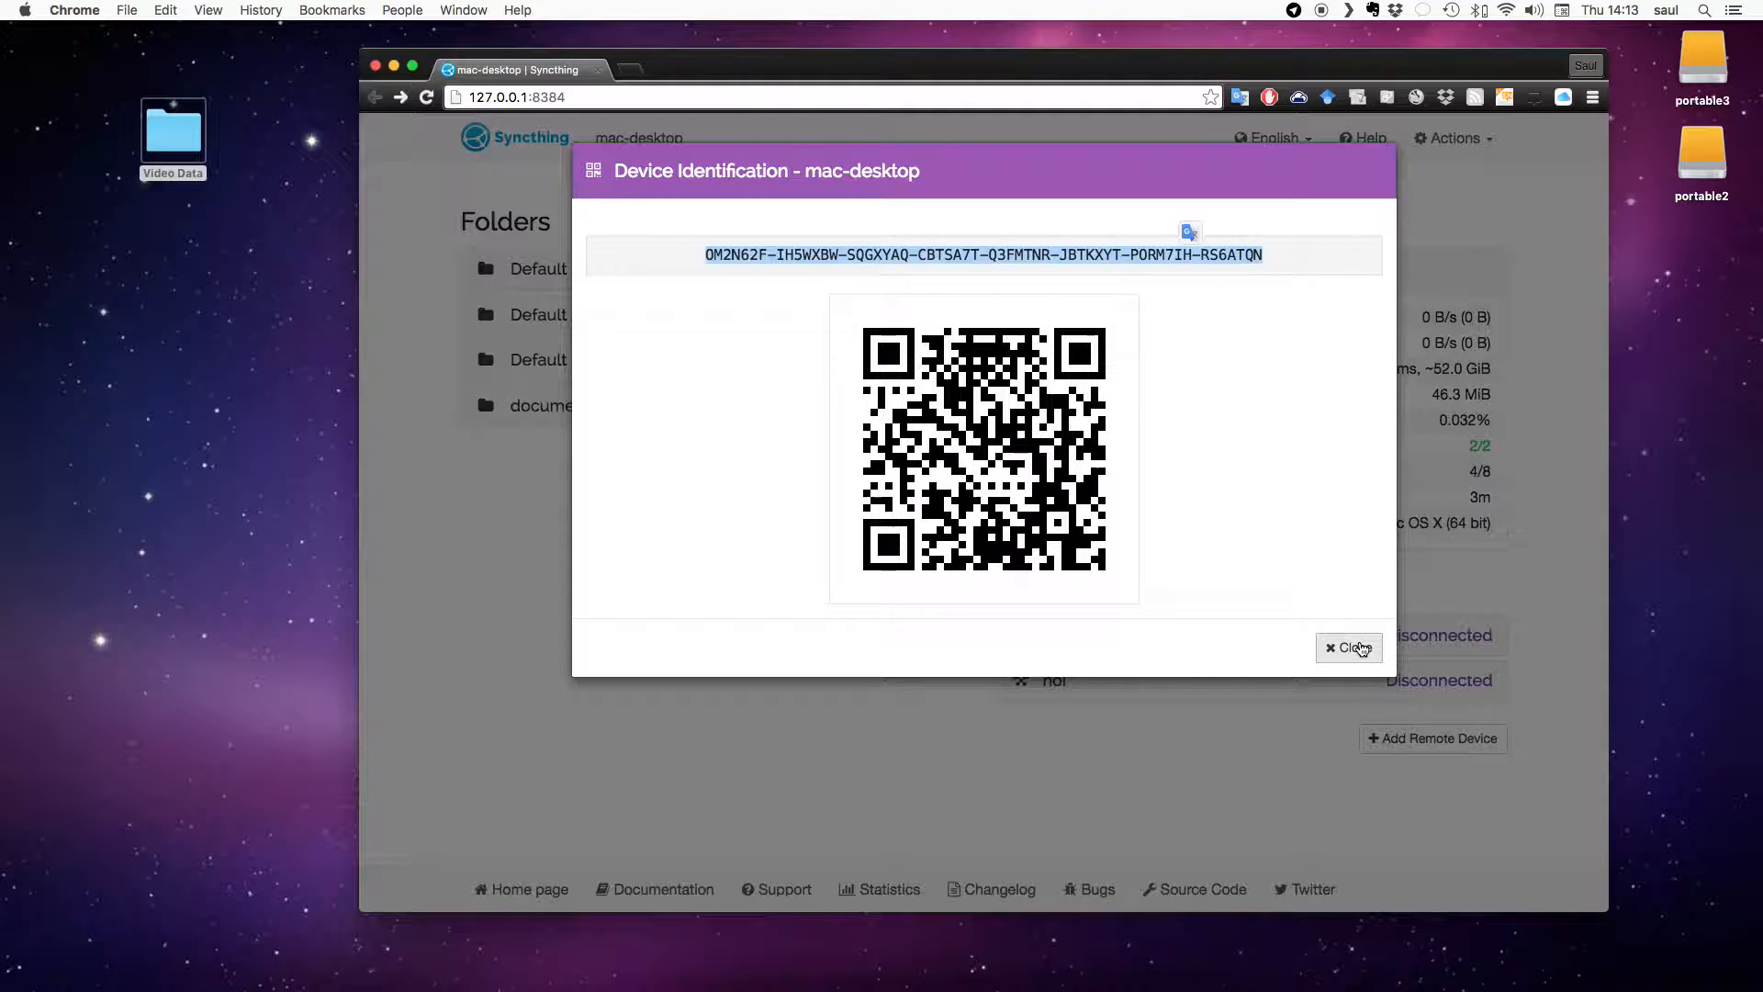
click(1348, 647)
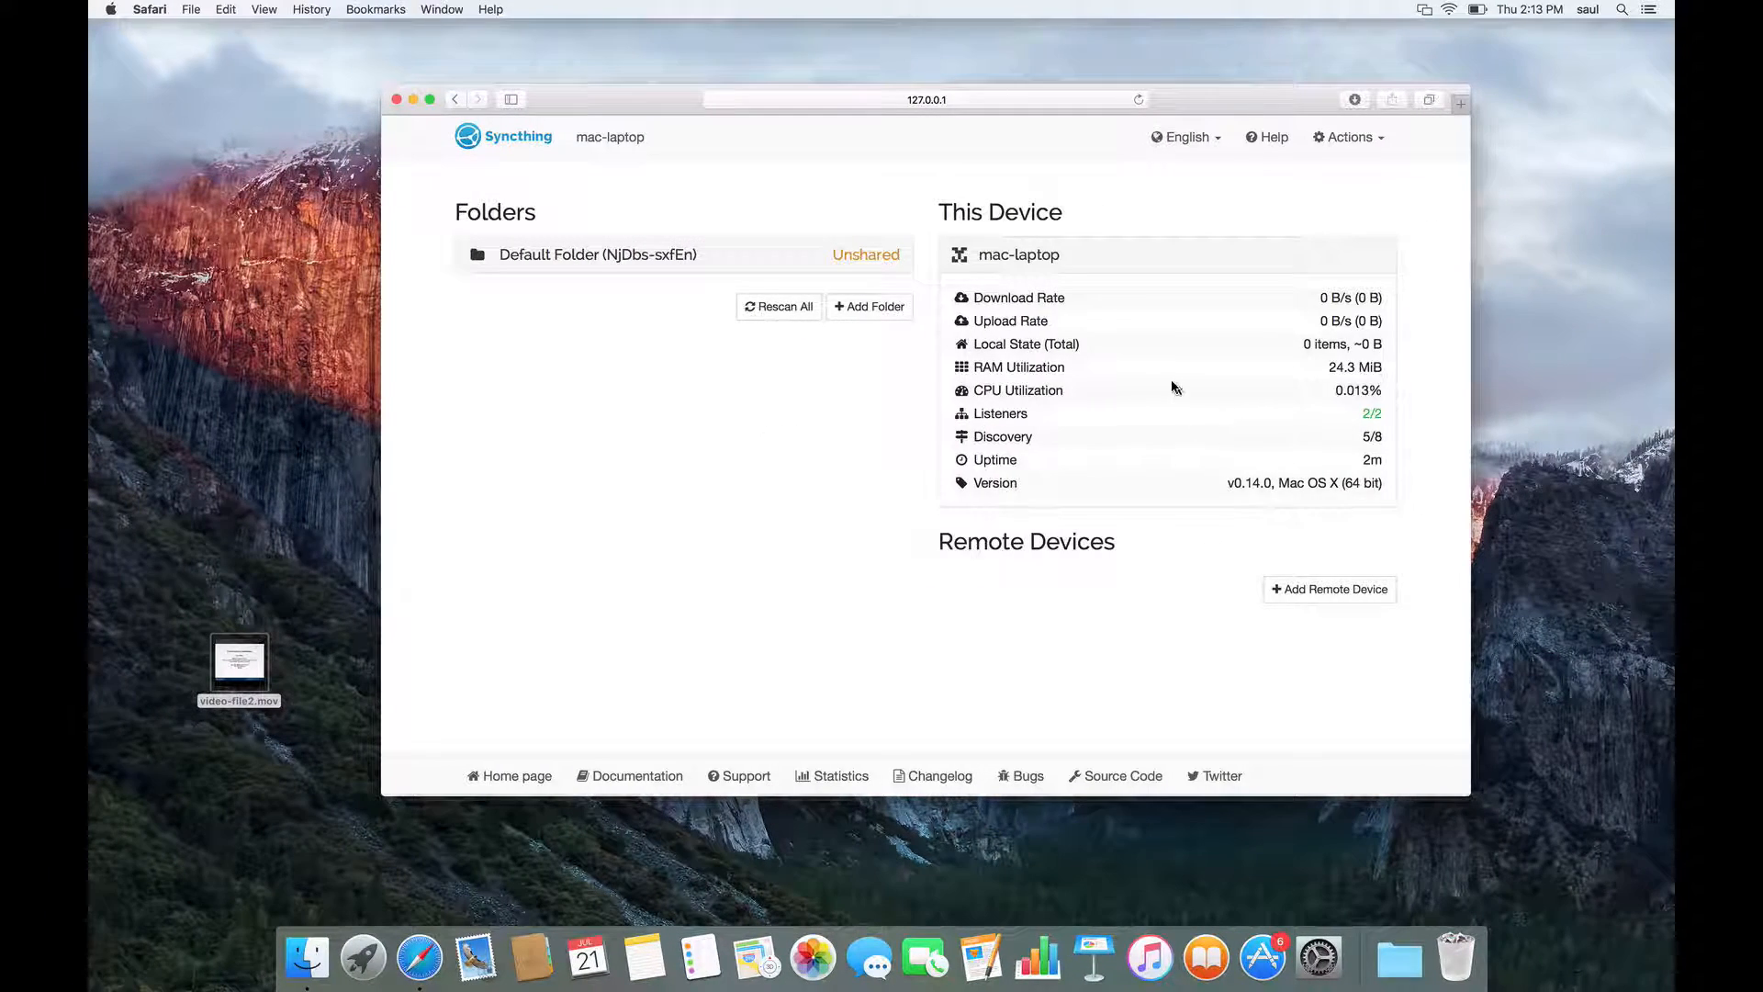
mouse_move(1329, 589)
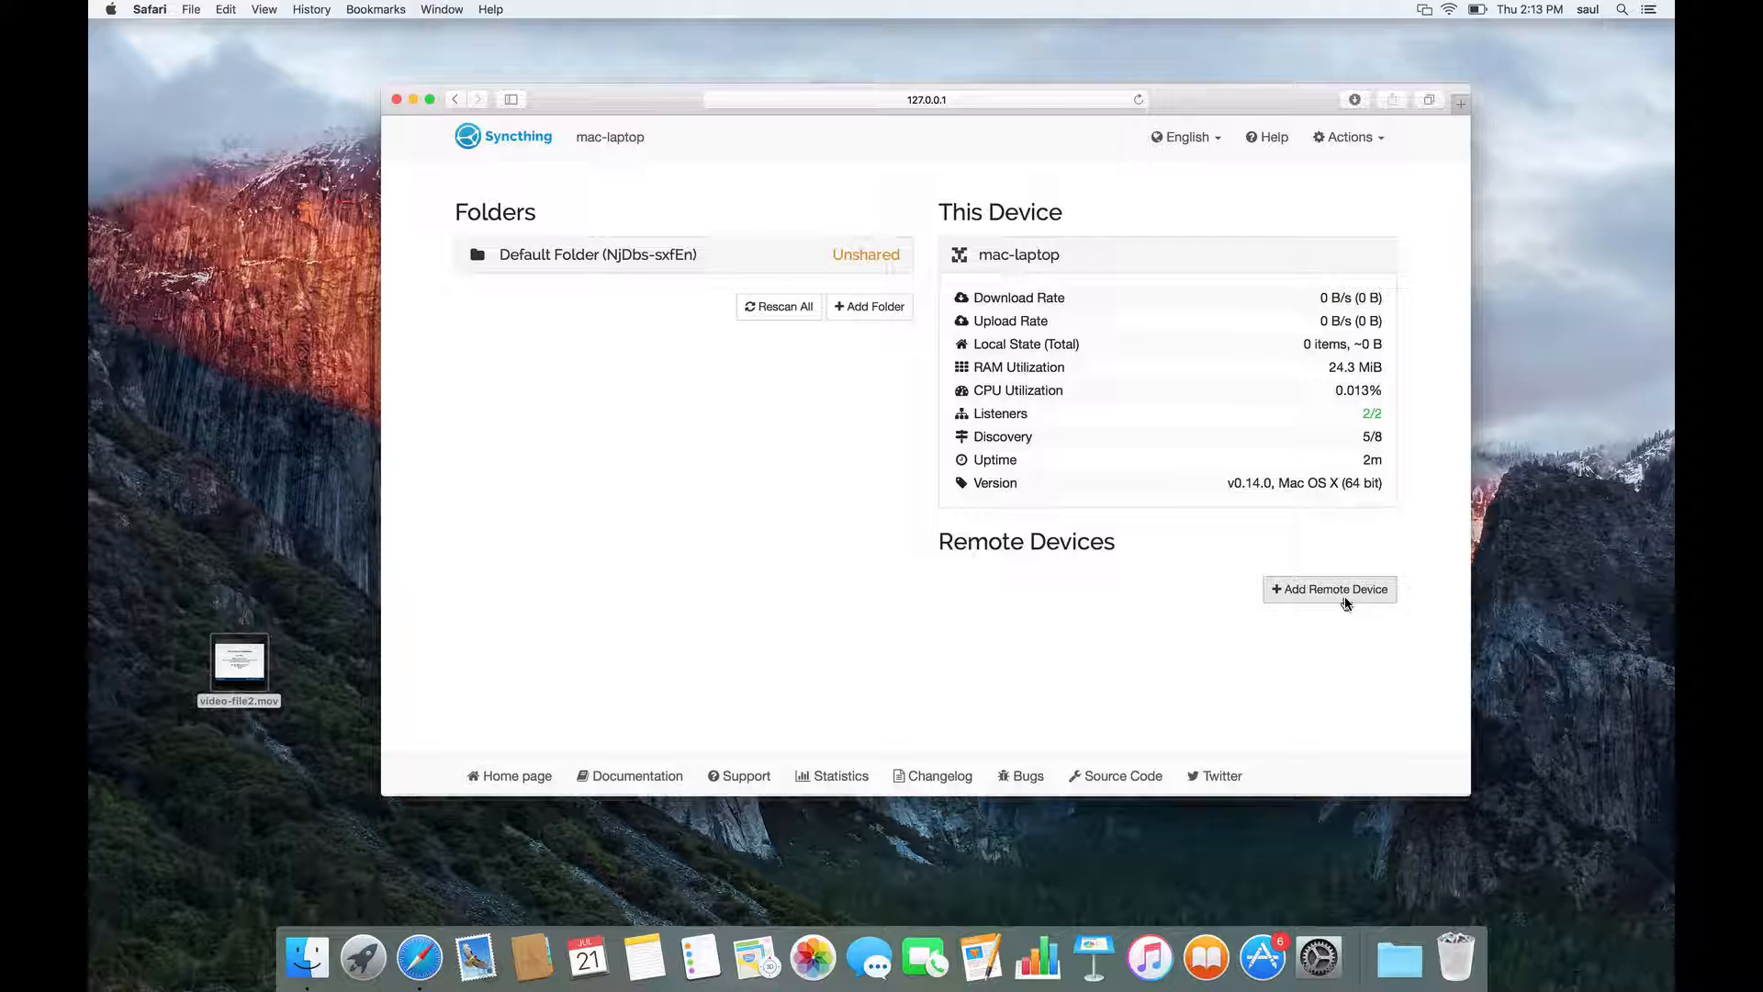
Add remote device mac-desktop using the pasted desktop ID and save it.
click(1328, 588)
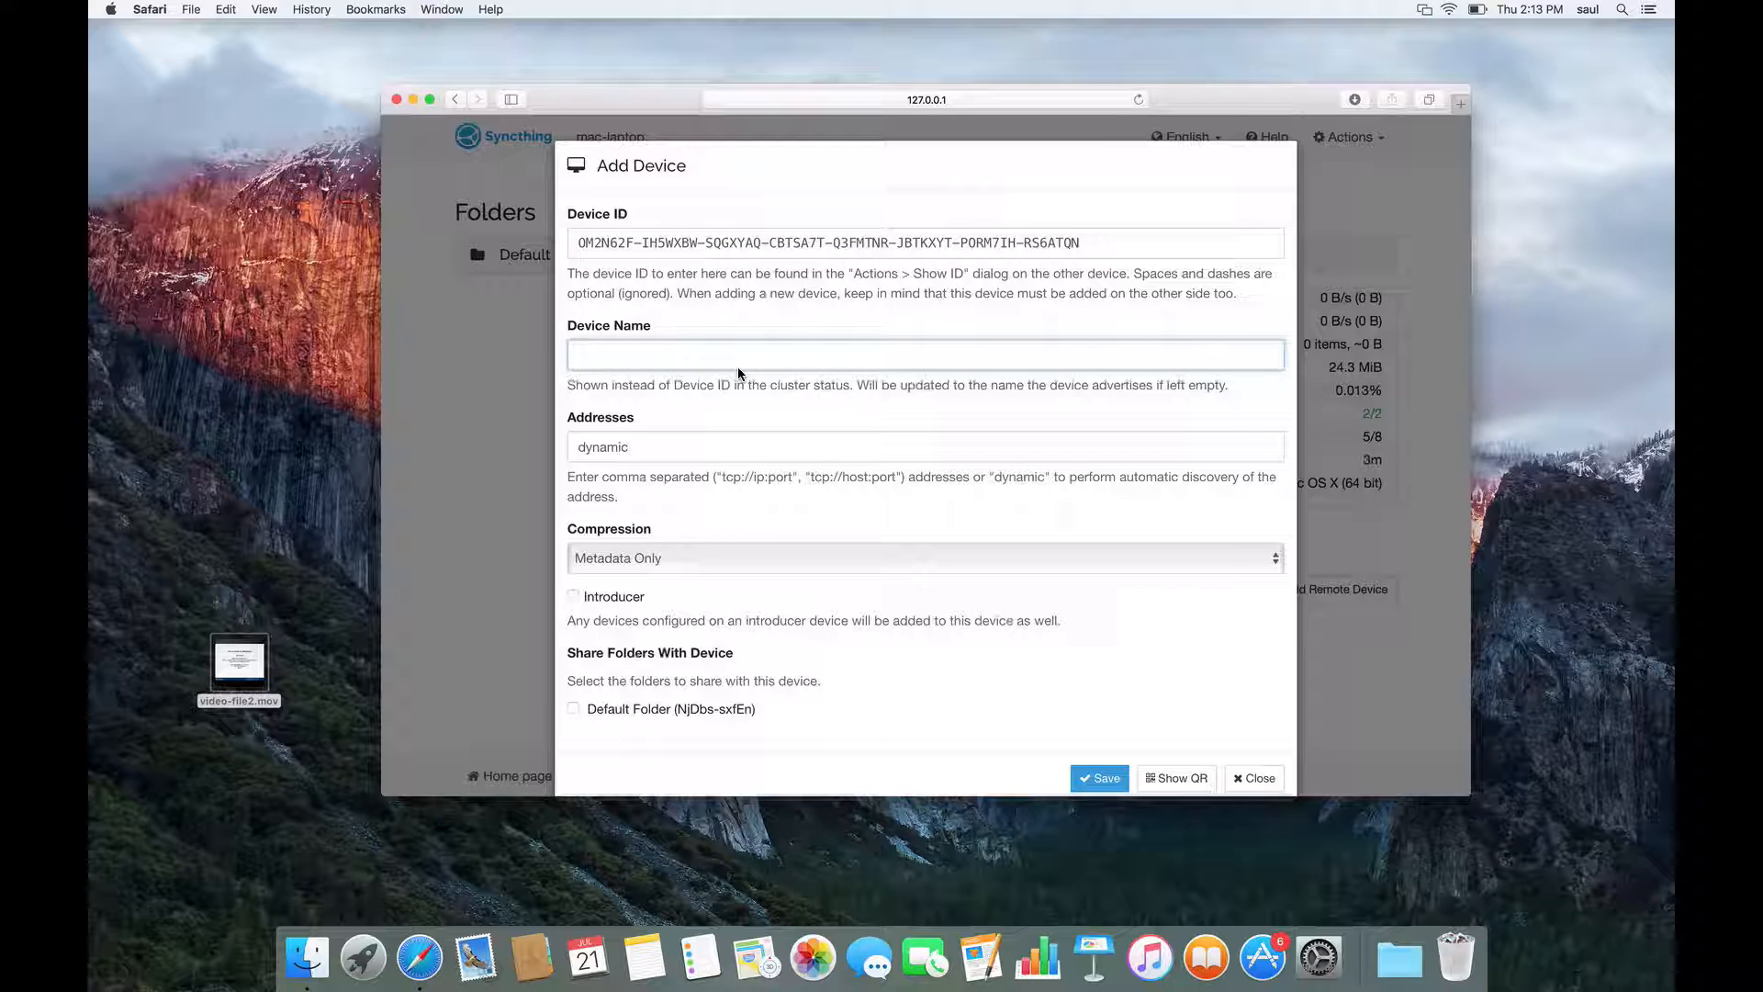
text(mal)
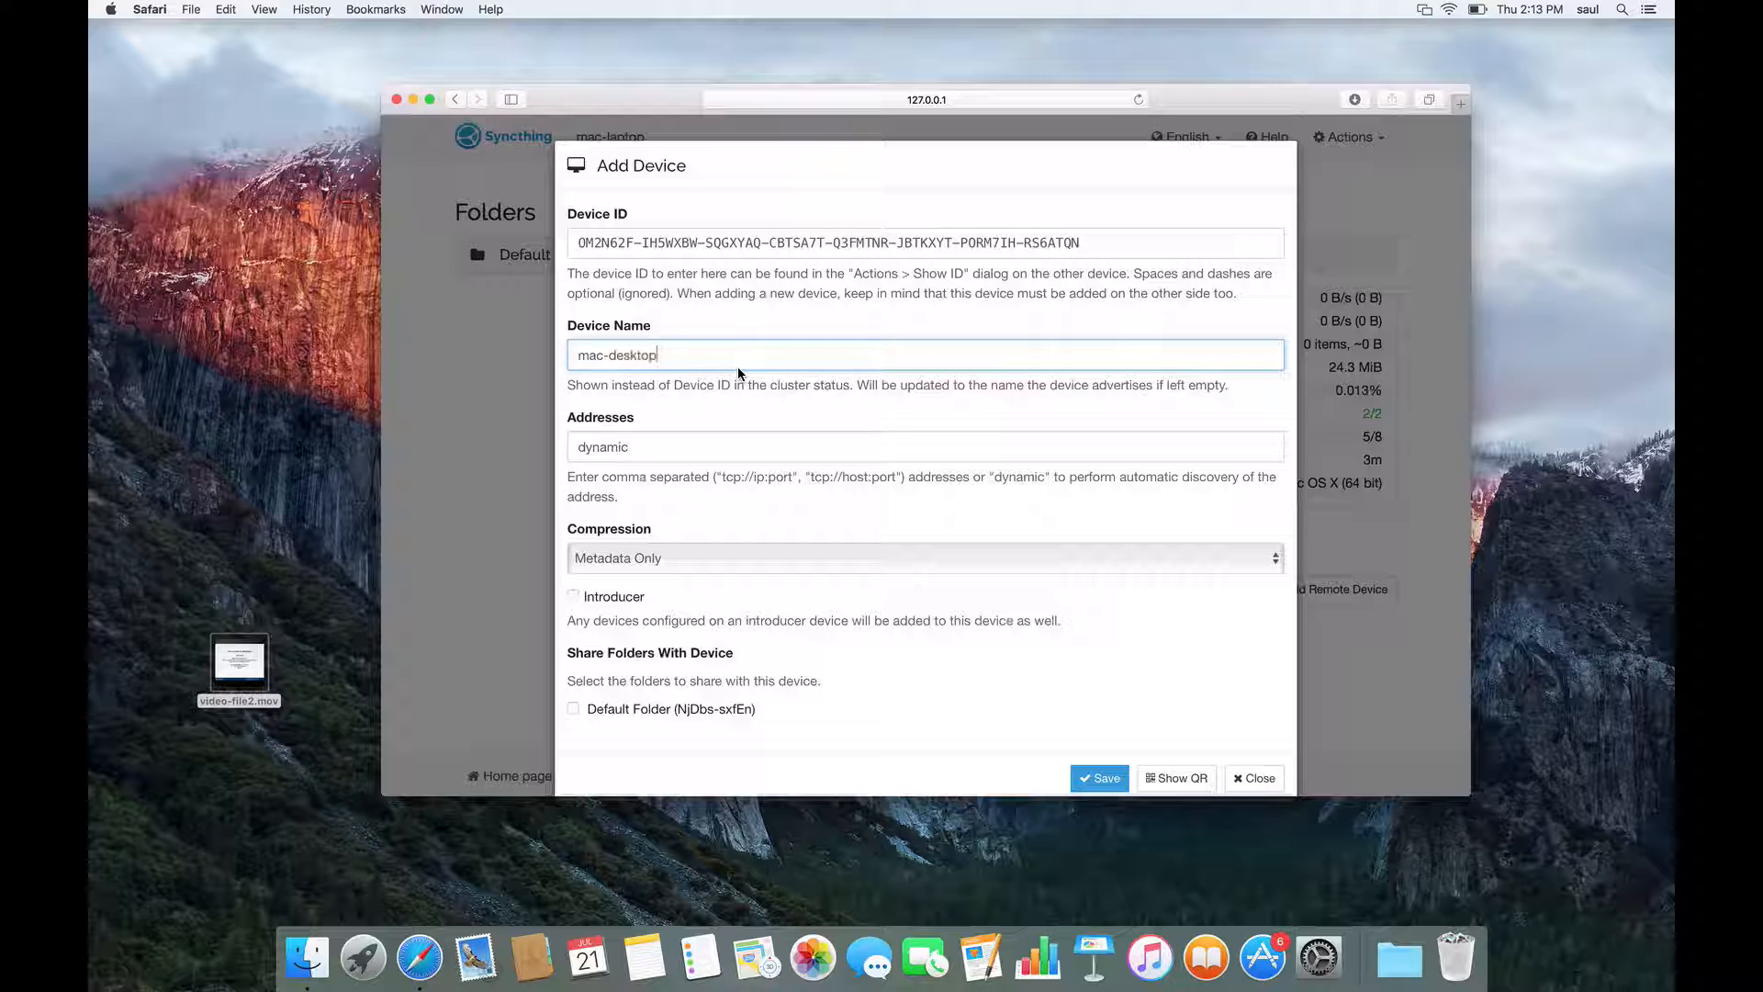
mouse_move(1062, 812)
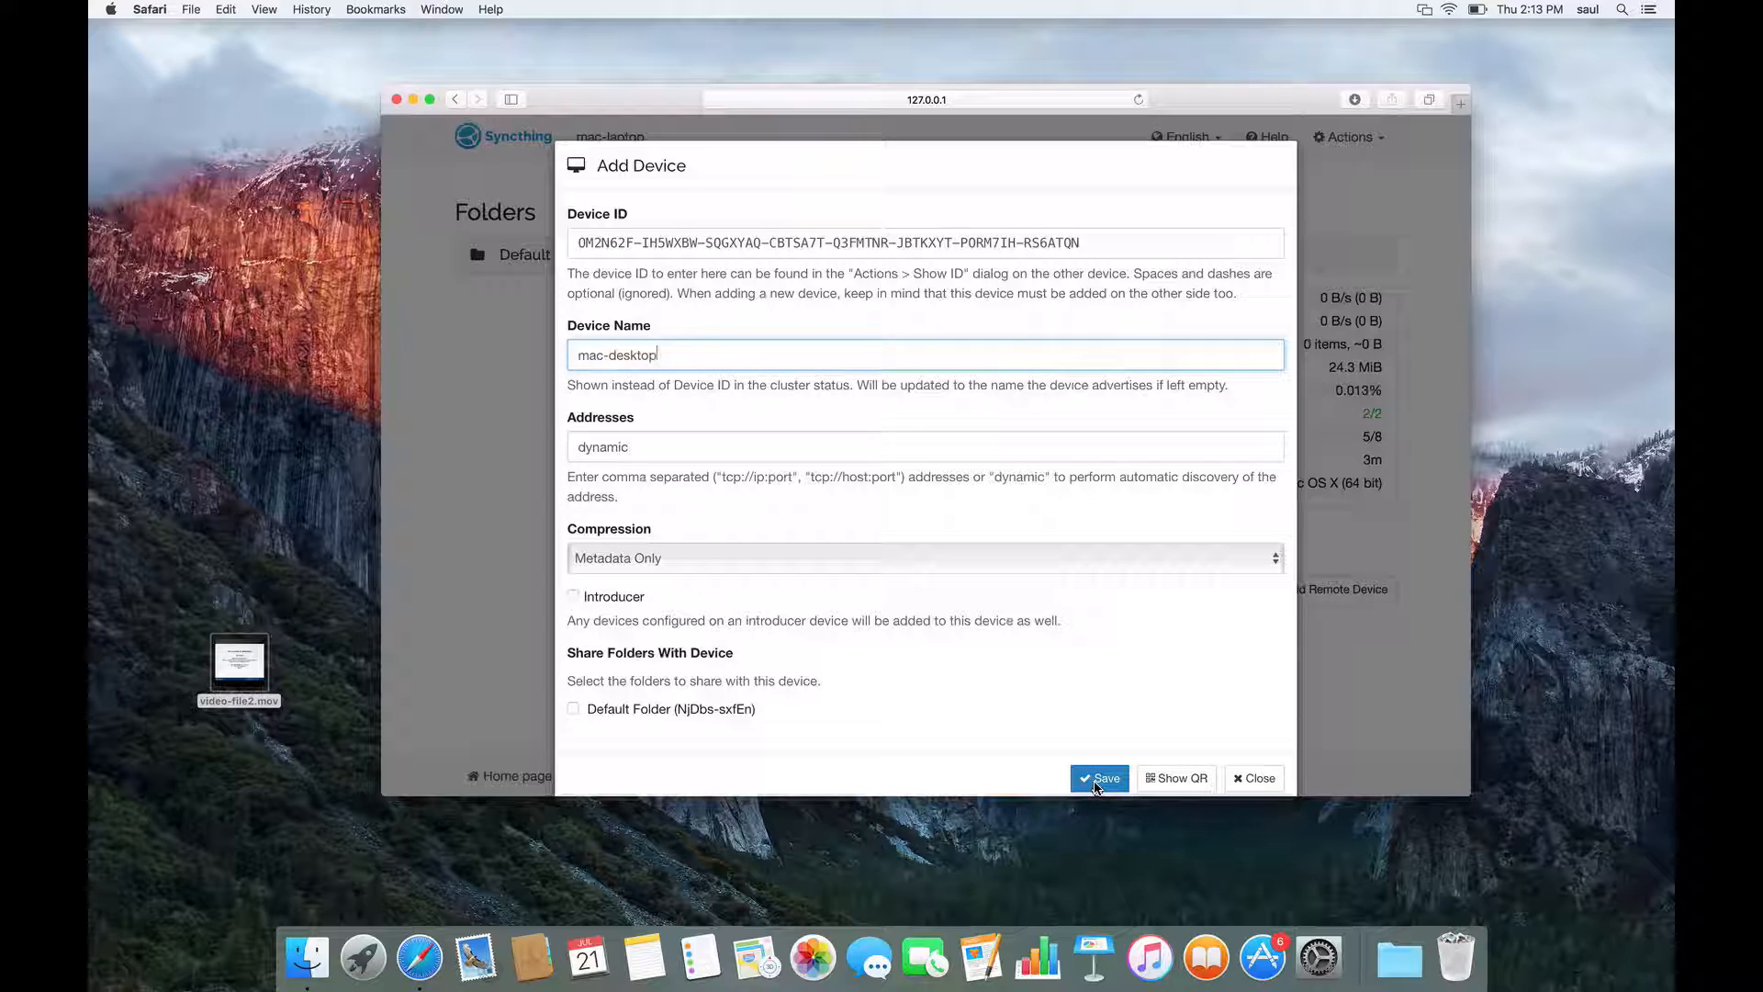
click(1100, 778)
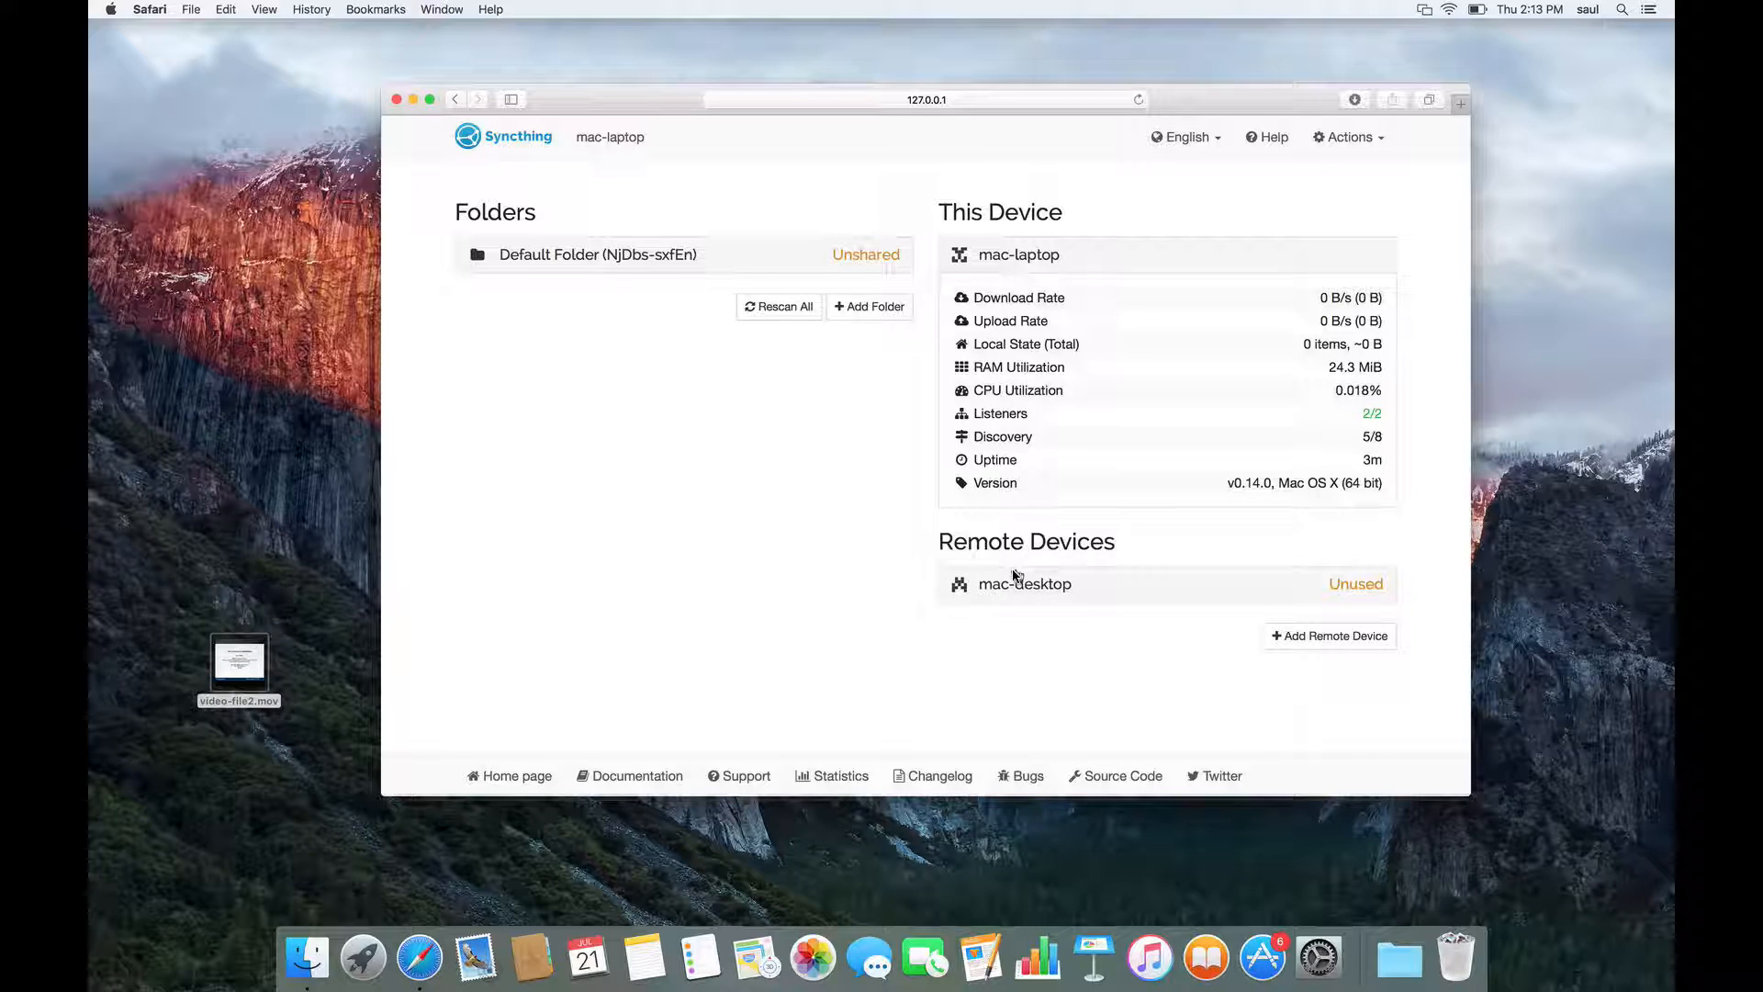
mouse_move(1015, 589)
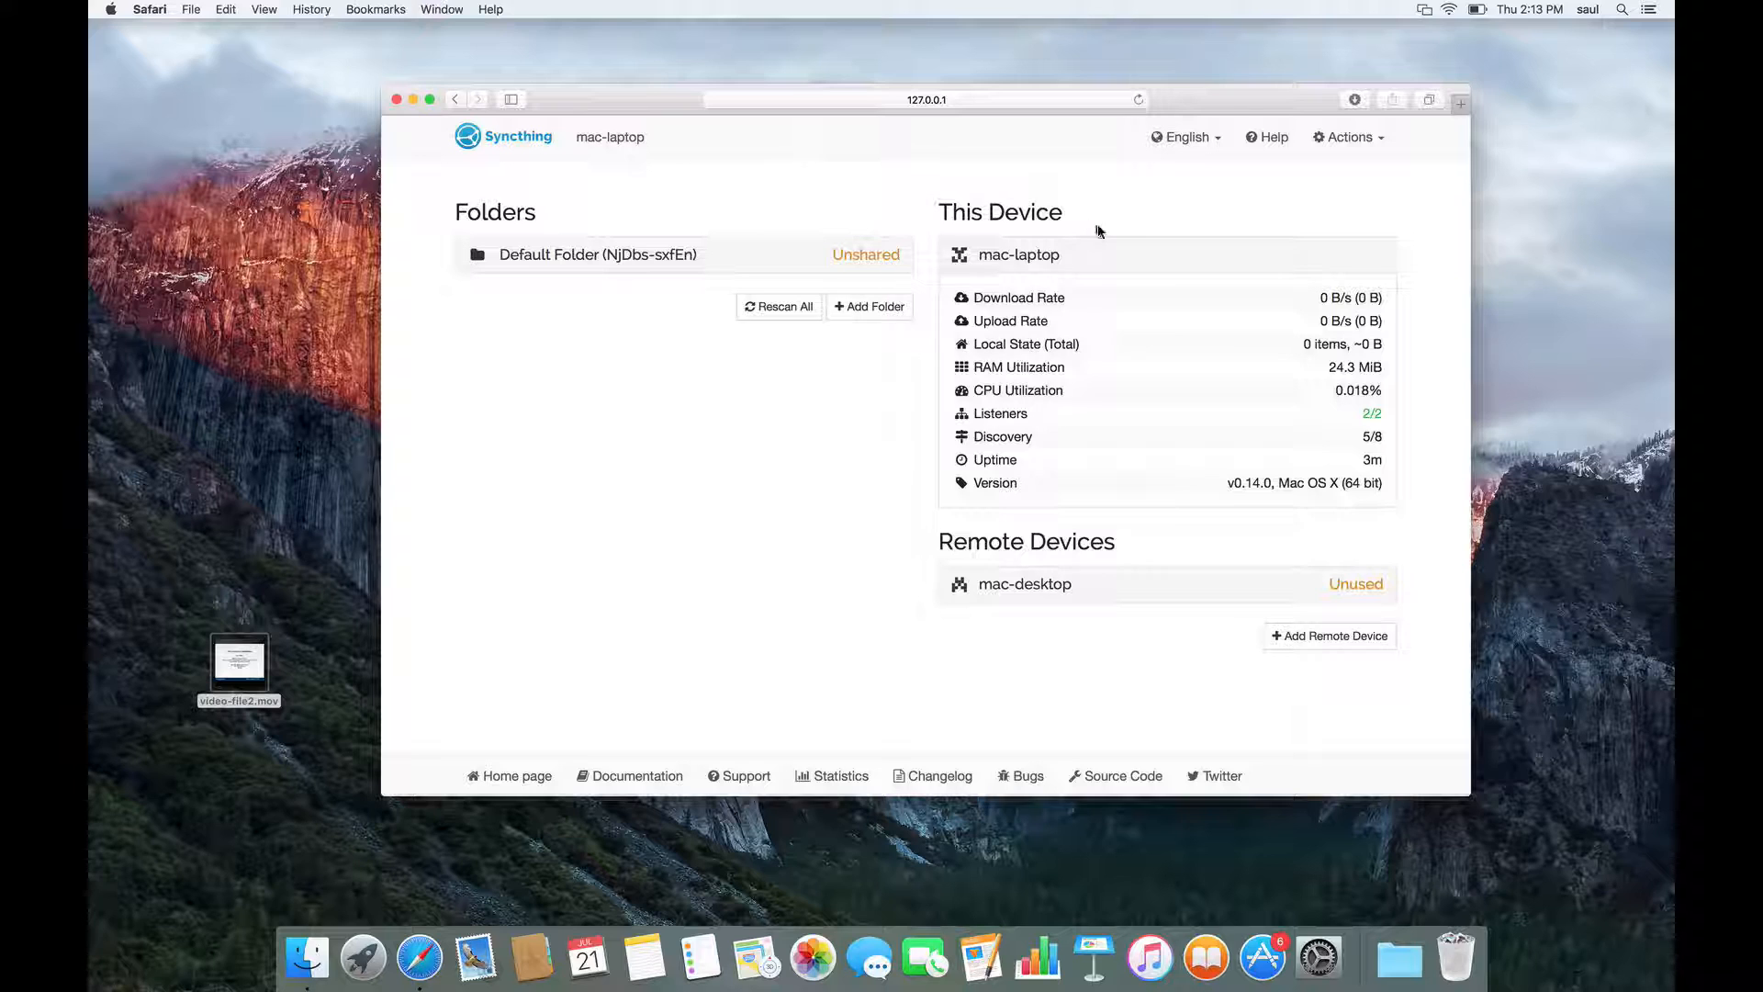
Display the laptop's device ID through Actions > Show ID to copy it.
click(1347, 136)
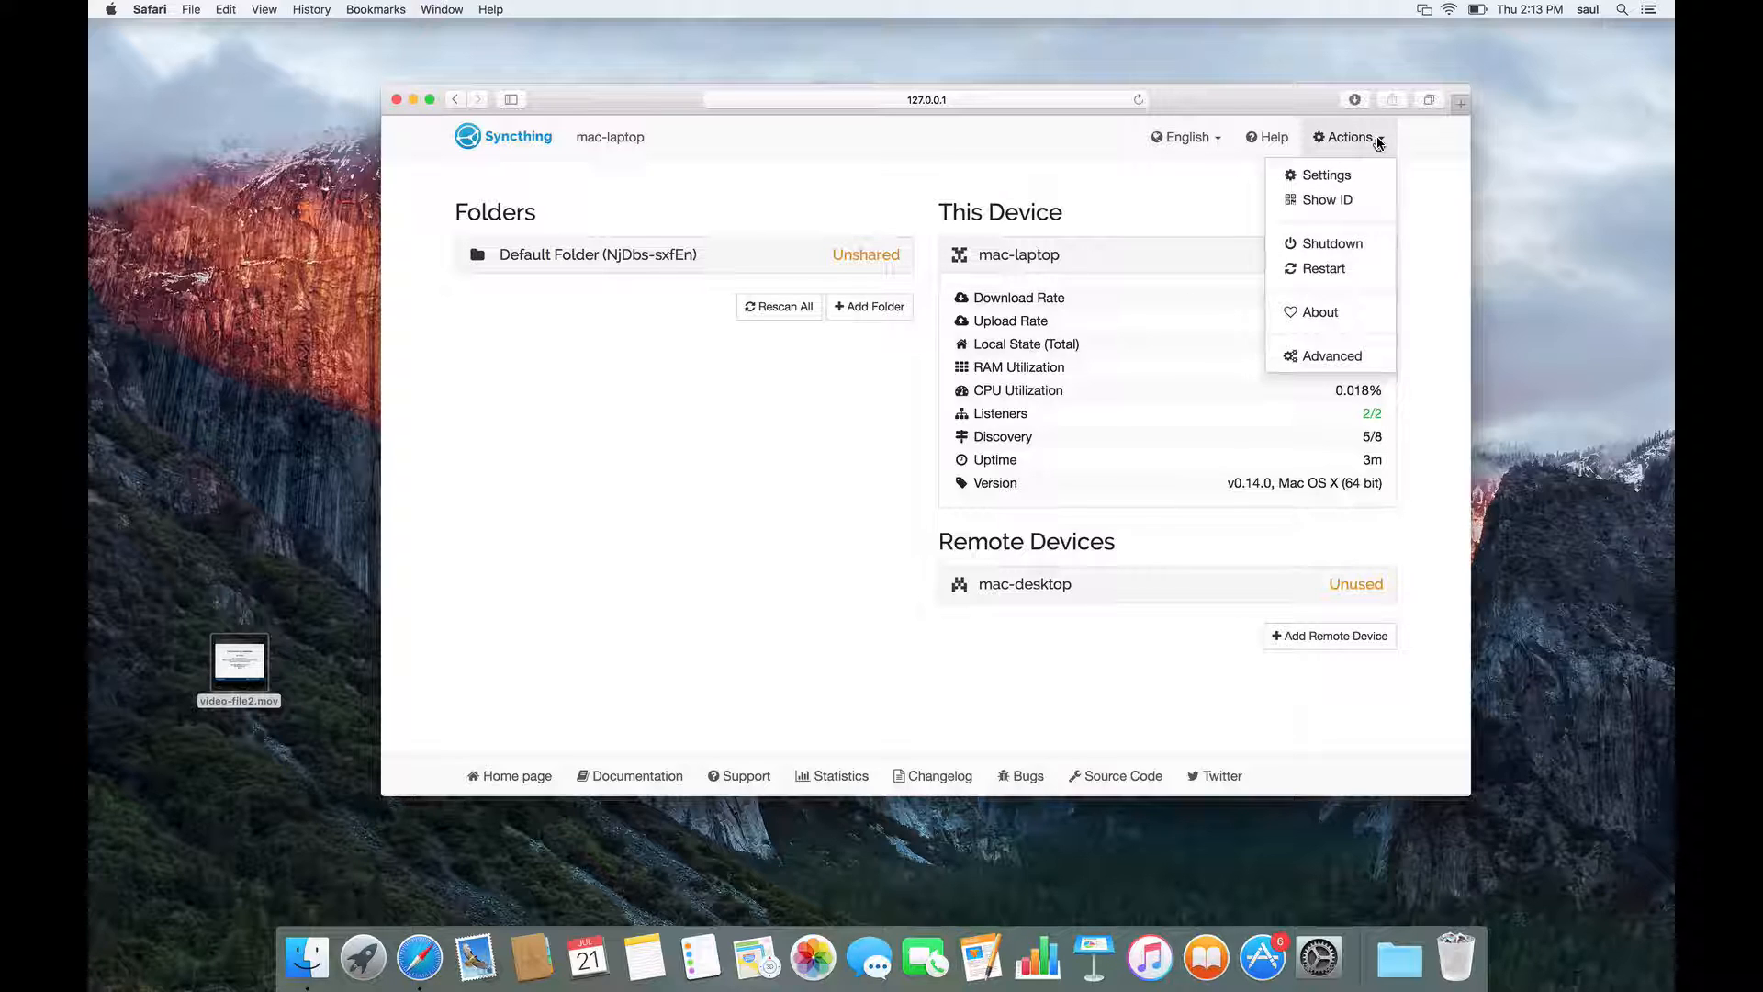
click(1326, 199)
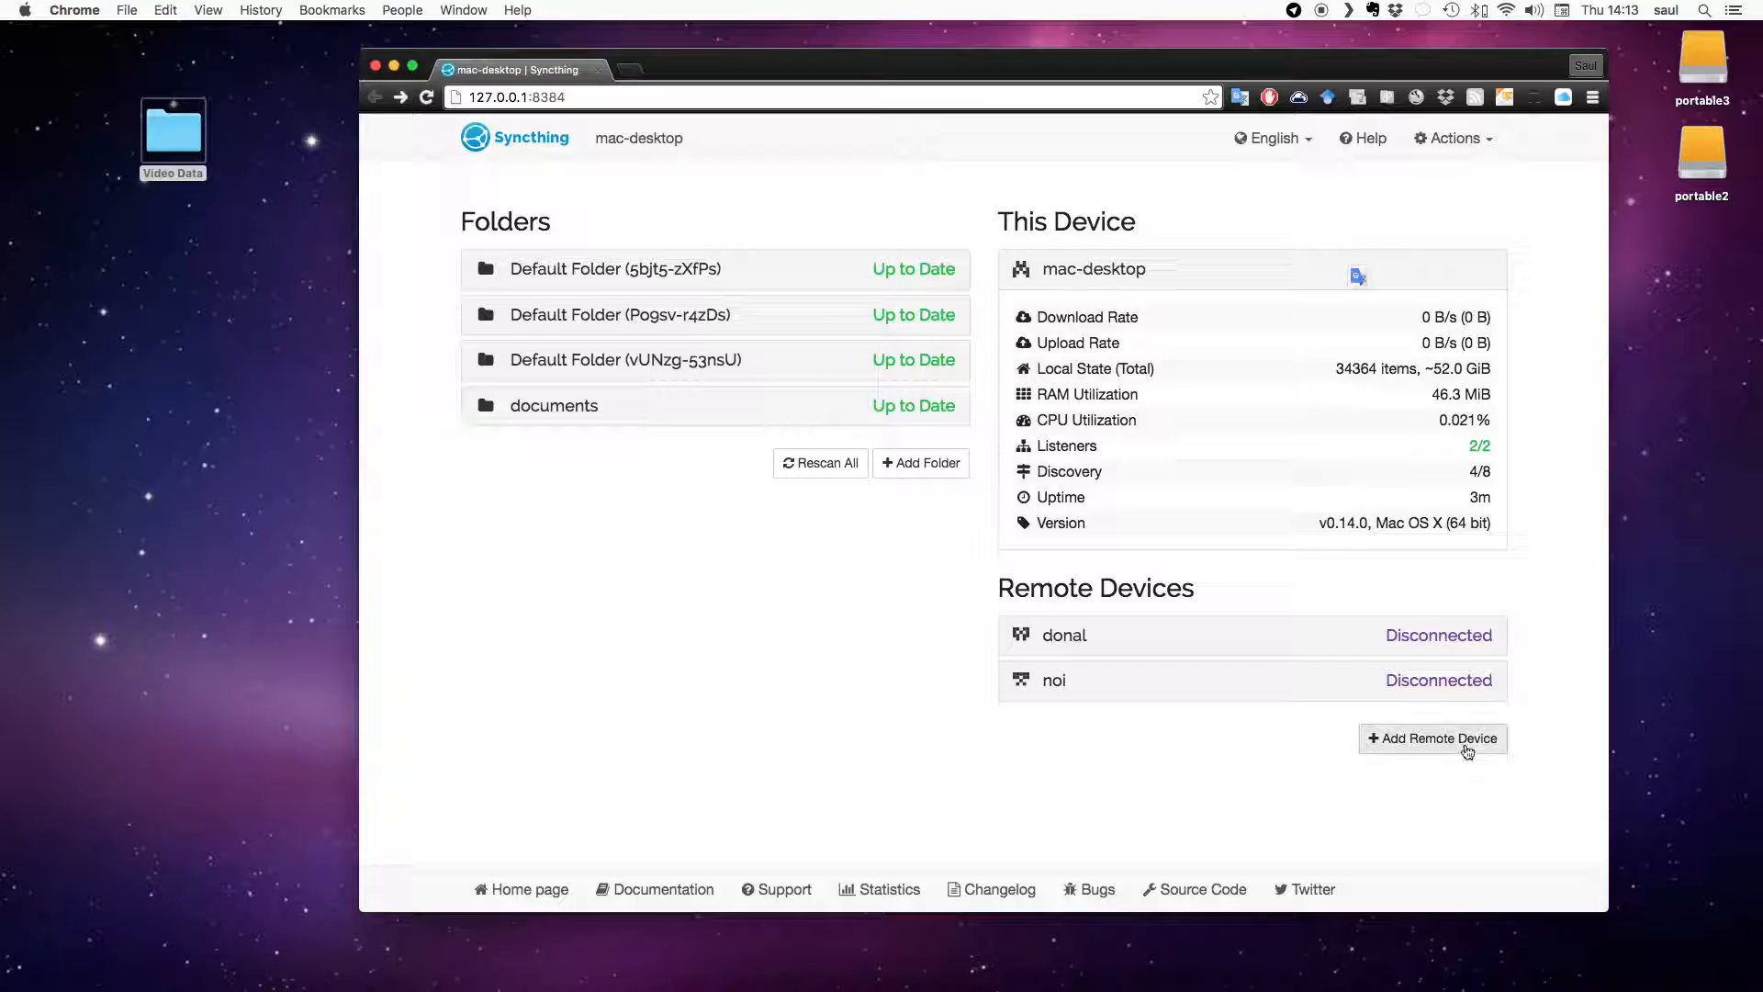
Enter the laptop ID Z7APLJZ-…-S7TCAQC and name mac-laptop in a new remote device form.
click(1432, 738)
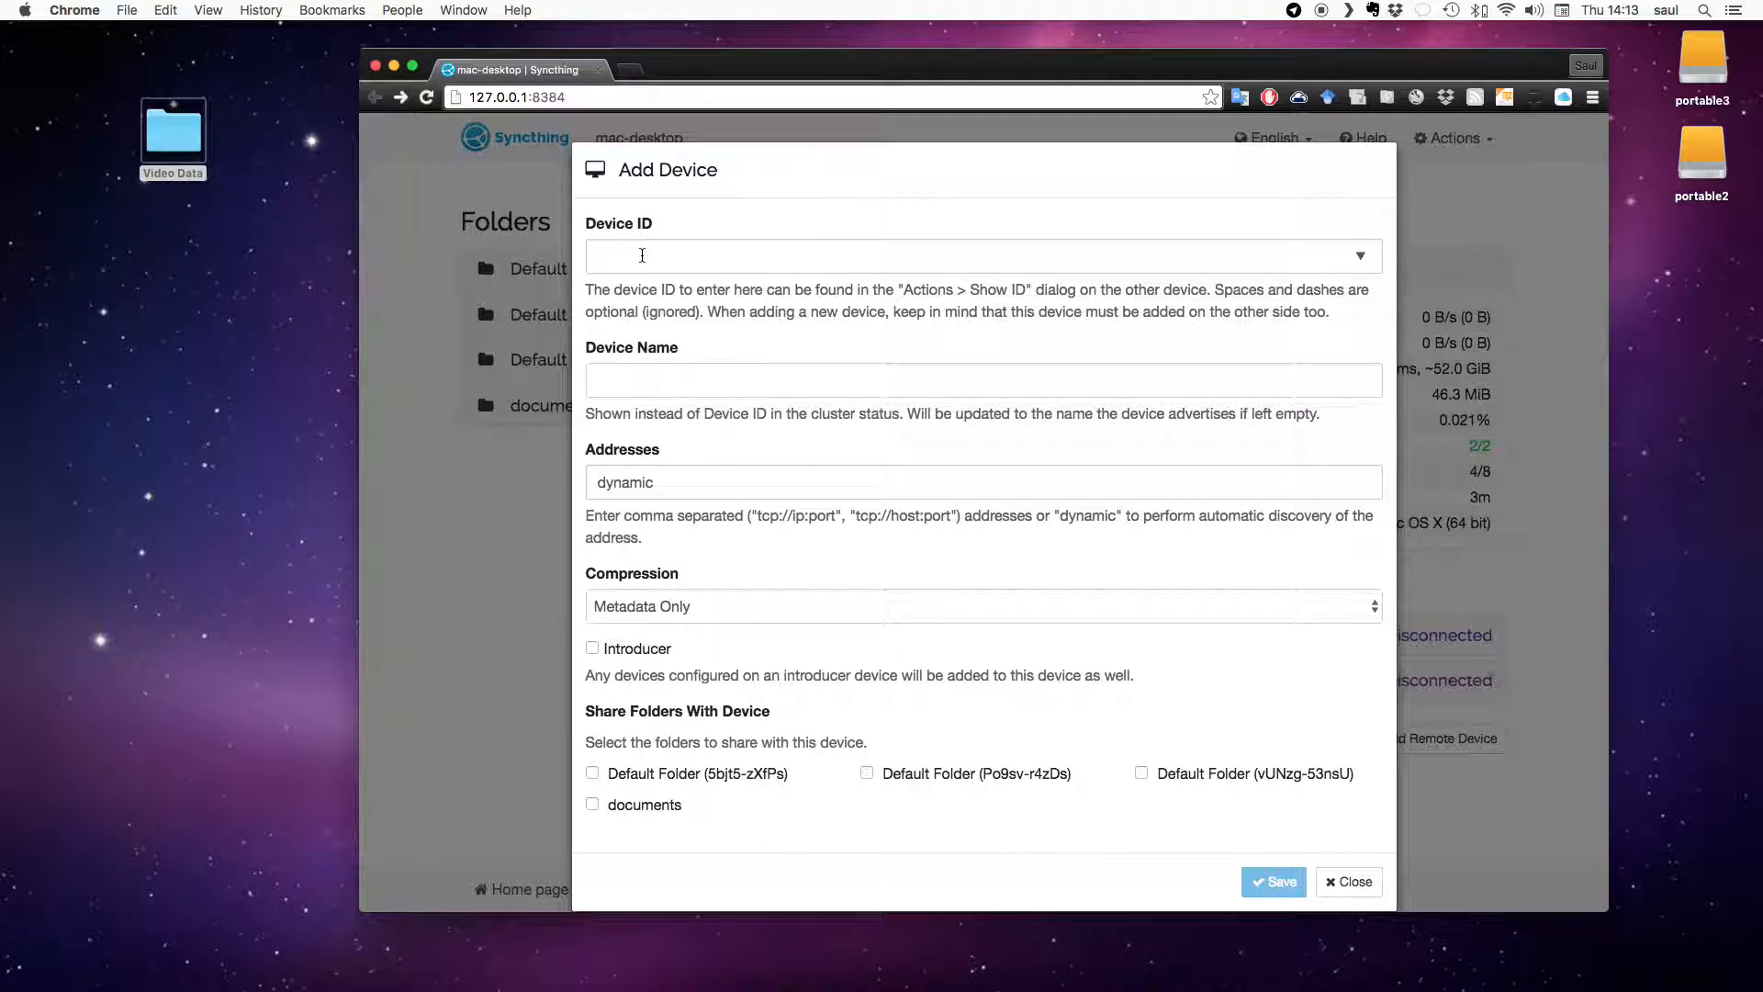
text(Z7APLJZ-WKHSZJB-ZAMWYJY-WNCZPUD-JH3FZZT-WEDCYWF-KTATR3B-S7TCAQC)
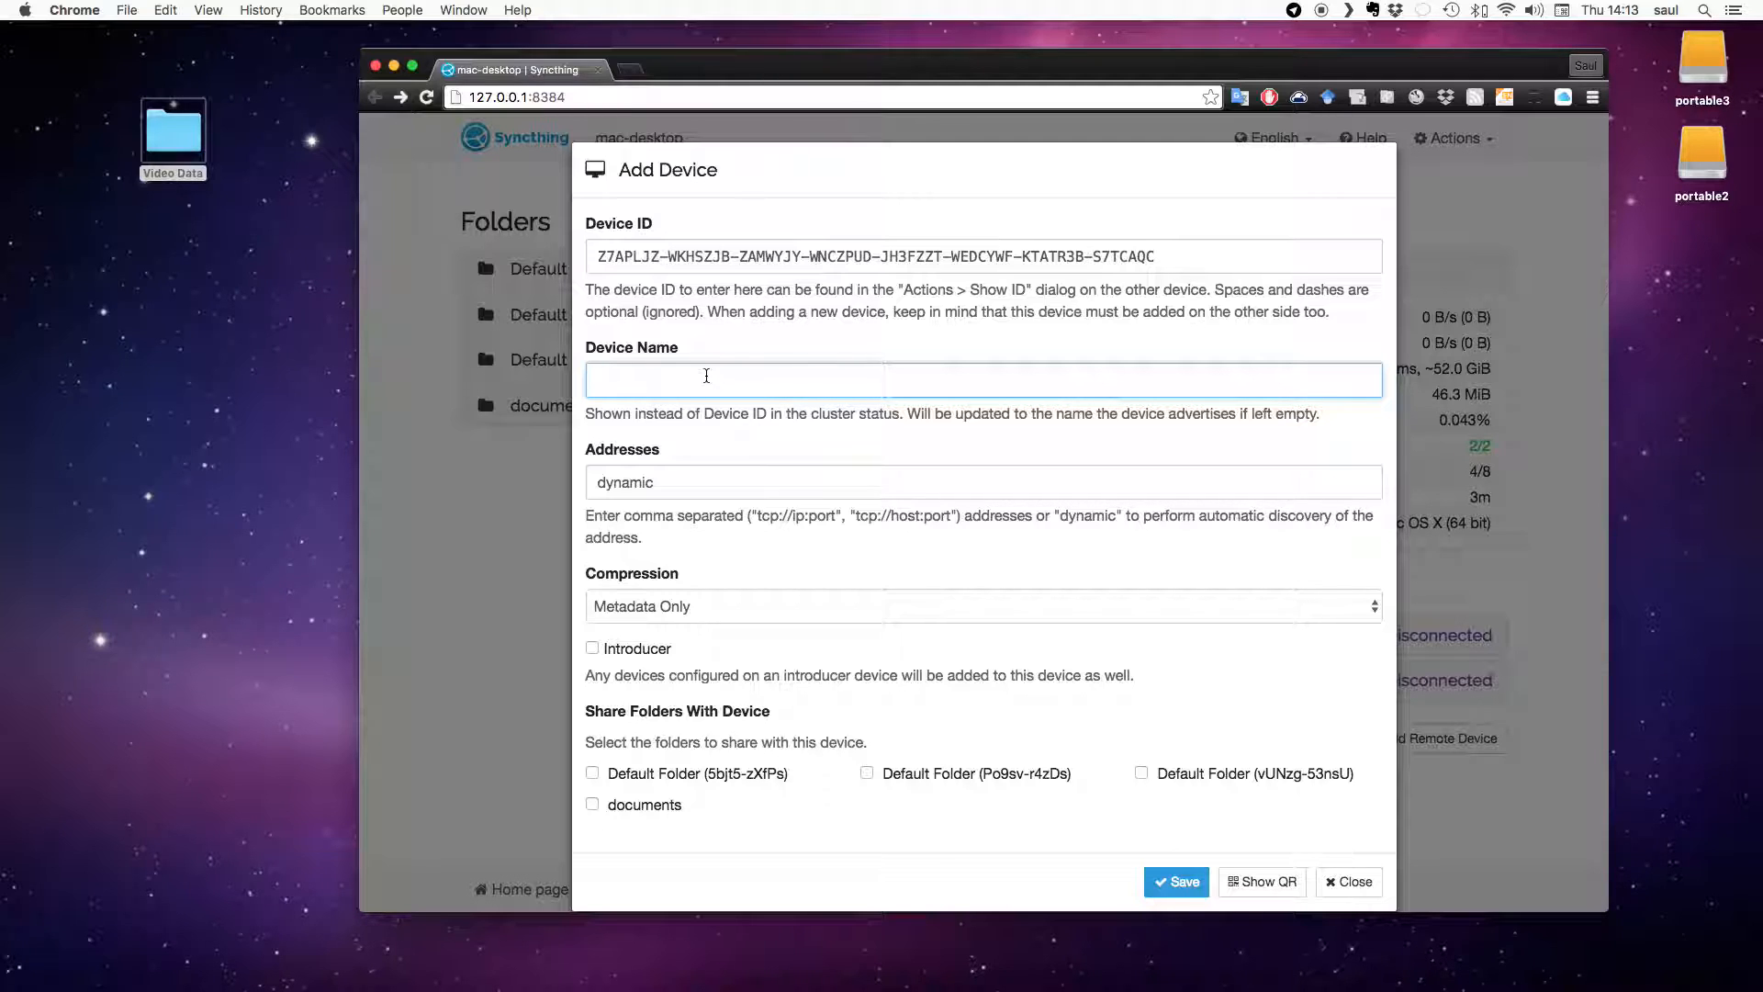
text(mac-laptop)
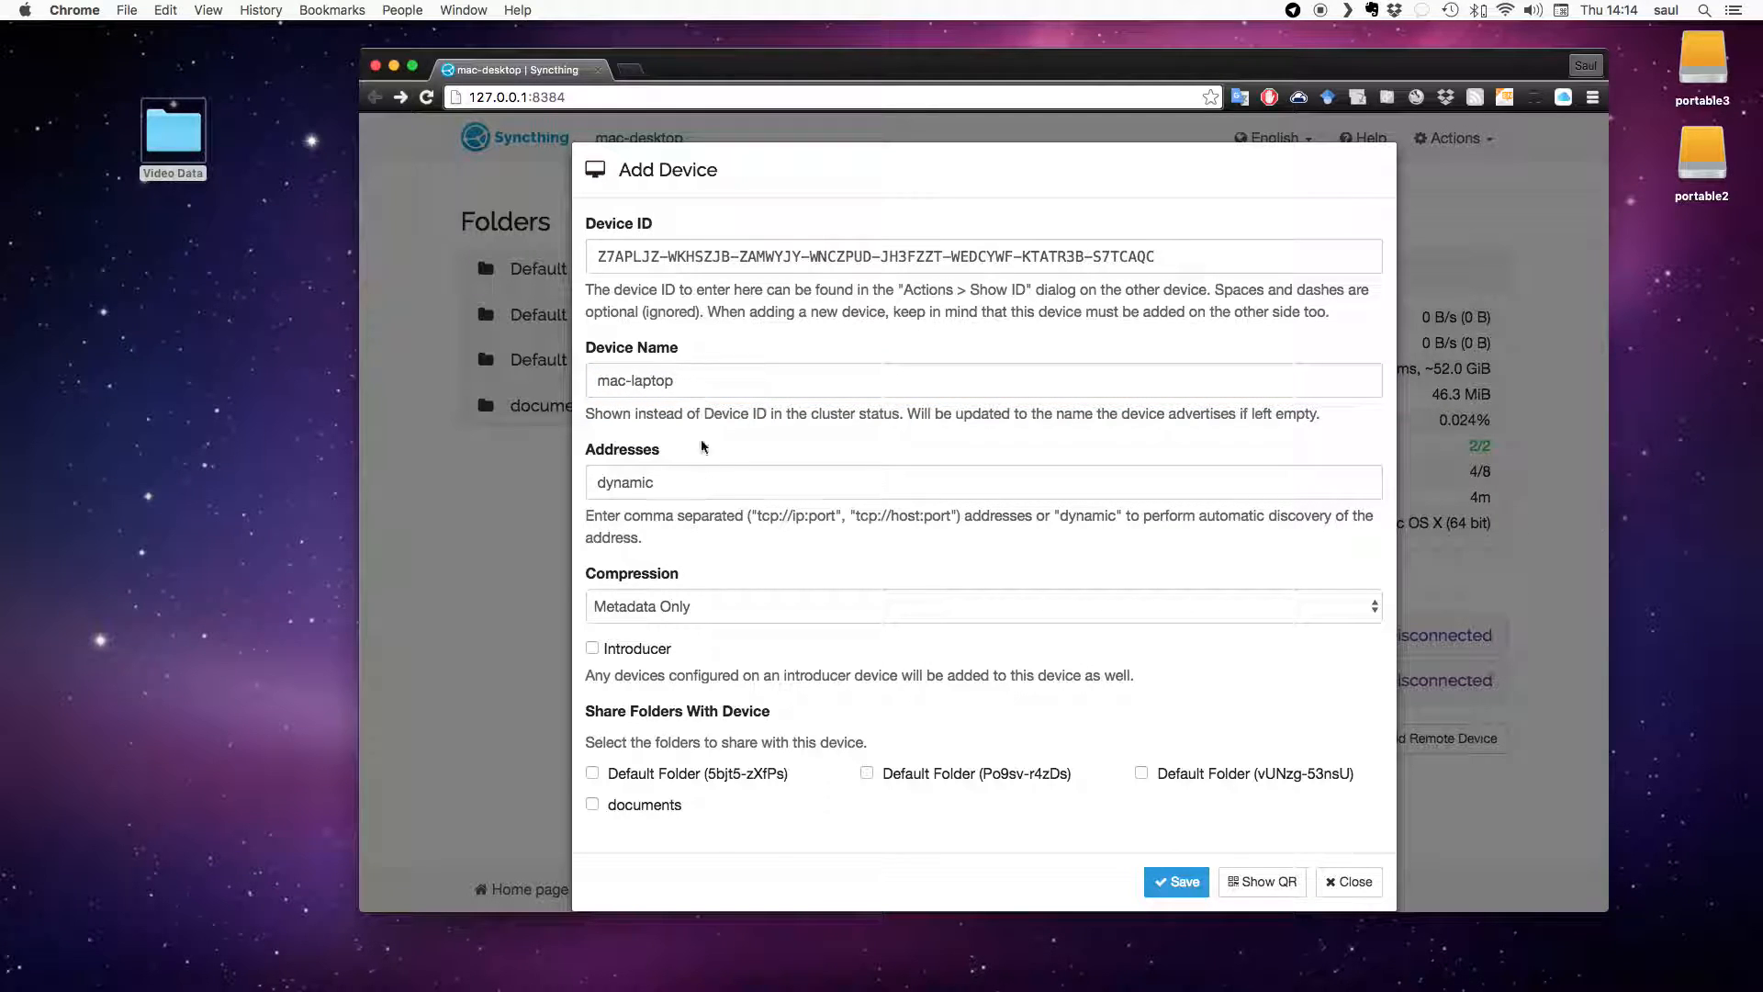
mouse_move(893, 627)
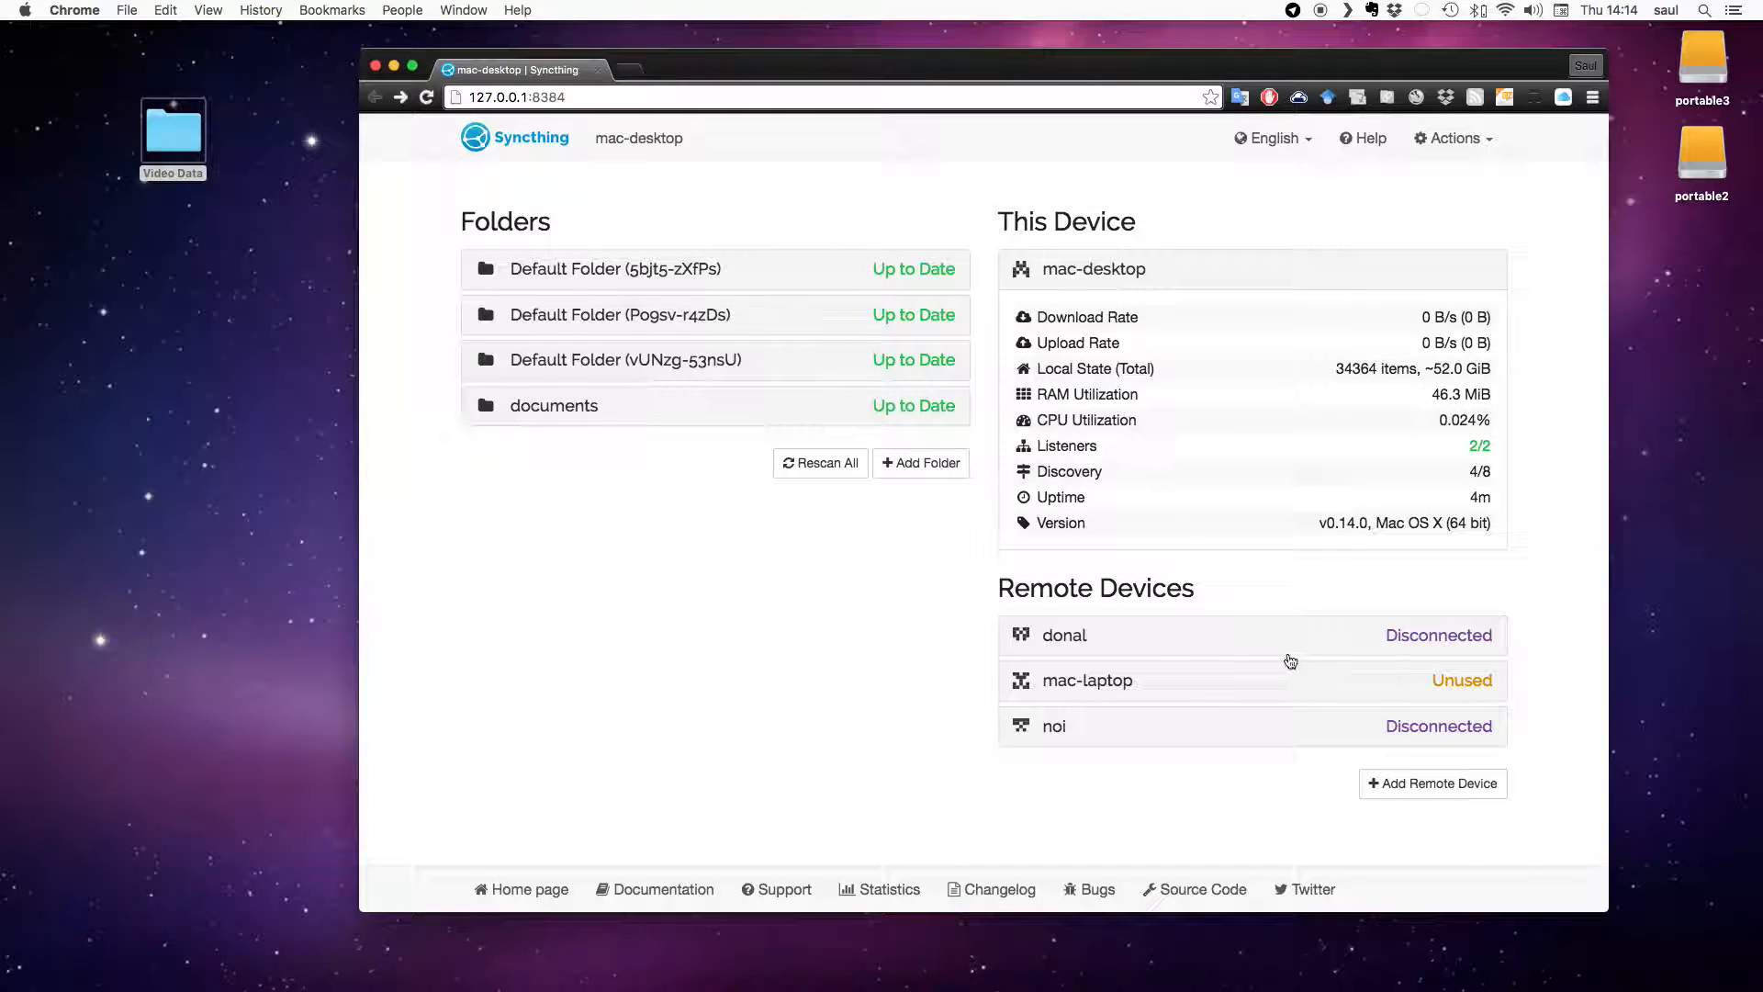
mouse_move(1437, 695)
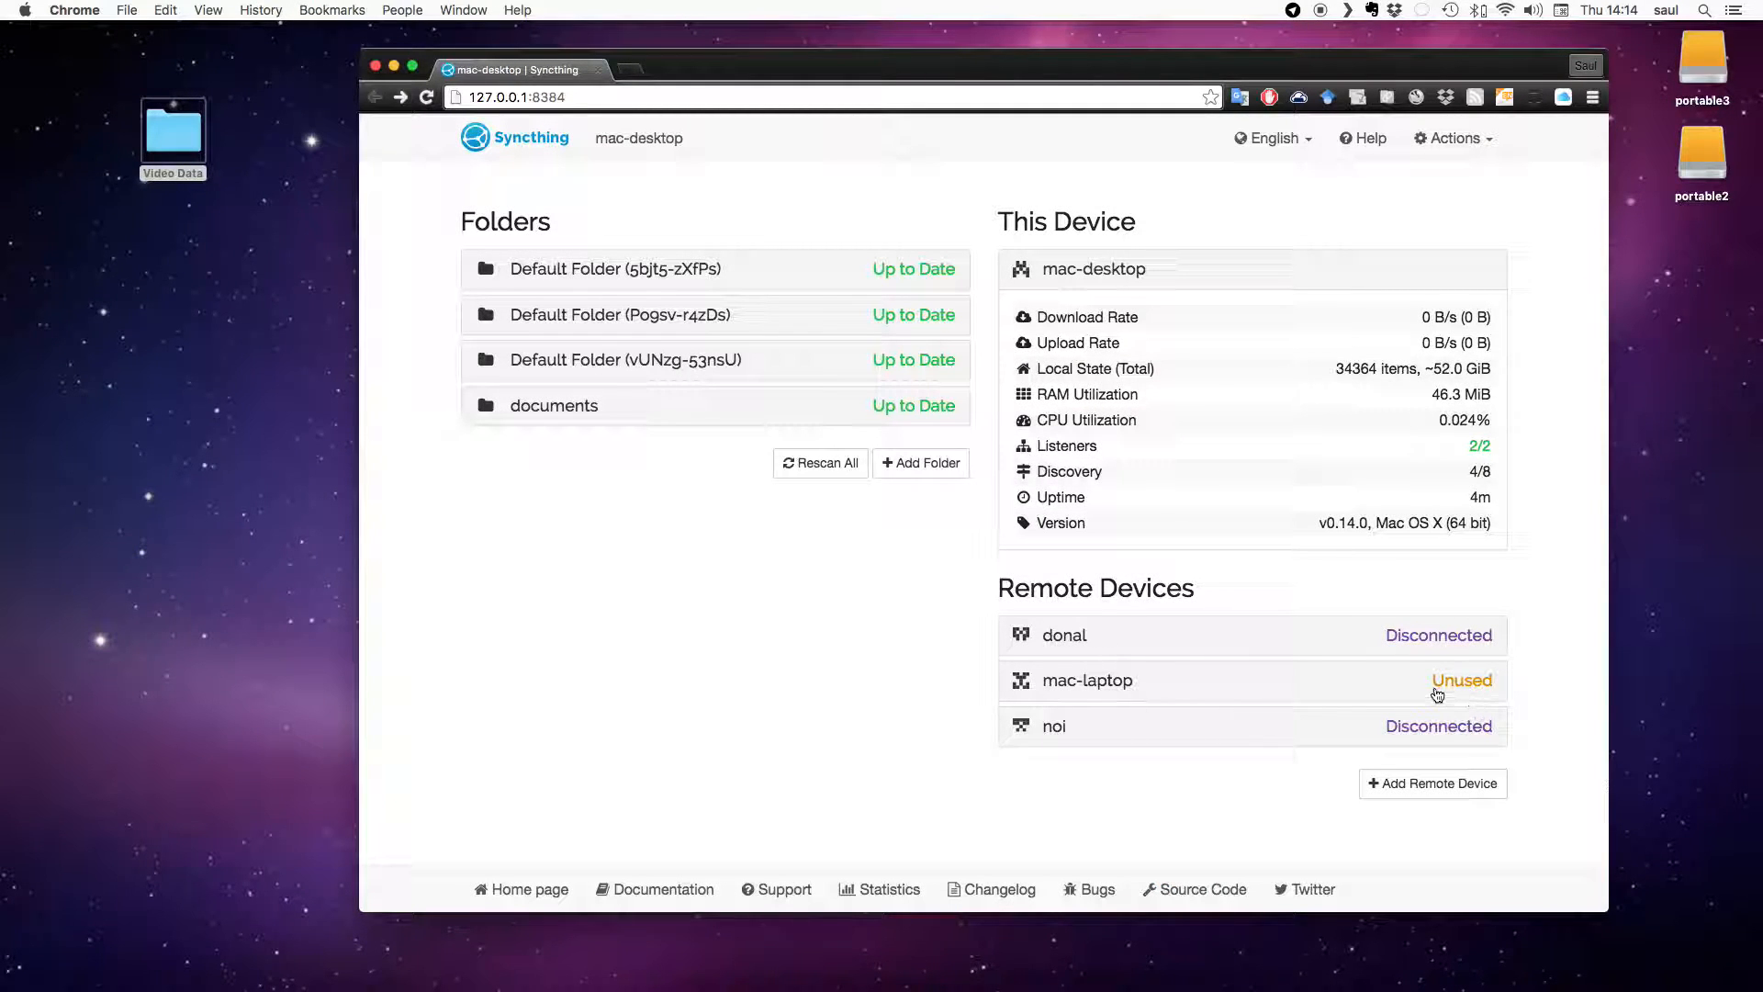
mouse_move(50, 155)
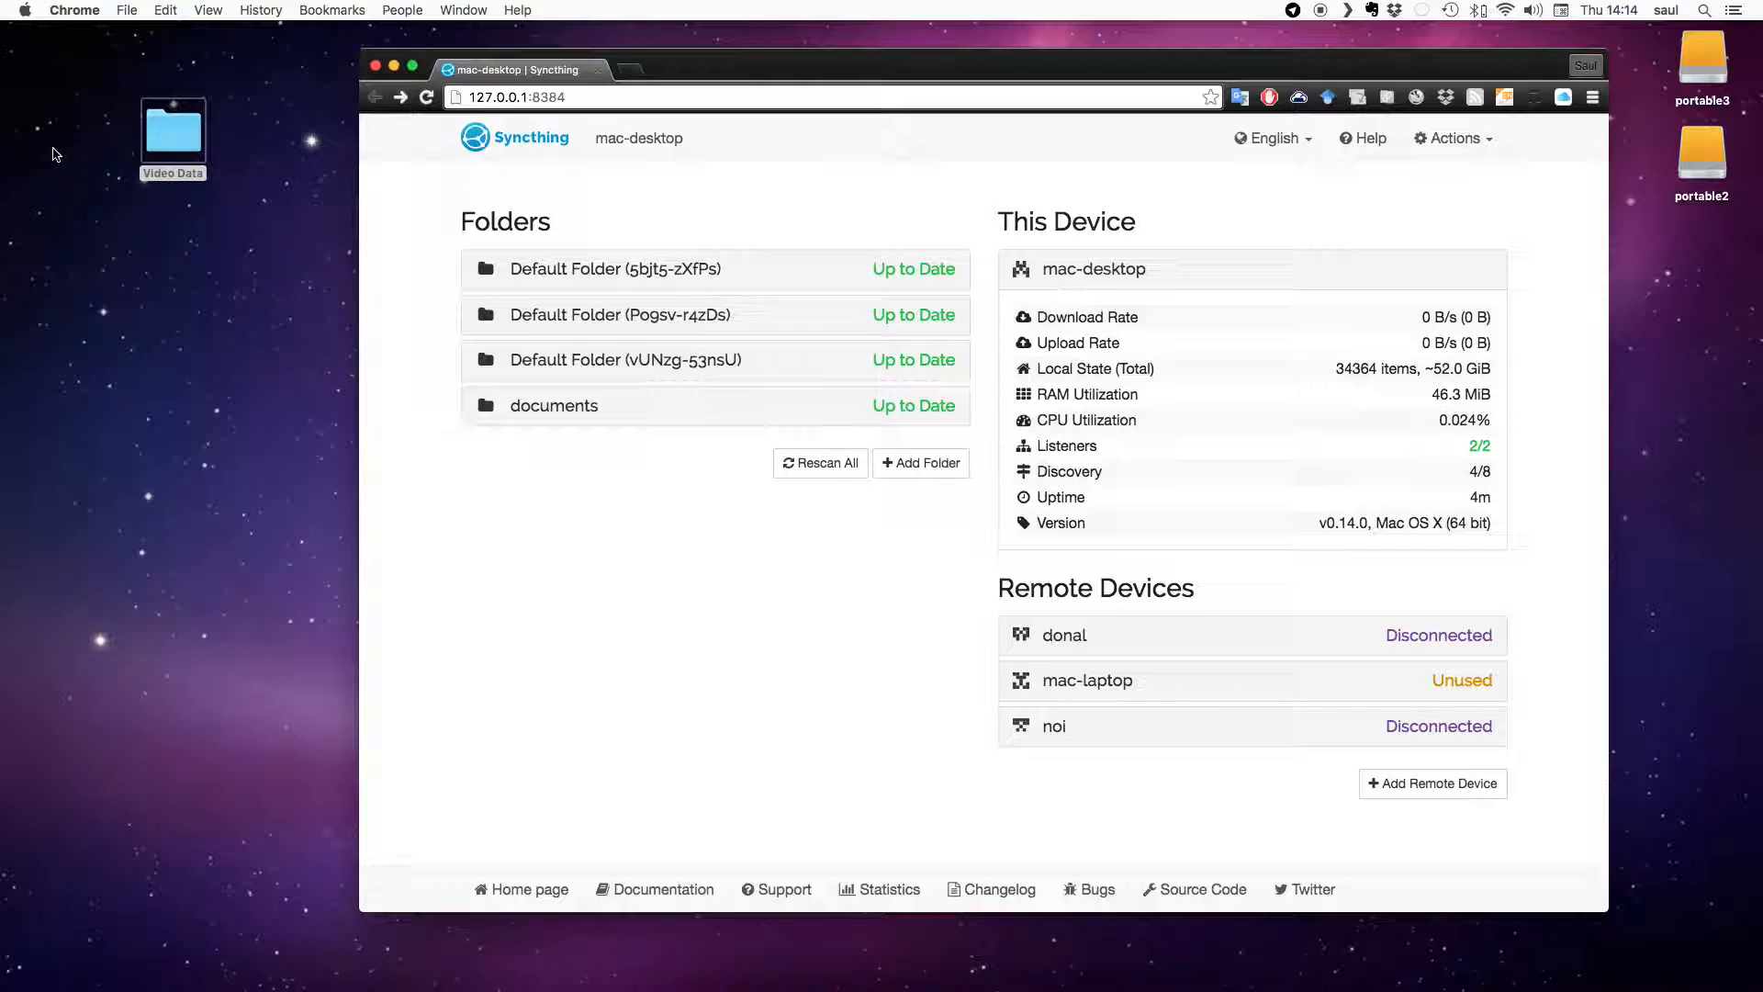
mouse_move(175, 151)
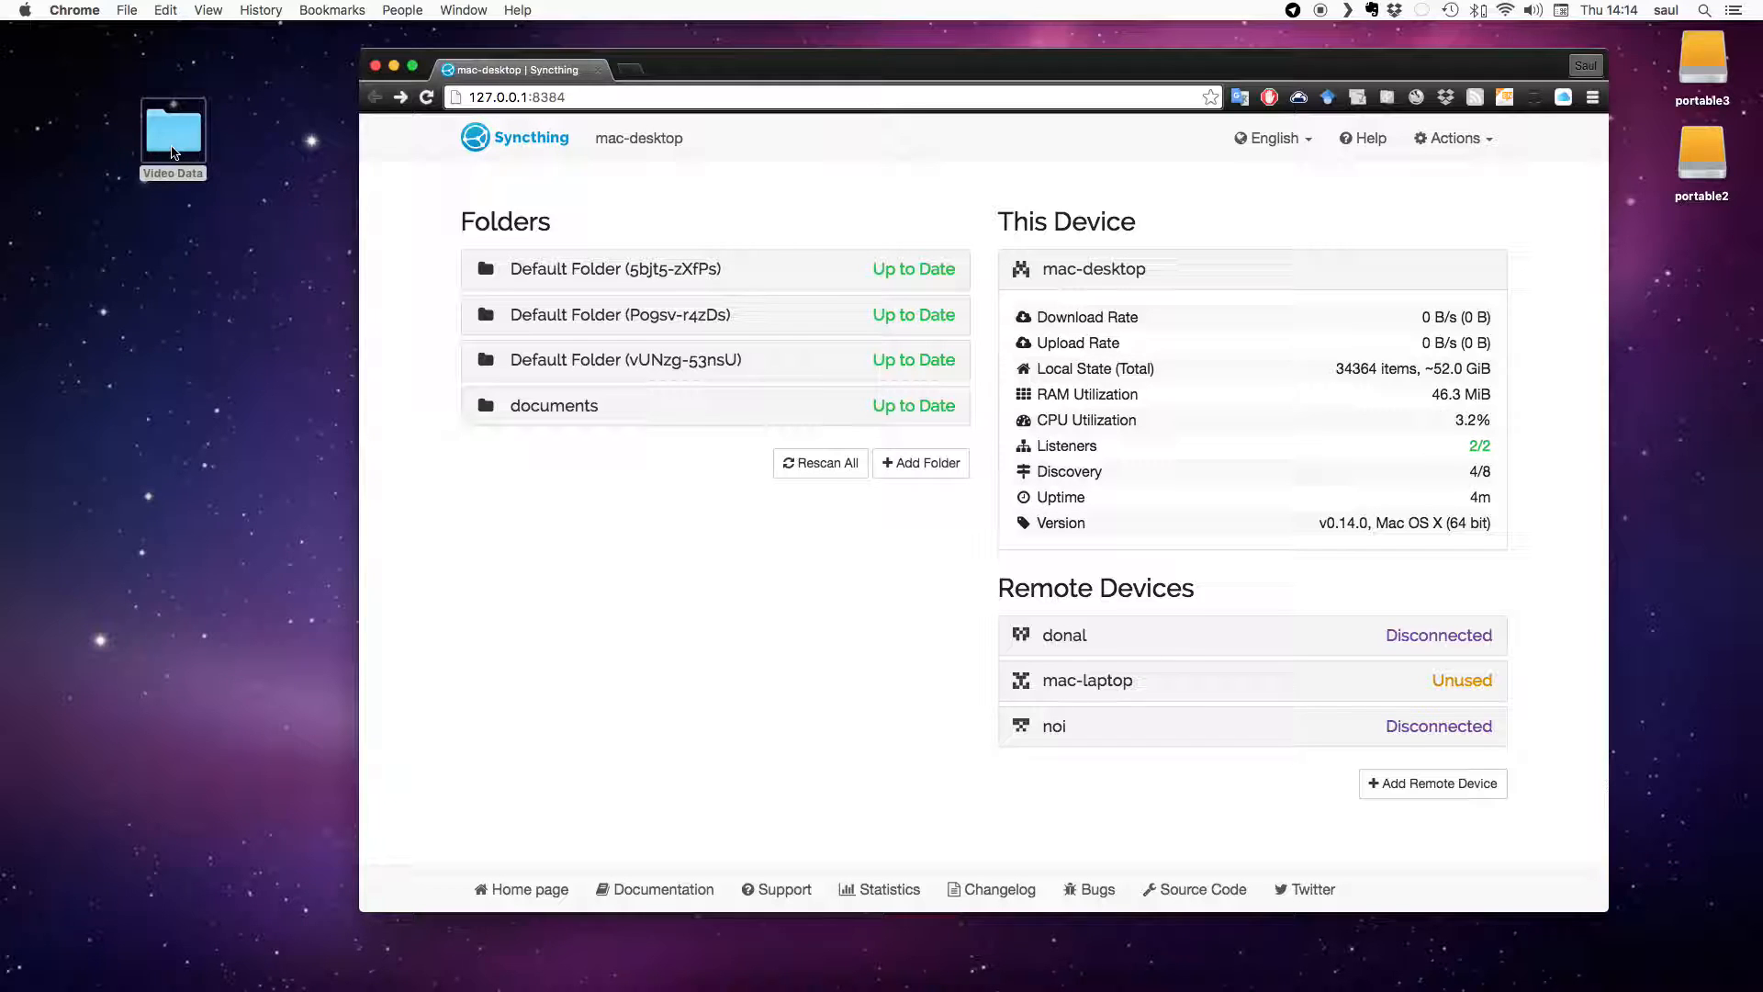
double_click(172, 124)
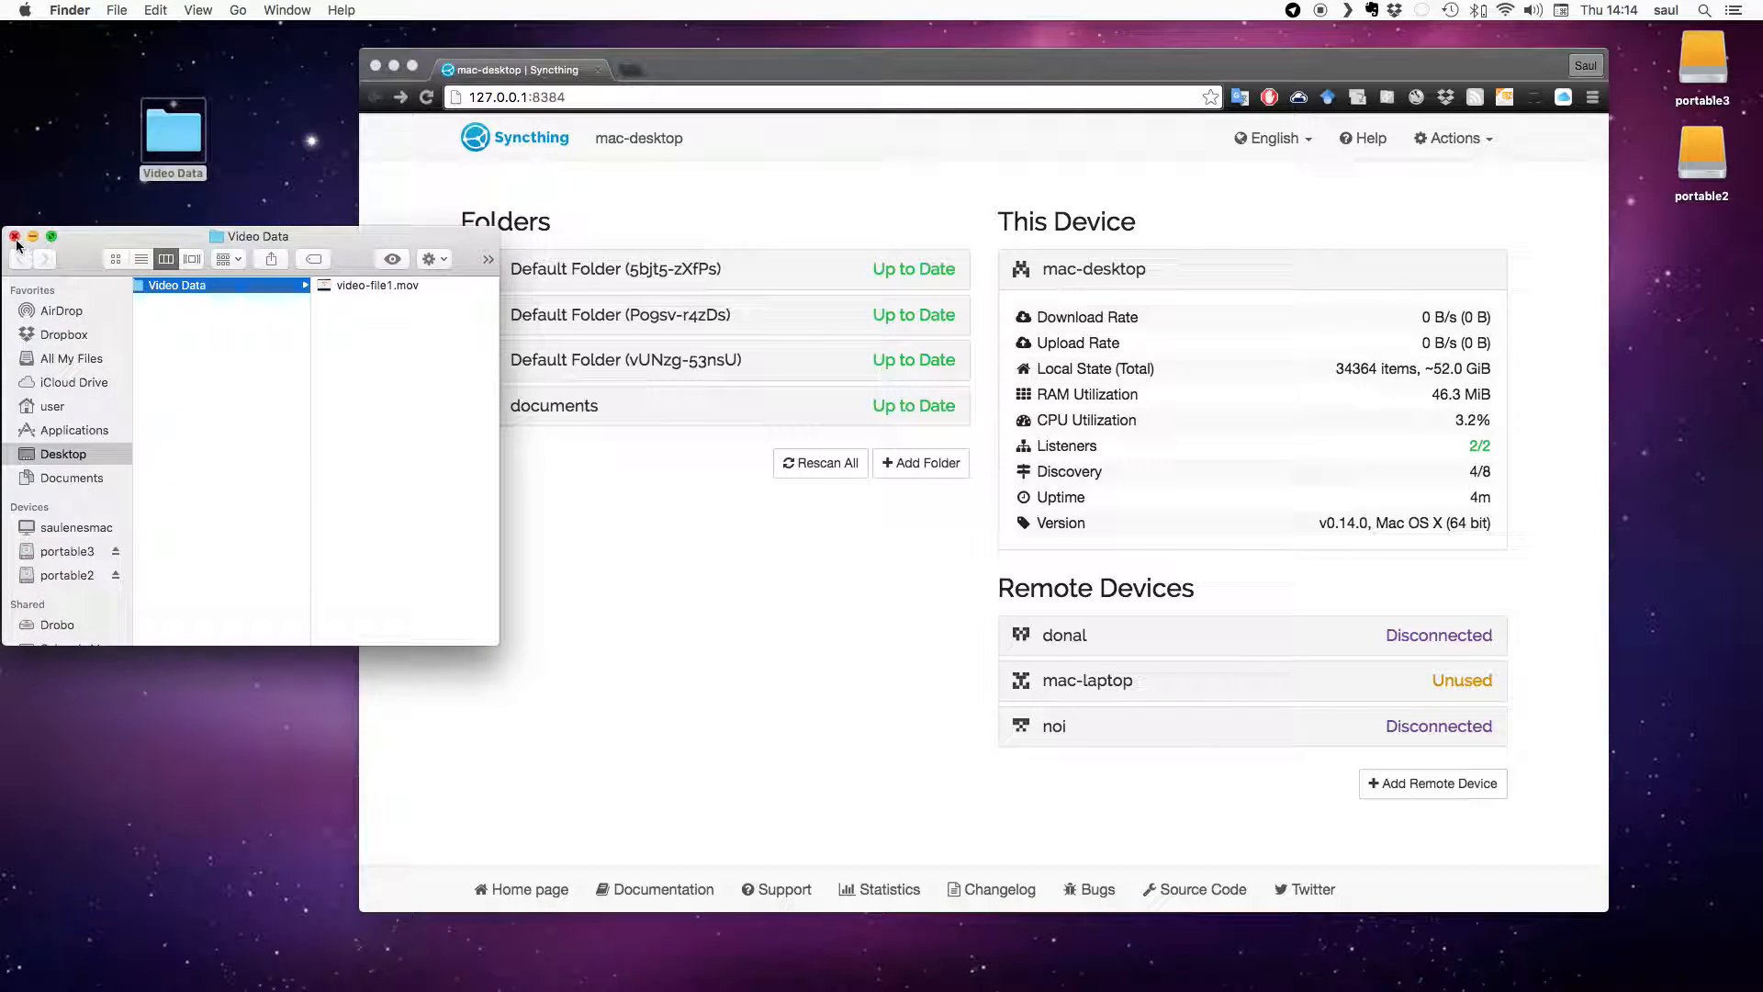
click(15, 236)
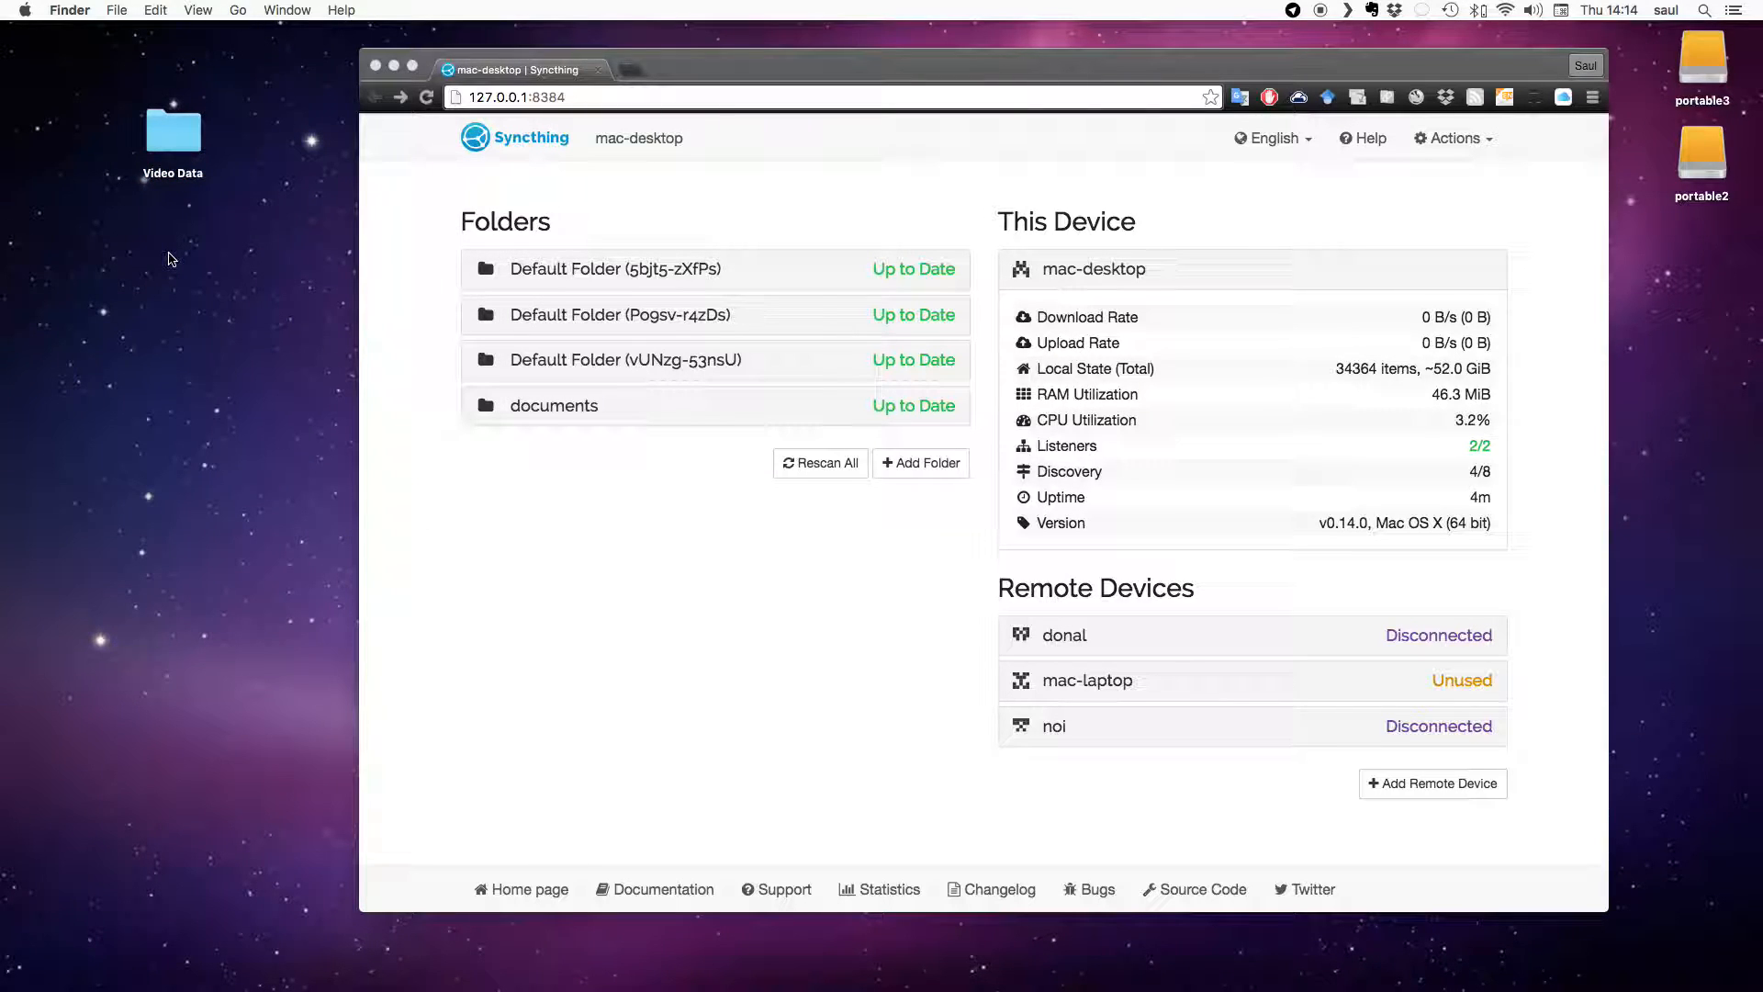
mouse_move(290, 236)
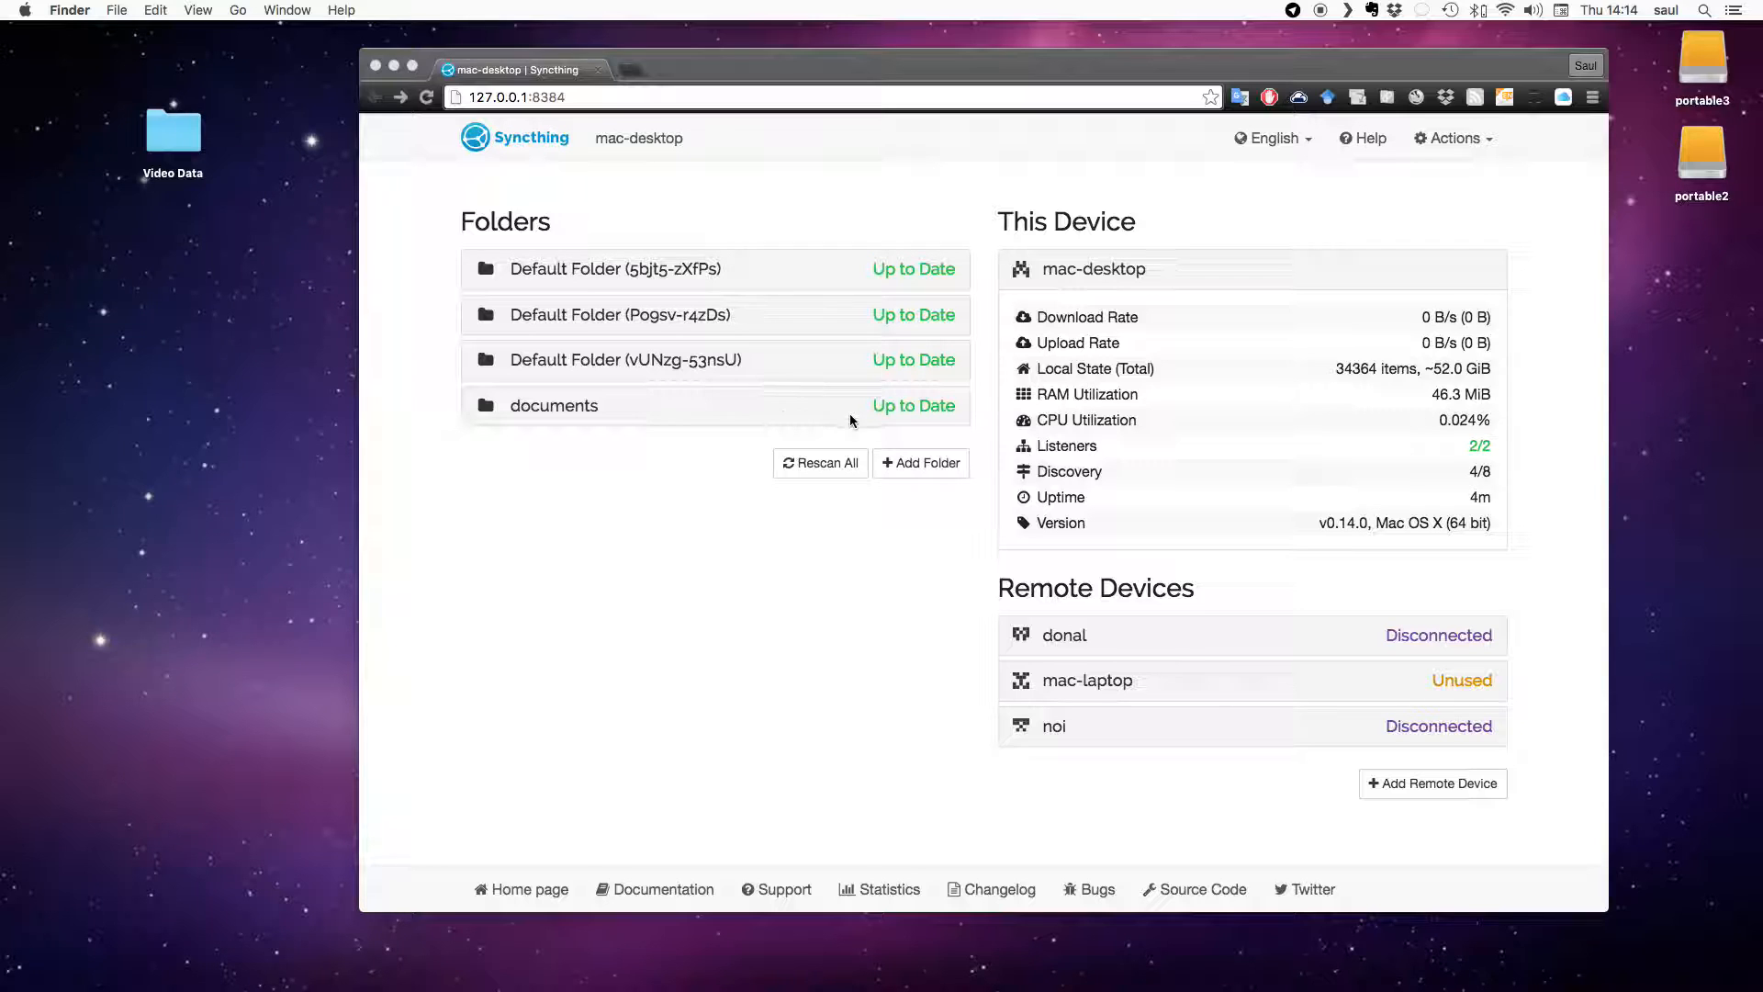
mouse_move(915, 462)
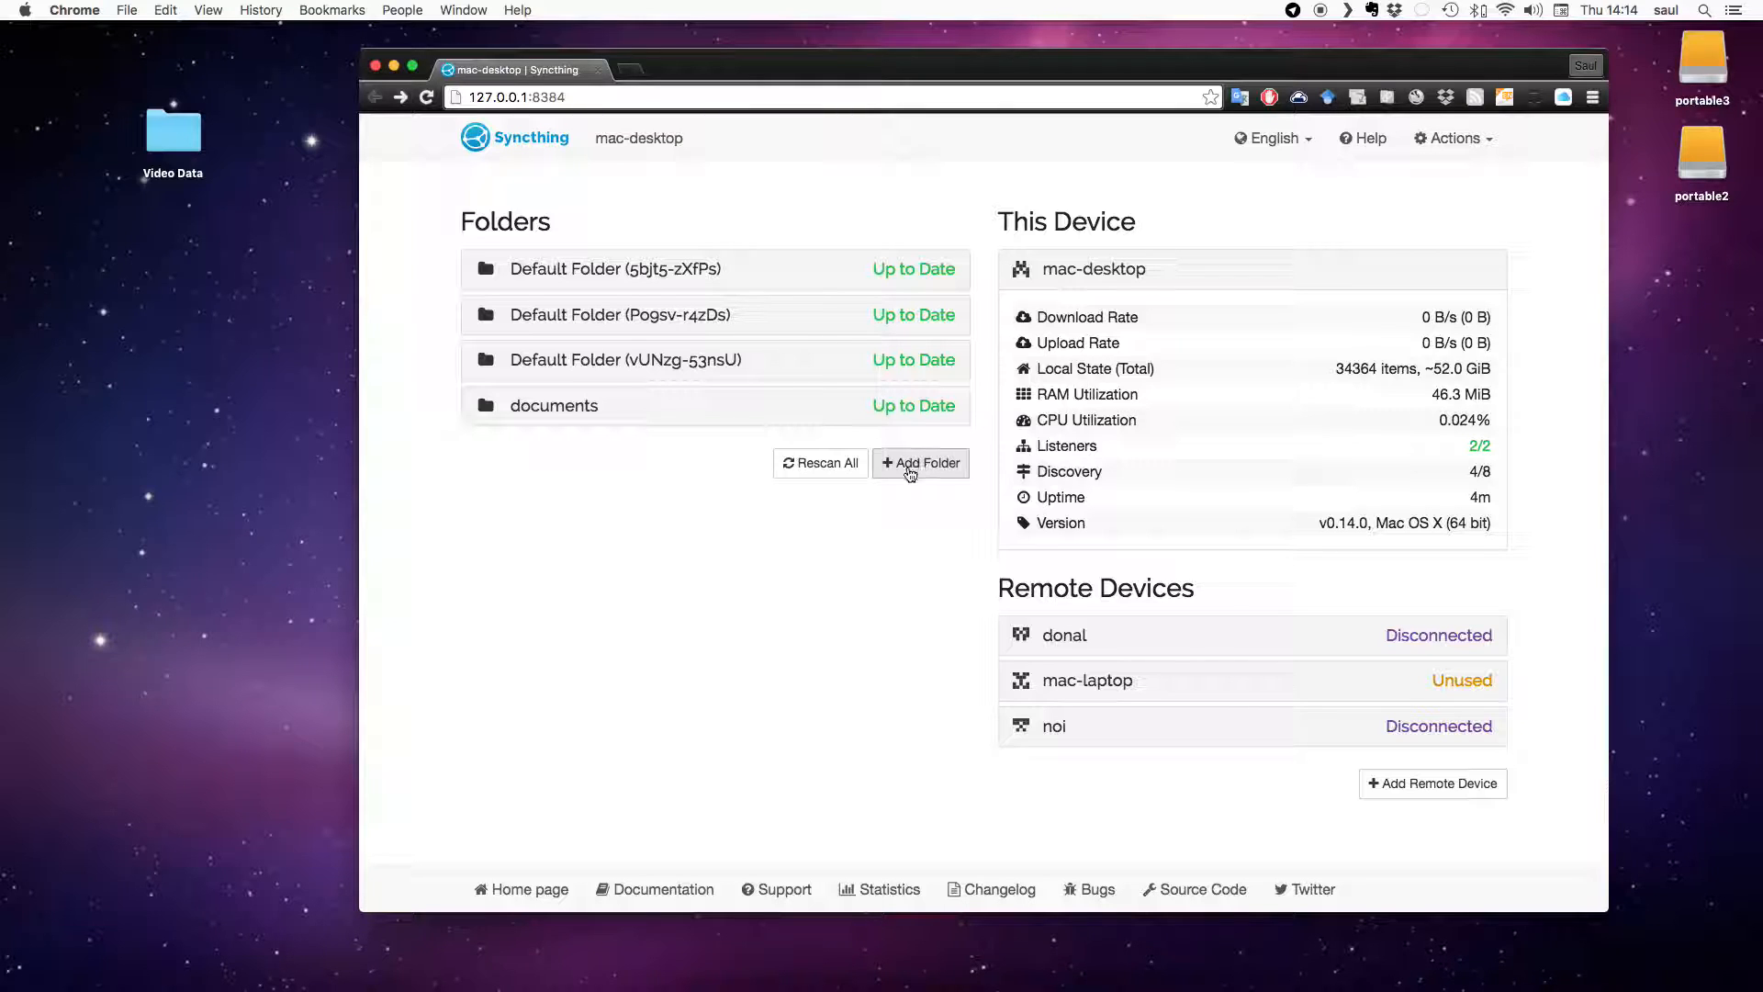
Start a new shared folder labelled 'project 1 video data'.
click(920, 462)
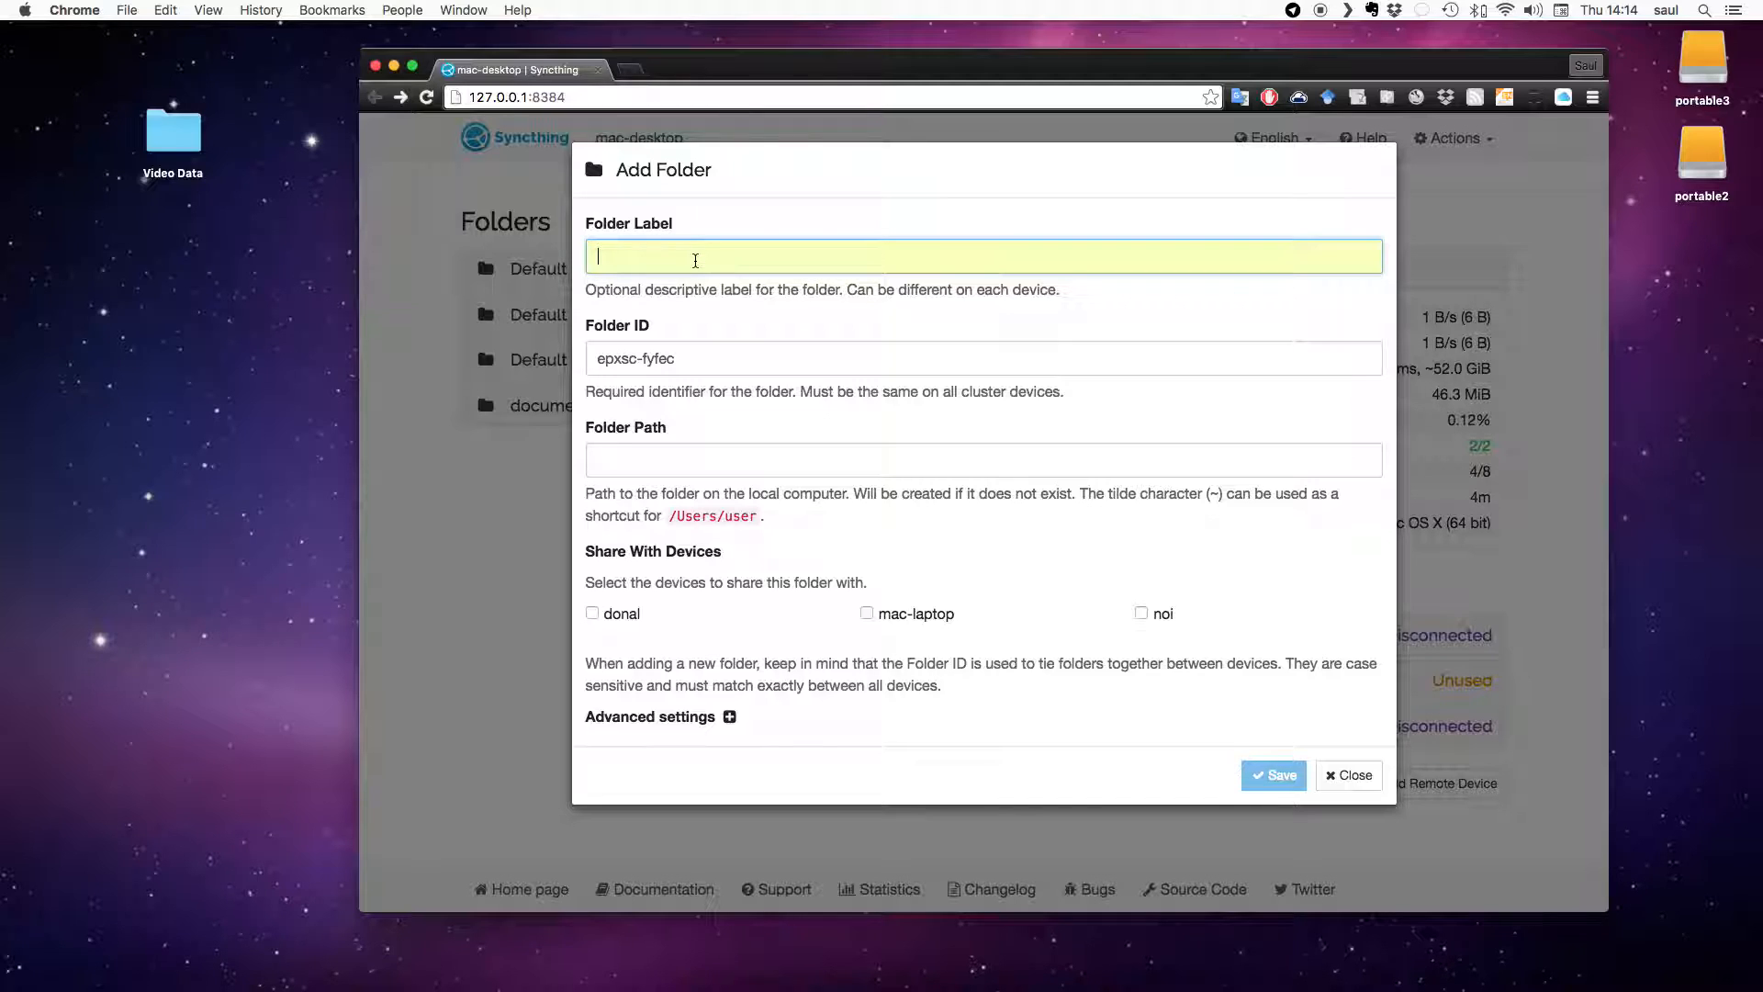
text(project)
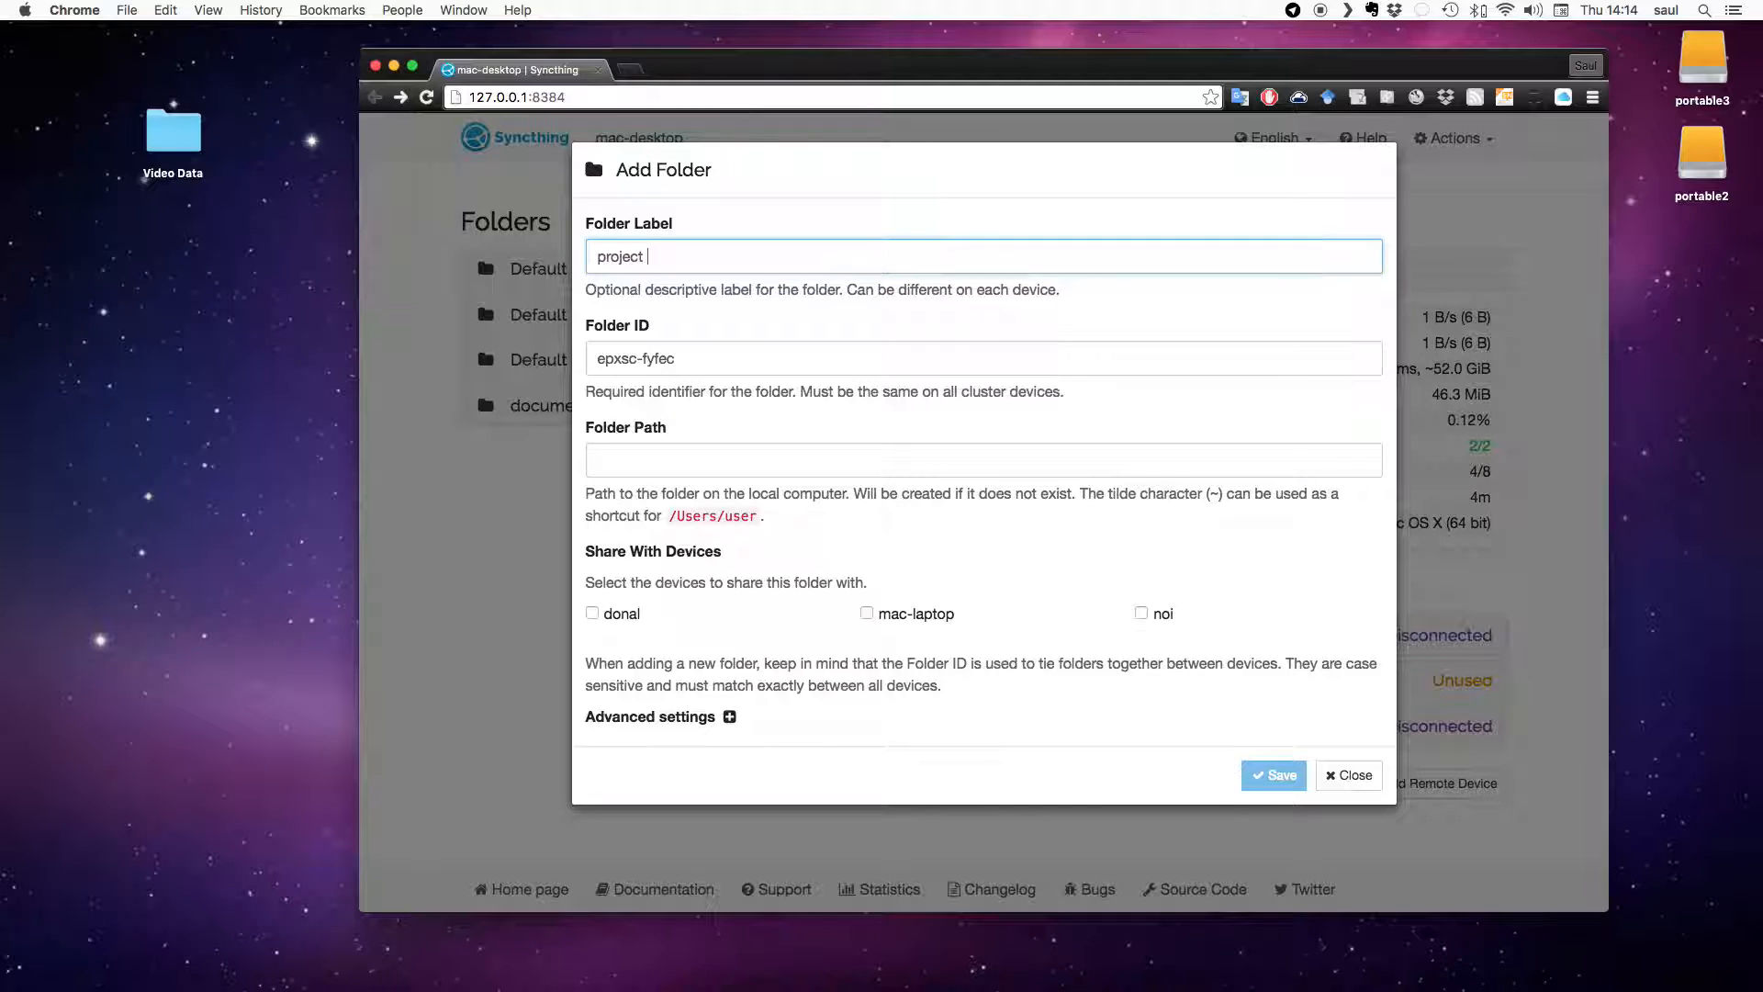
text(1 video data)
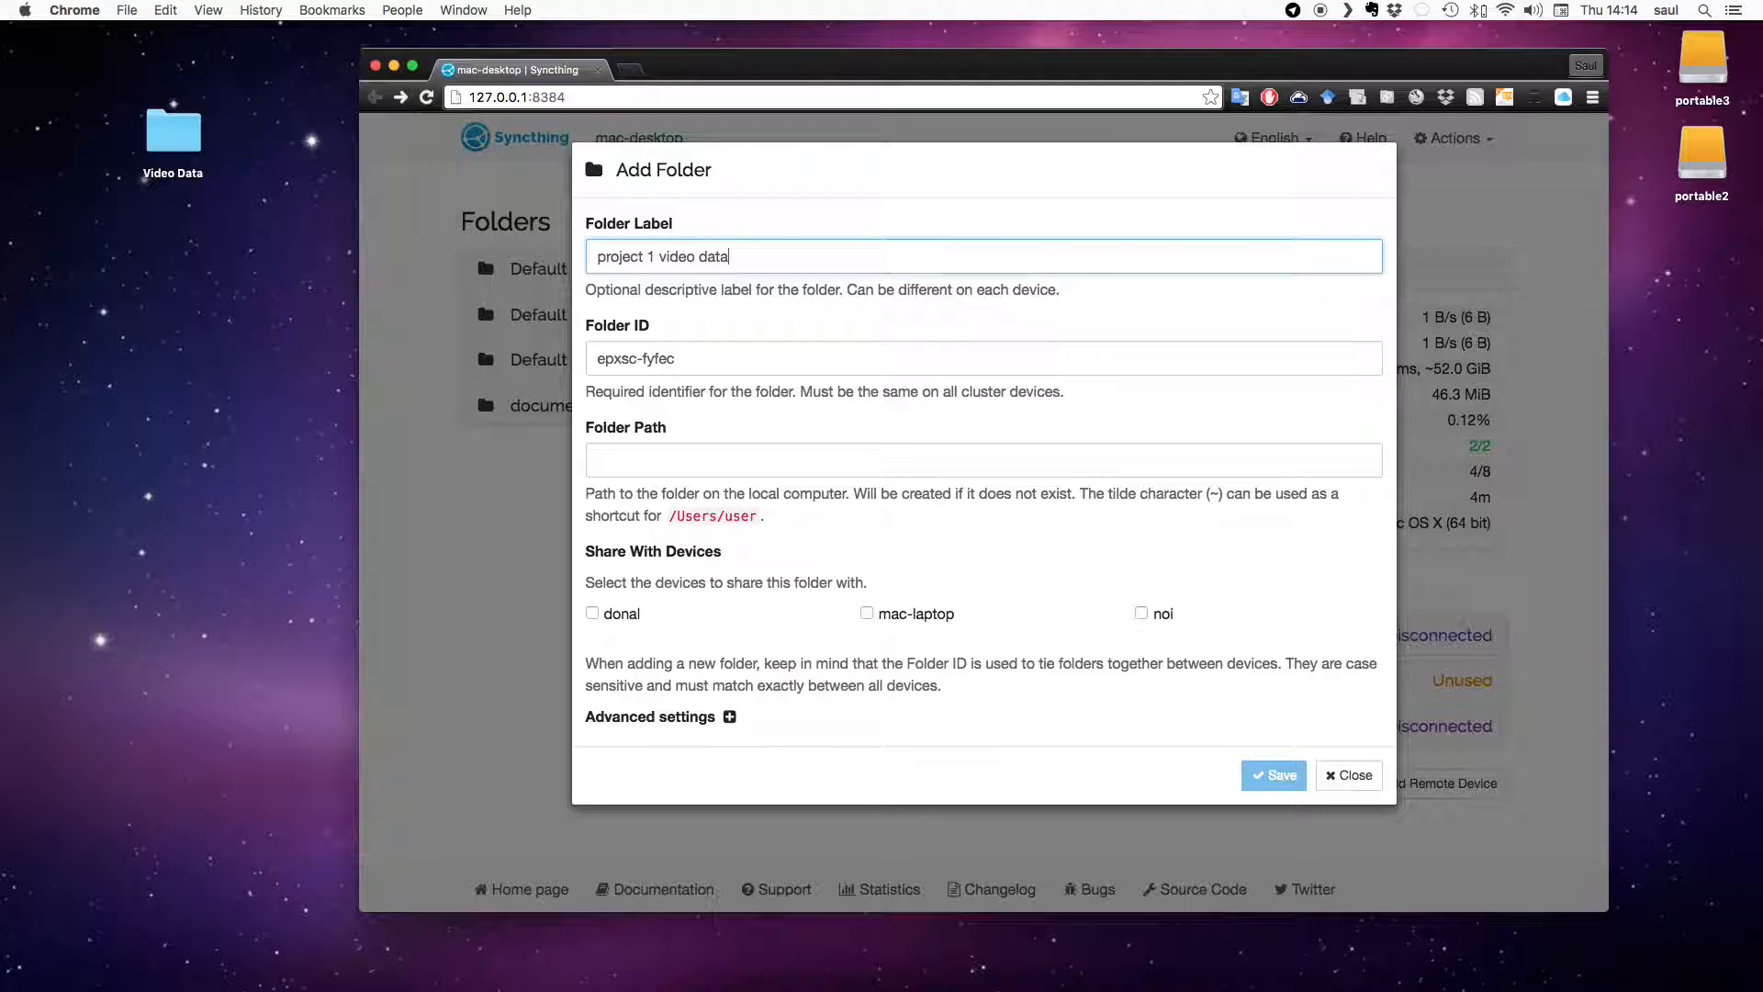
mouse_move(652, 346)
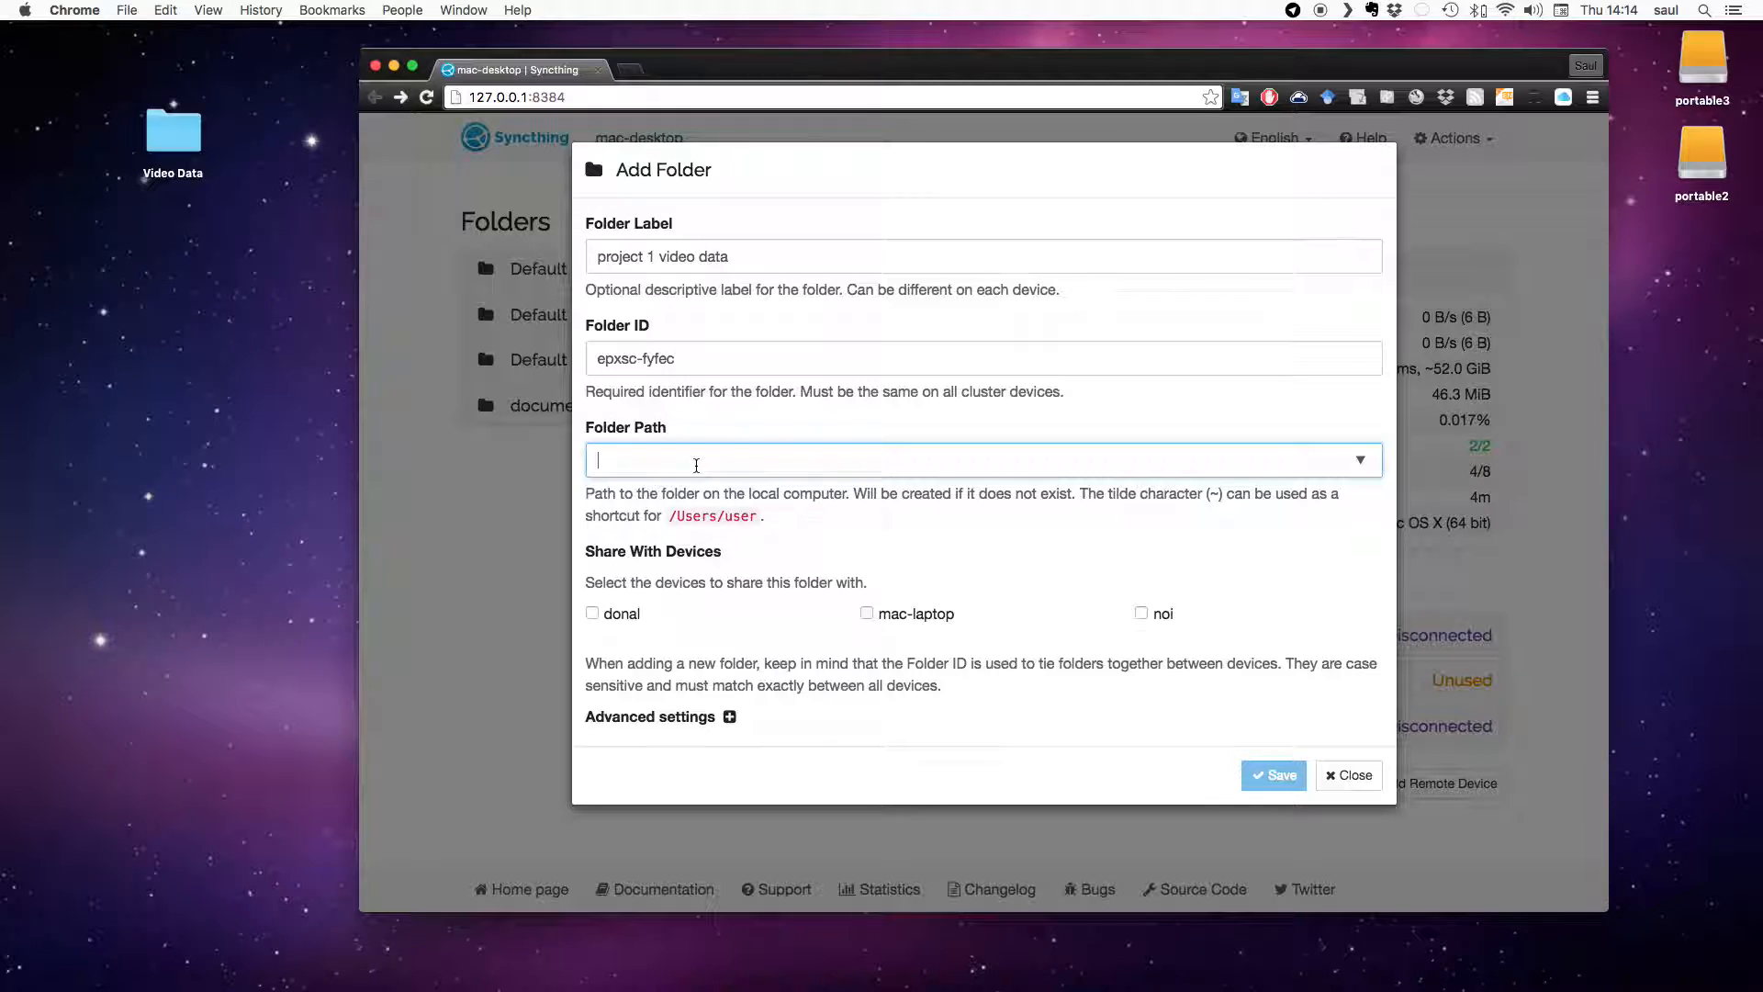
mouse_move(688, 430)
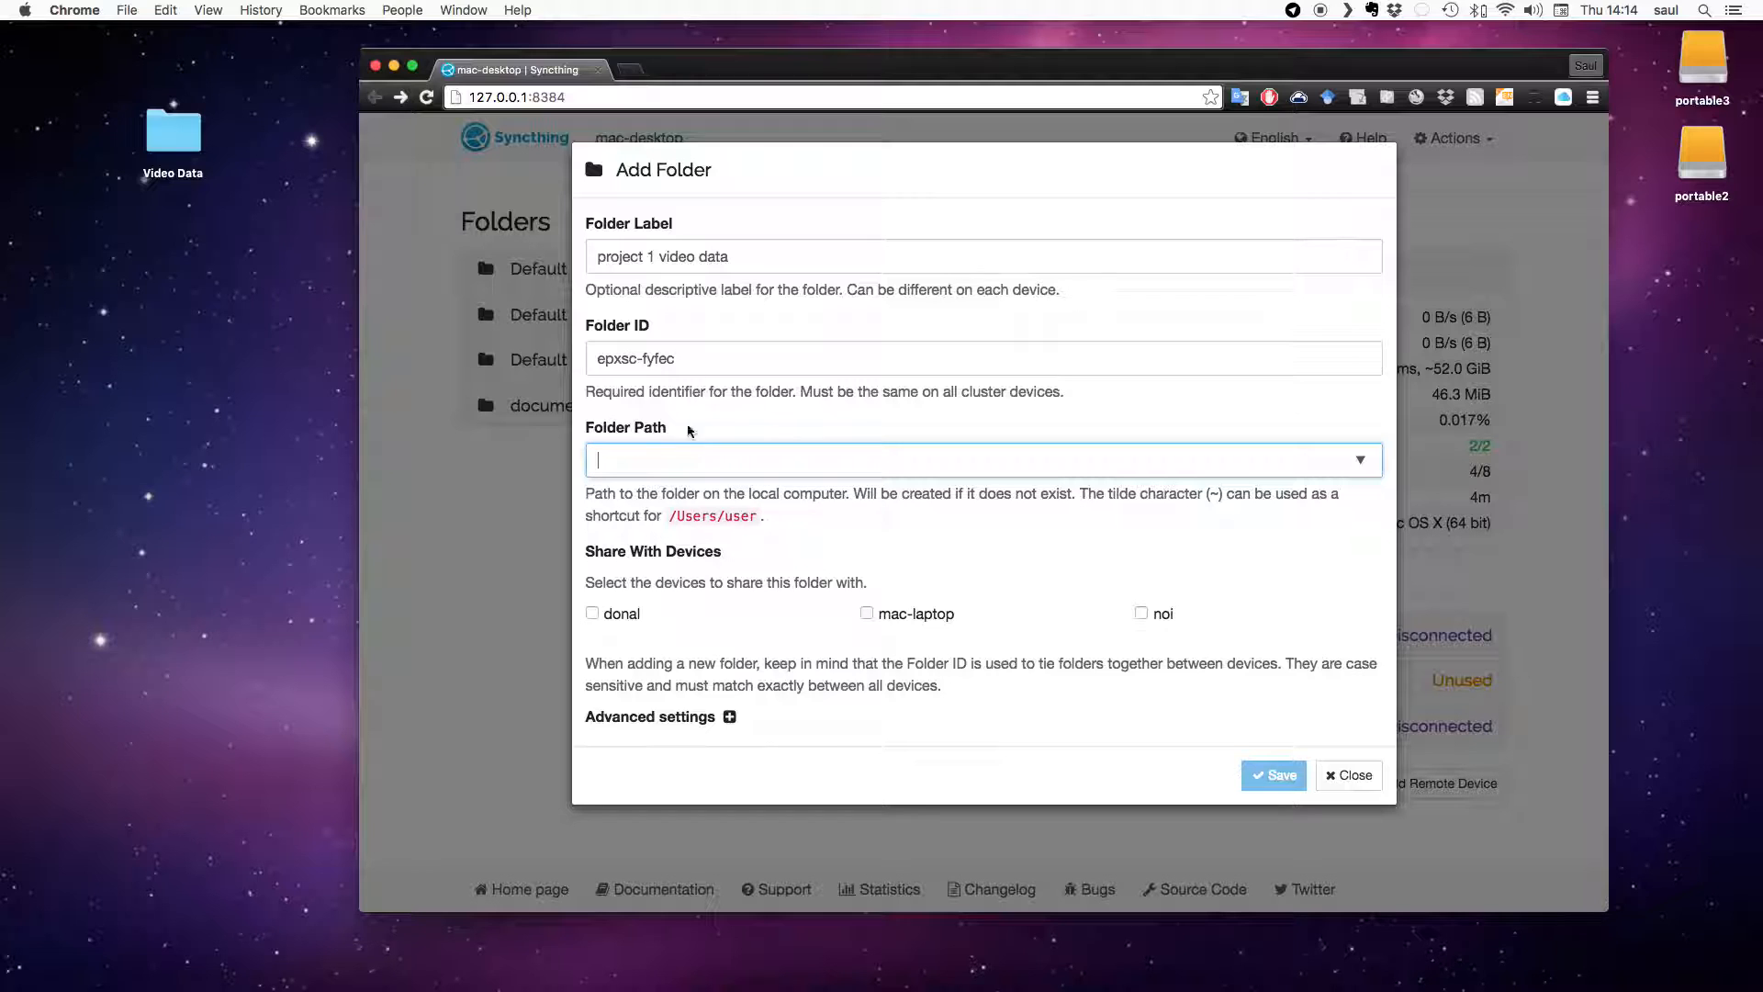
mouse_move(187, 139)
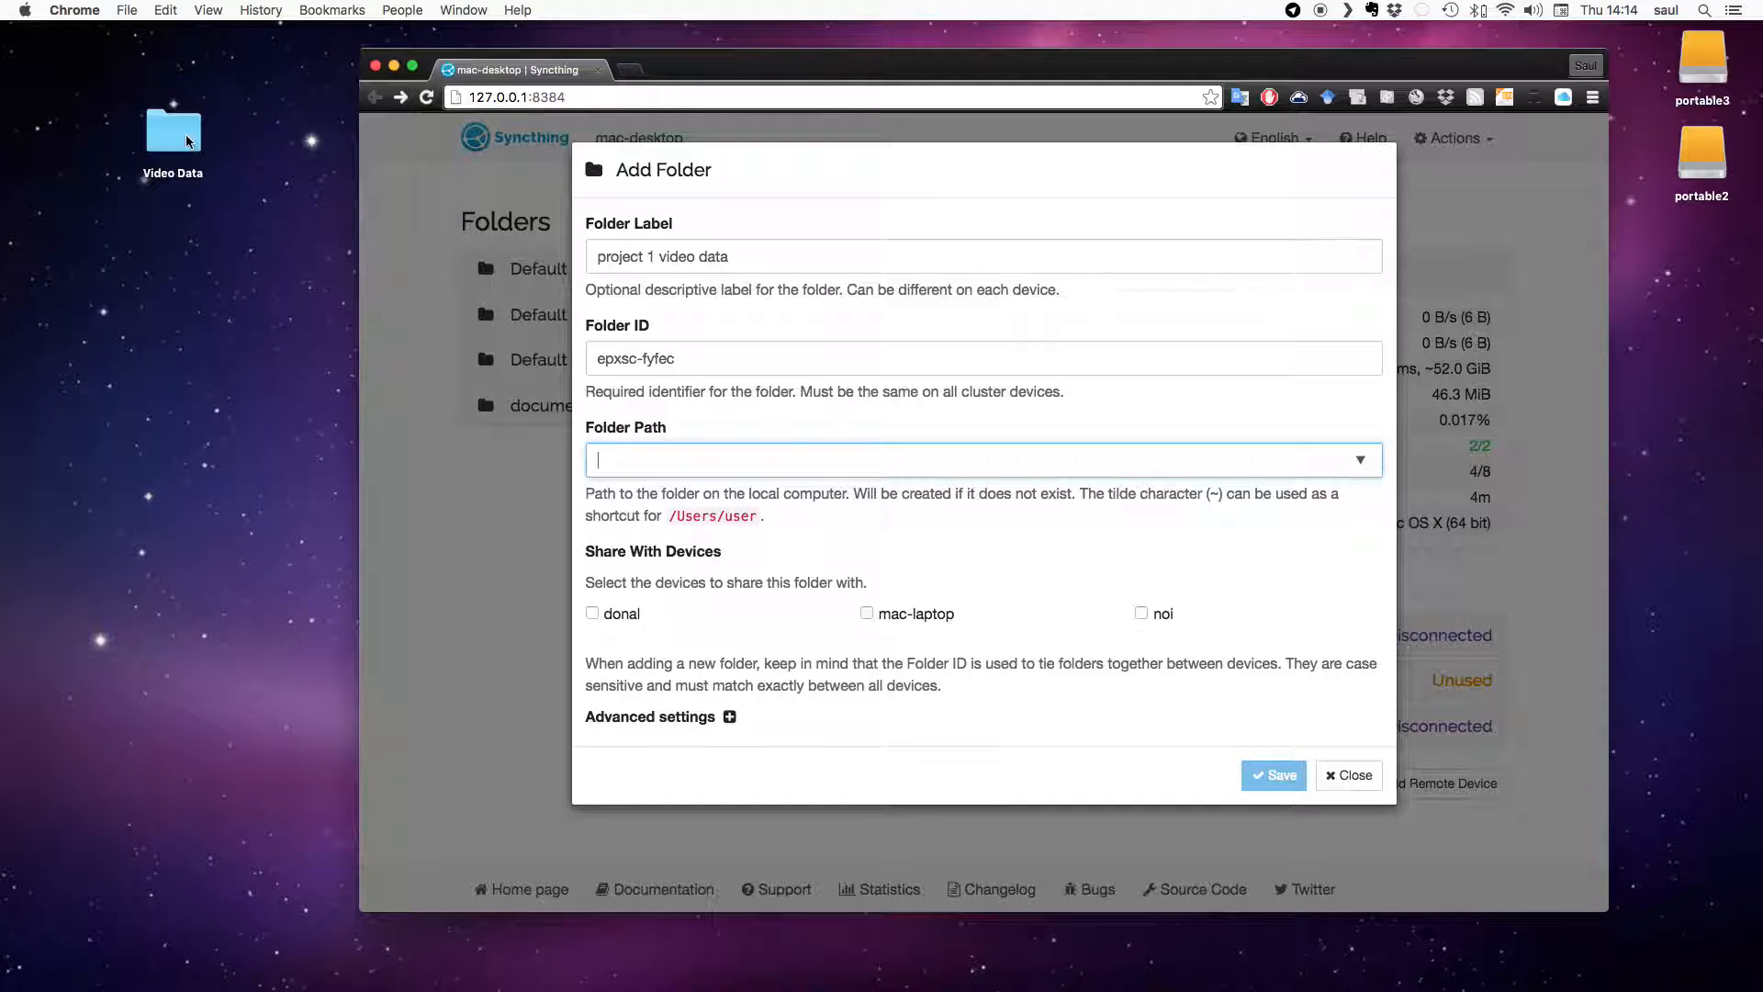
Open the desktop Video Data folder in Finder and turn on the path bar.
click(172, 126)
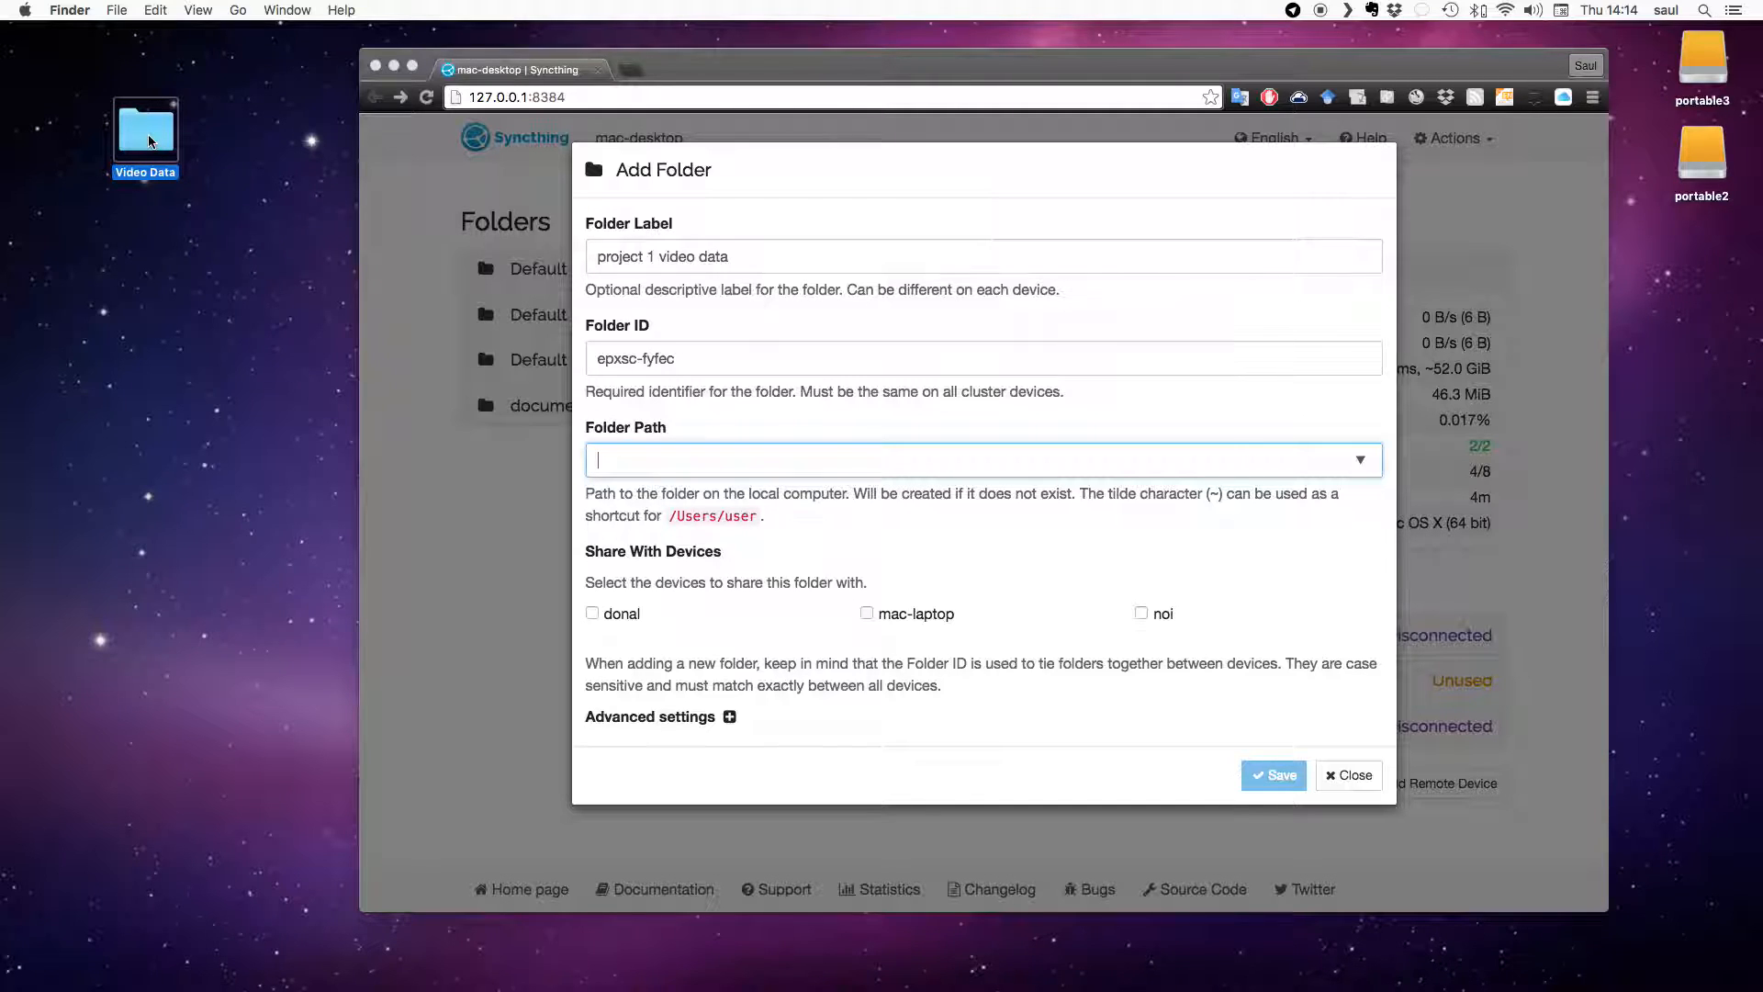
double_click(145, 127)
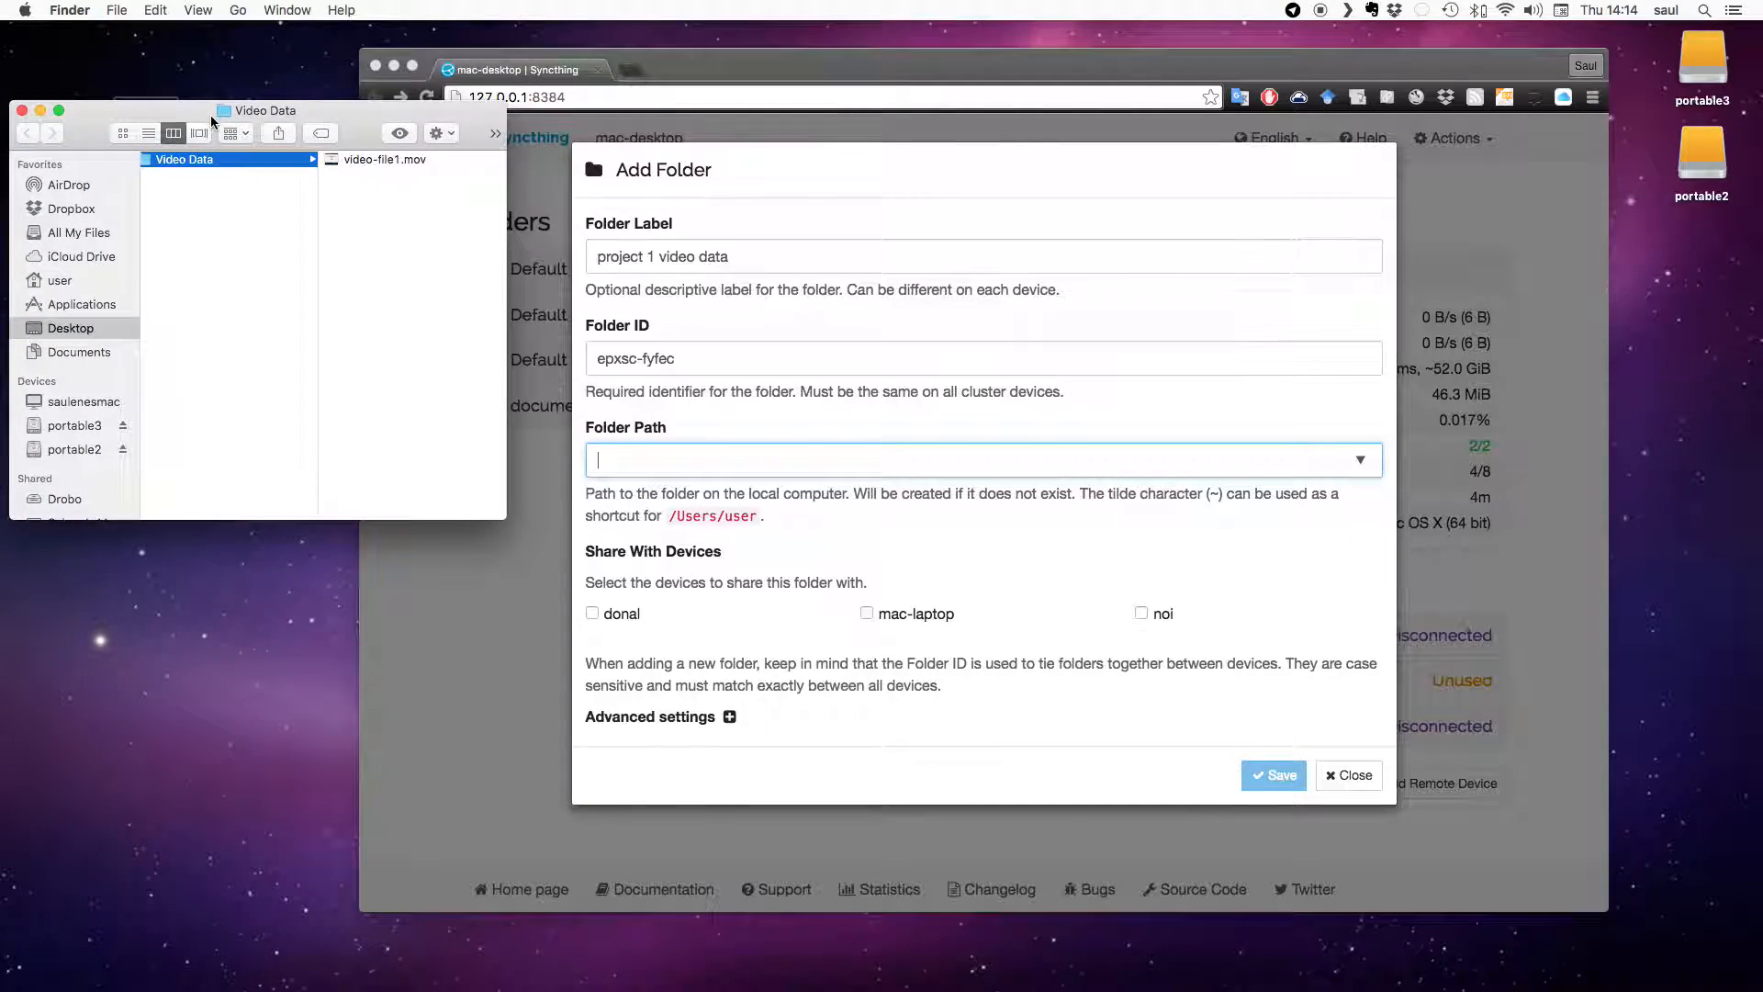
click(199, 10)
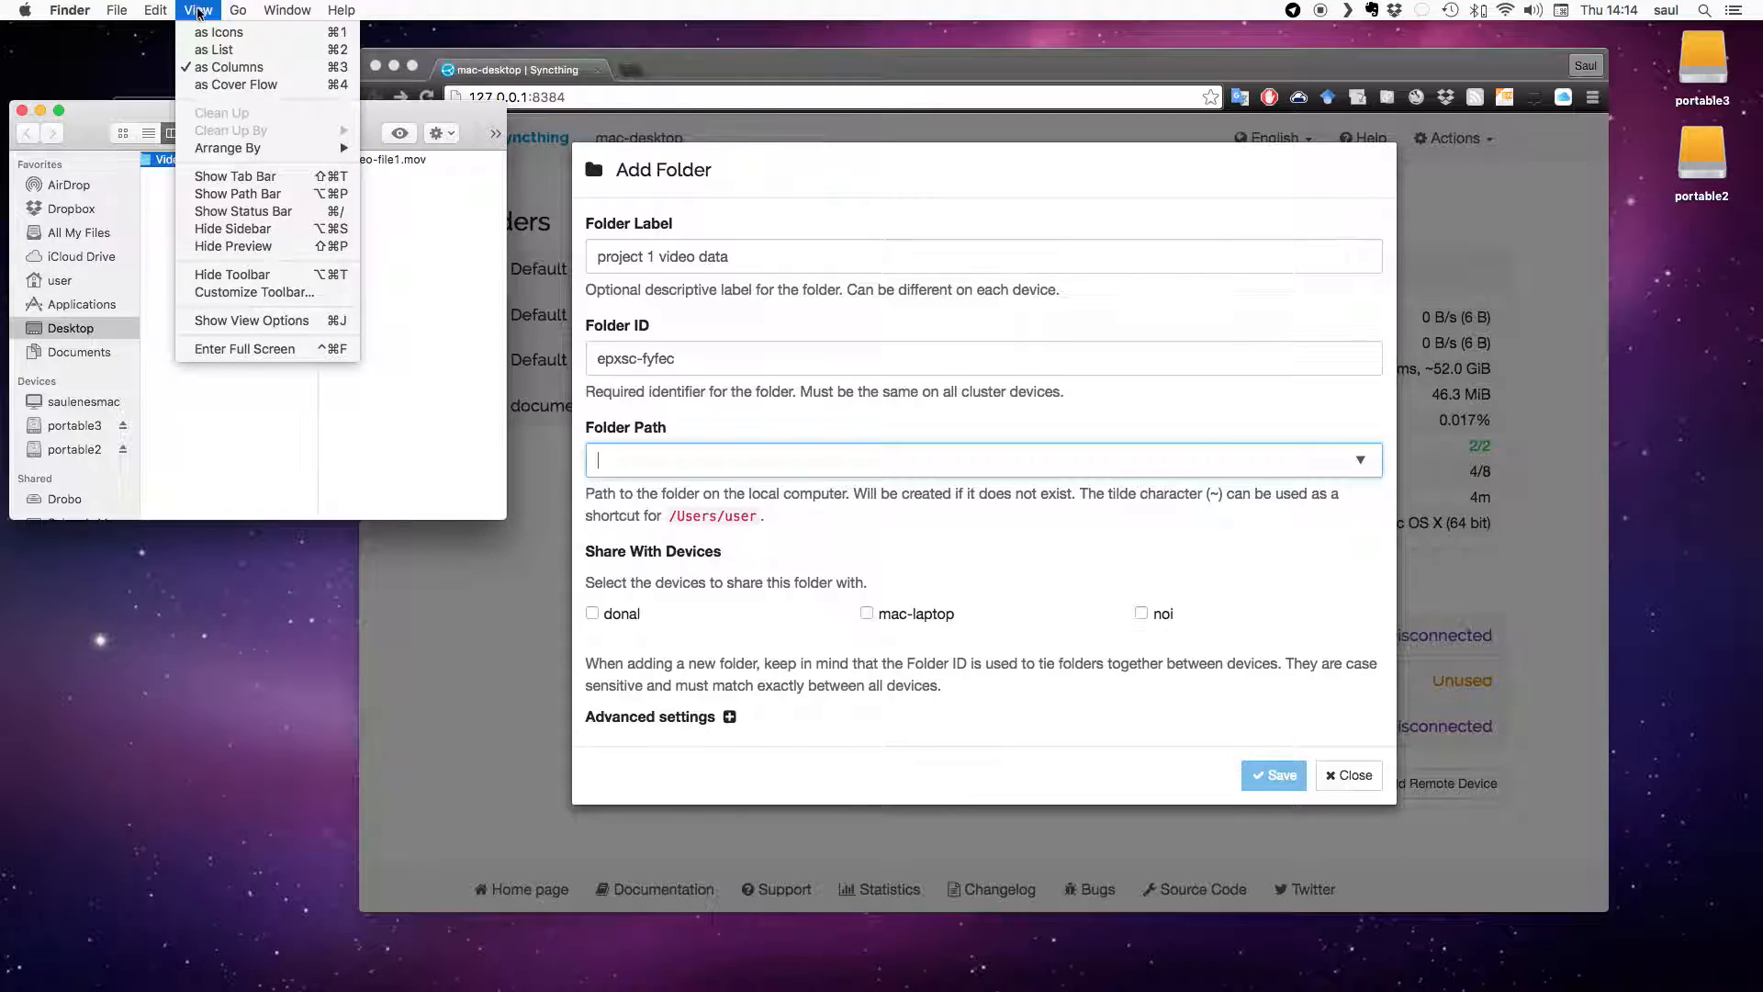
mouse_move(236, 194)
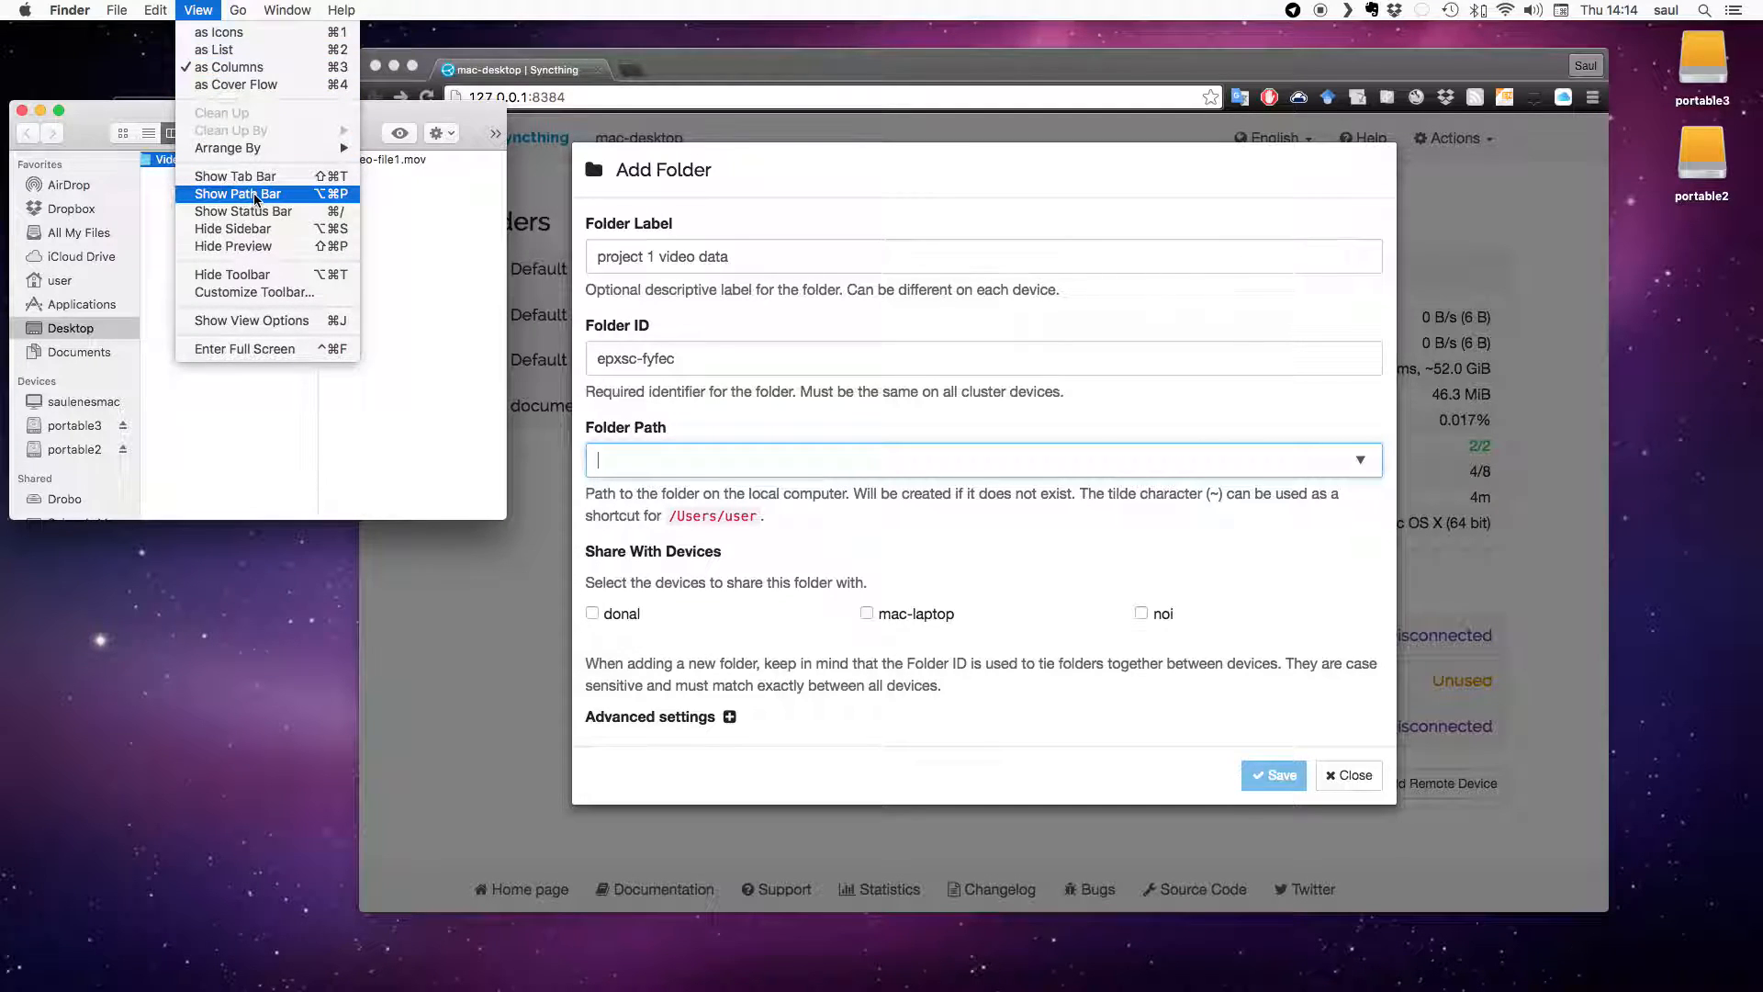
click(236, 194)
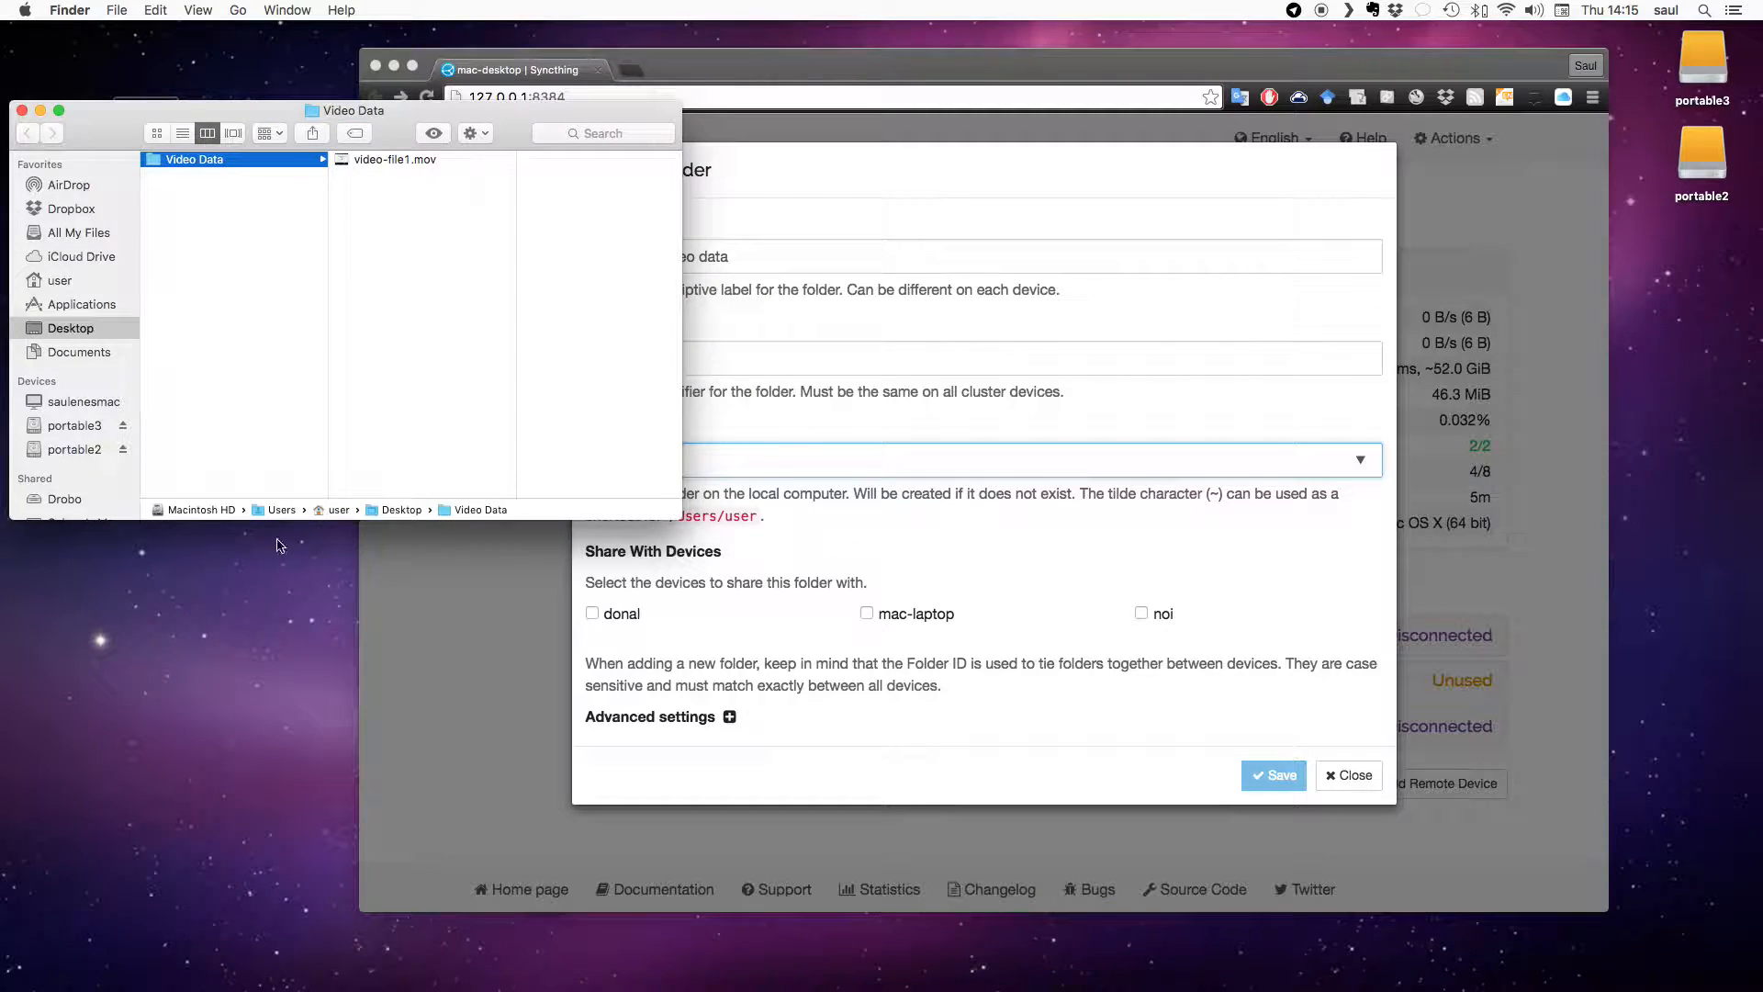
mouse_move(315, 520)
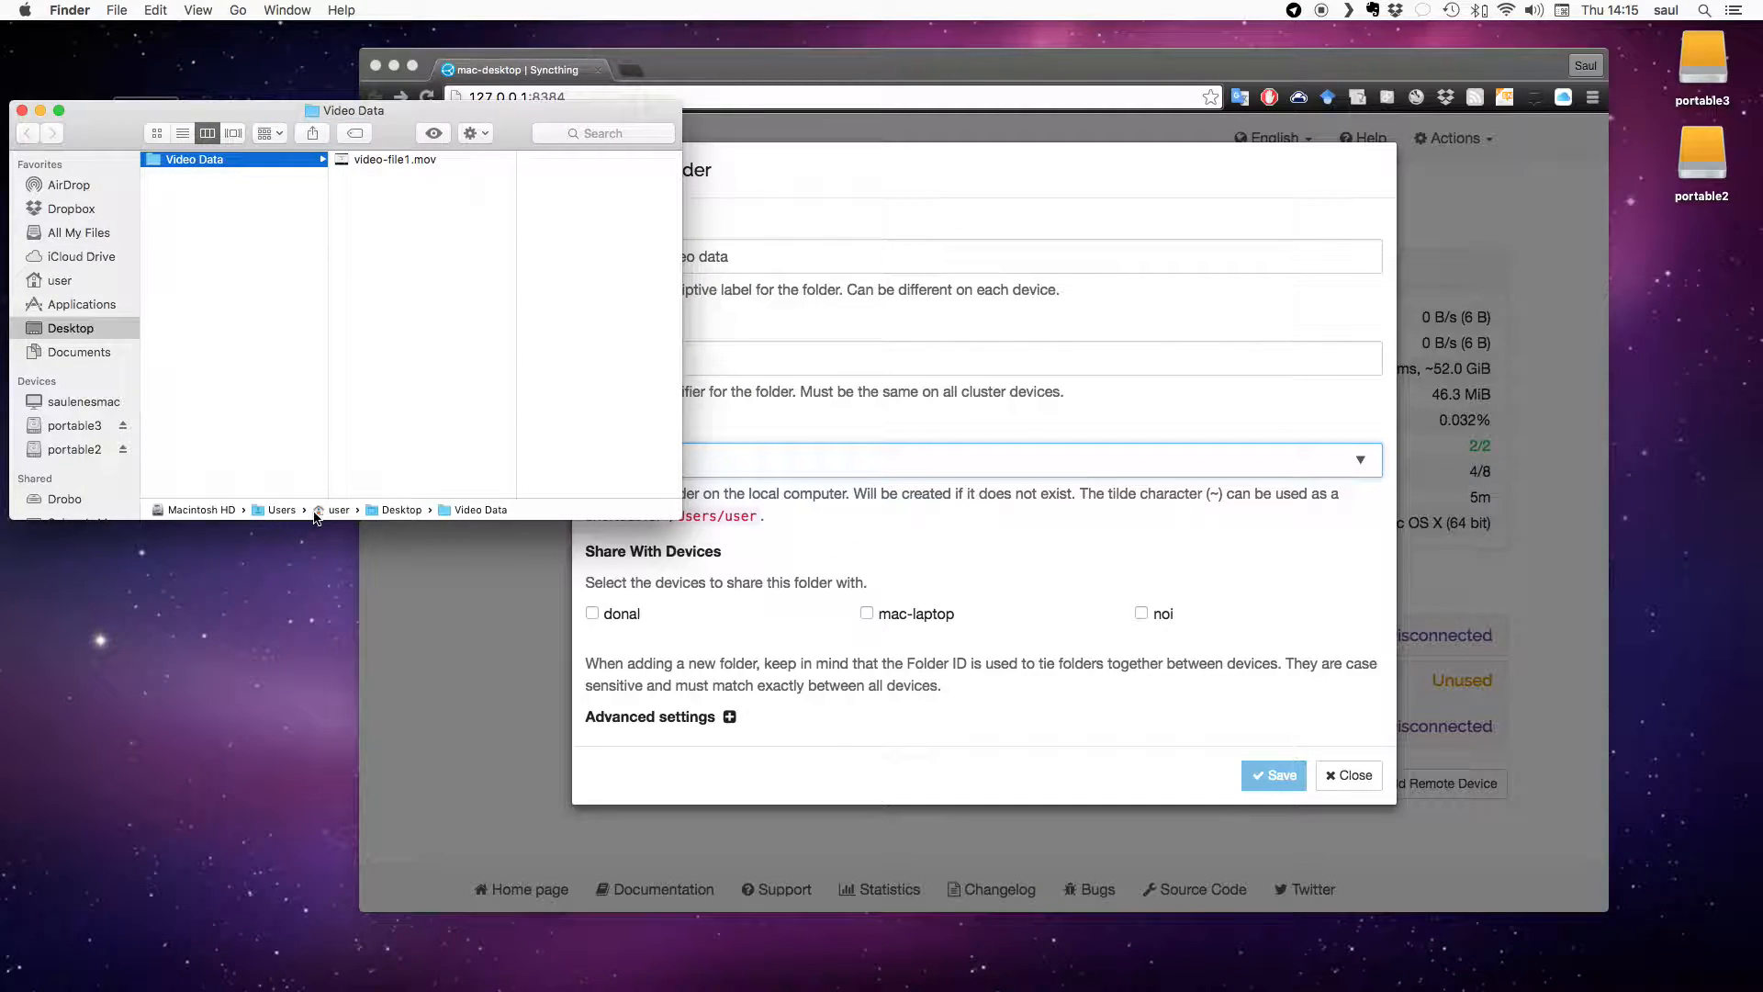
mouse_move(492, 517)
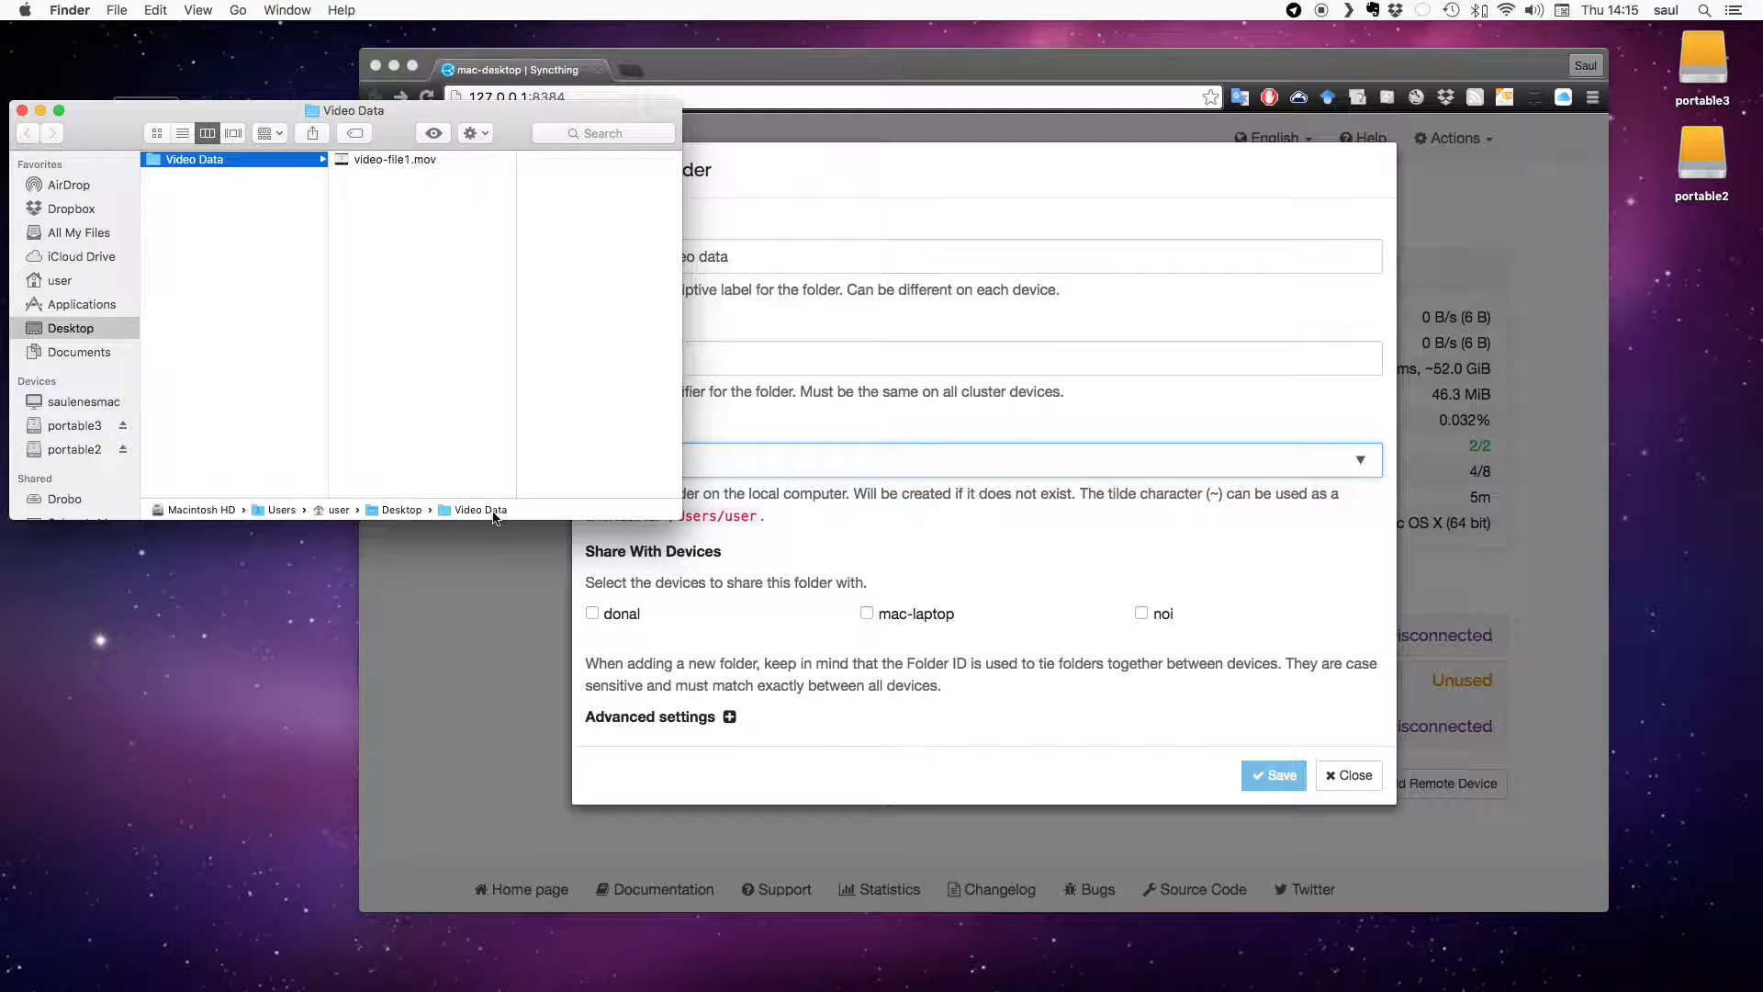
mouse_move(165, 520)
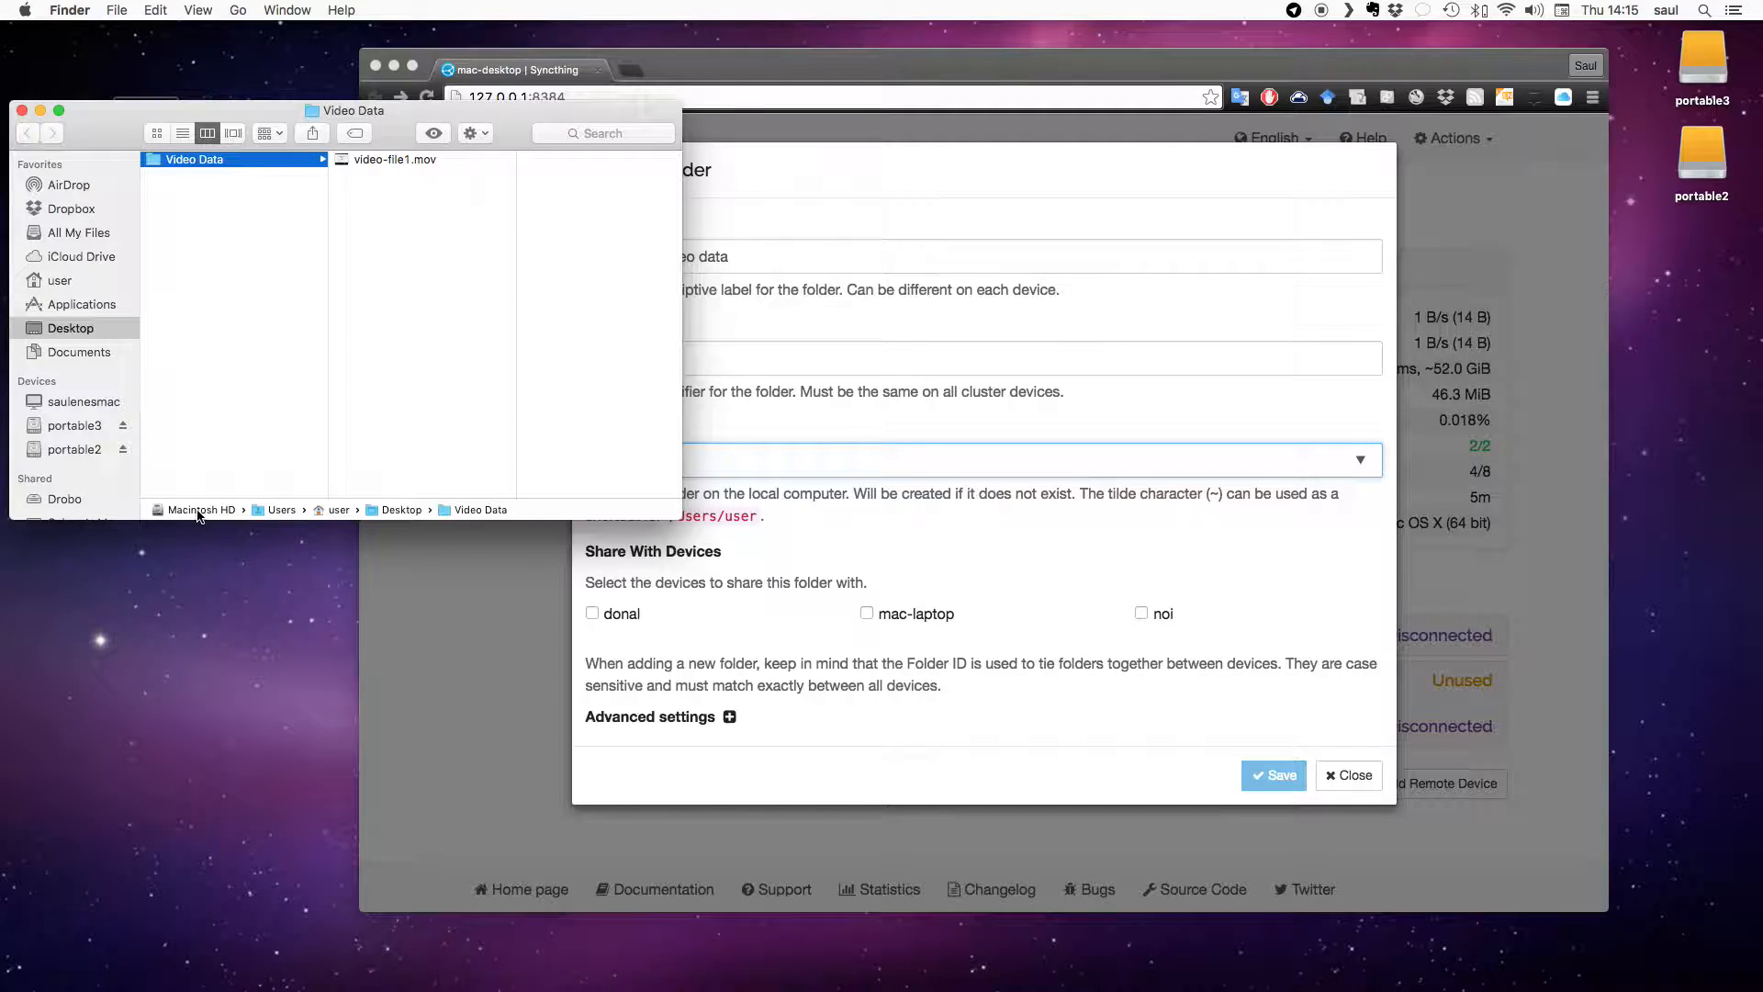
mouse_move(663, 502)
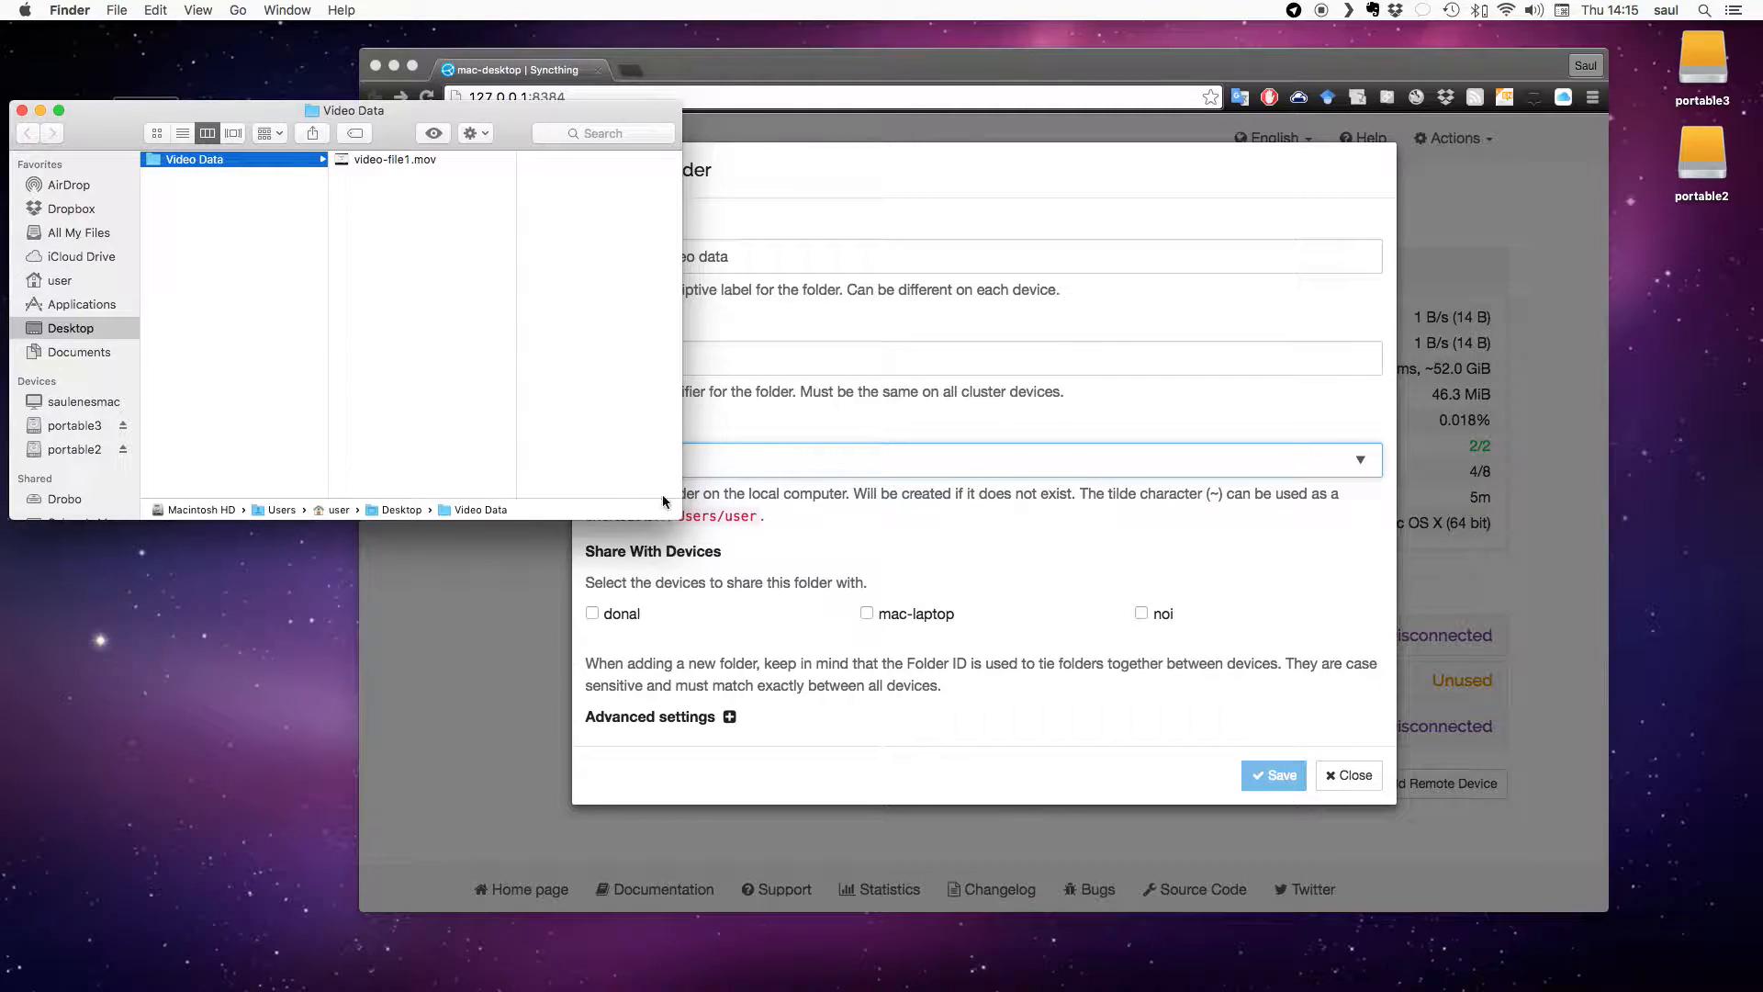
Set folder path /Users/user/Desktop/Video Data/, share with mac-laptop, and save.
click(782, 459)
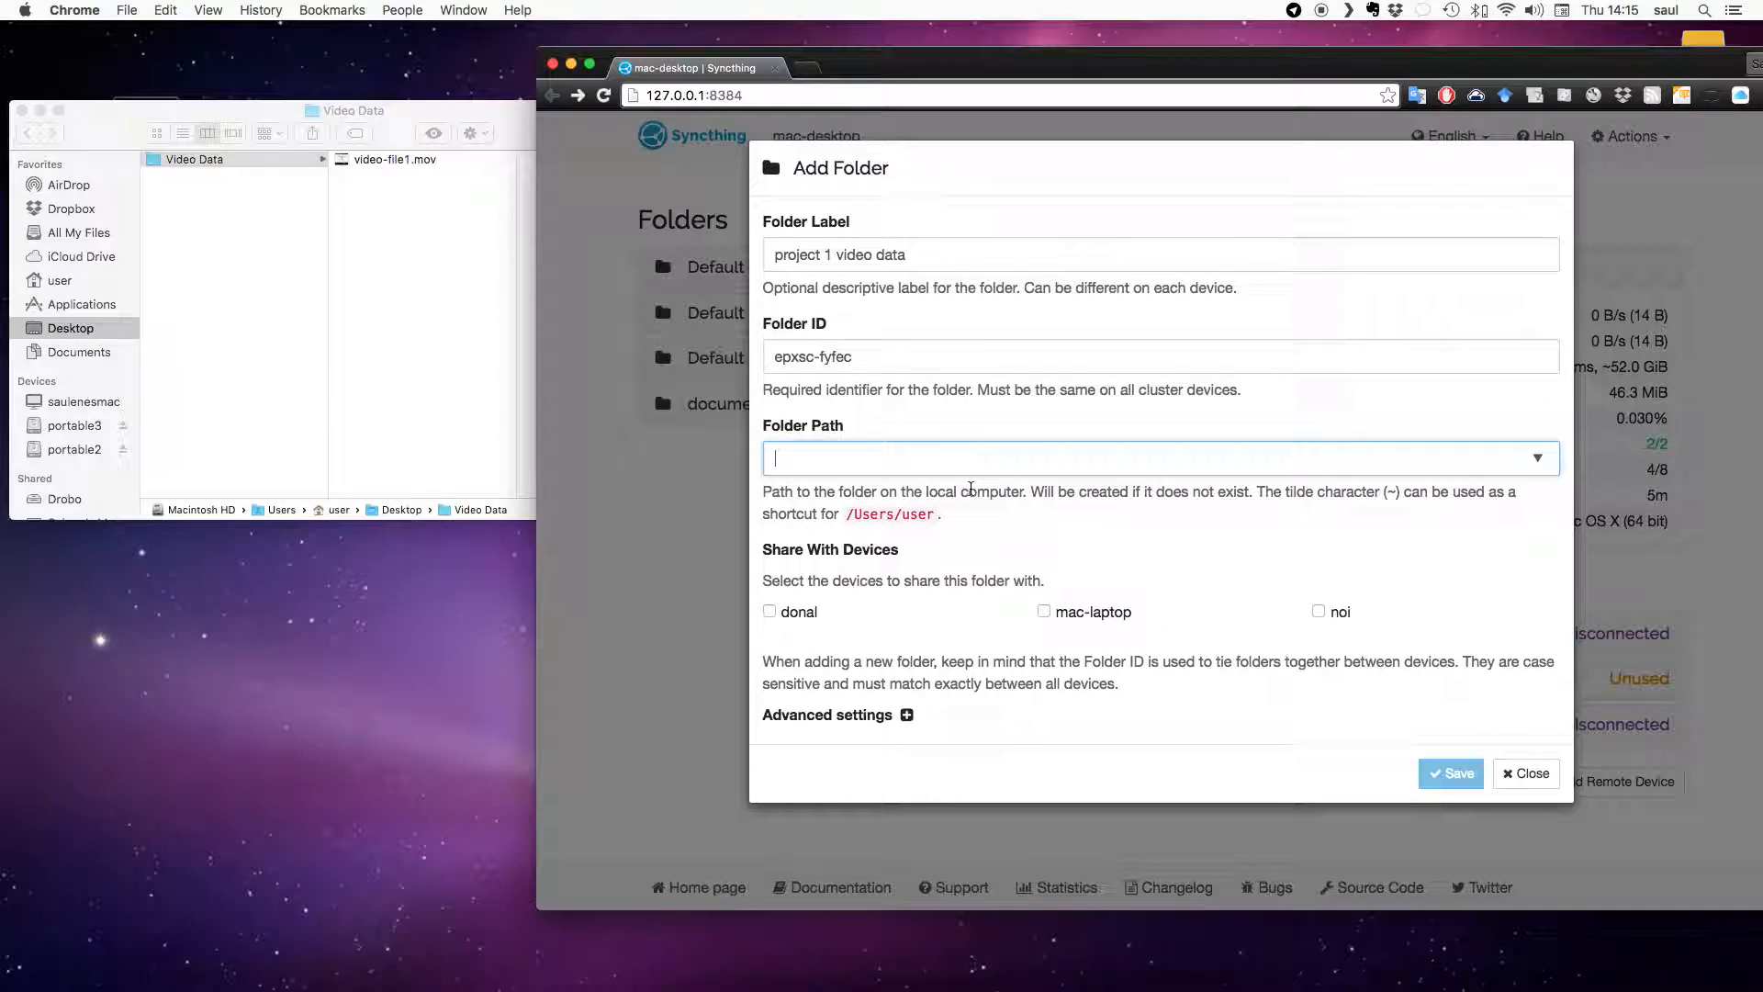
text(/Users/)
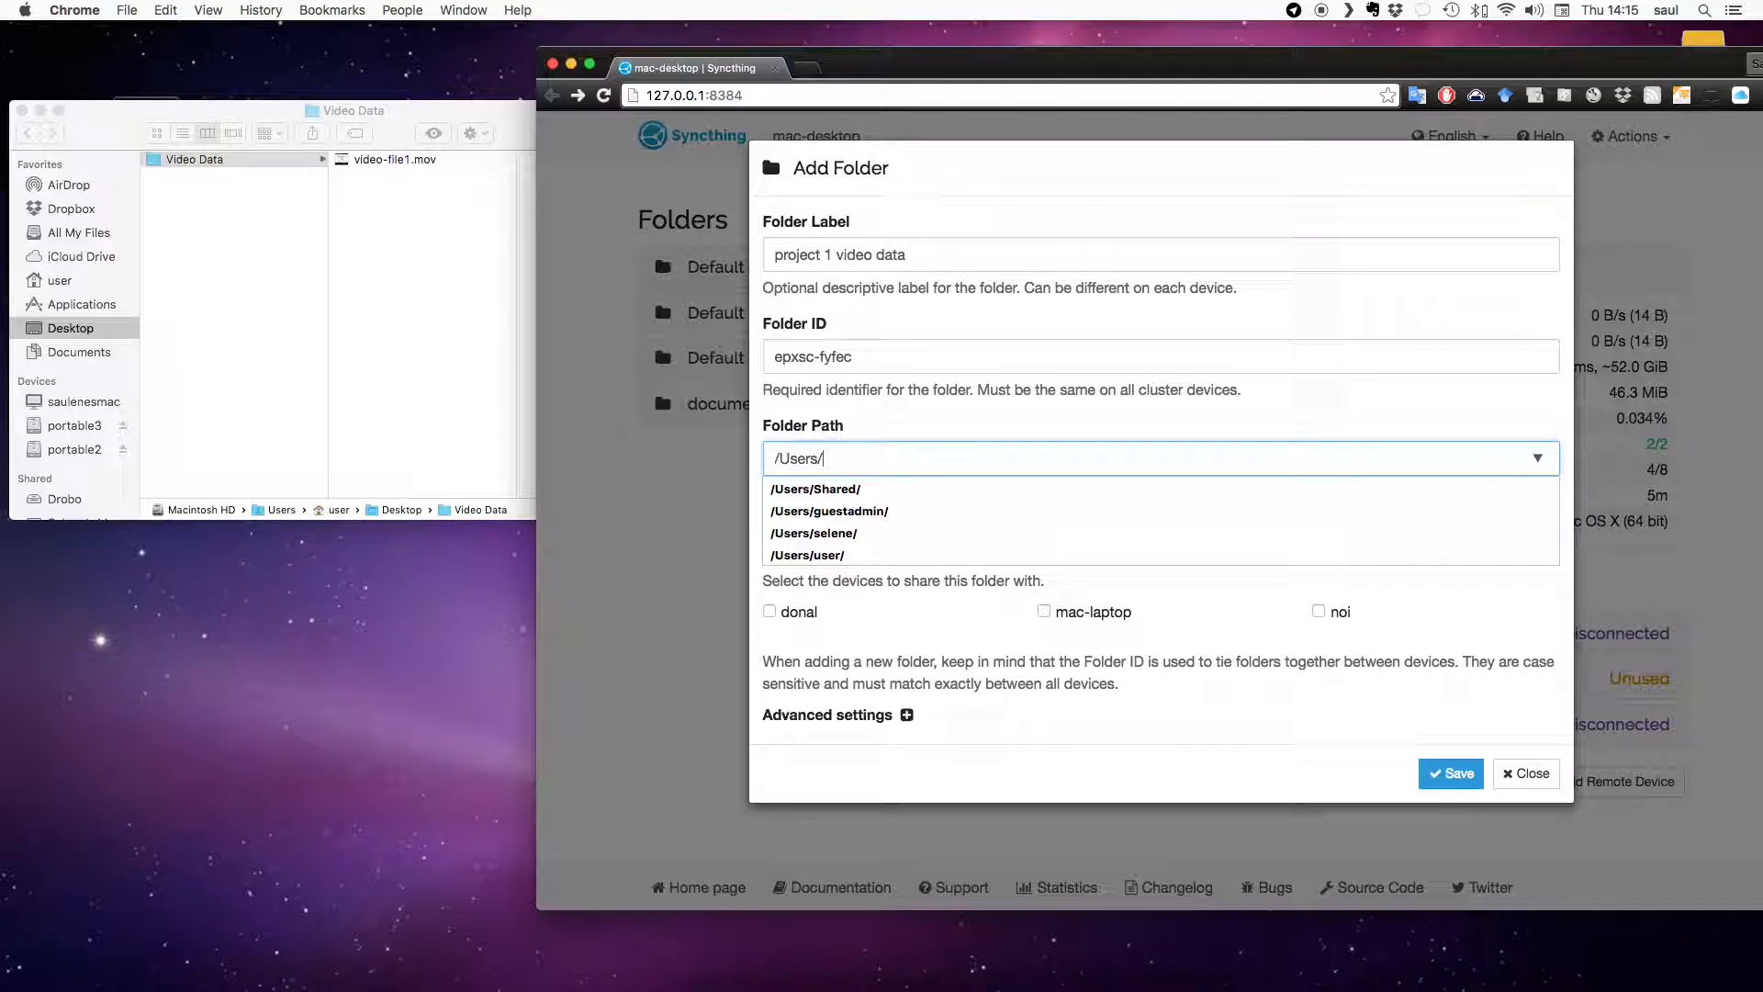
text(user/Desktop/Video Data/)
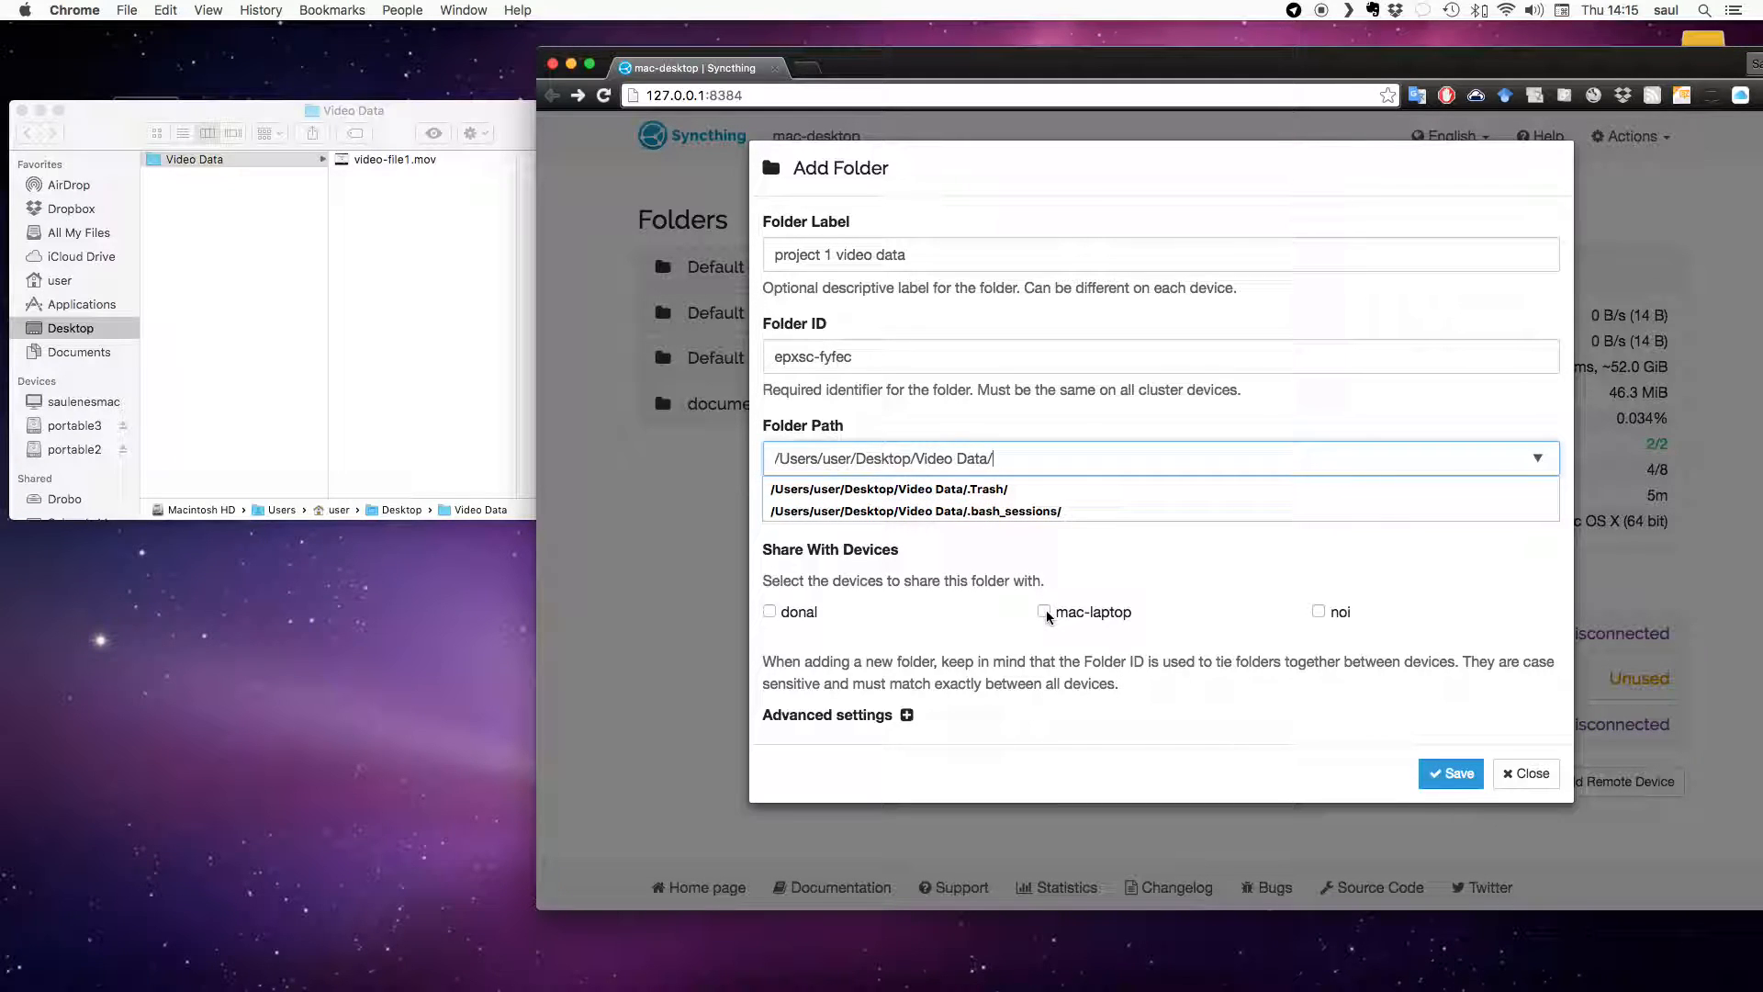
click(1043, 612)
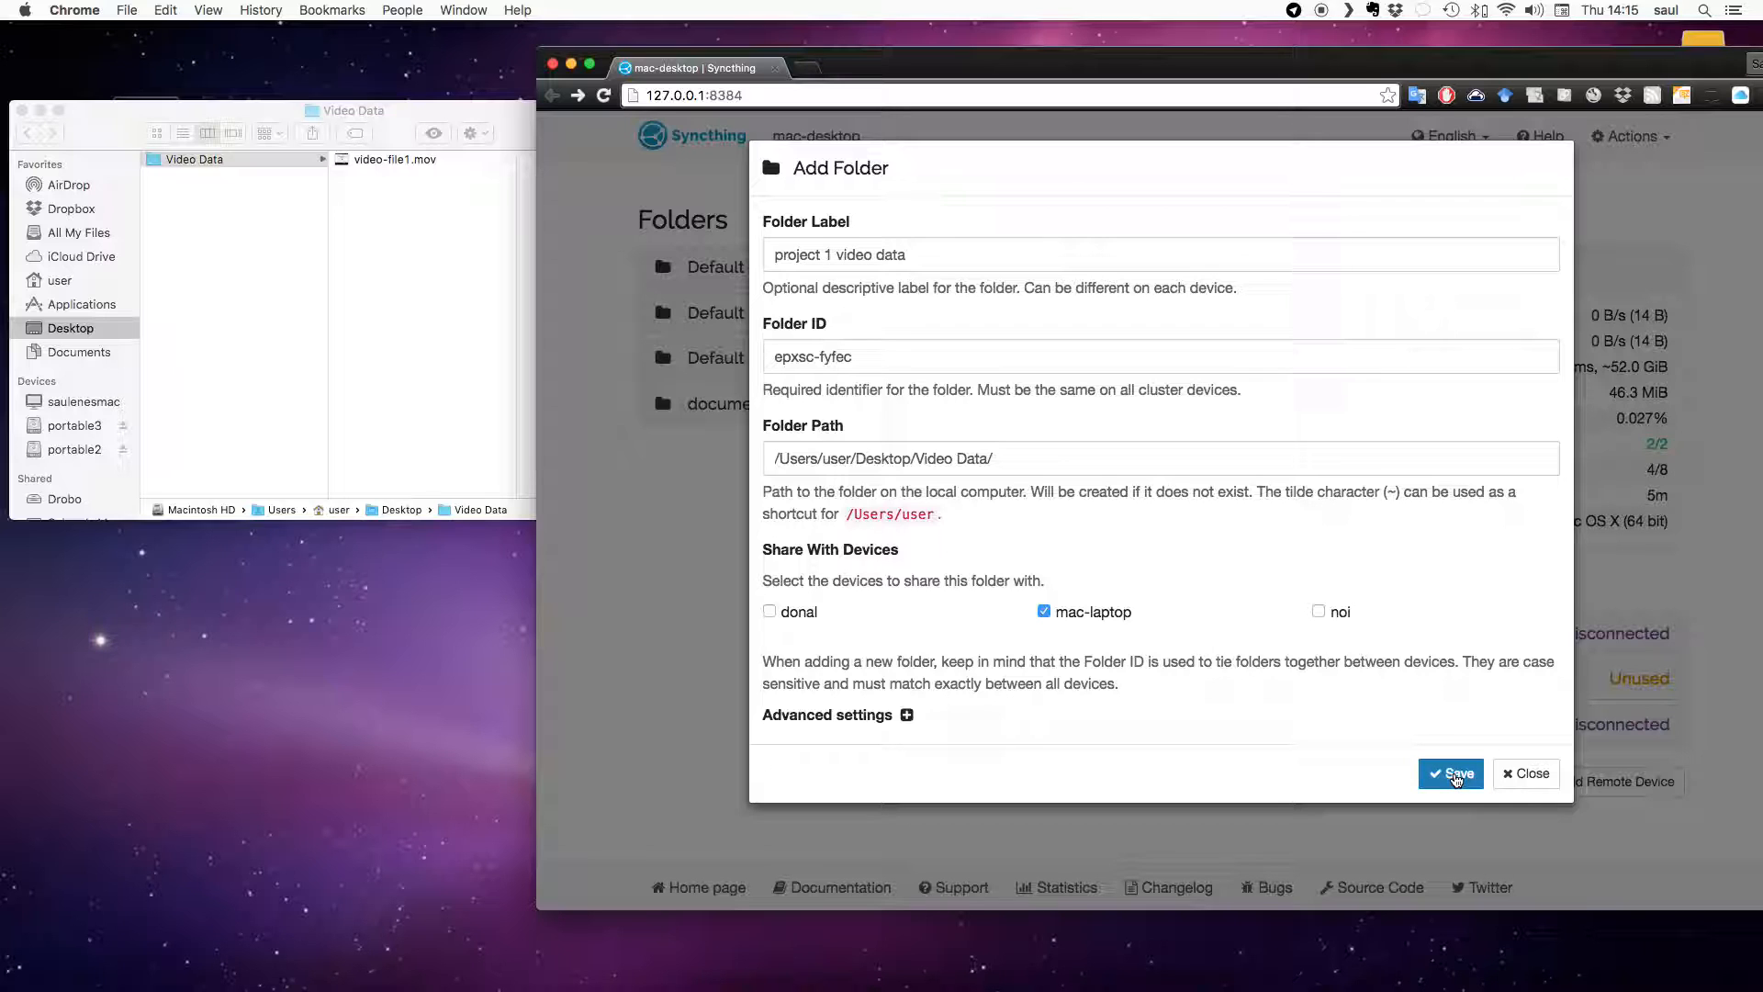
click(1451, 773)
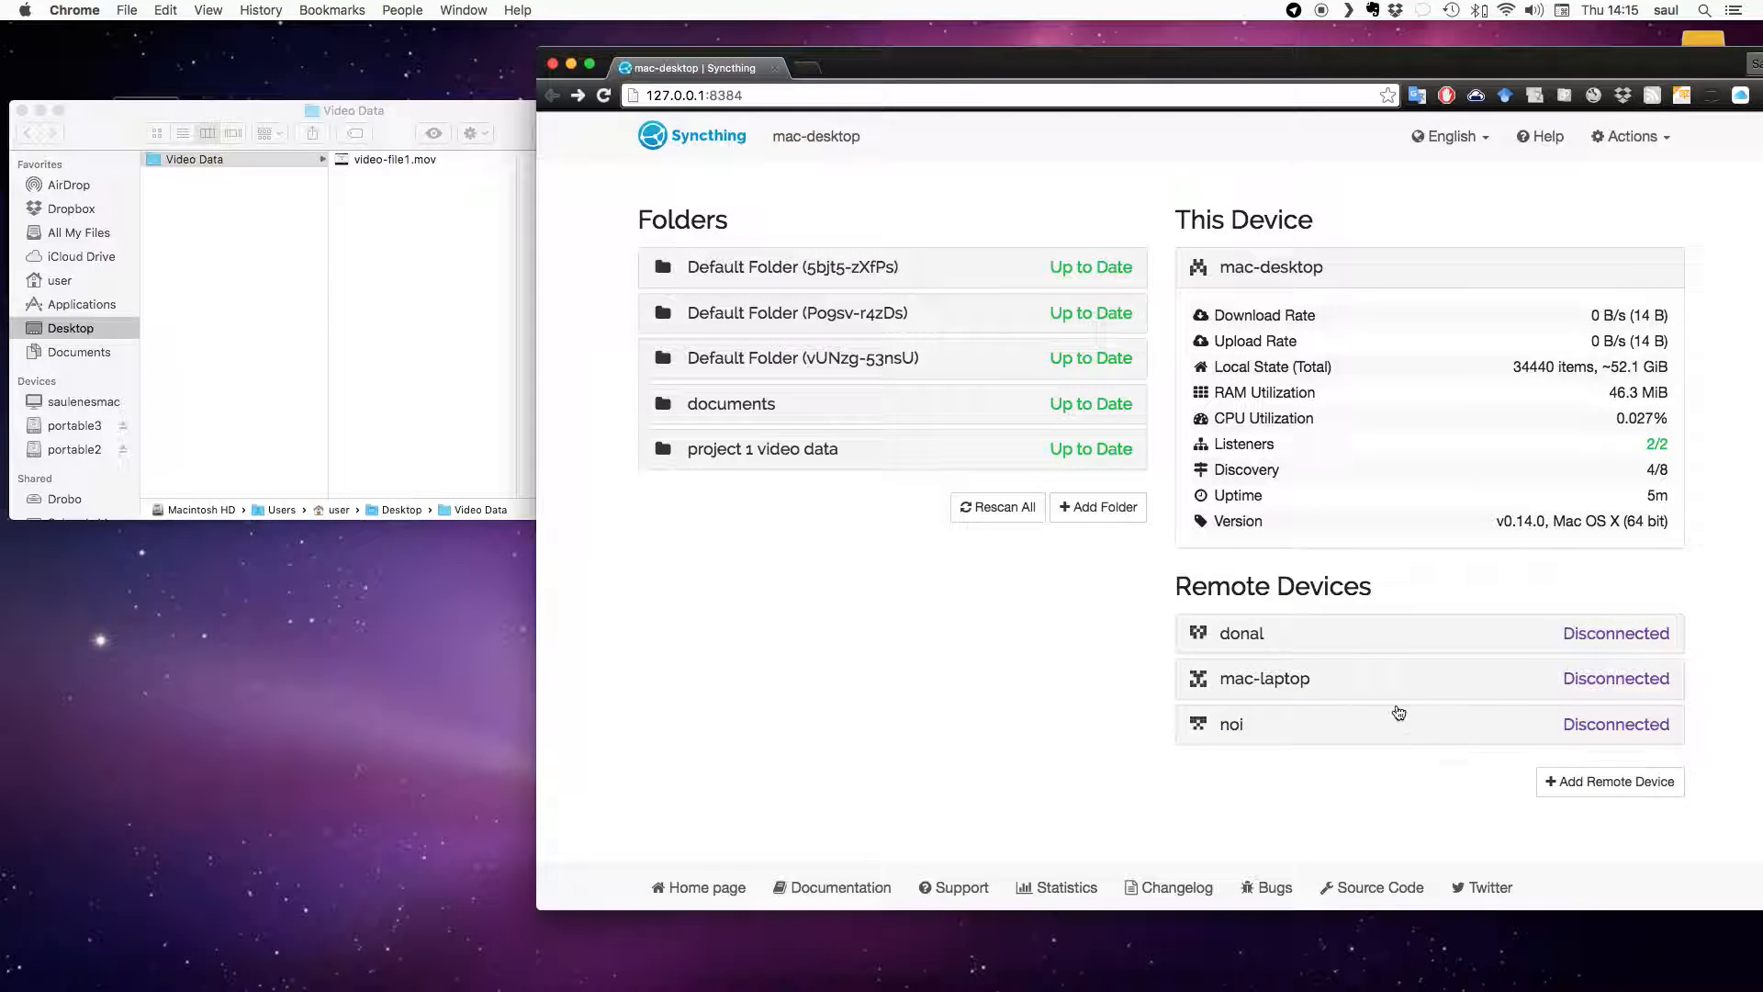
mouse_move(917, 492)
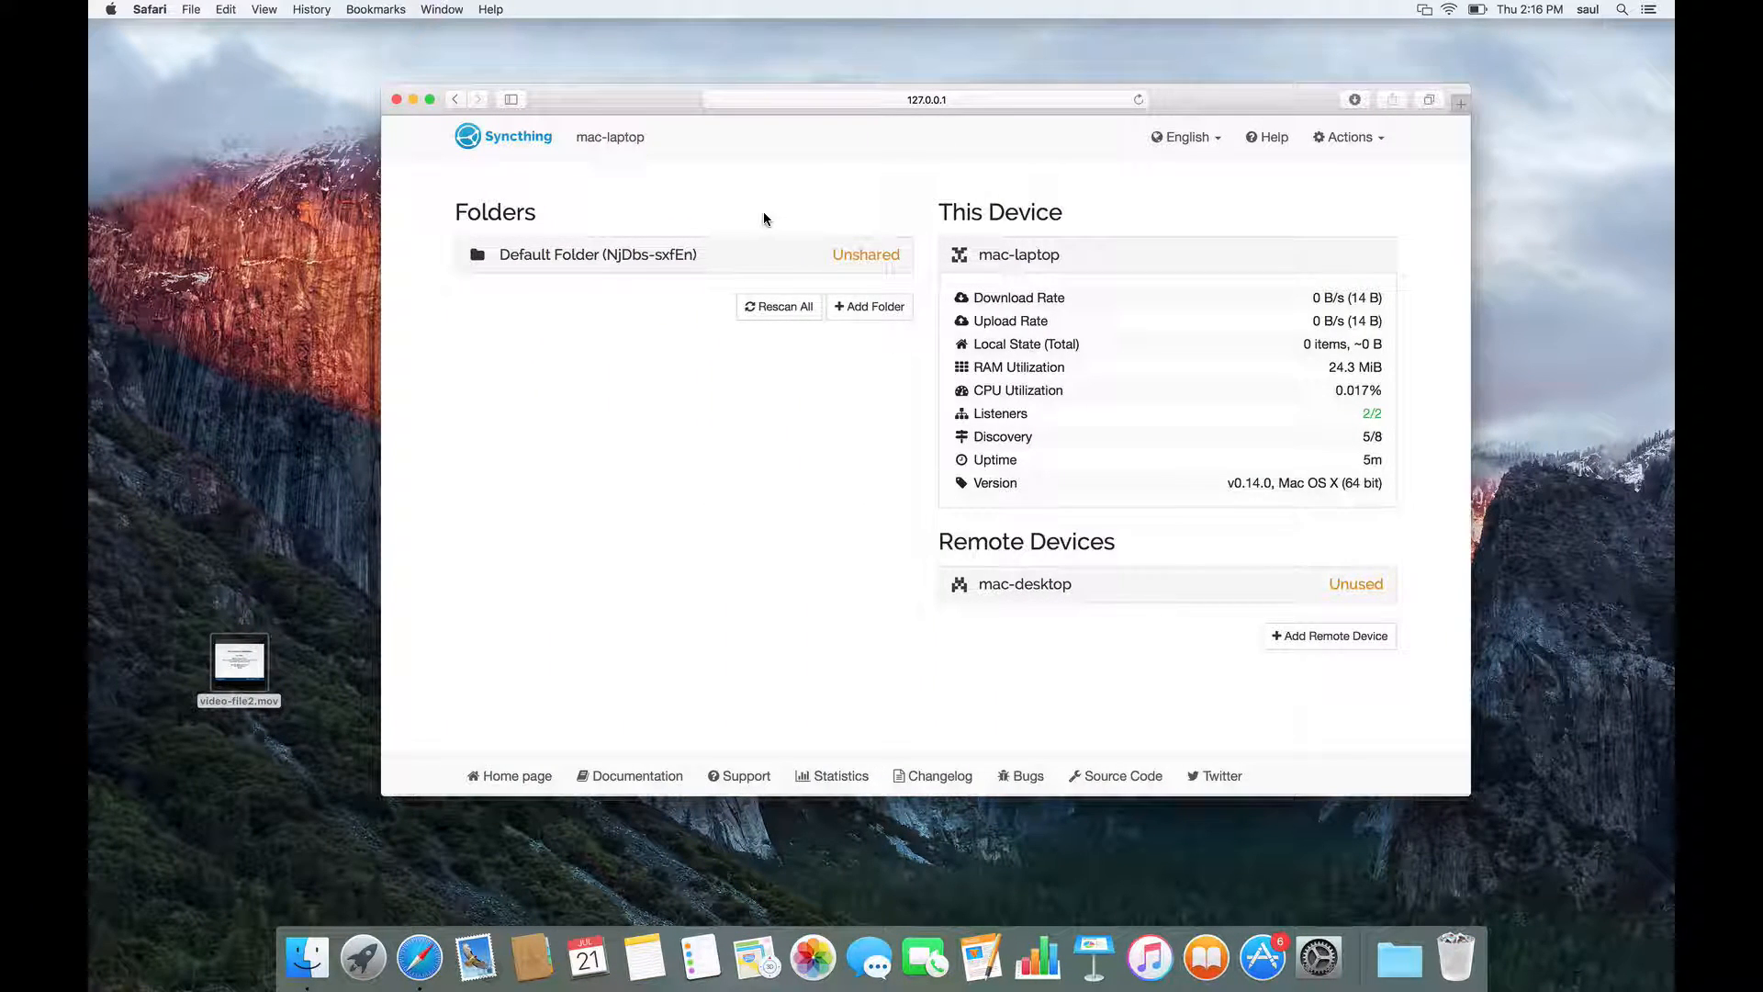
mouse_move(1103, 580)
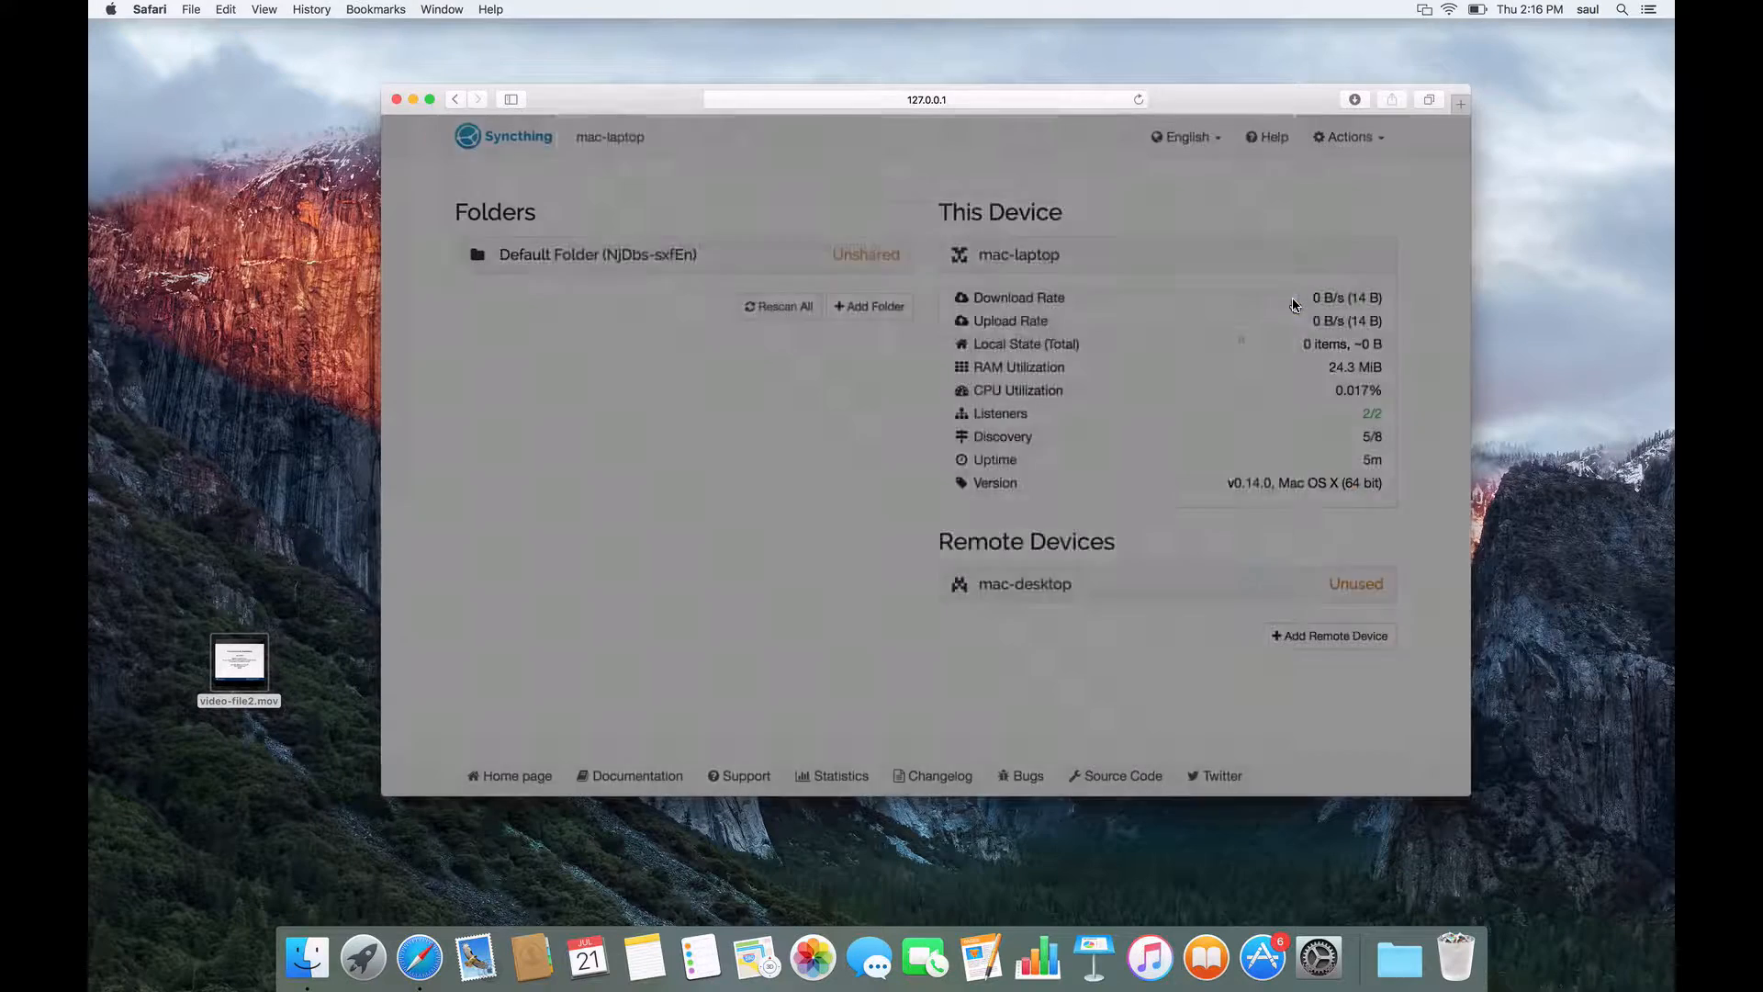
Accept the project 1 video data folder offered by mac-desktop, then bring up Finder.
click(868, 306)
text(project 1 video data)
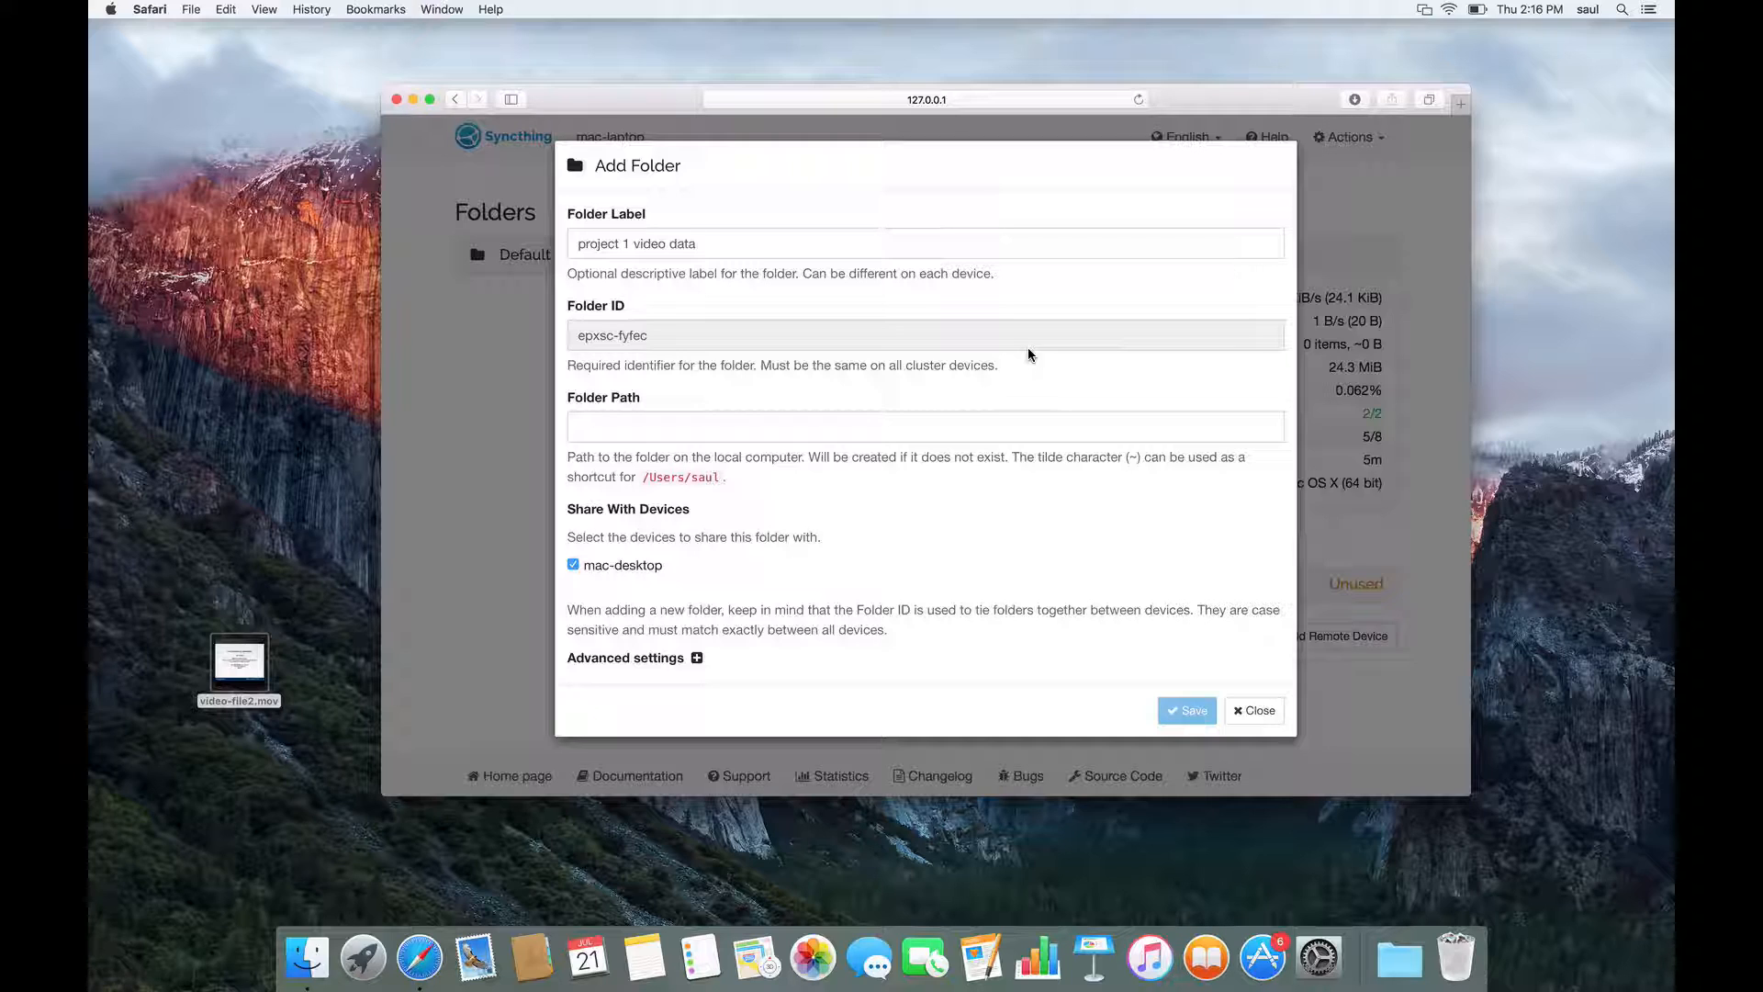
mouse_move(731, 216)
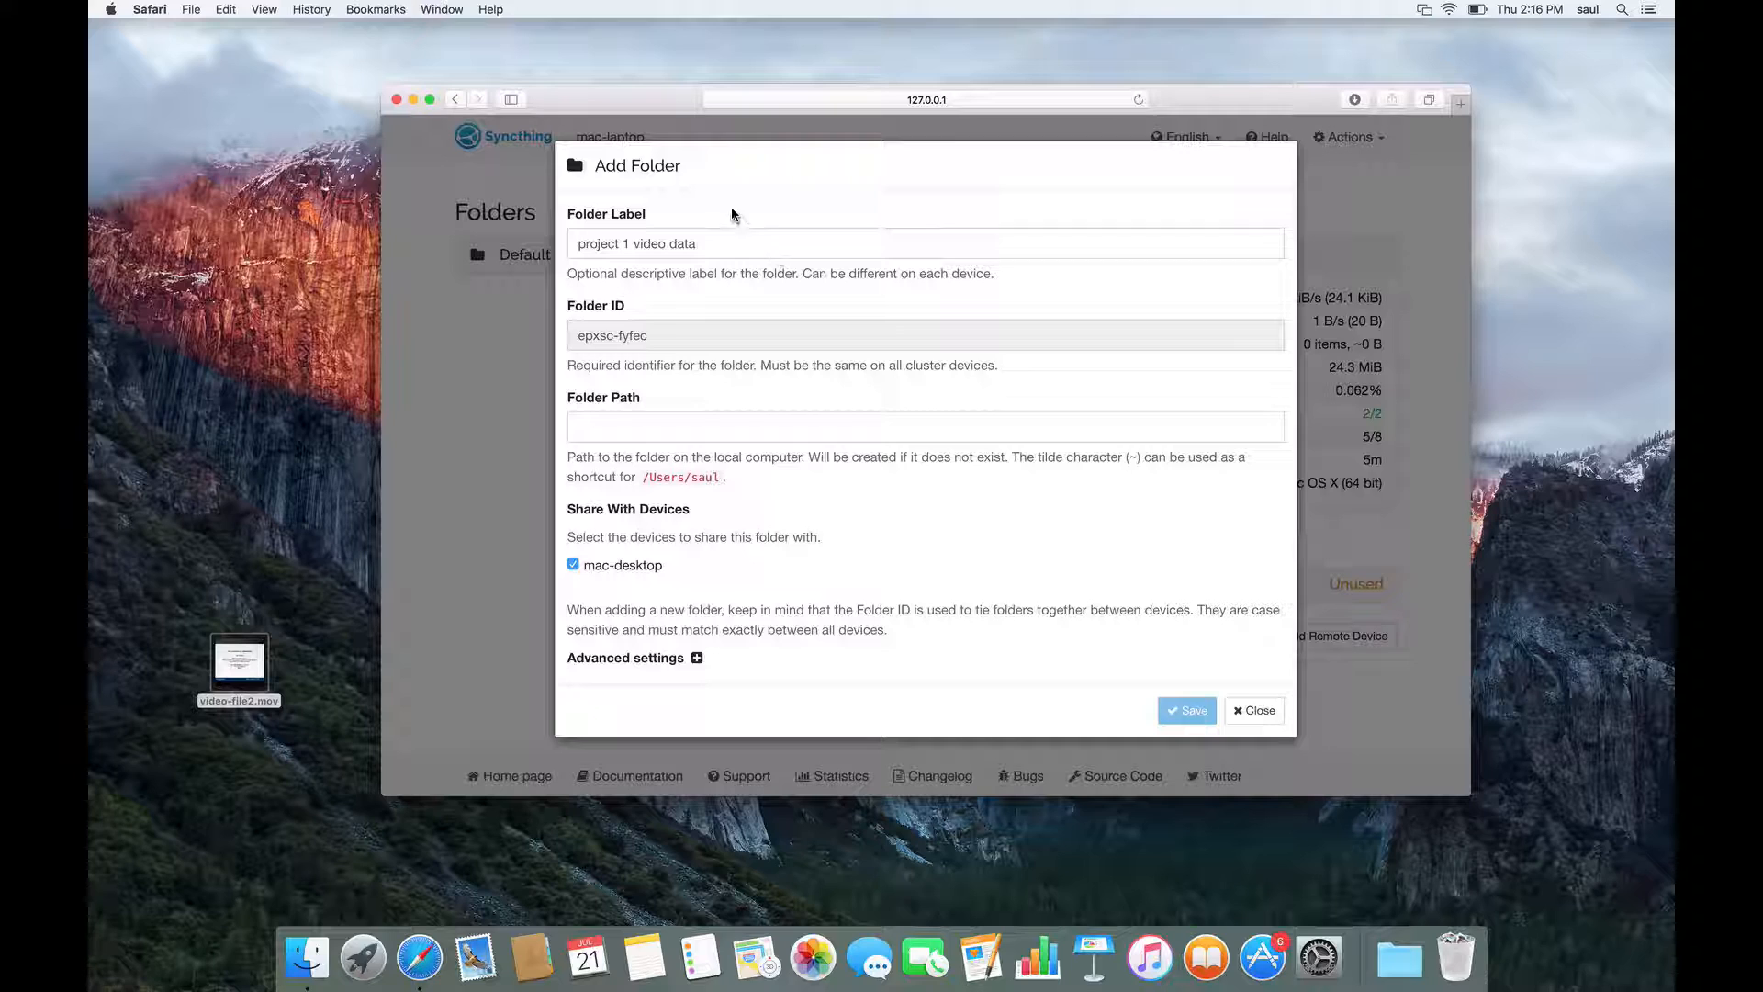
mouse_move(637, 180)
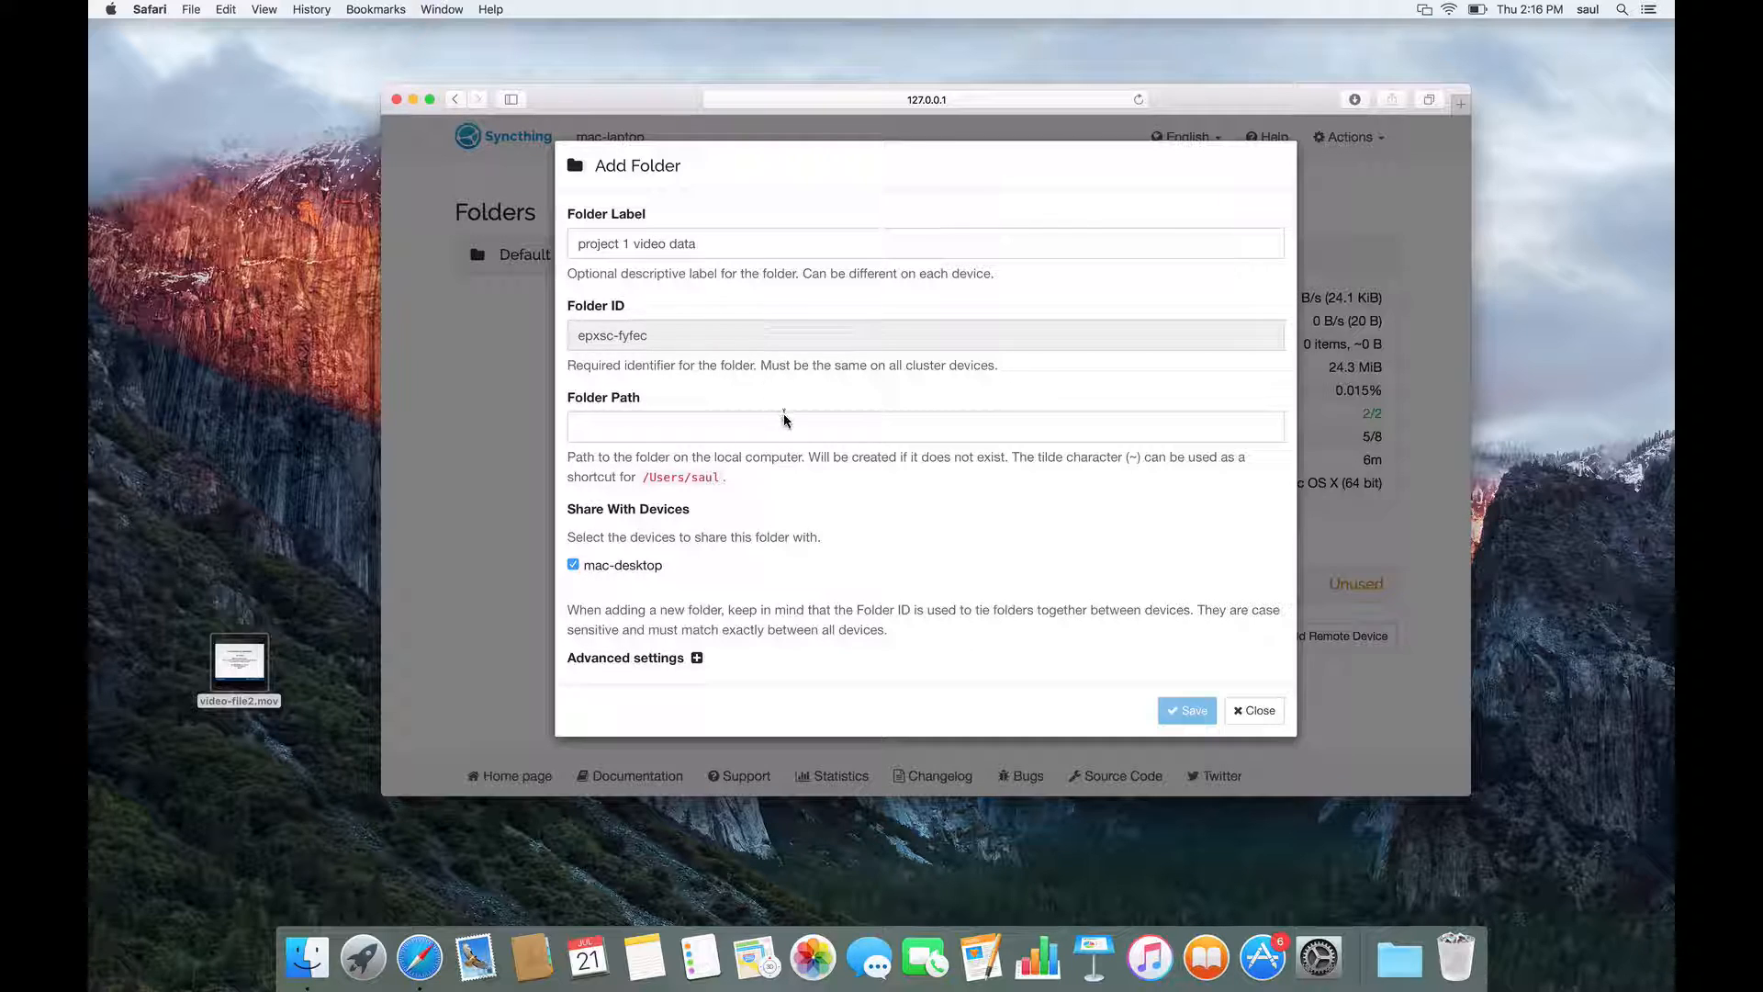
mouse_move(644, 771)
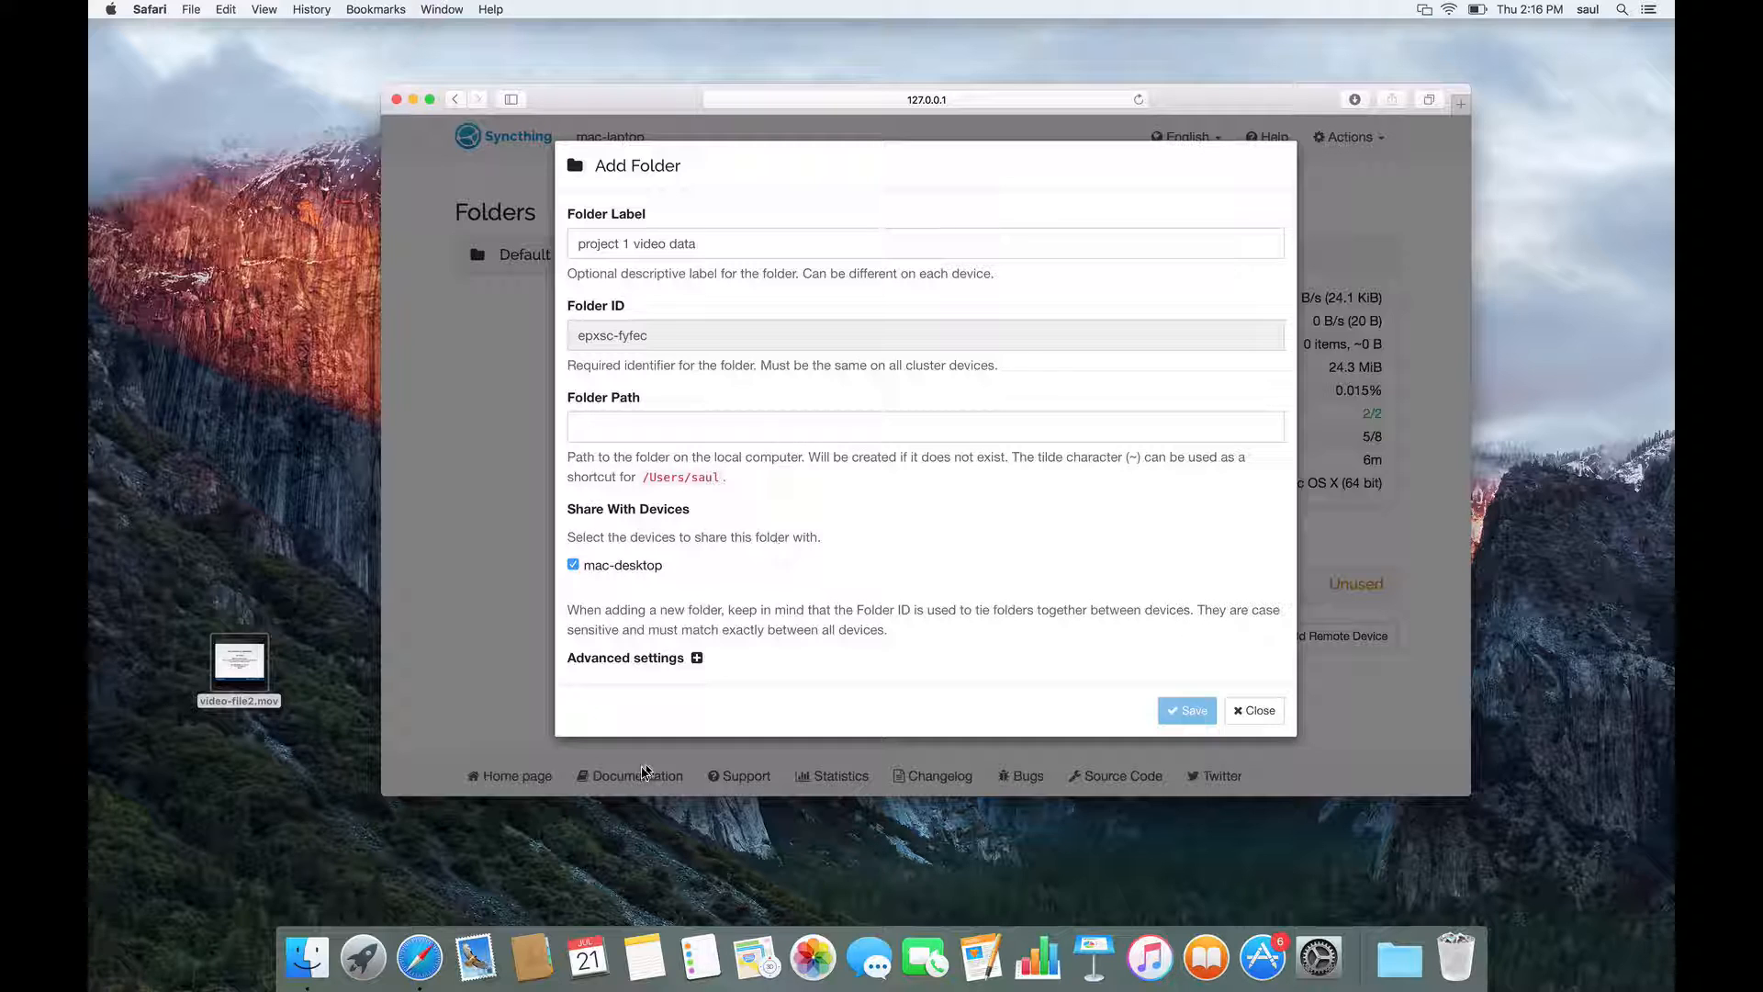
click(306, 958)
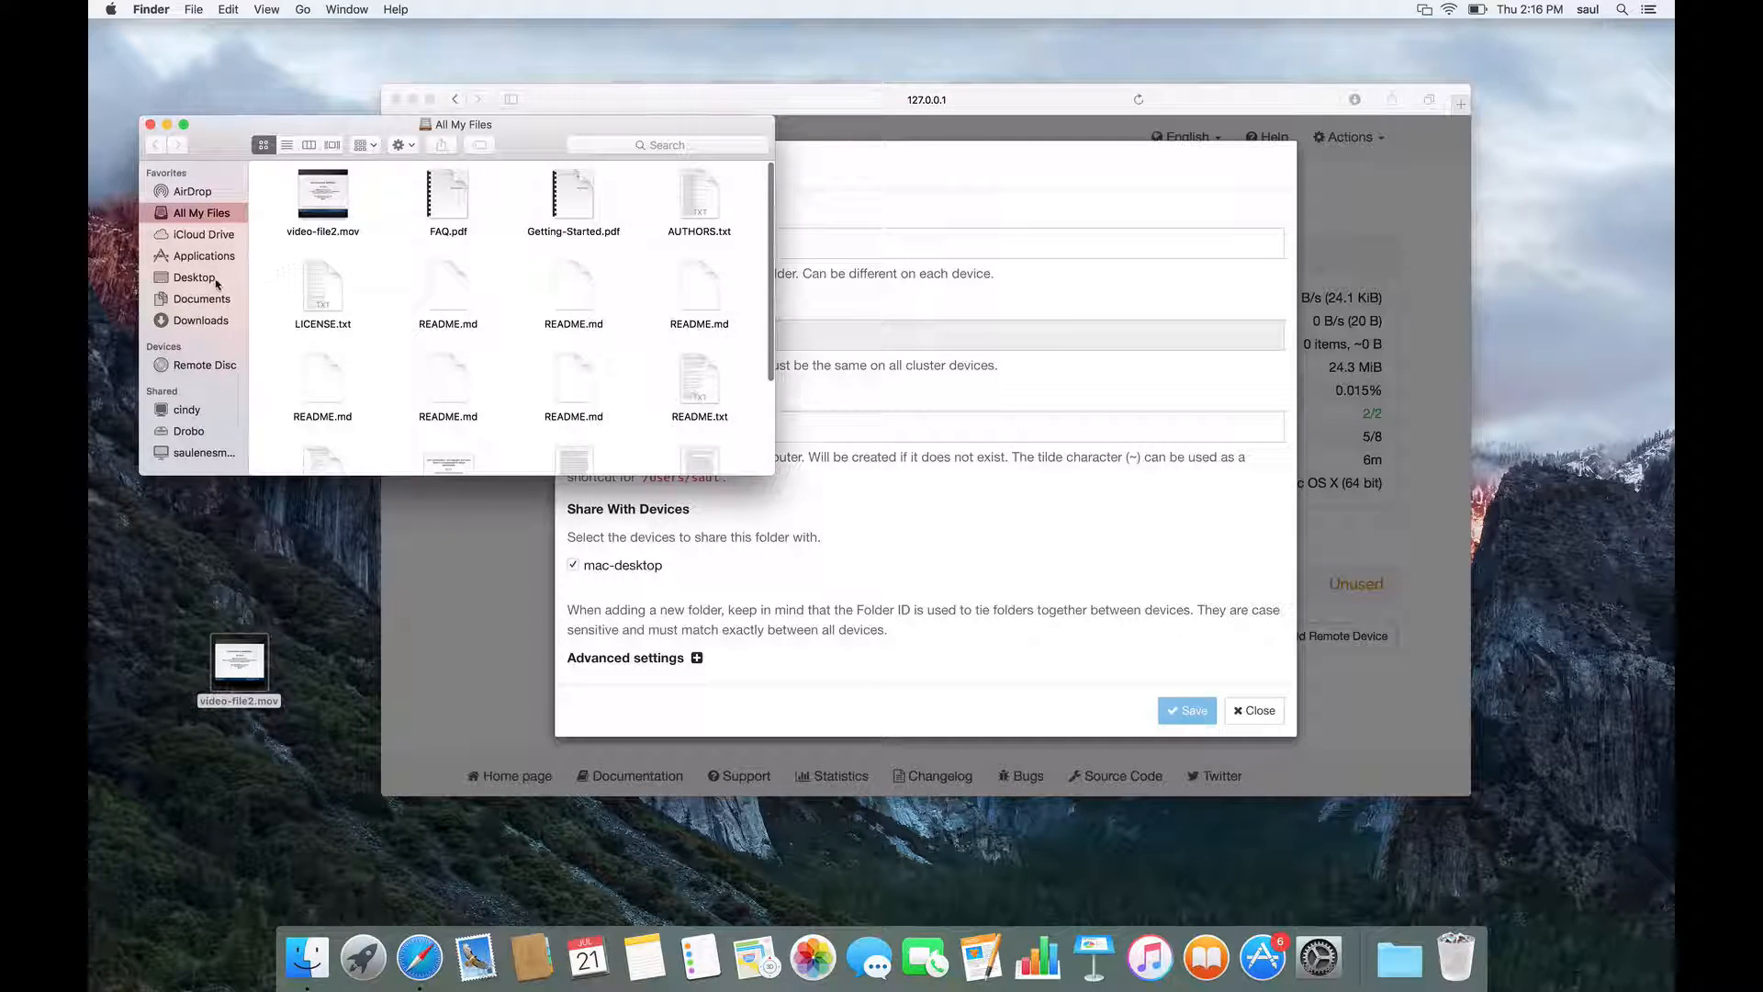
Browse Documents > Project 1 > video data in Finder and move the window up.
click(194, 297)
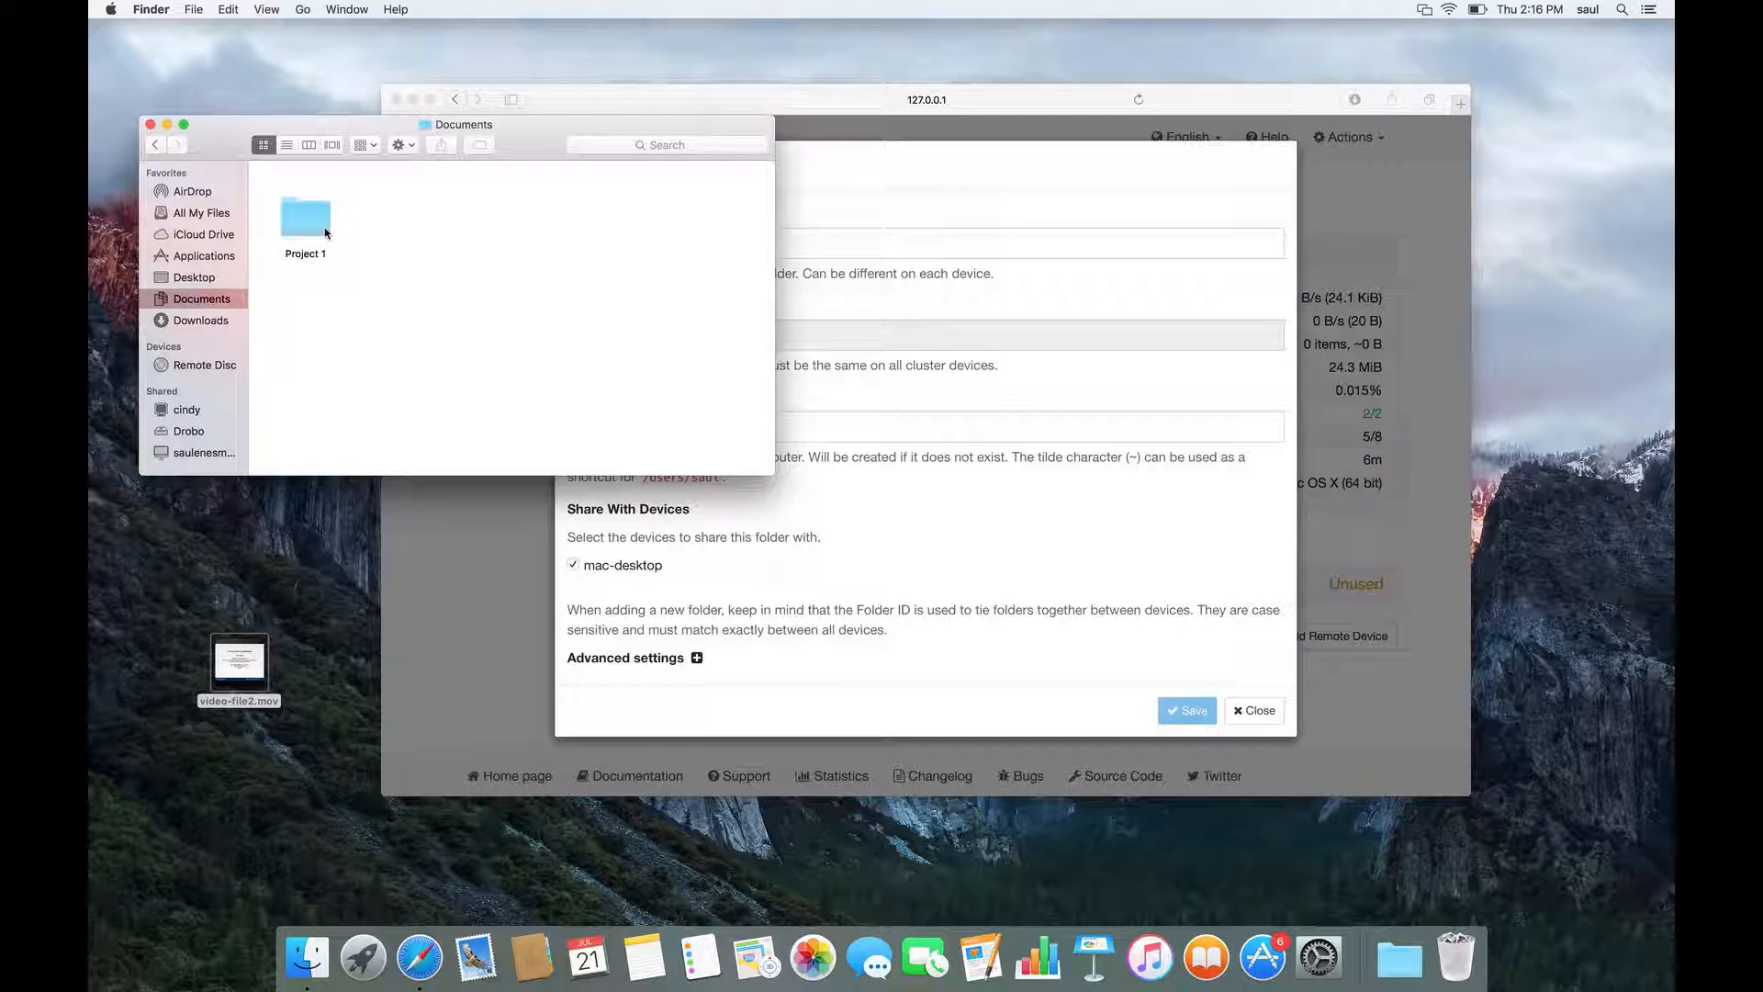
double_click(305, 216)
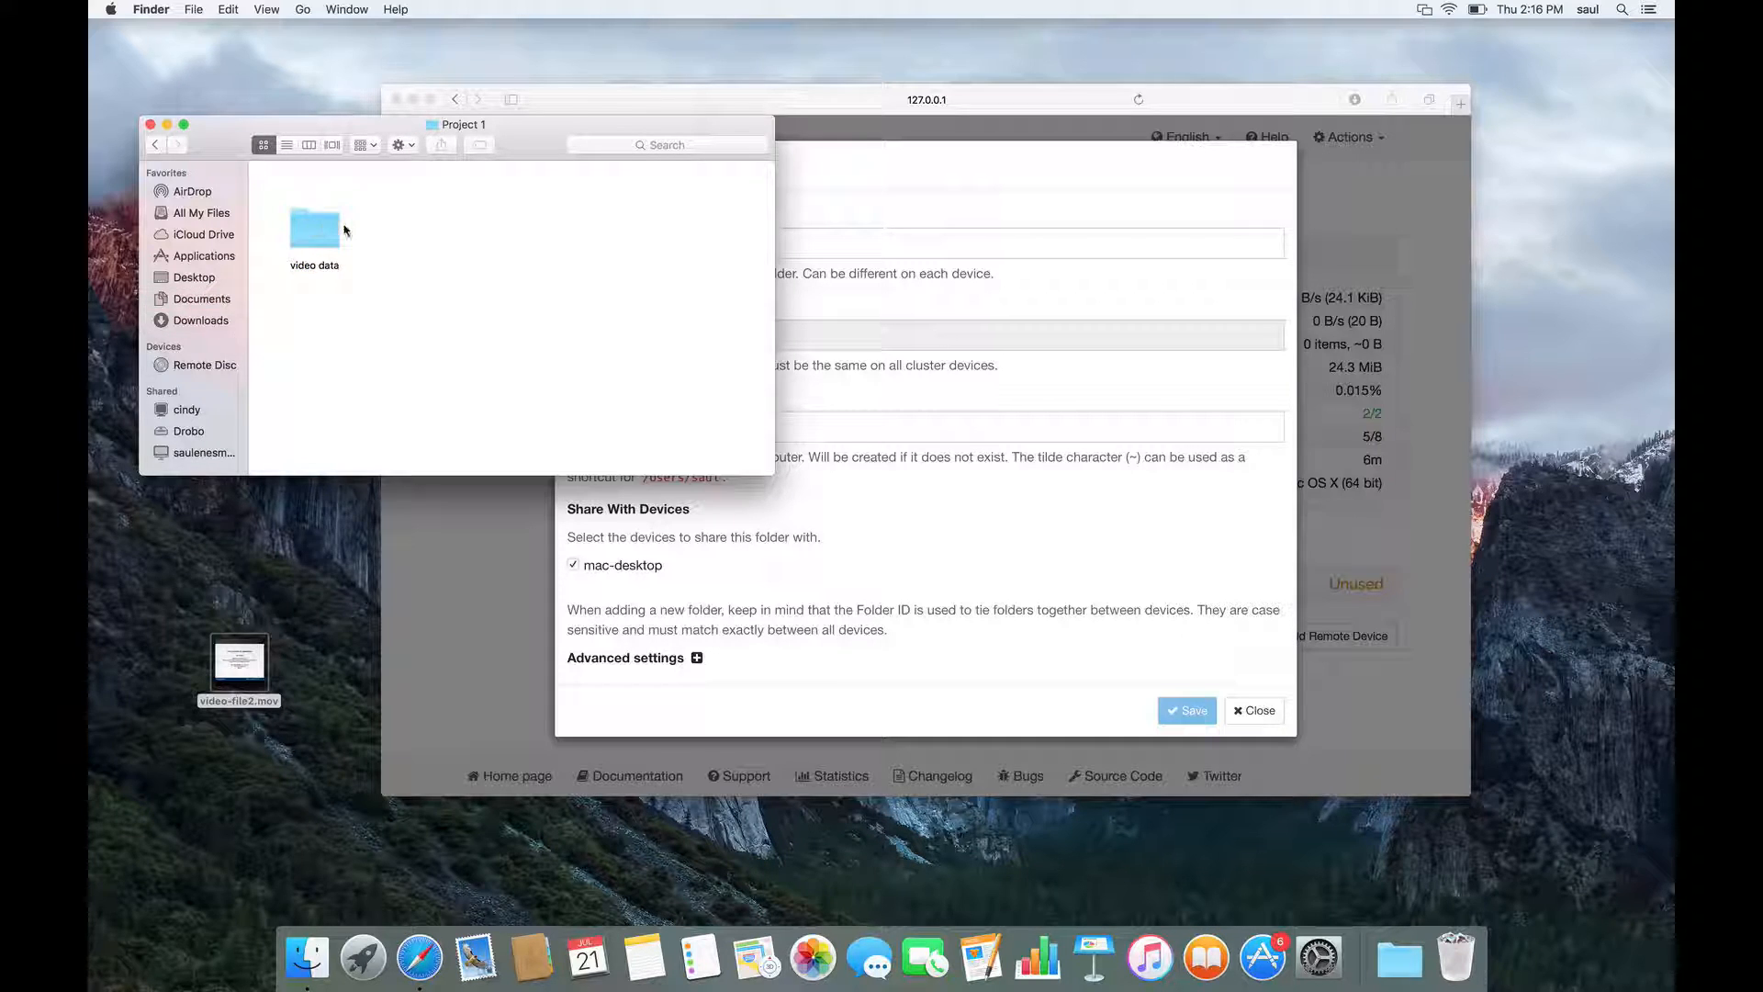
double_click(314, 227)
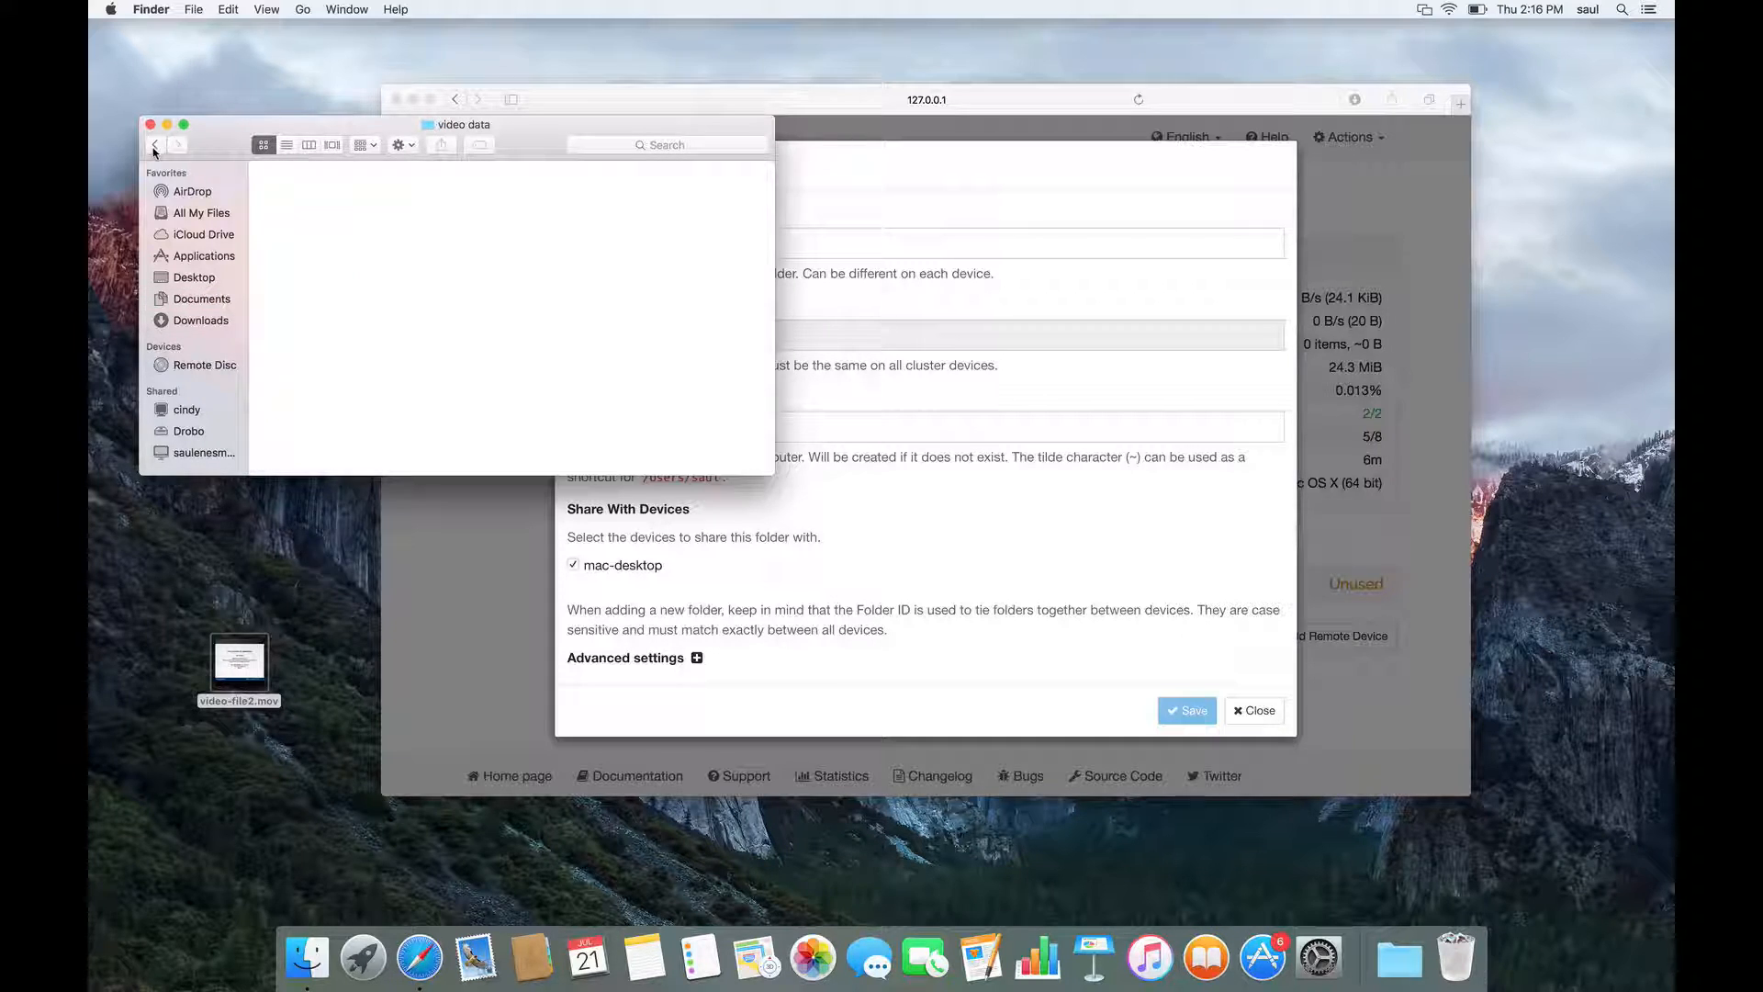
click(155, 144)
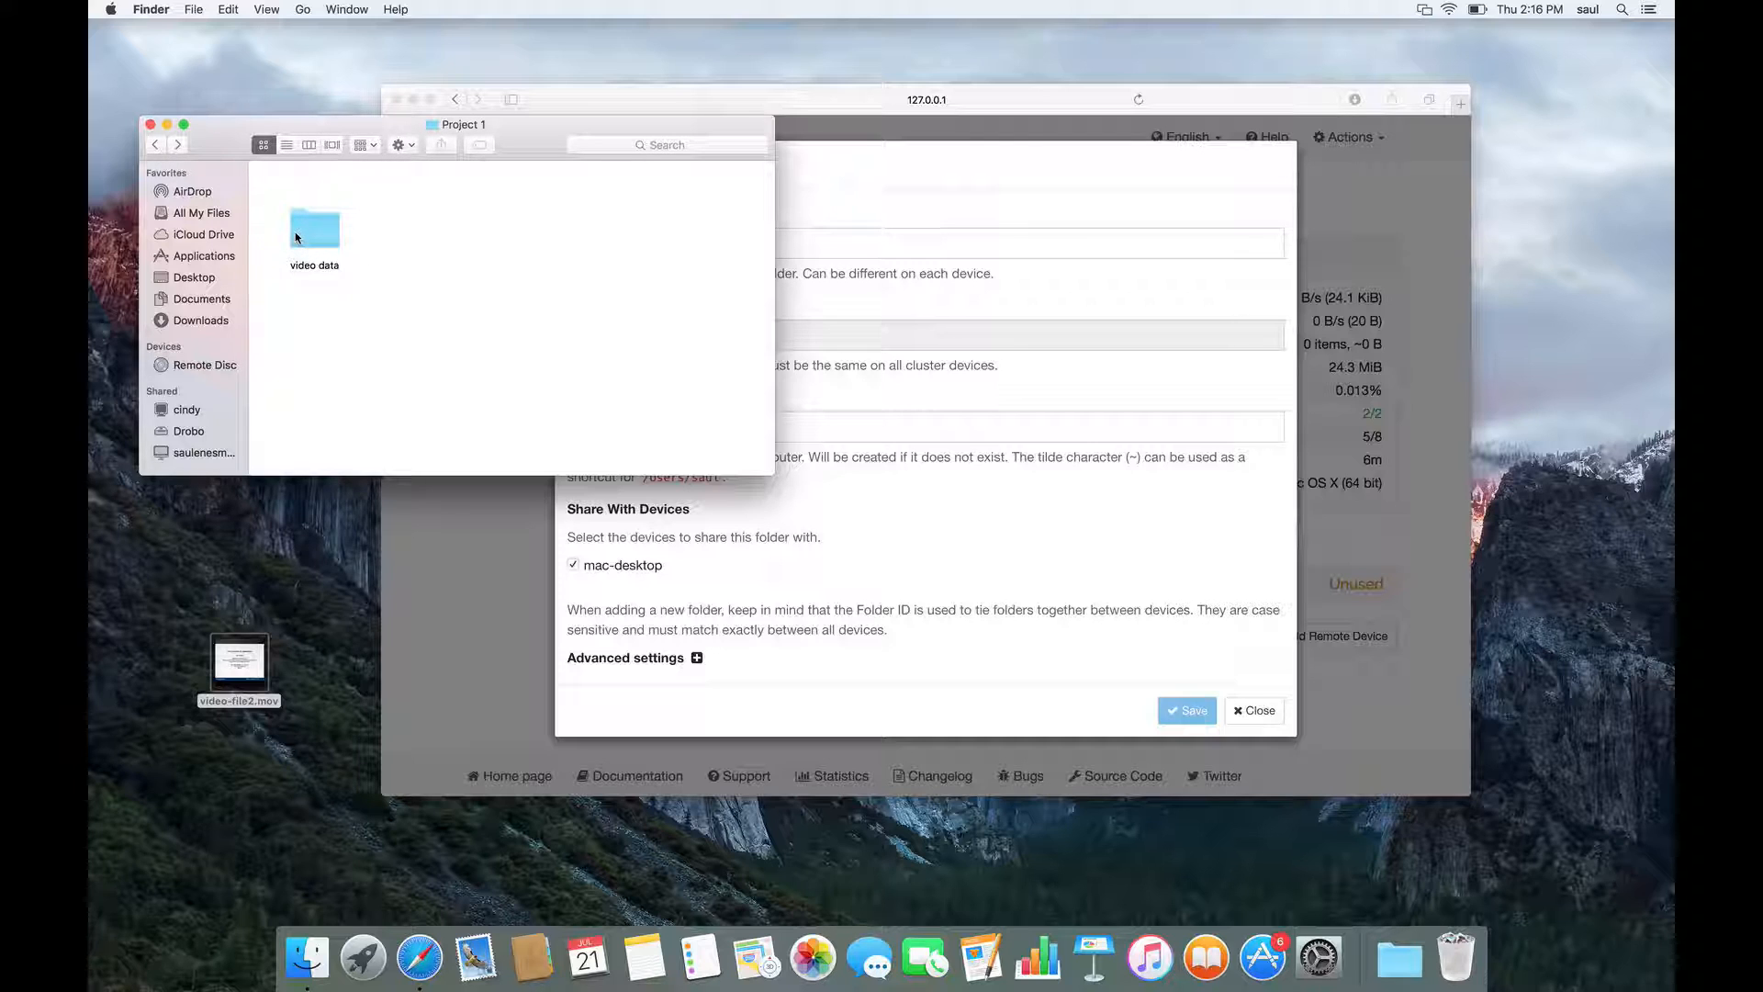
drag(461, 124, 435, 50)
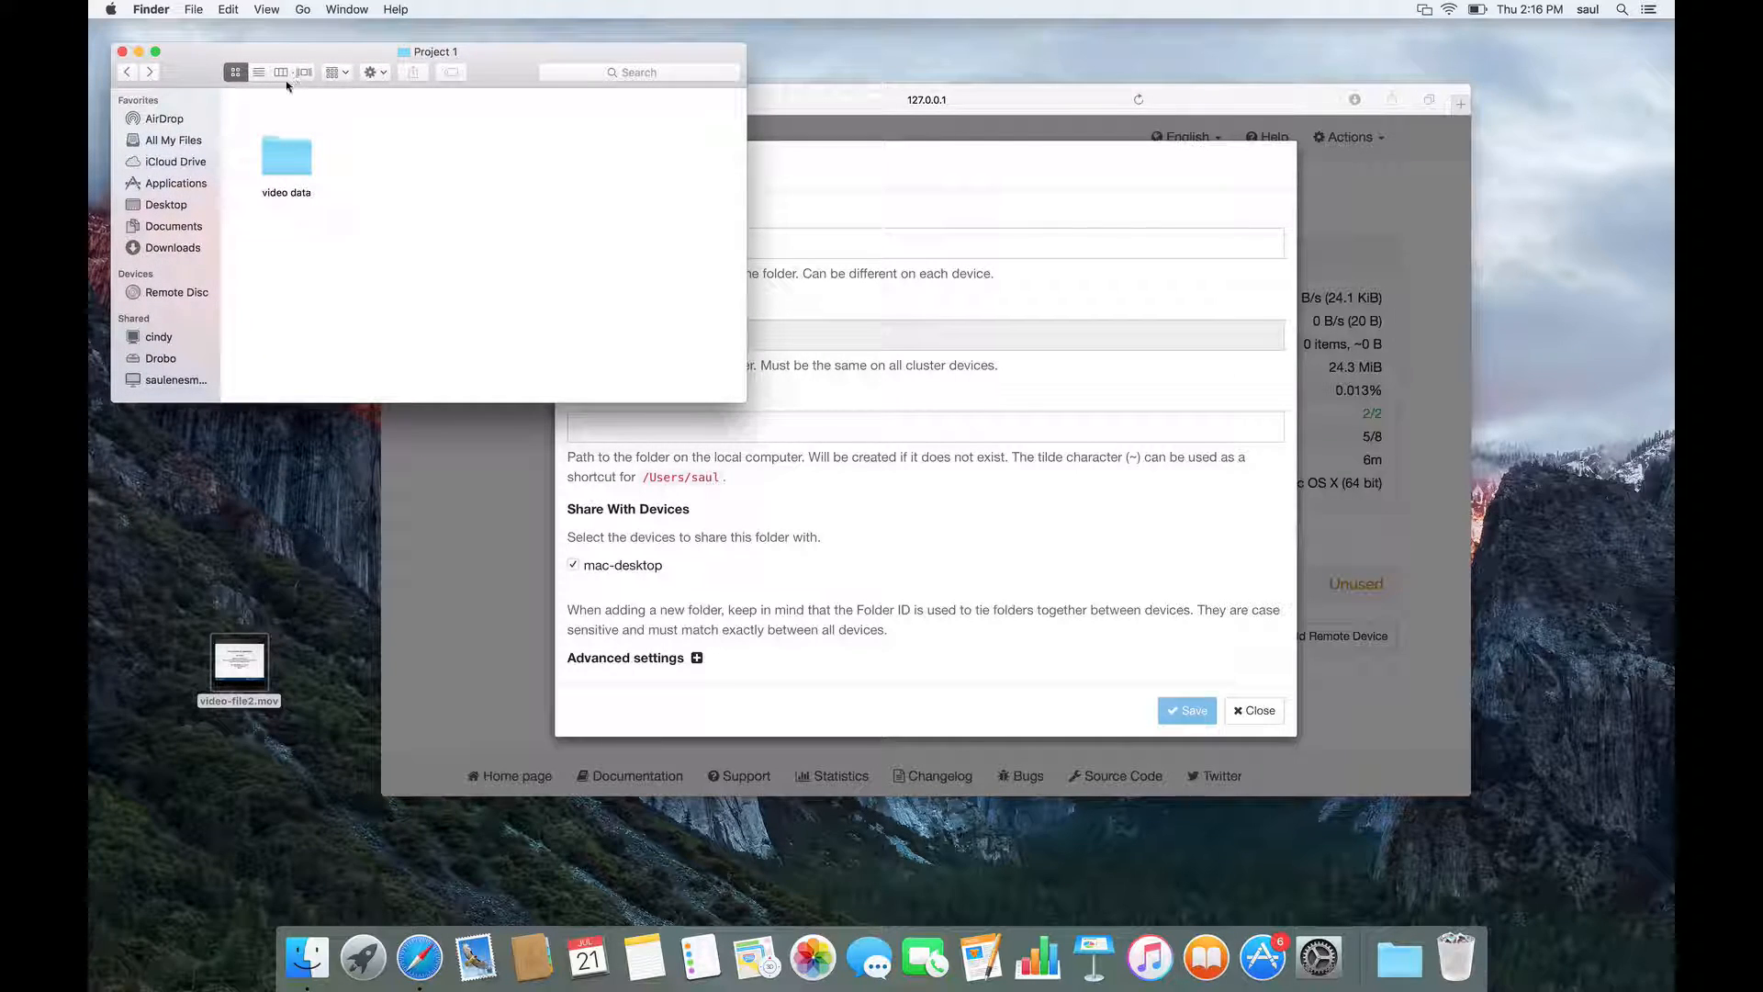
Show the path bar, open the empty video data folder, and return to Add Folder.
click(266, 9)
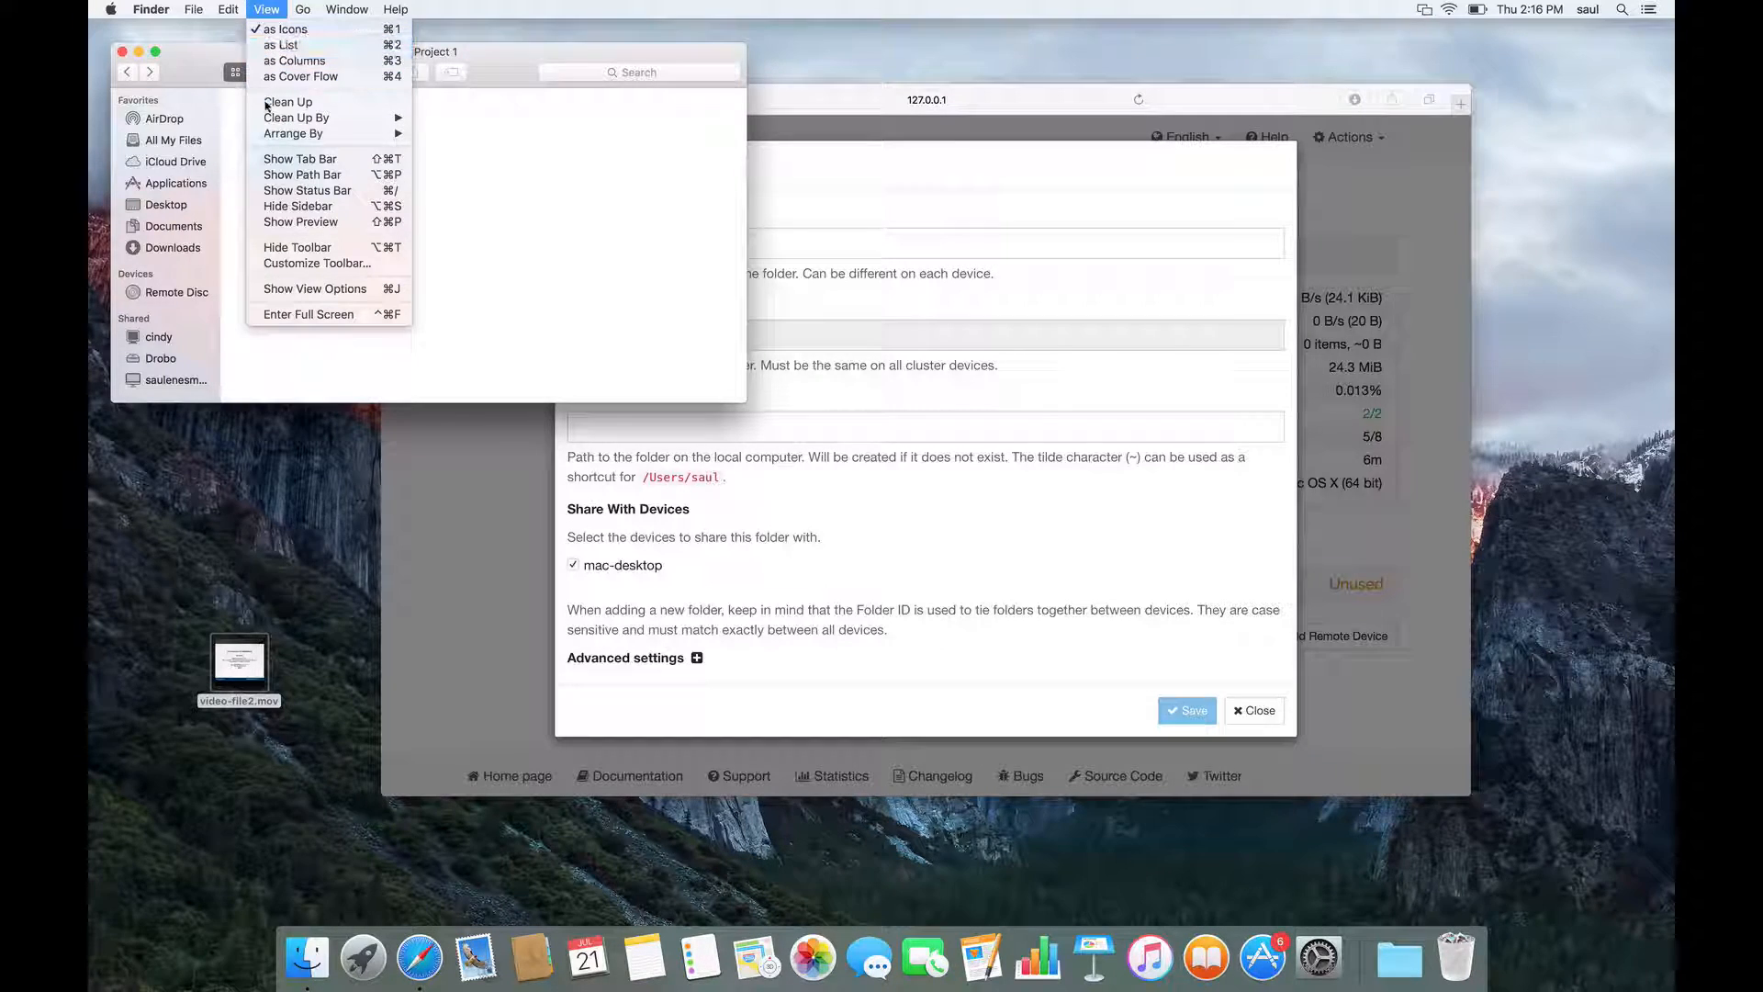
click(302, 175)
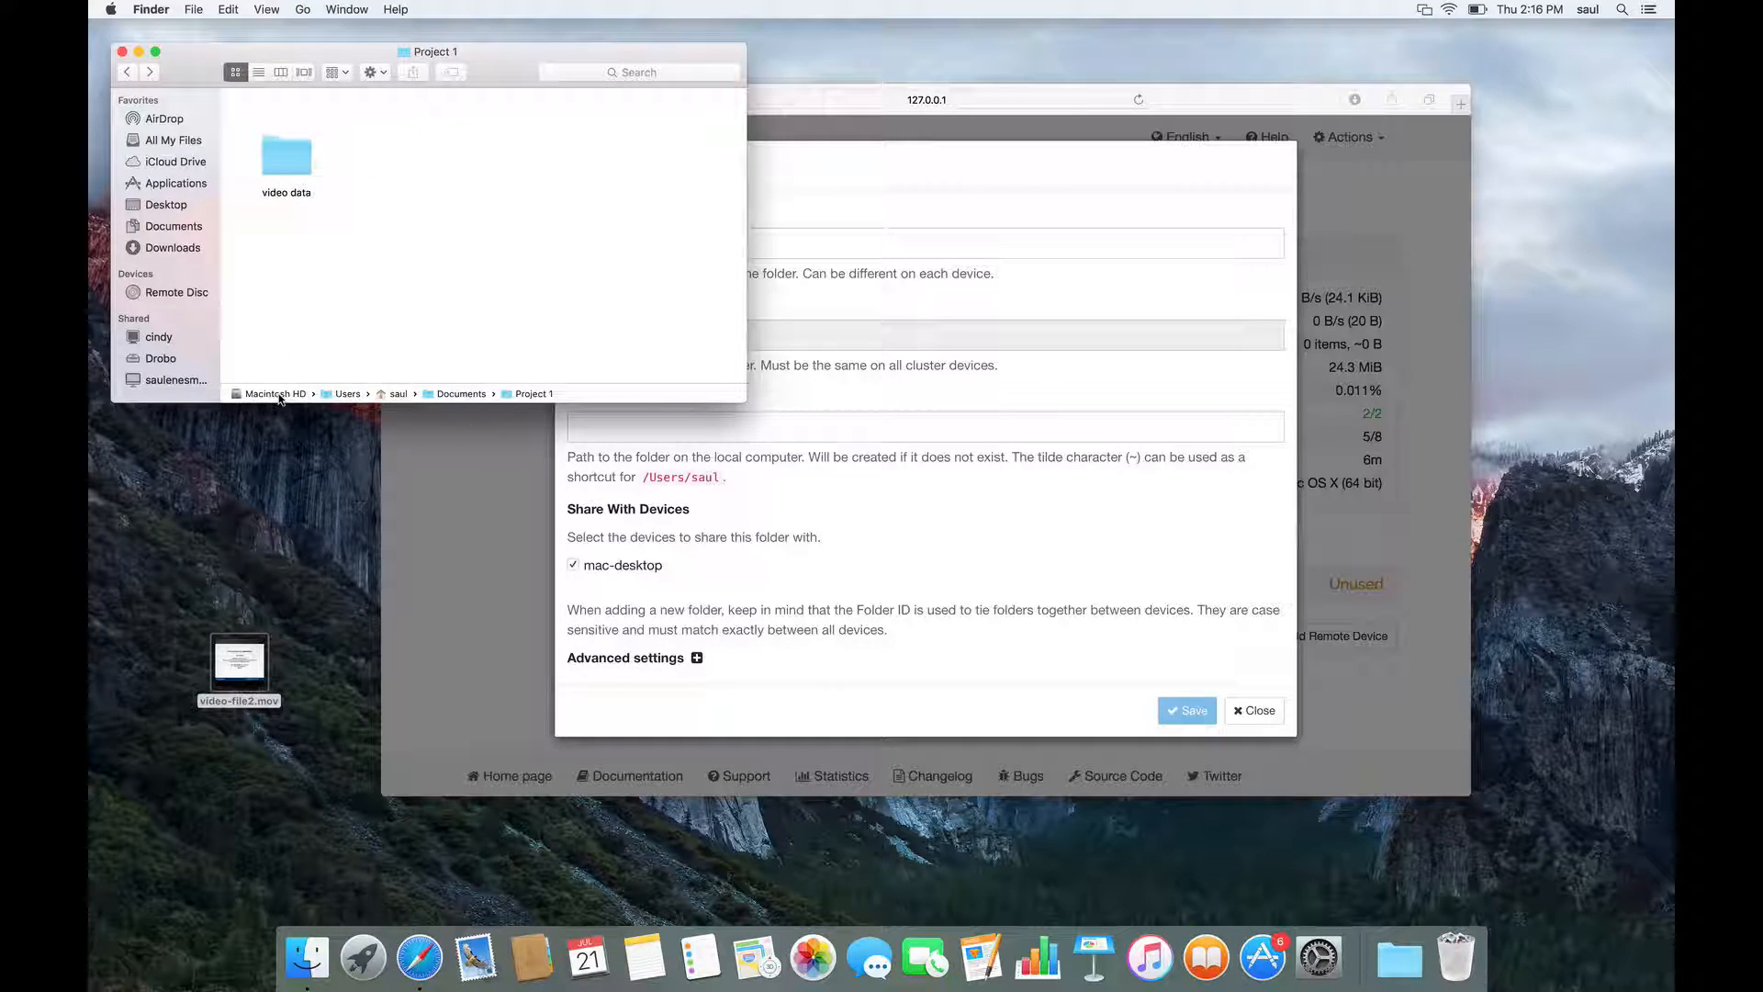
mouse_move(354, 404)
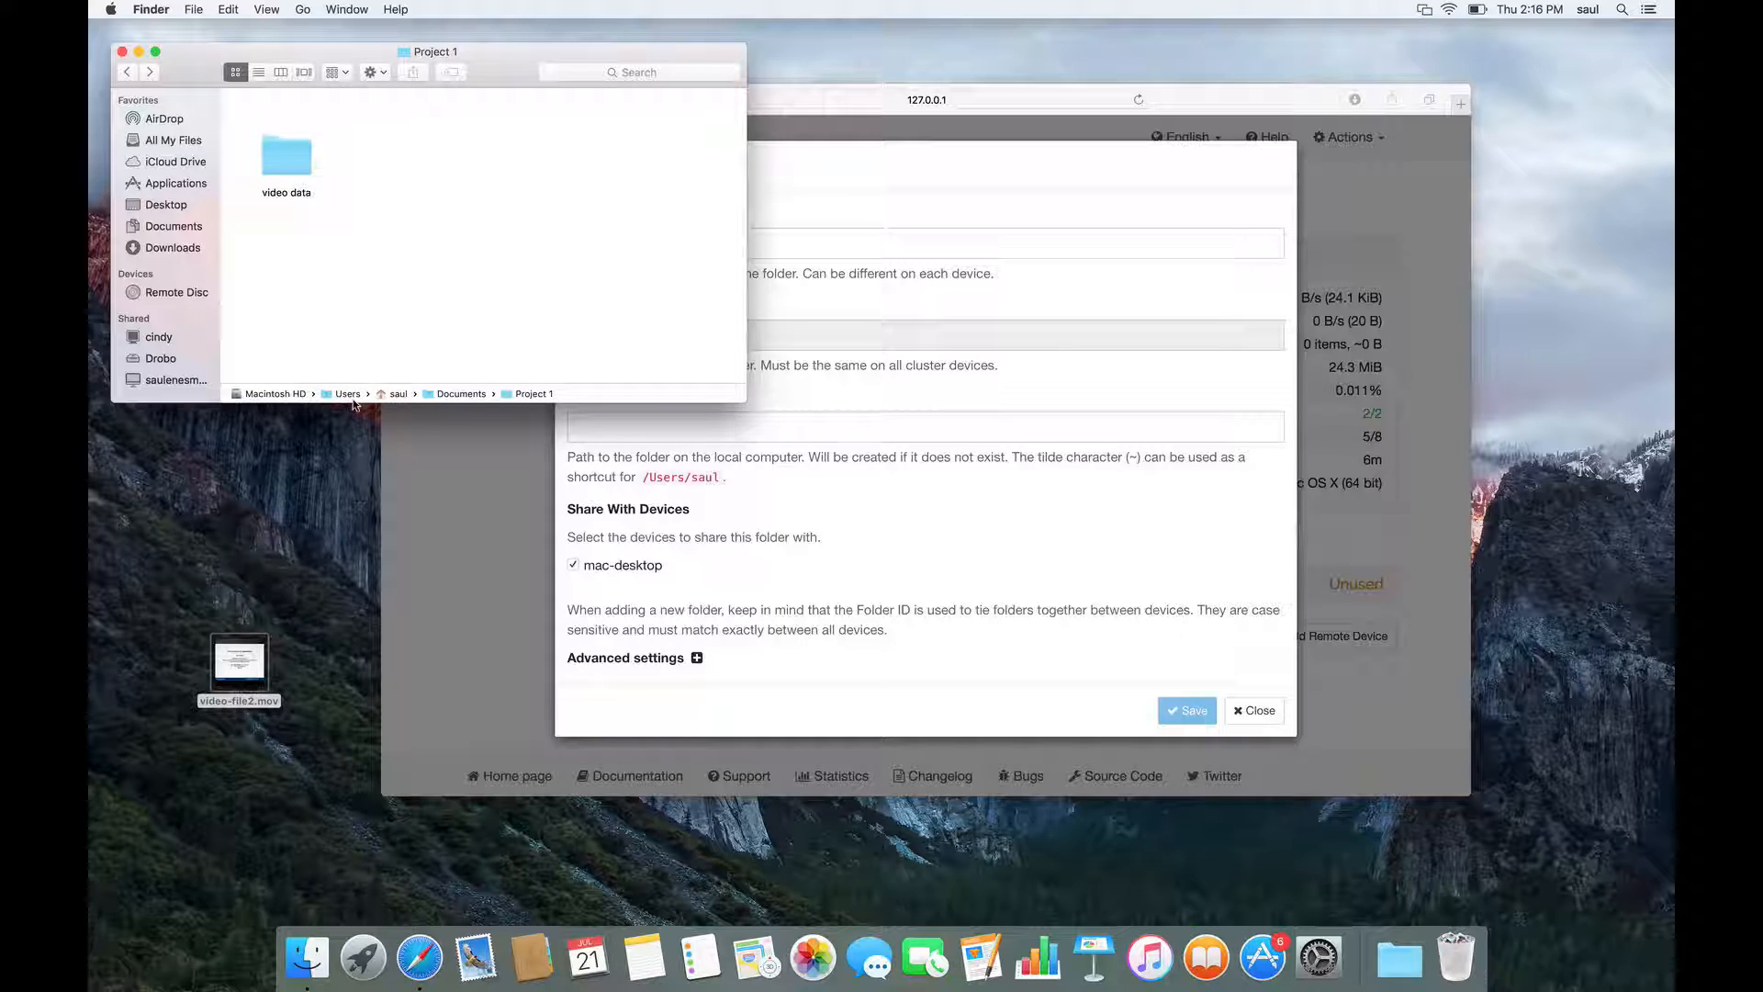
mouse_move(394, 401)
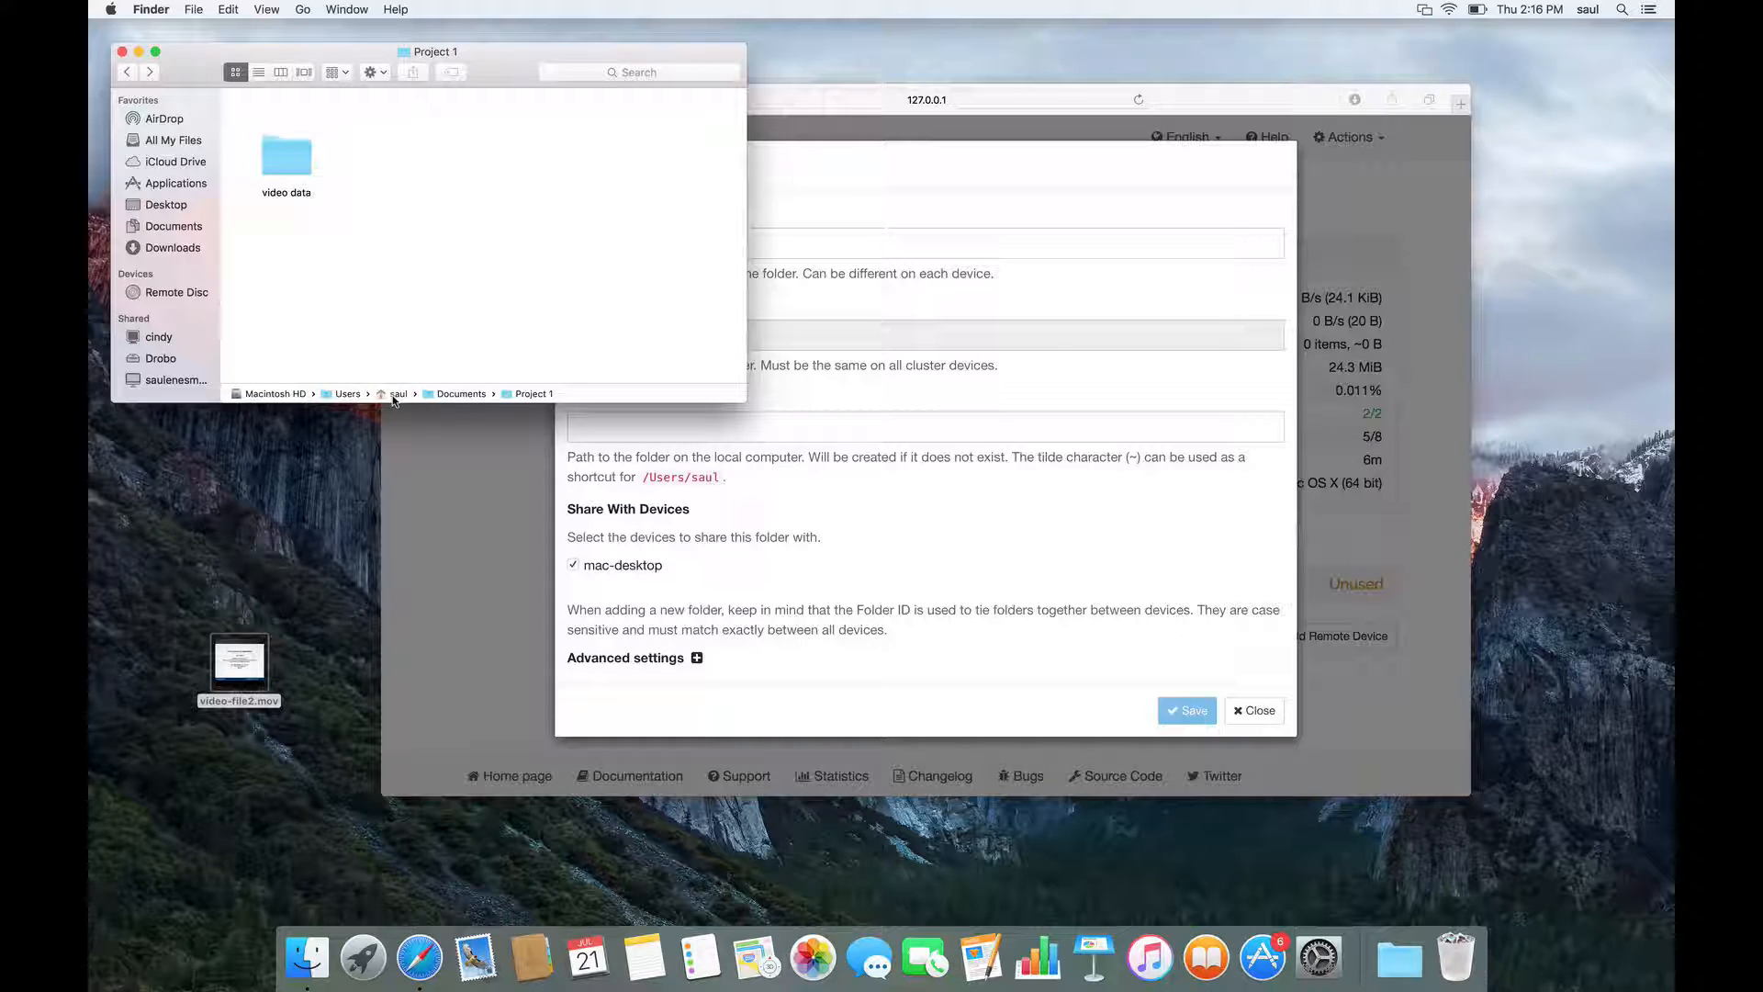
mouse_move(490, 396)
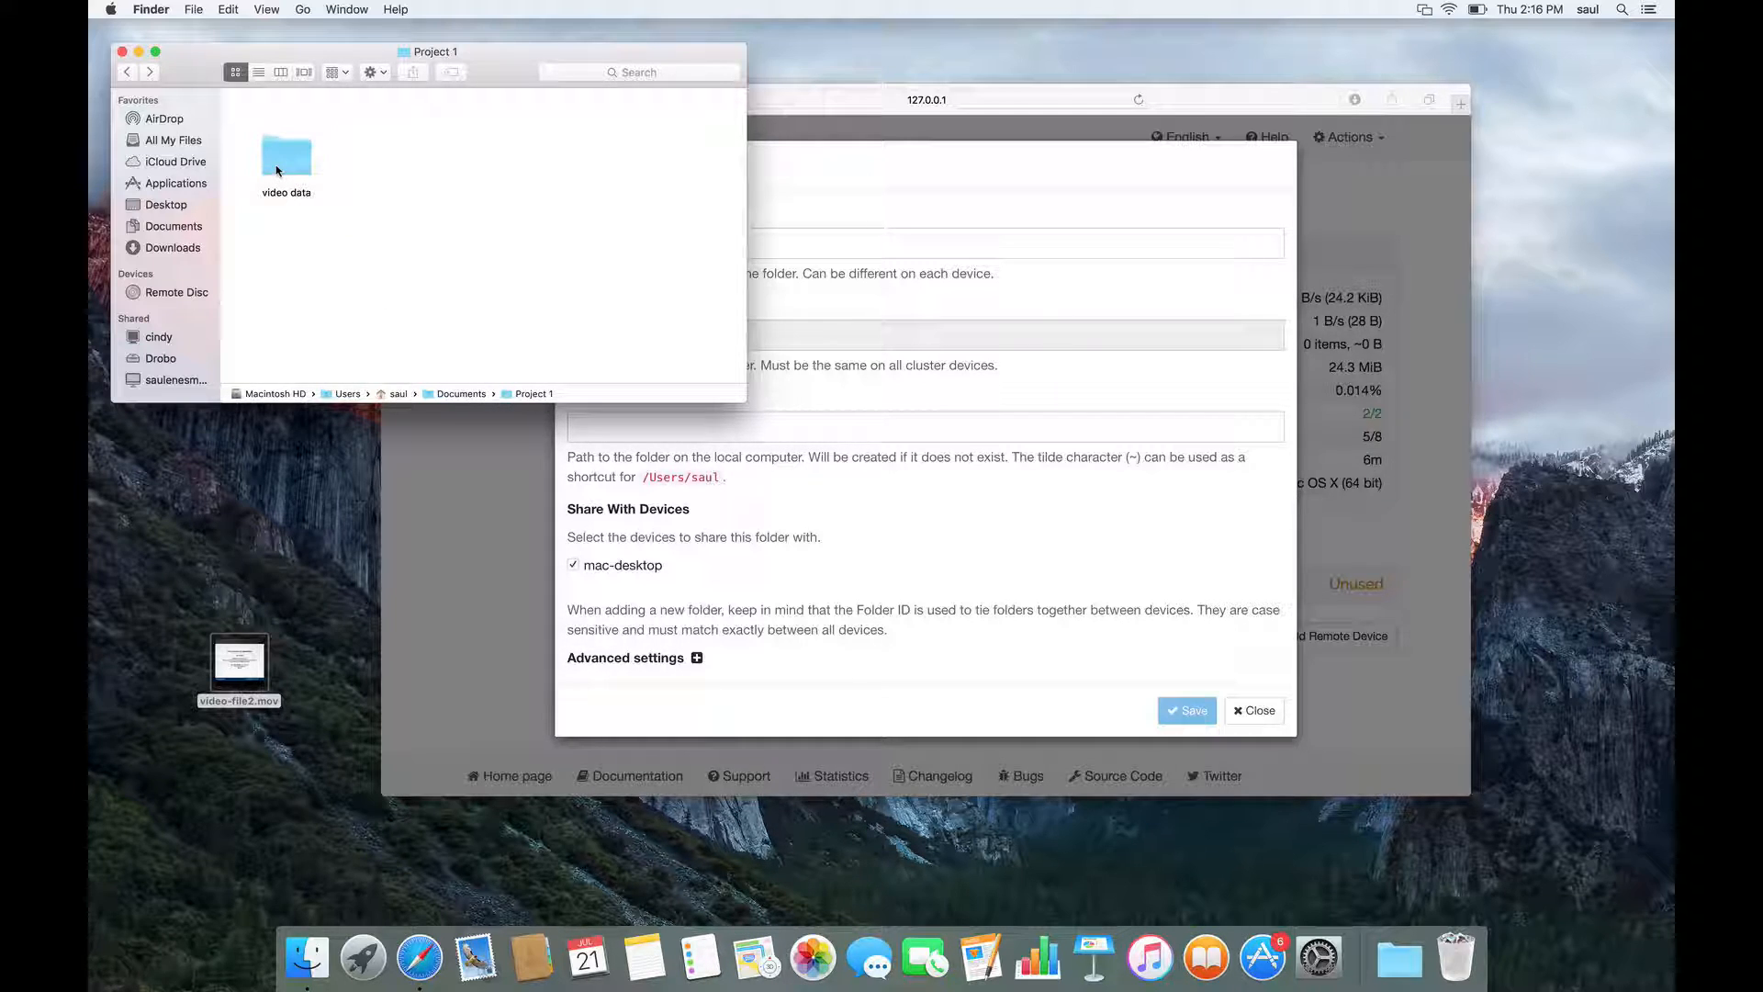
double_click(286, 157)
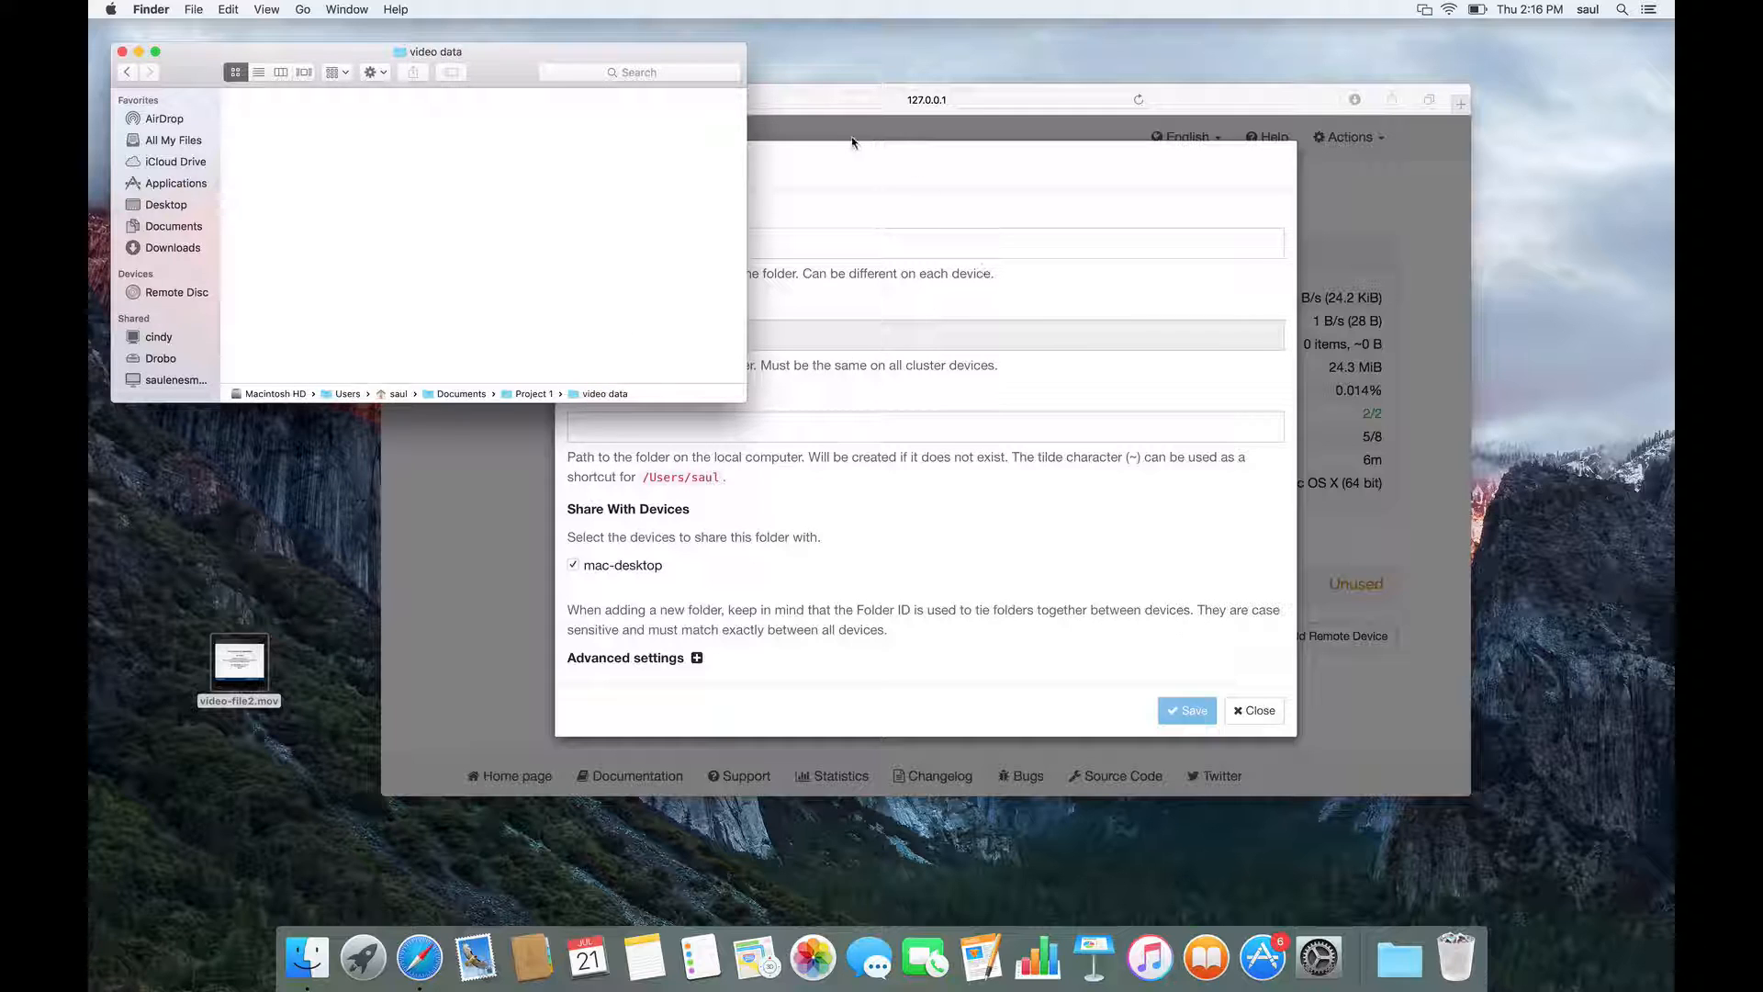
mouse_move(875, 337)
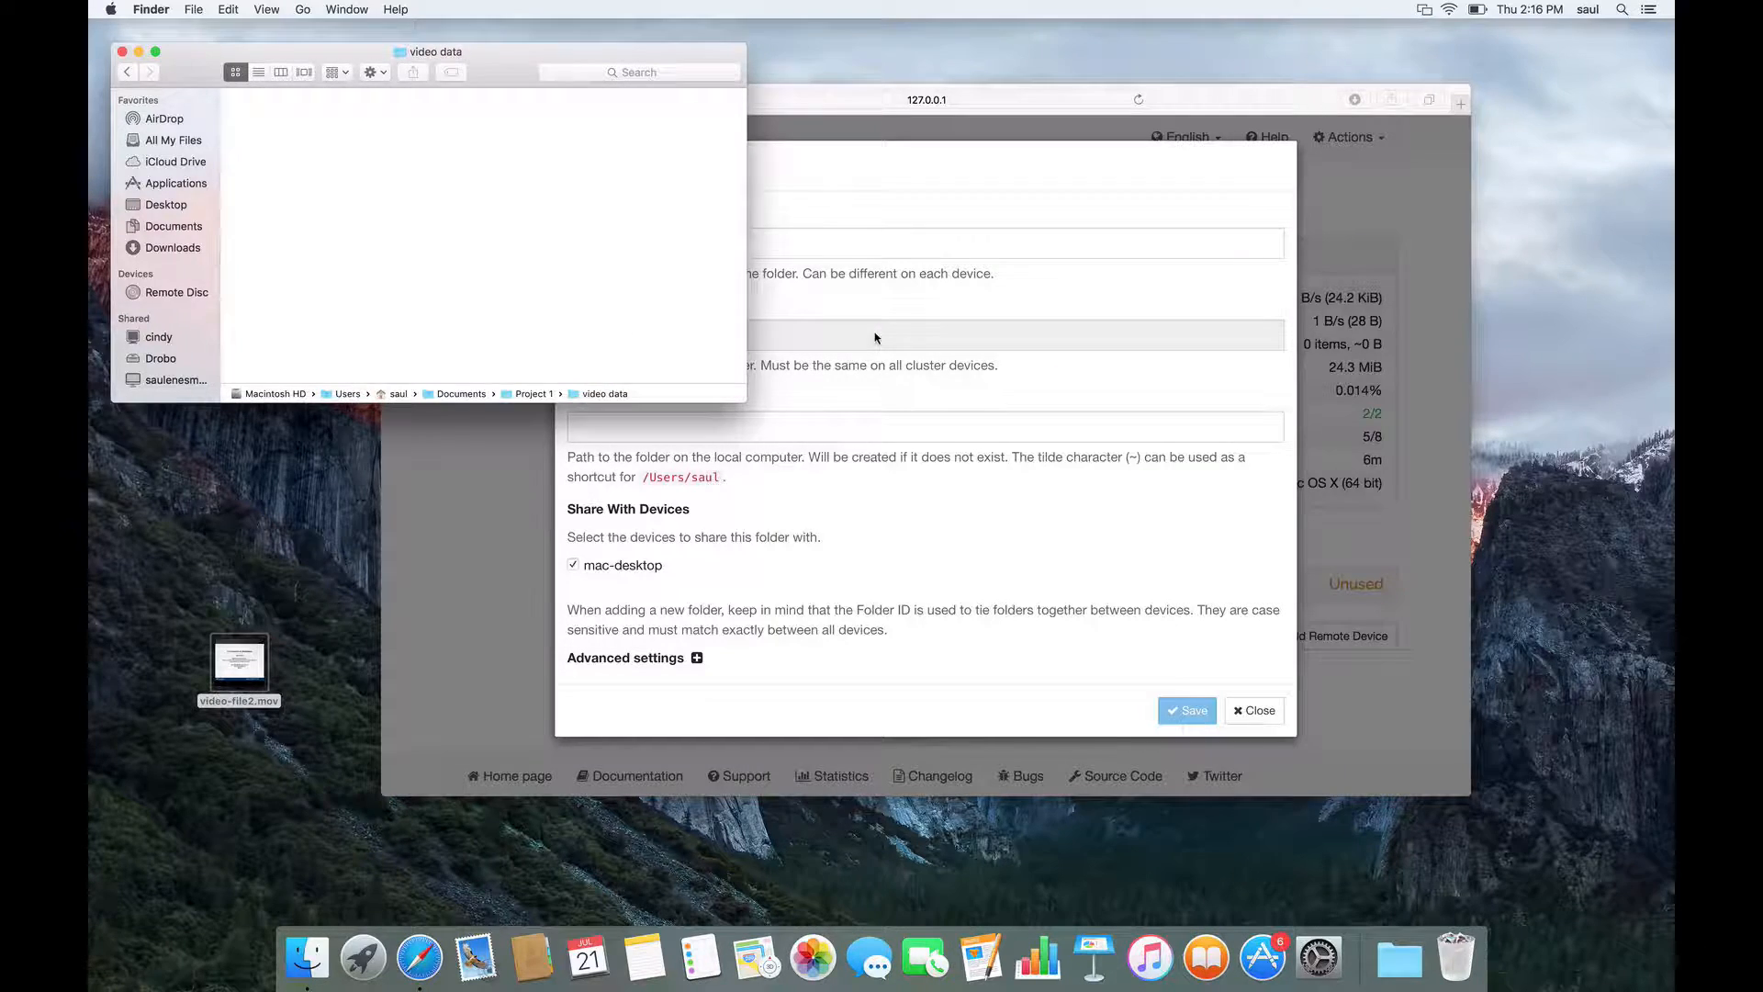
click(926, 99)
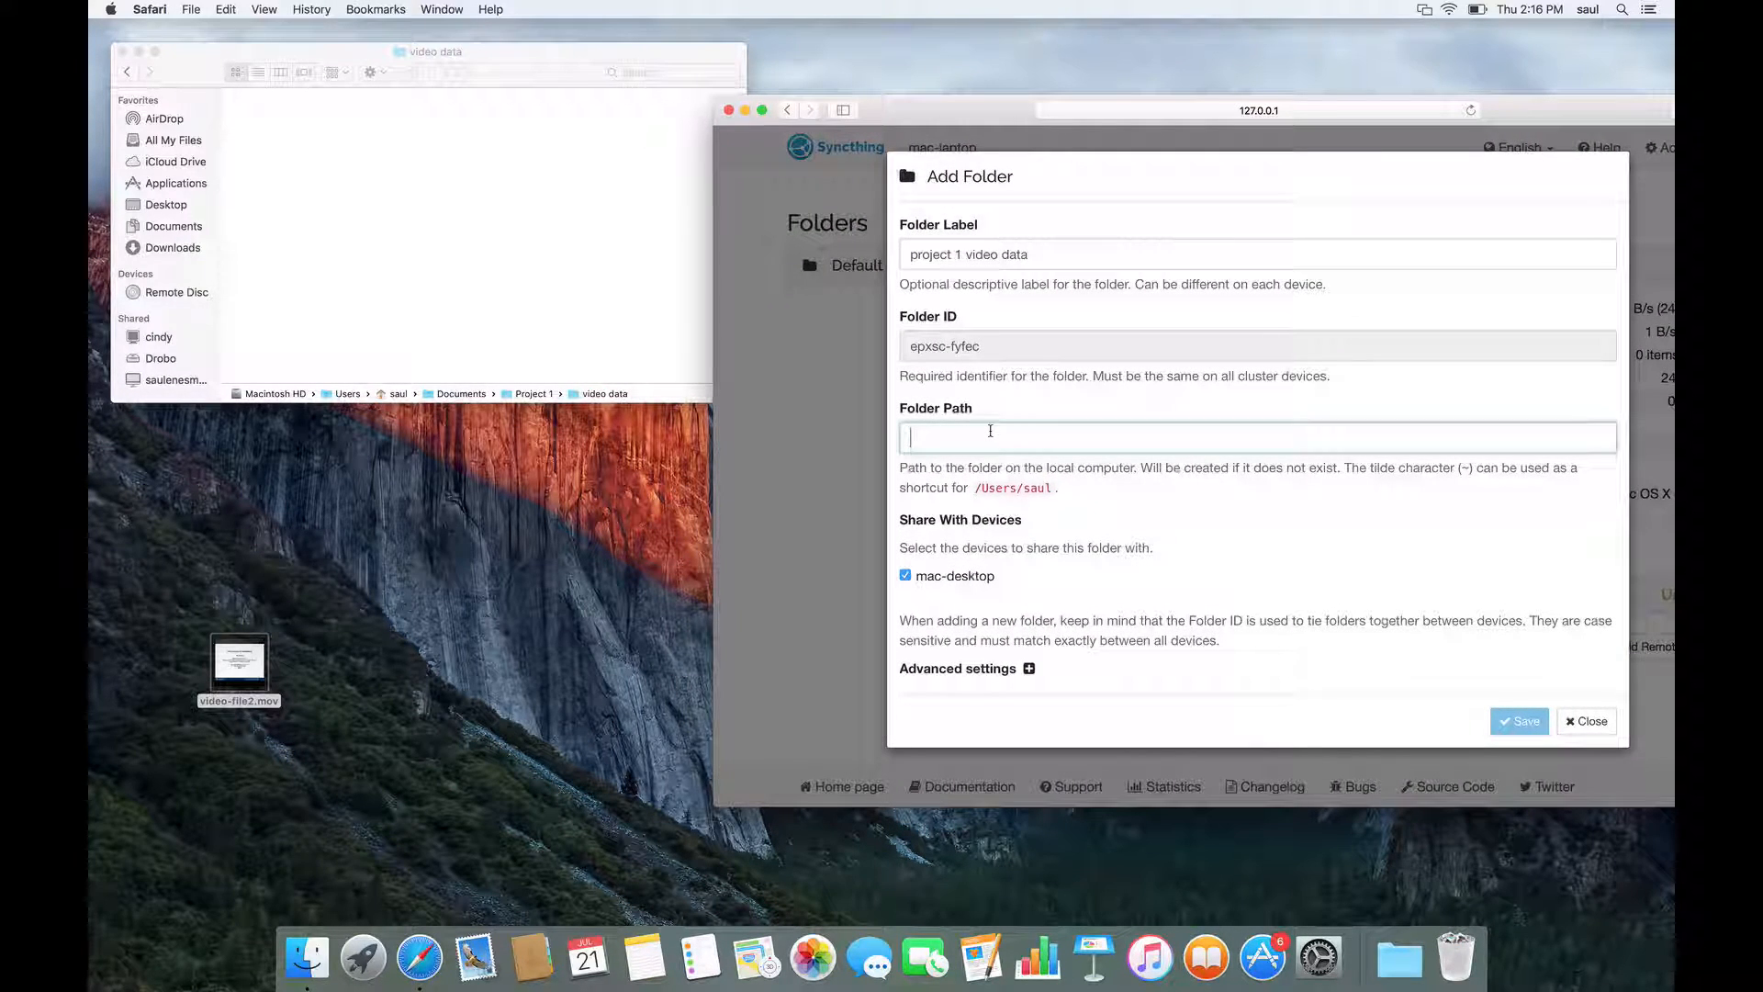
Enter folder path /Users/saul/Documents/Project 1/video data/ and save the folder.
text(/)
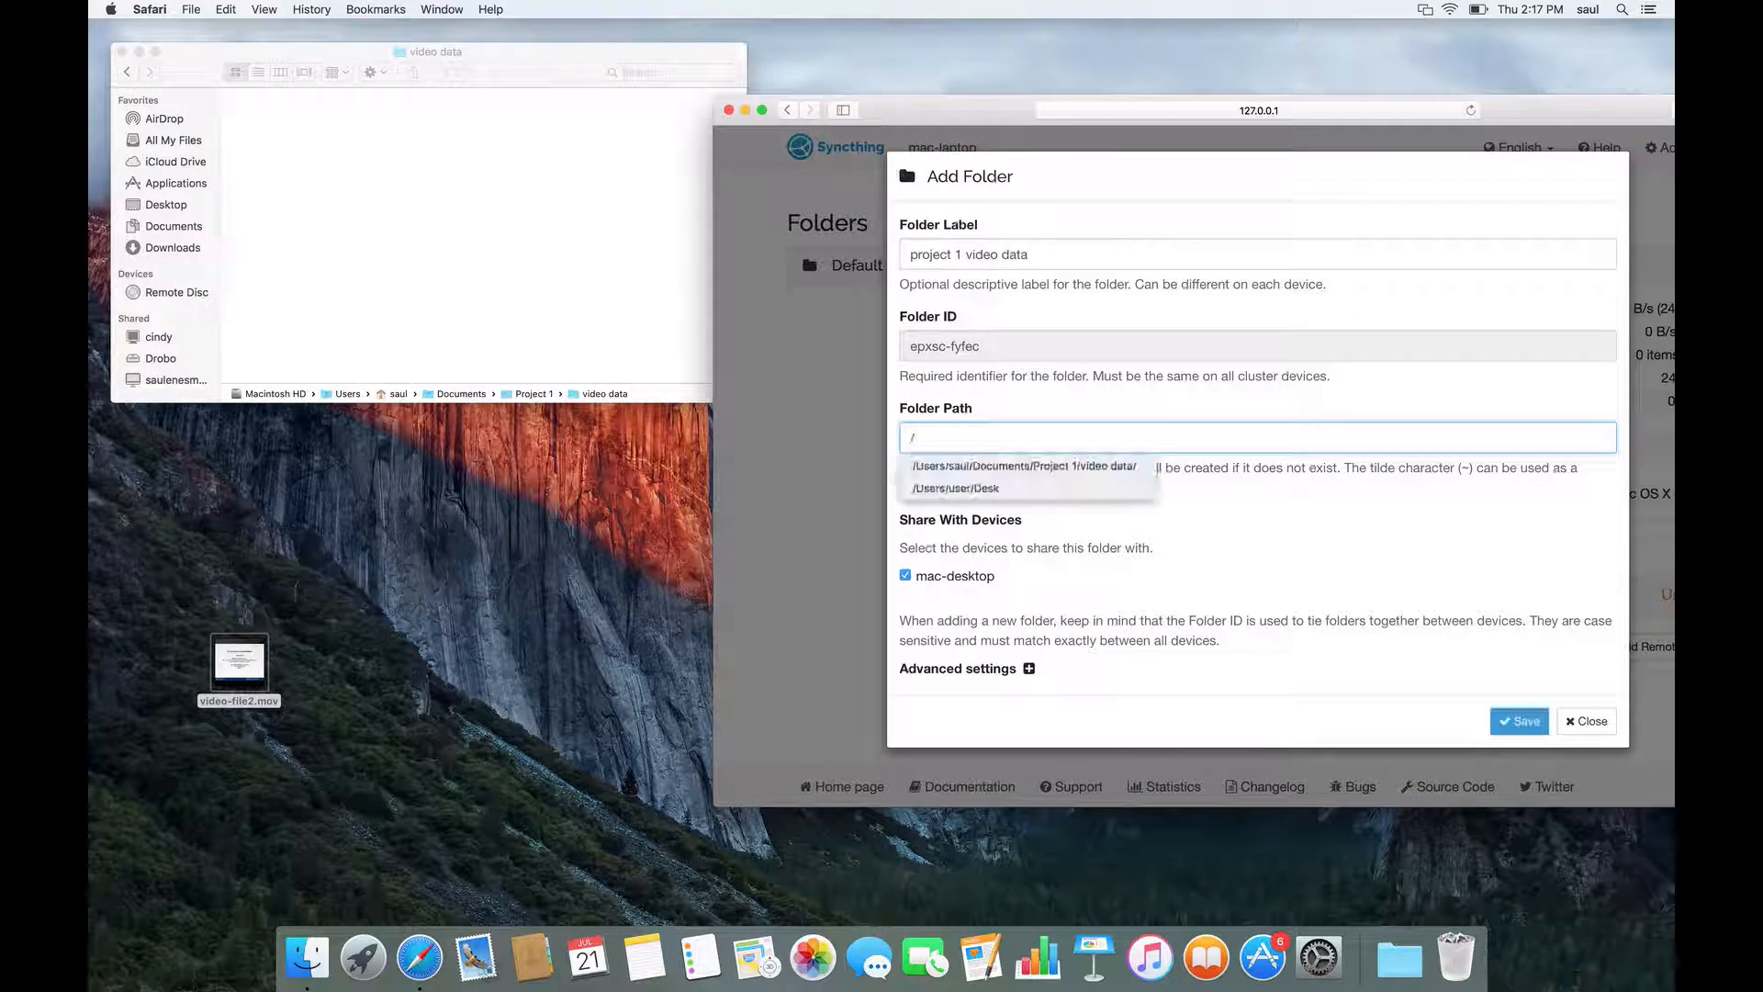
click(1022, 466)
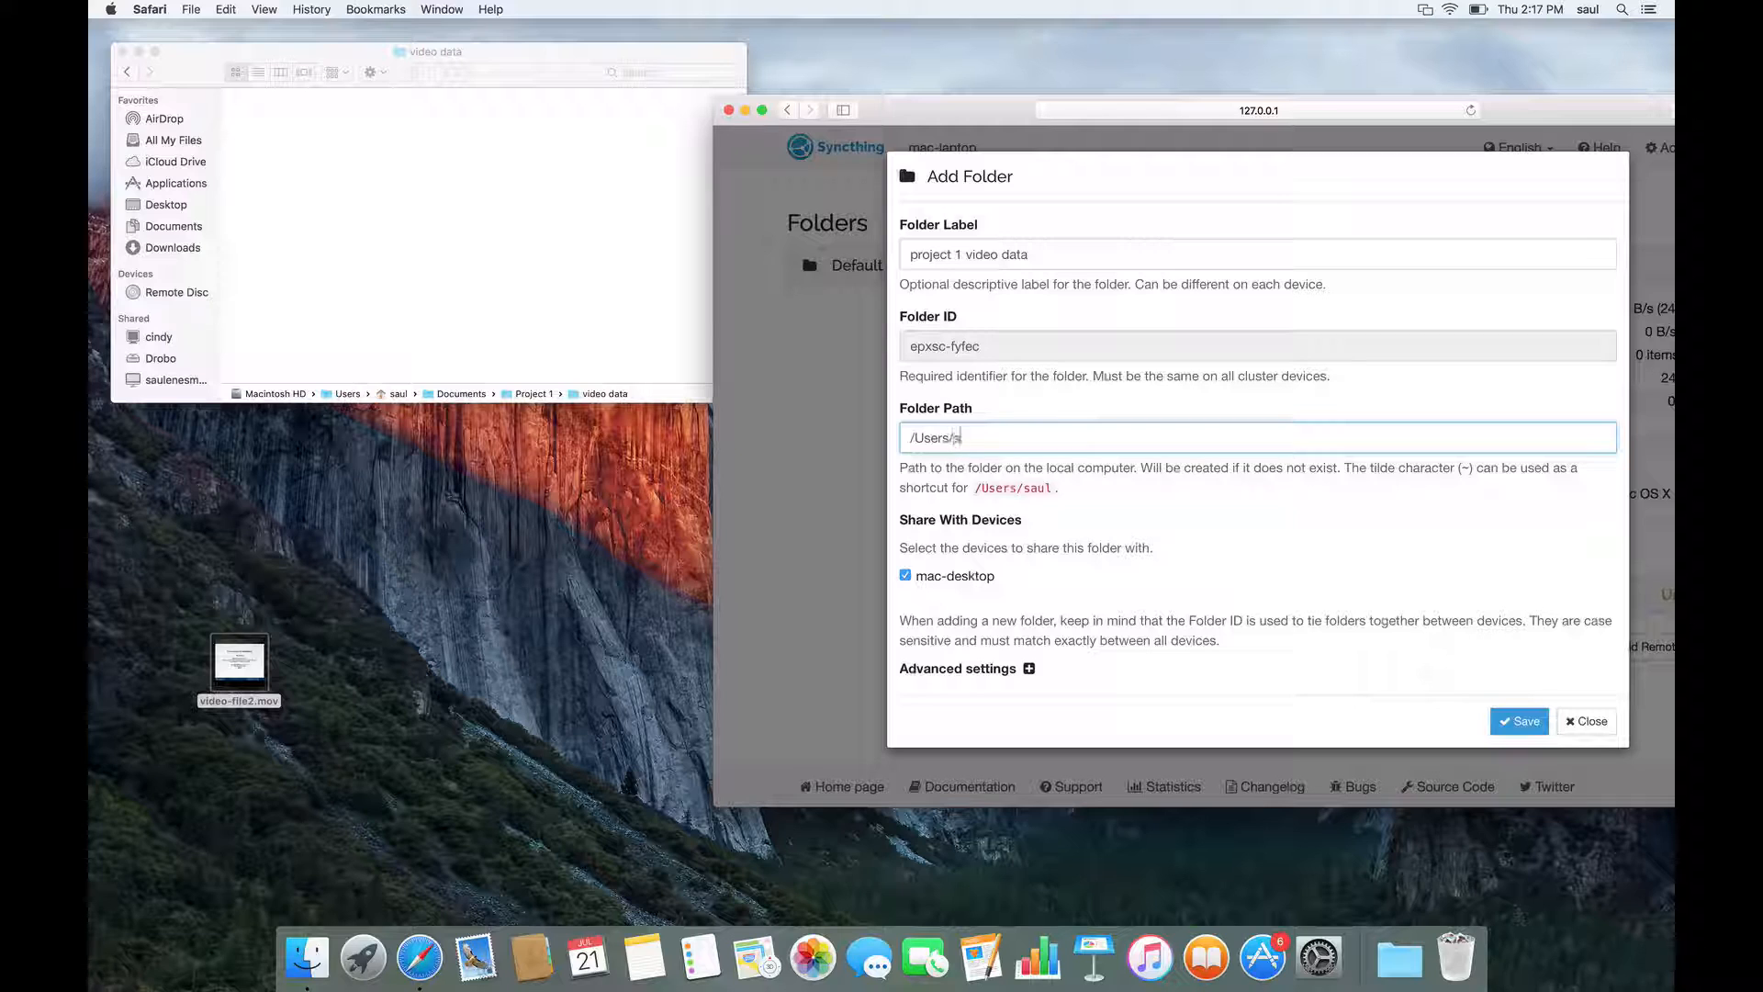
text(aul/Do)
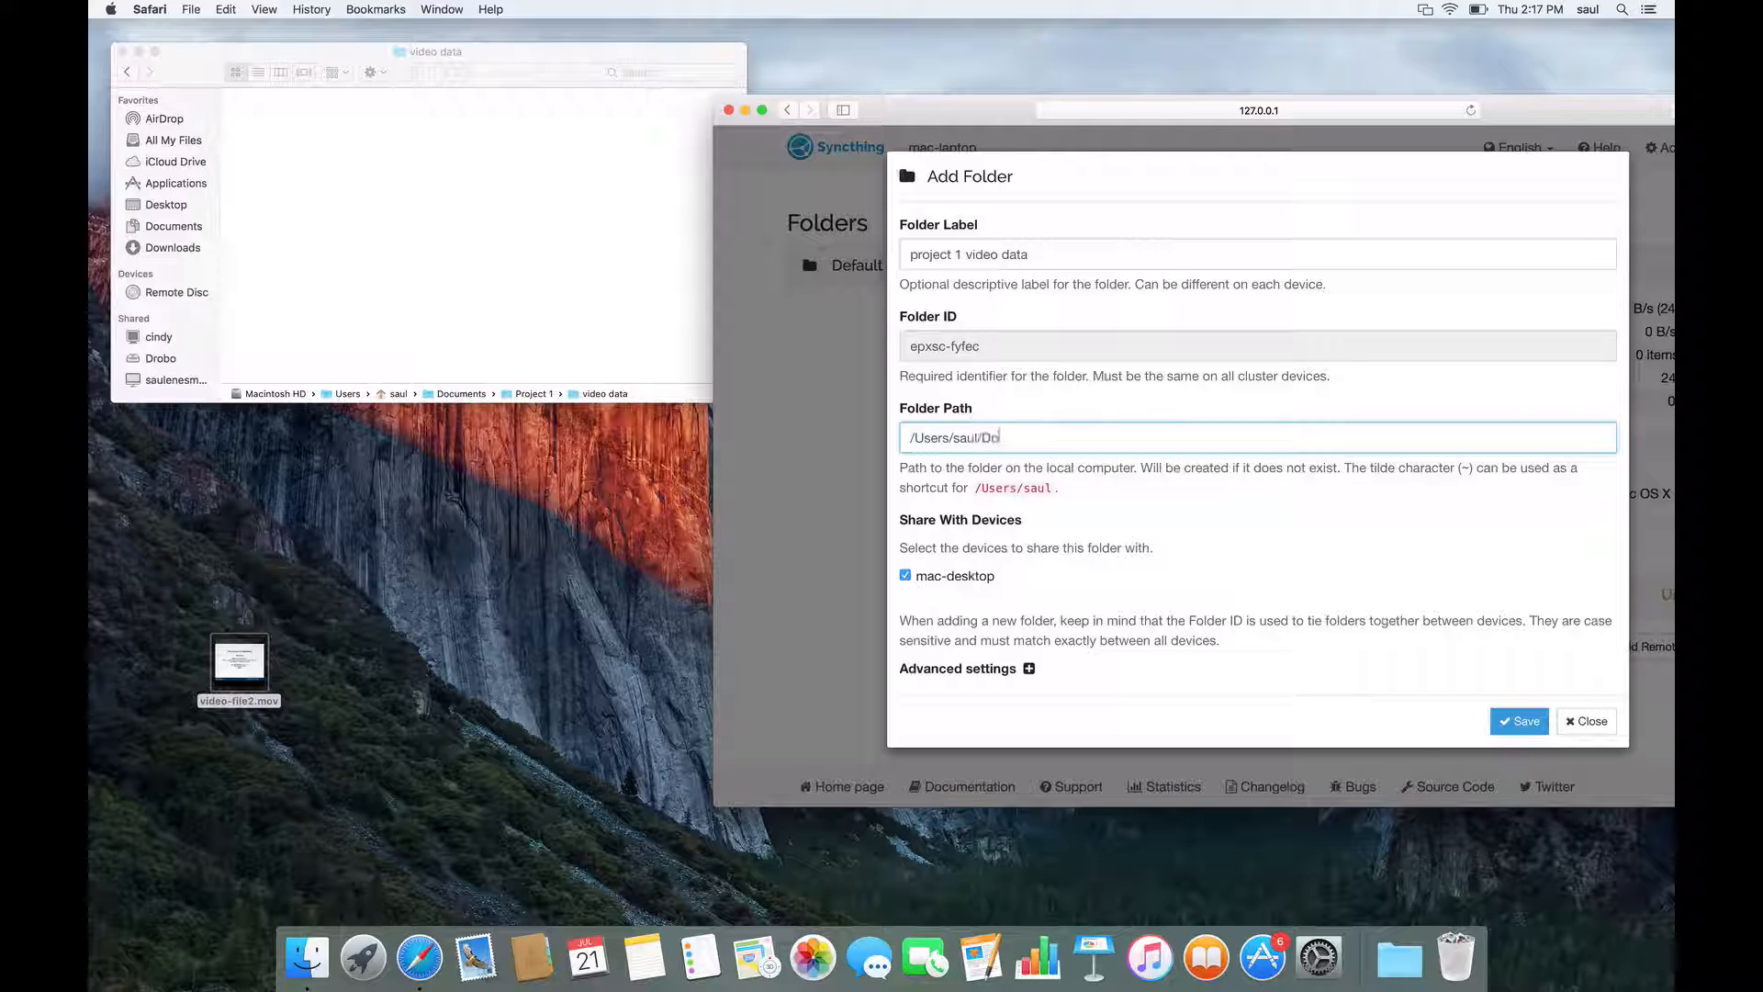
text(cuments/Project 1/video data/)
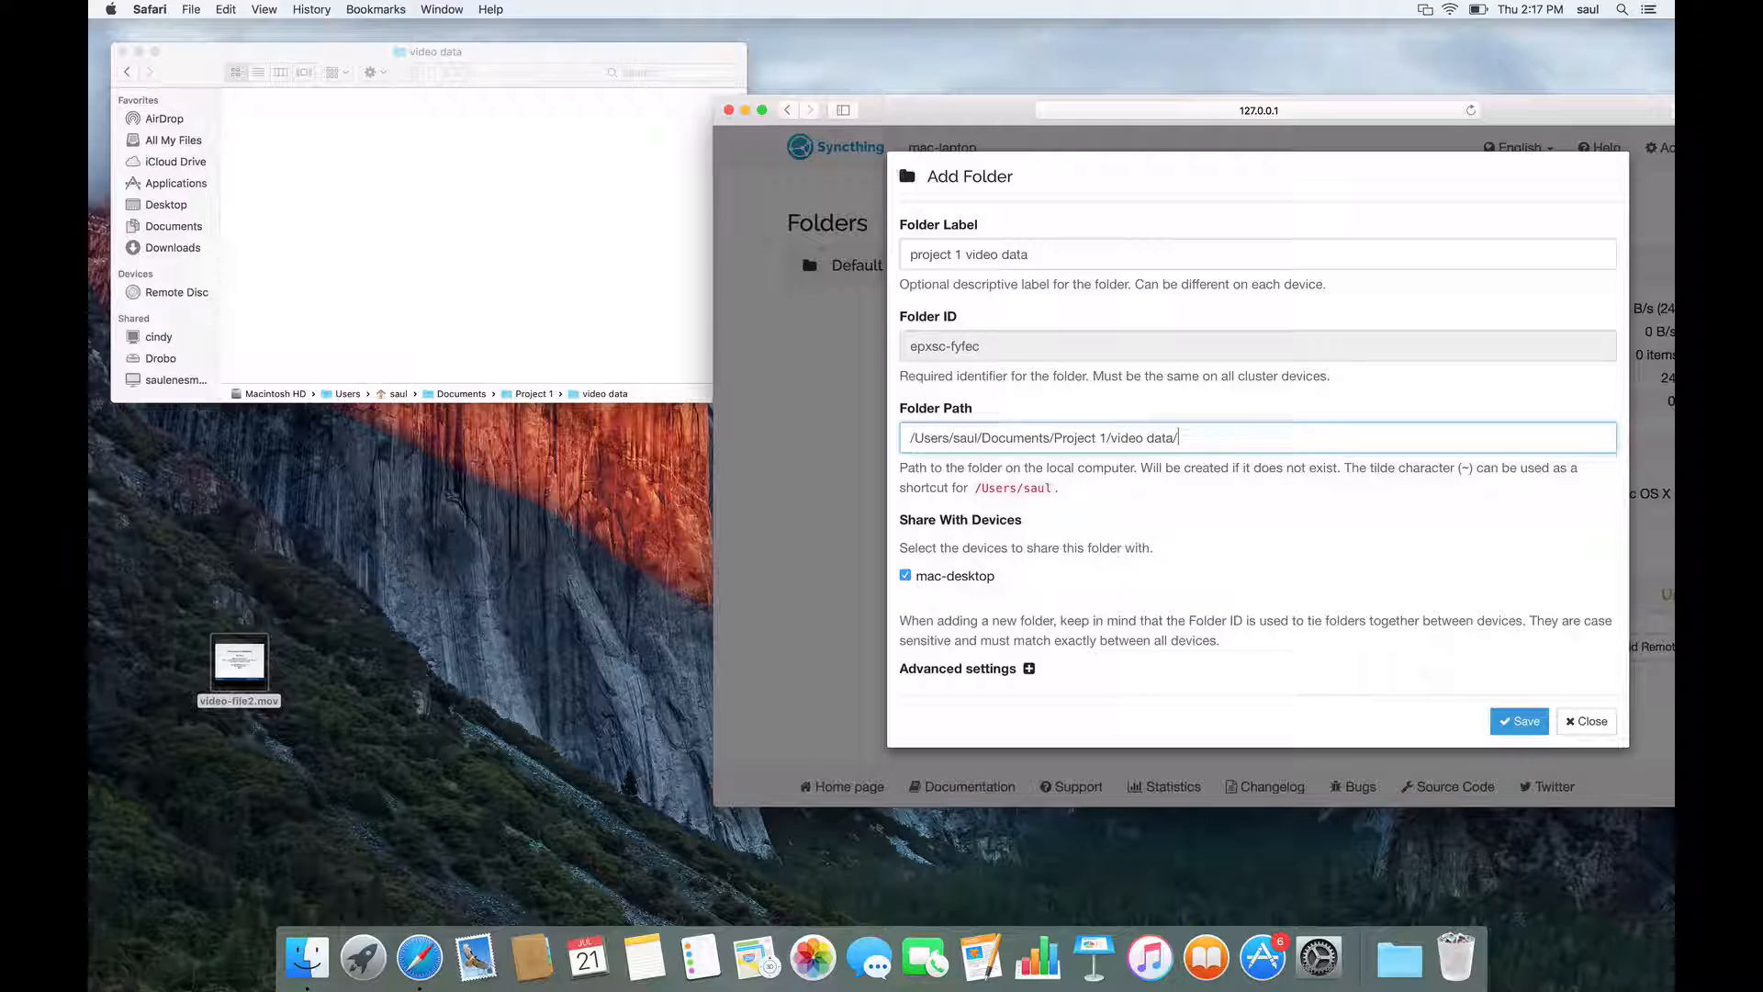
click(1517, 721)
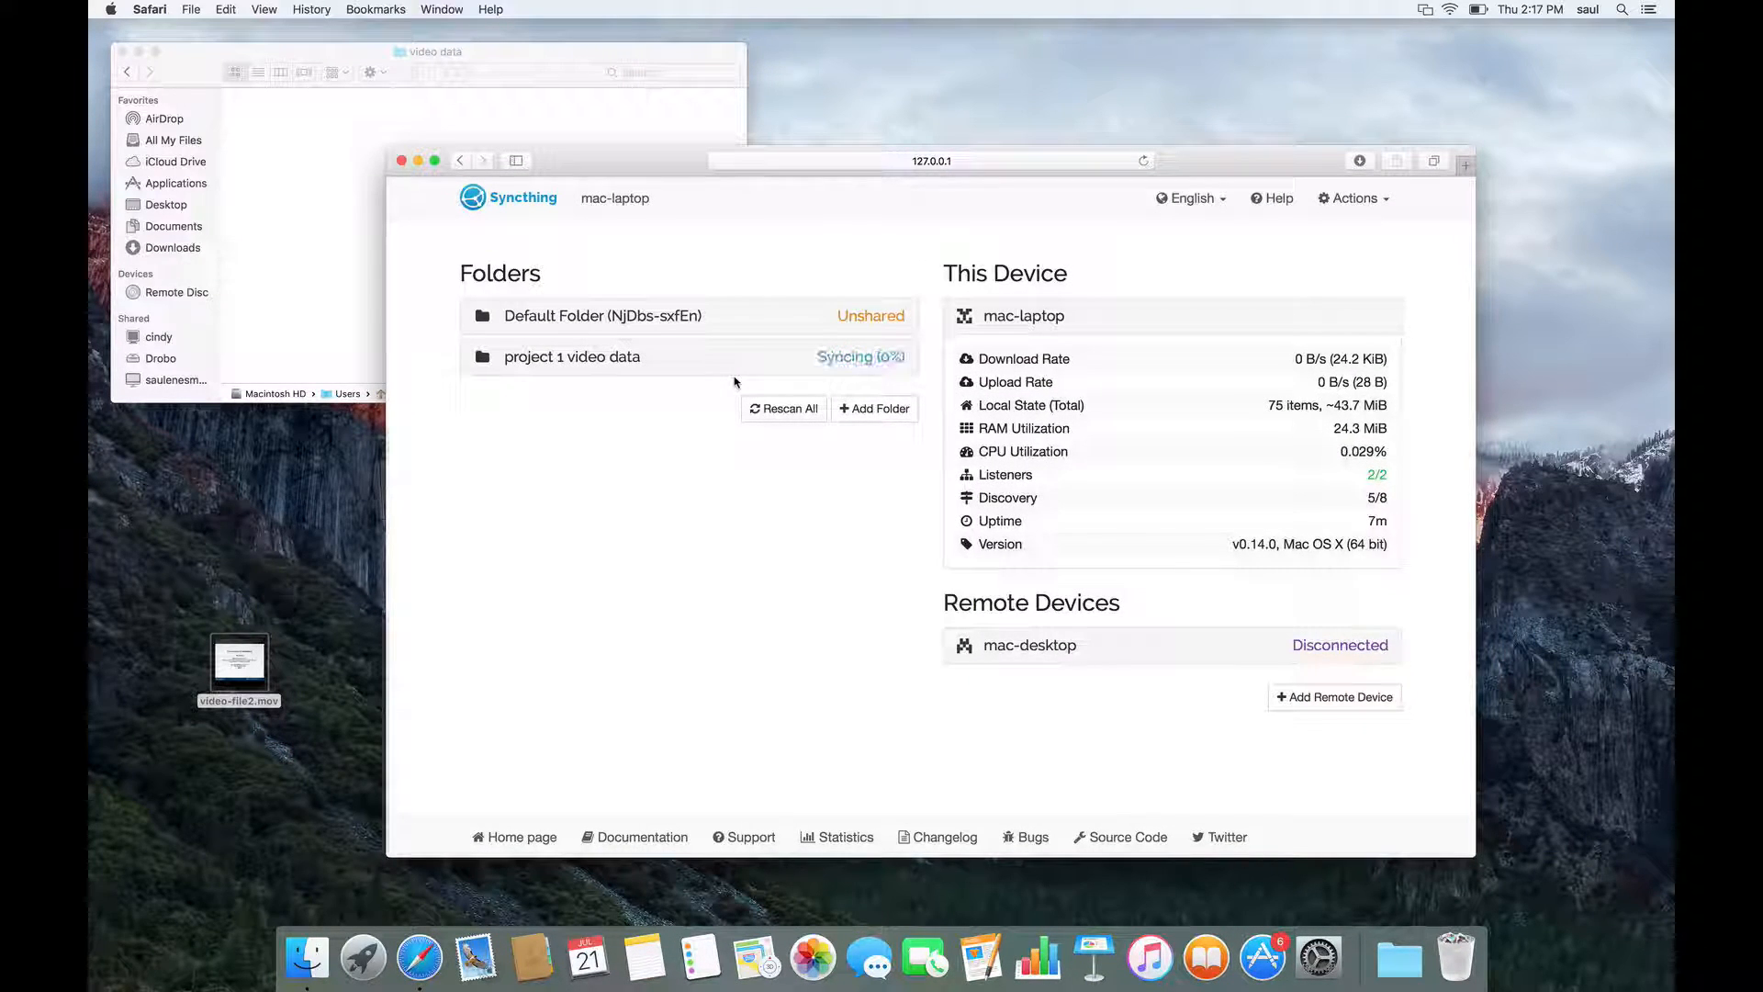
mouse_move(742, 101)
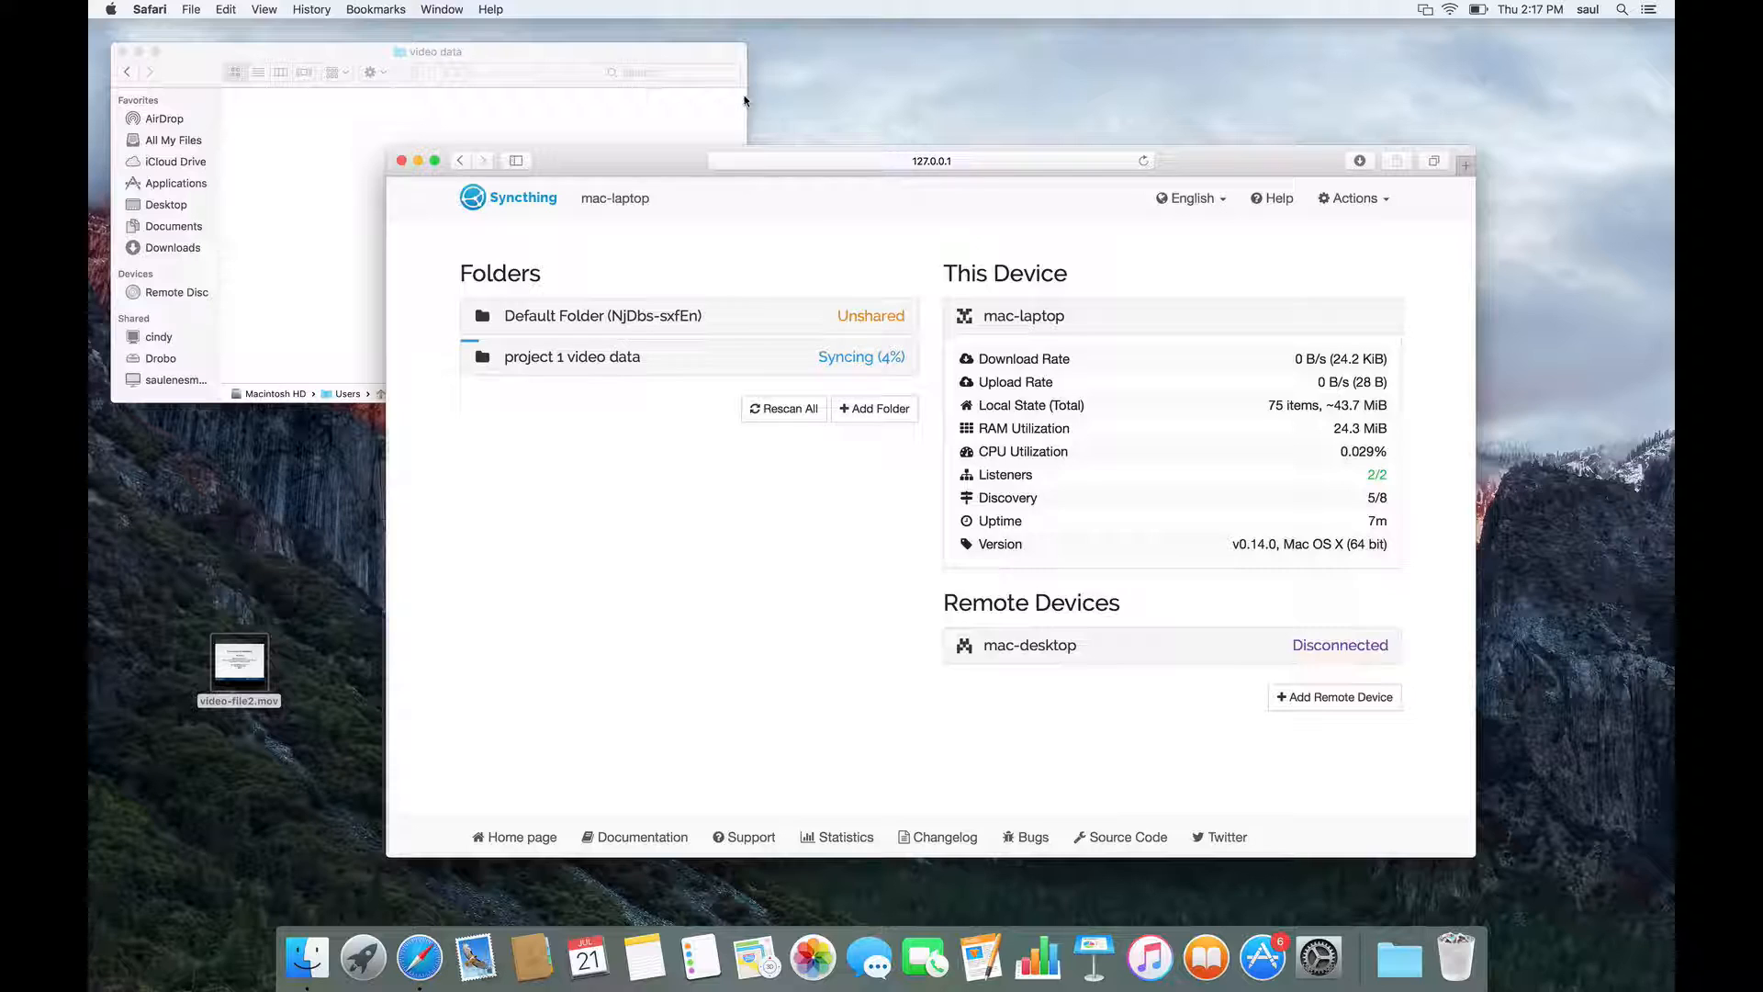
mouse_move(787, 246)
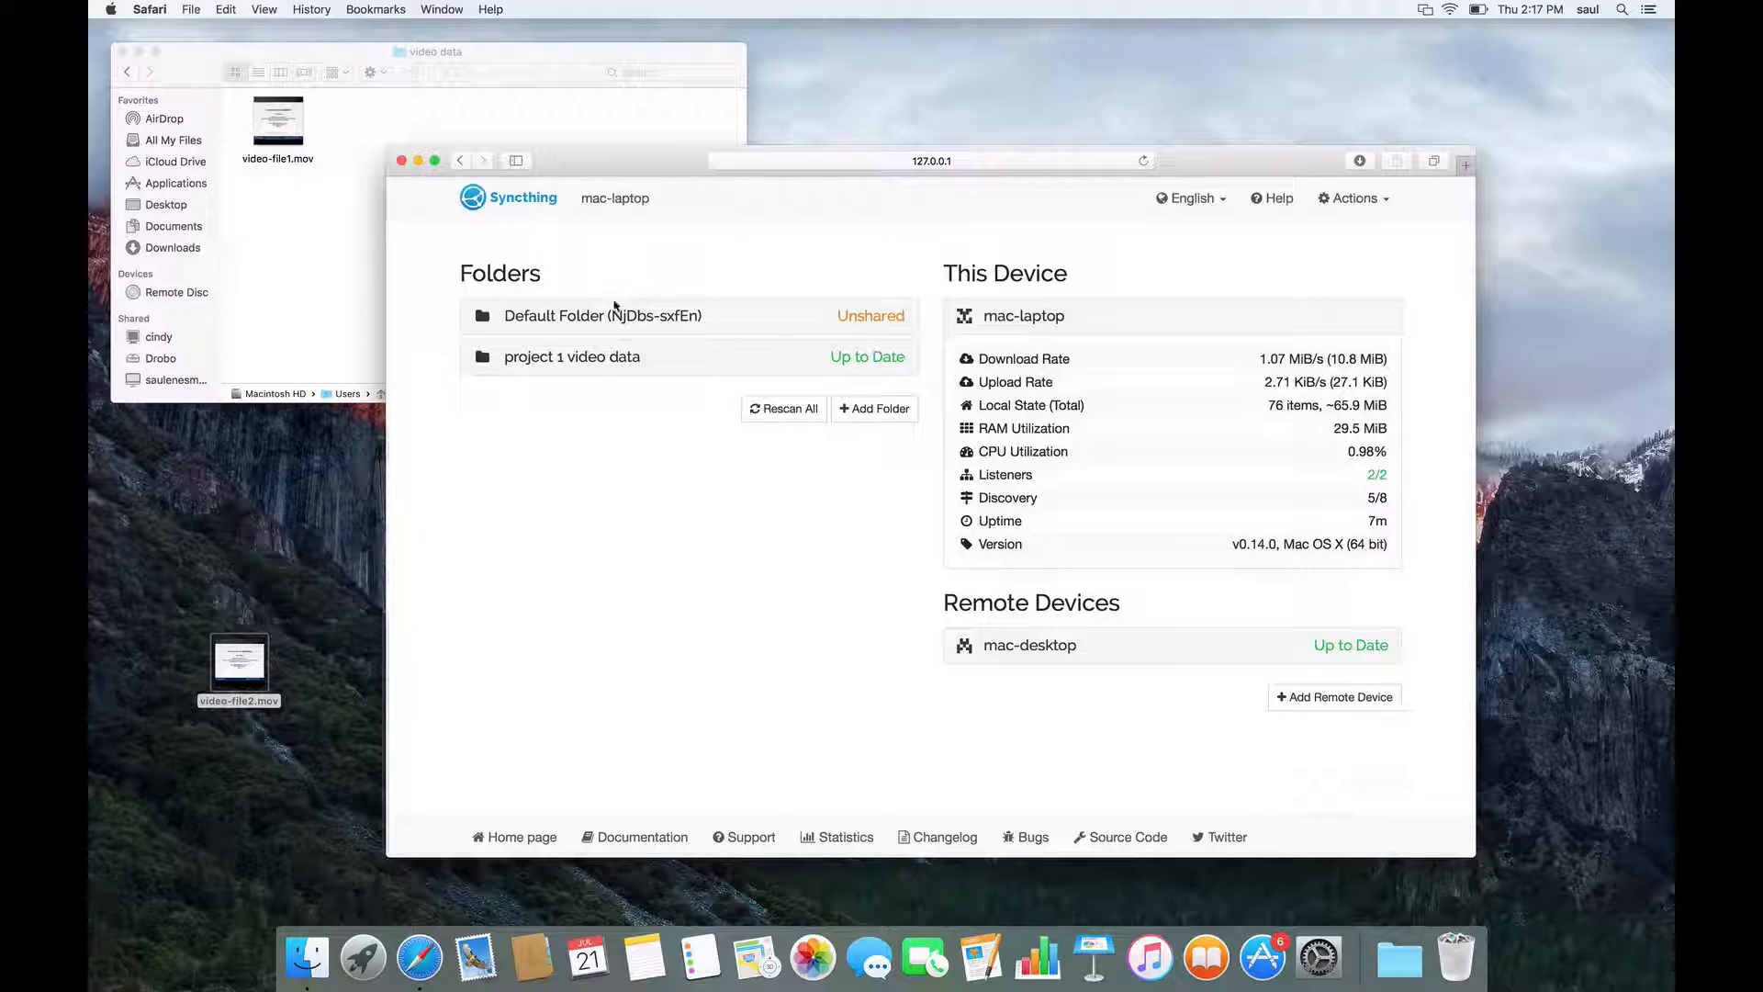
Wait for project 1 video data to reach Up to Date, then check for video-file1.mov.
click(239, 663)
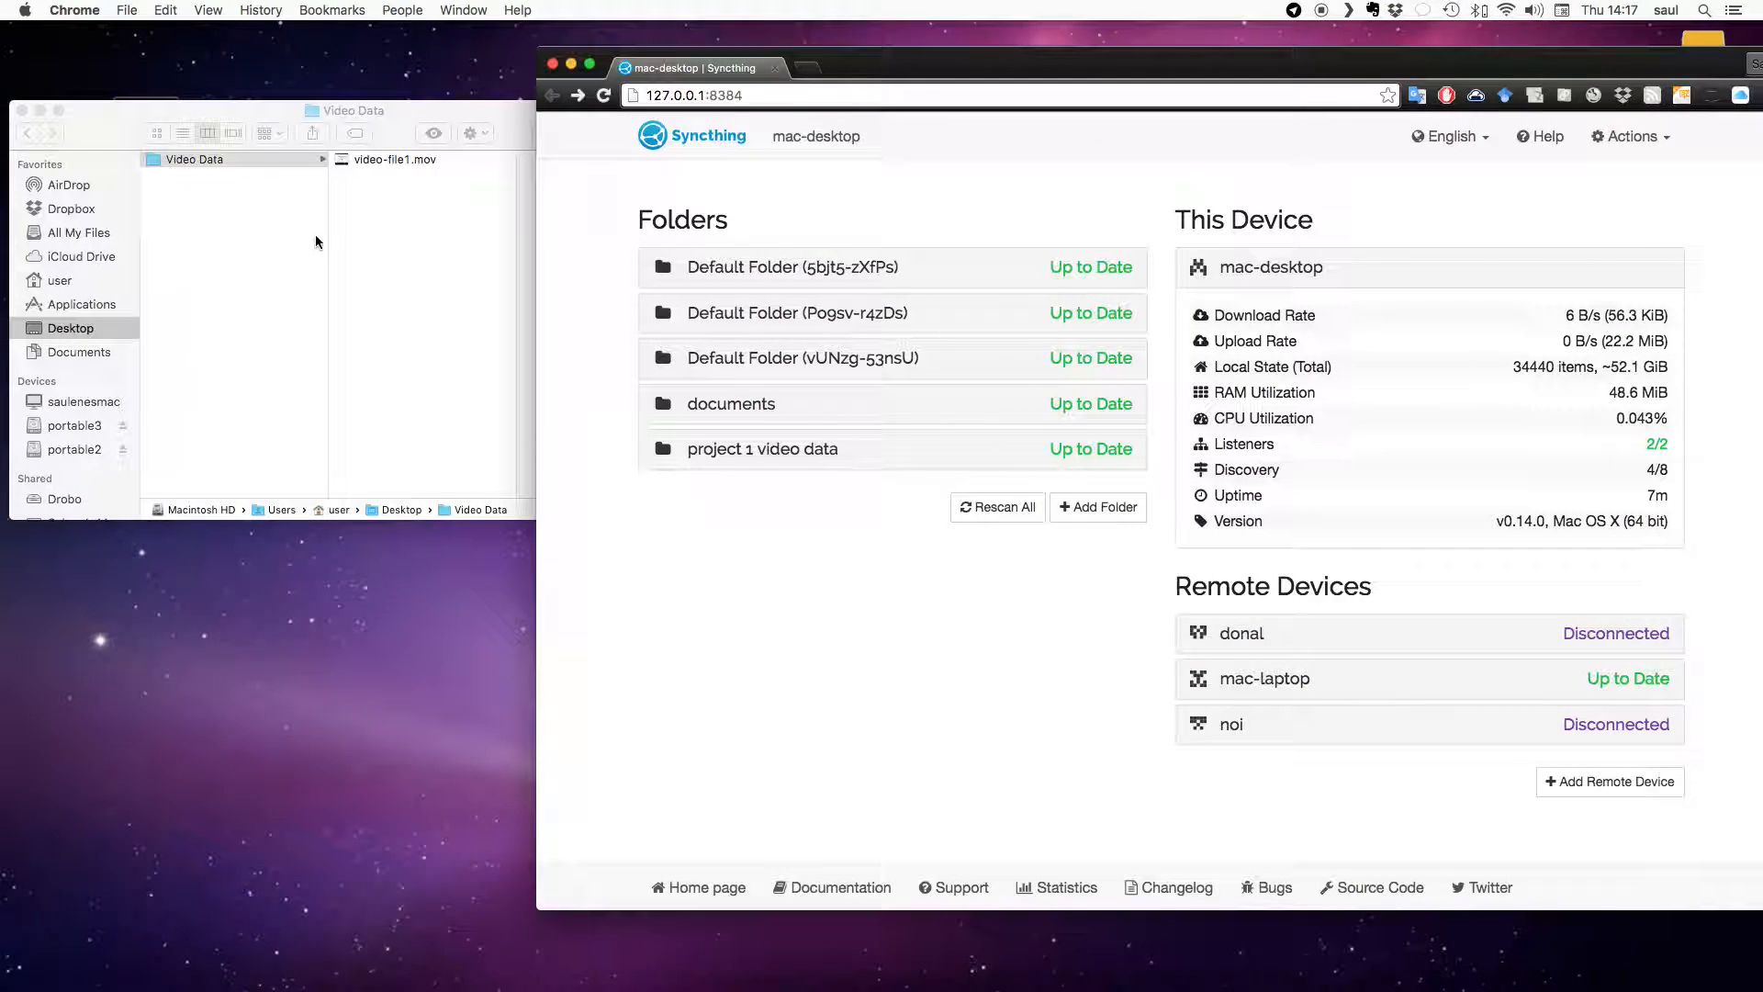
Move video-file2.mov from the laptop desktop into the video data folder.
click(195, 159)
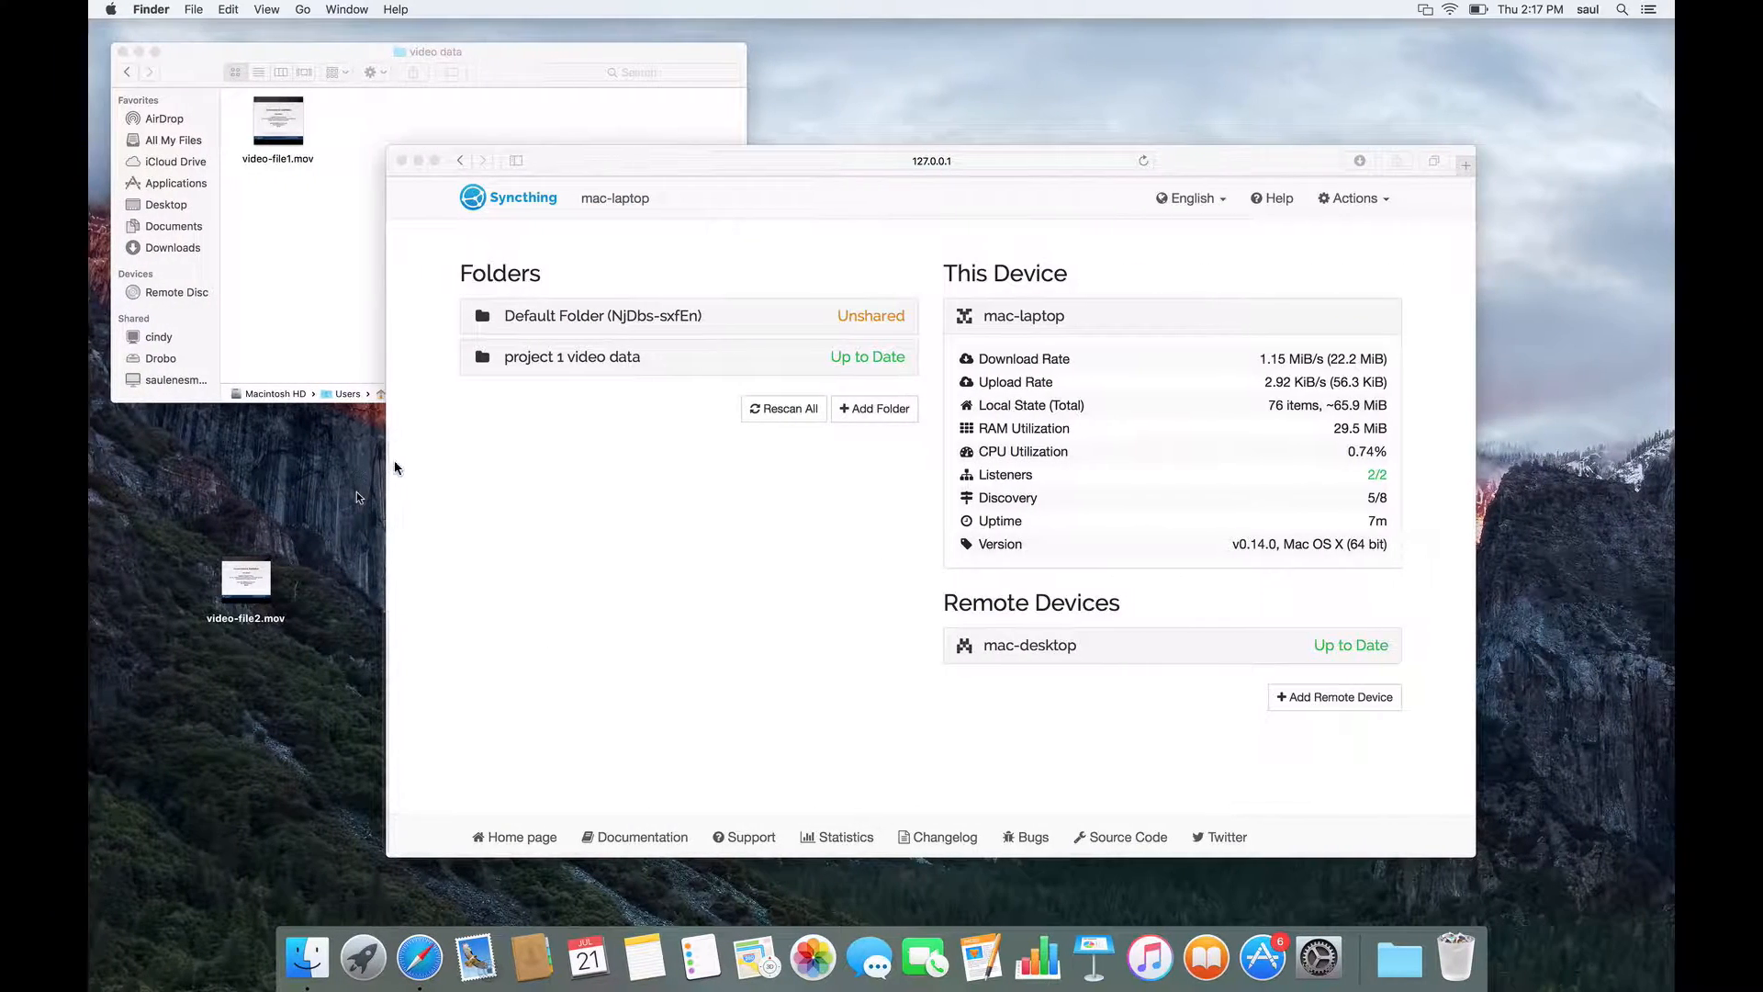
drag(245, 577, 297, 219)
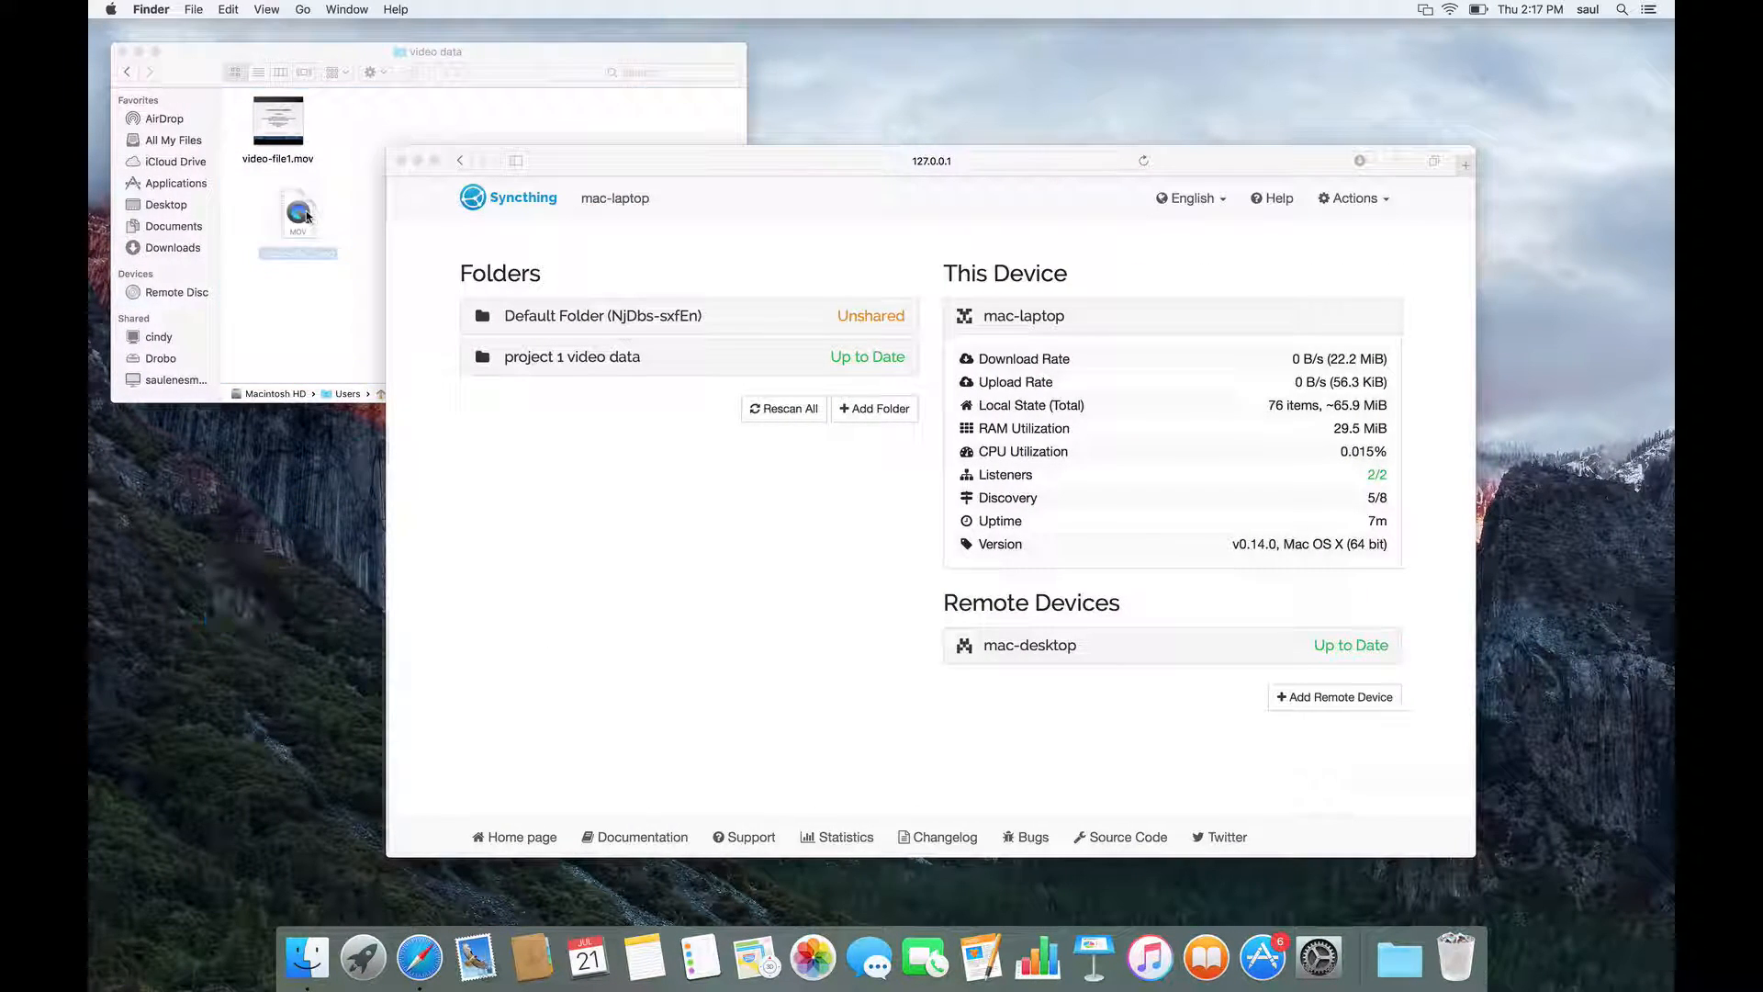
click(297, 215)
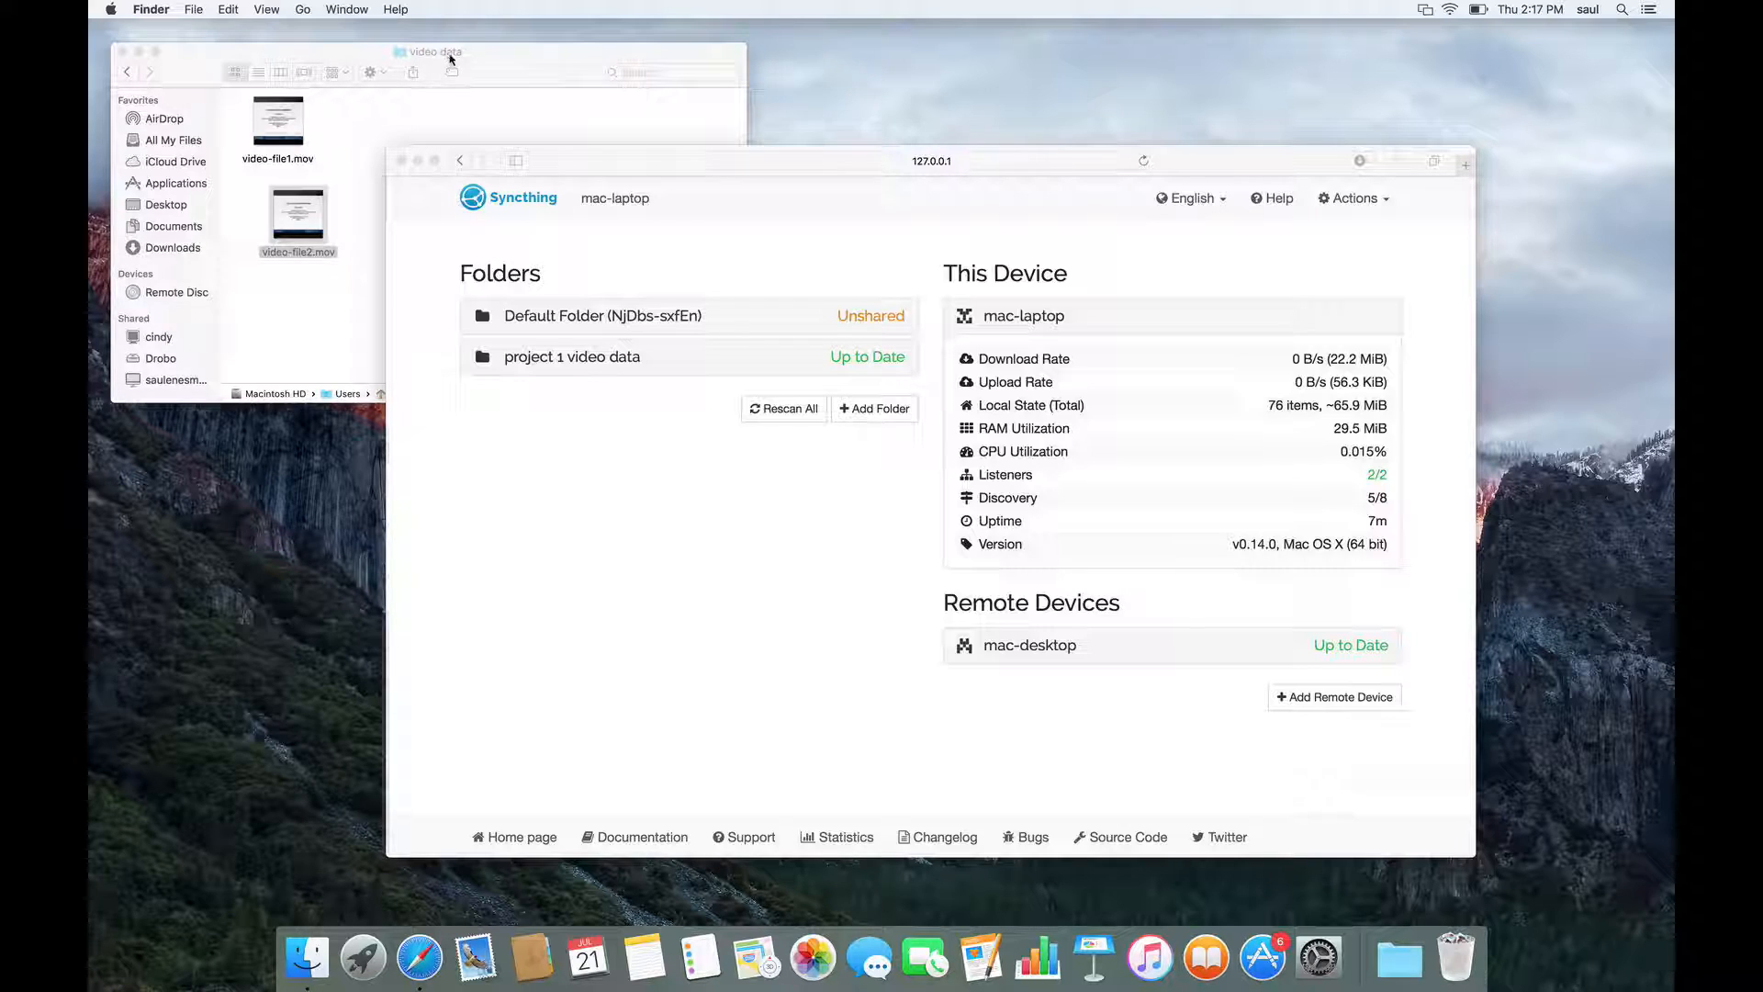
mouse_move(410, 116)
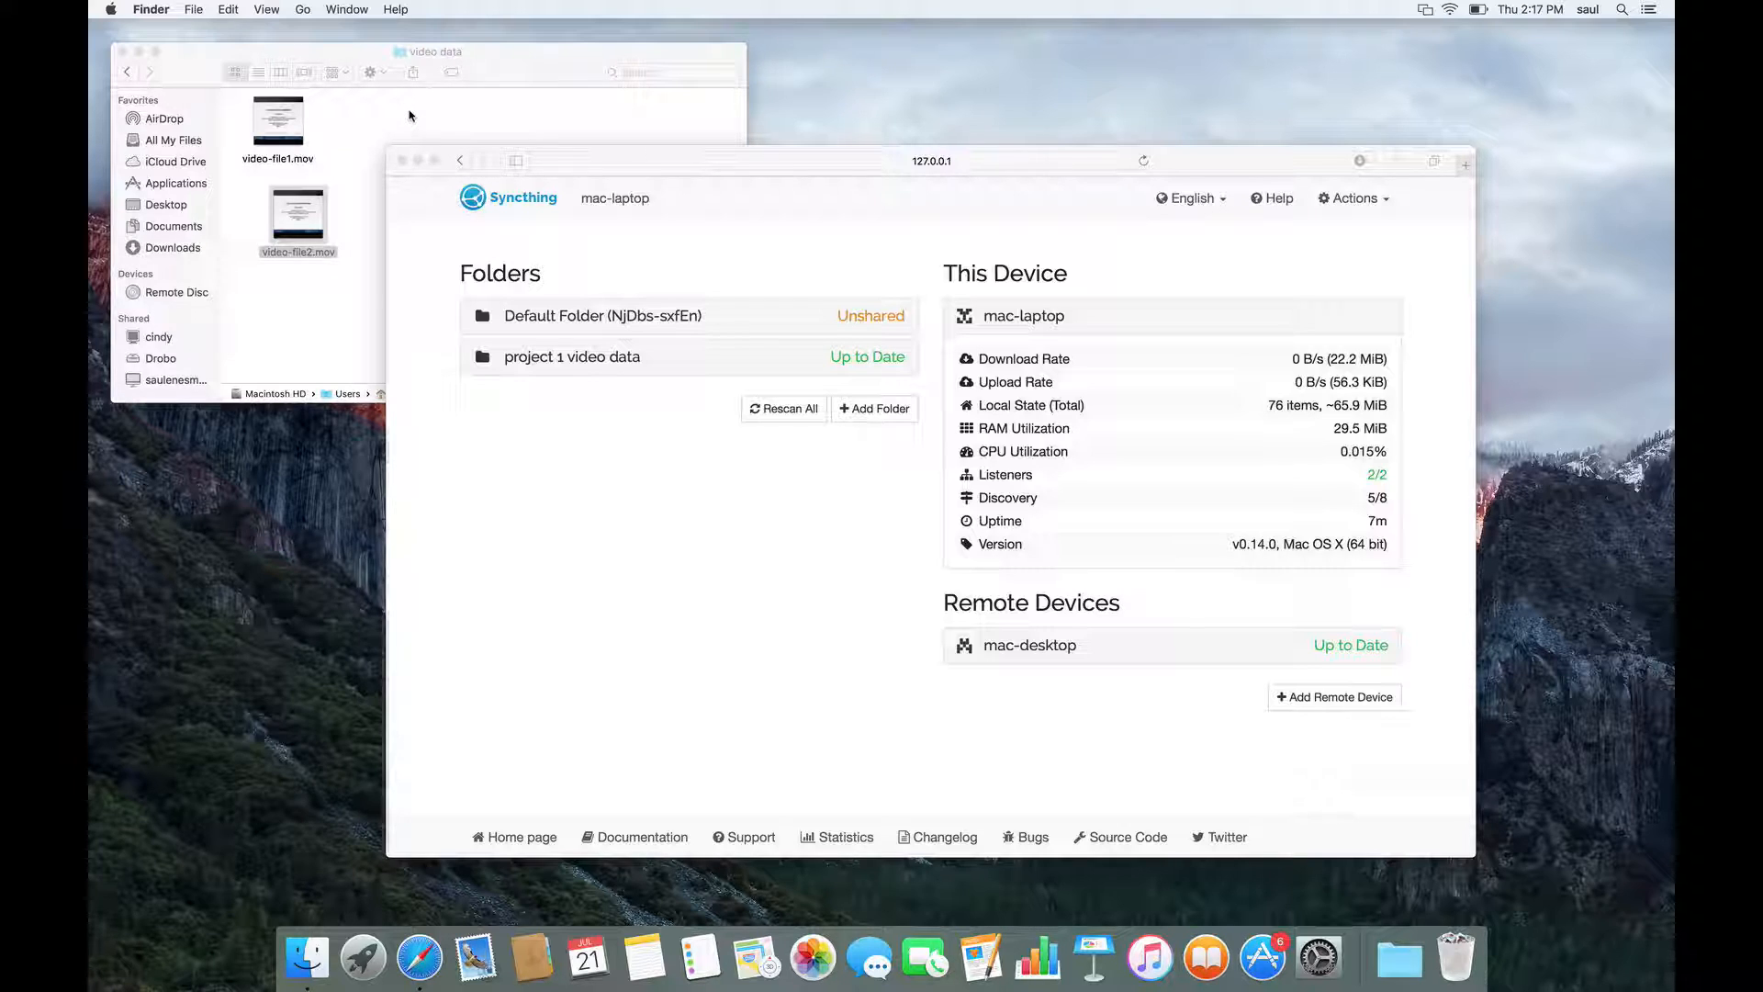
mouse_move(772, 449)
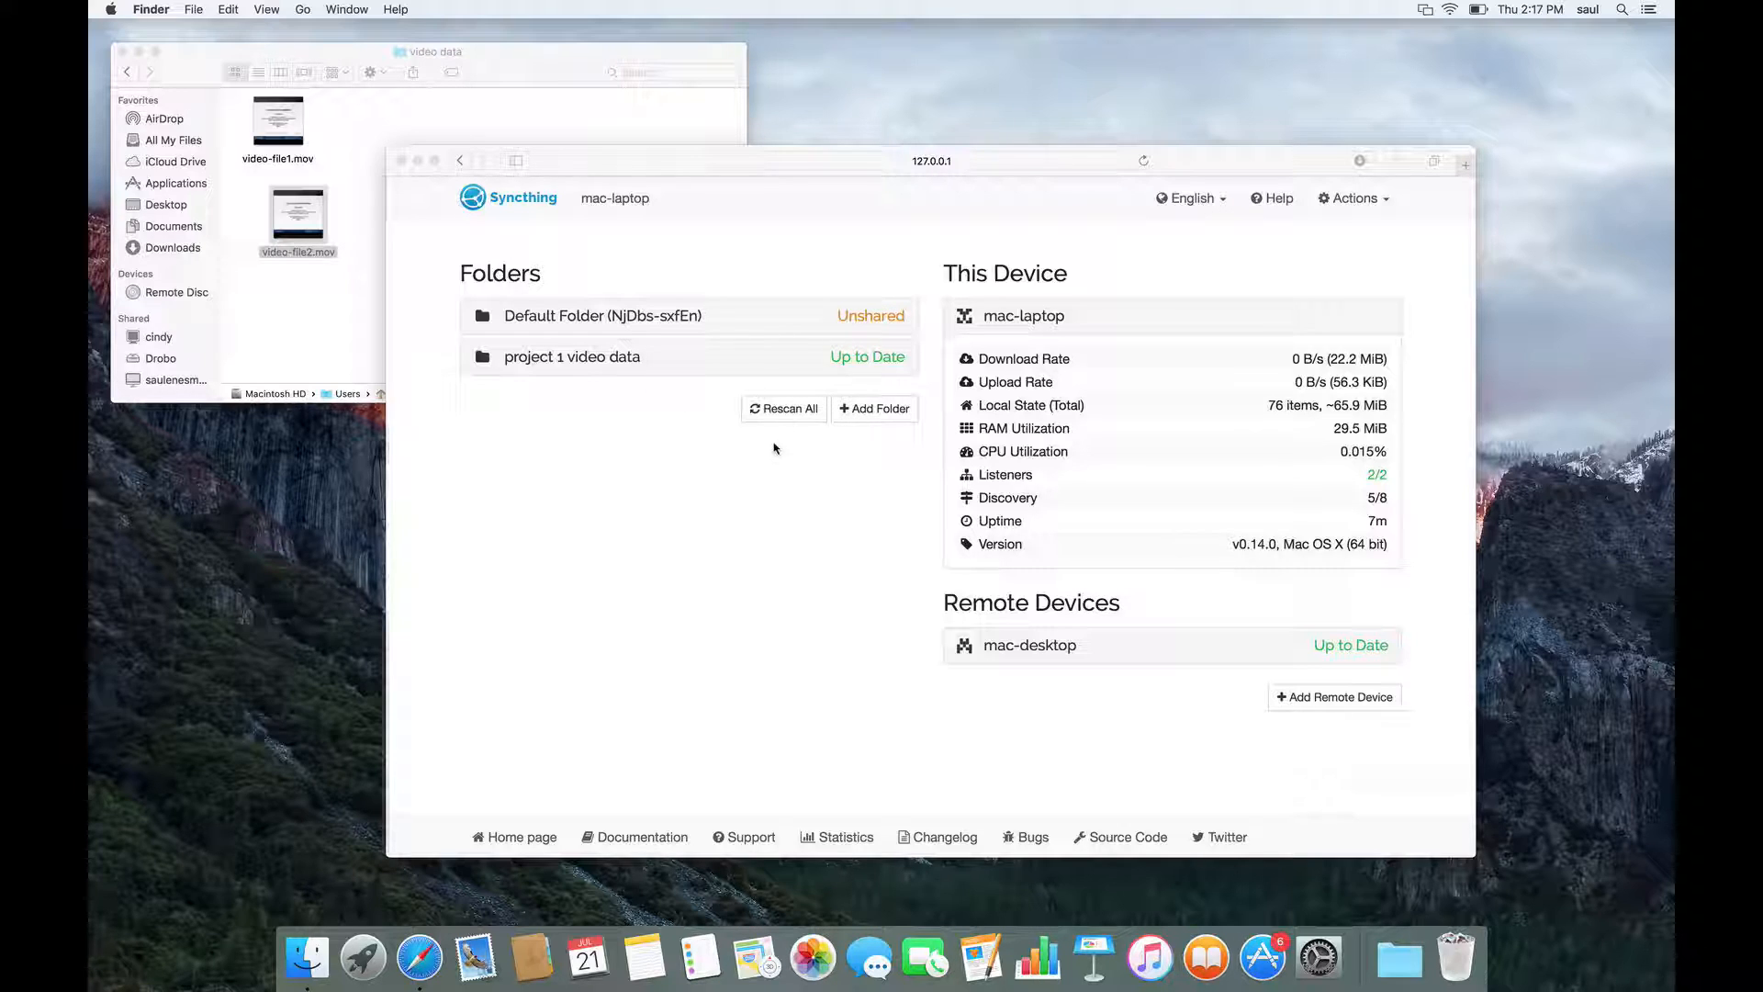
mouse_move(731, 335)
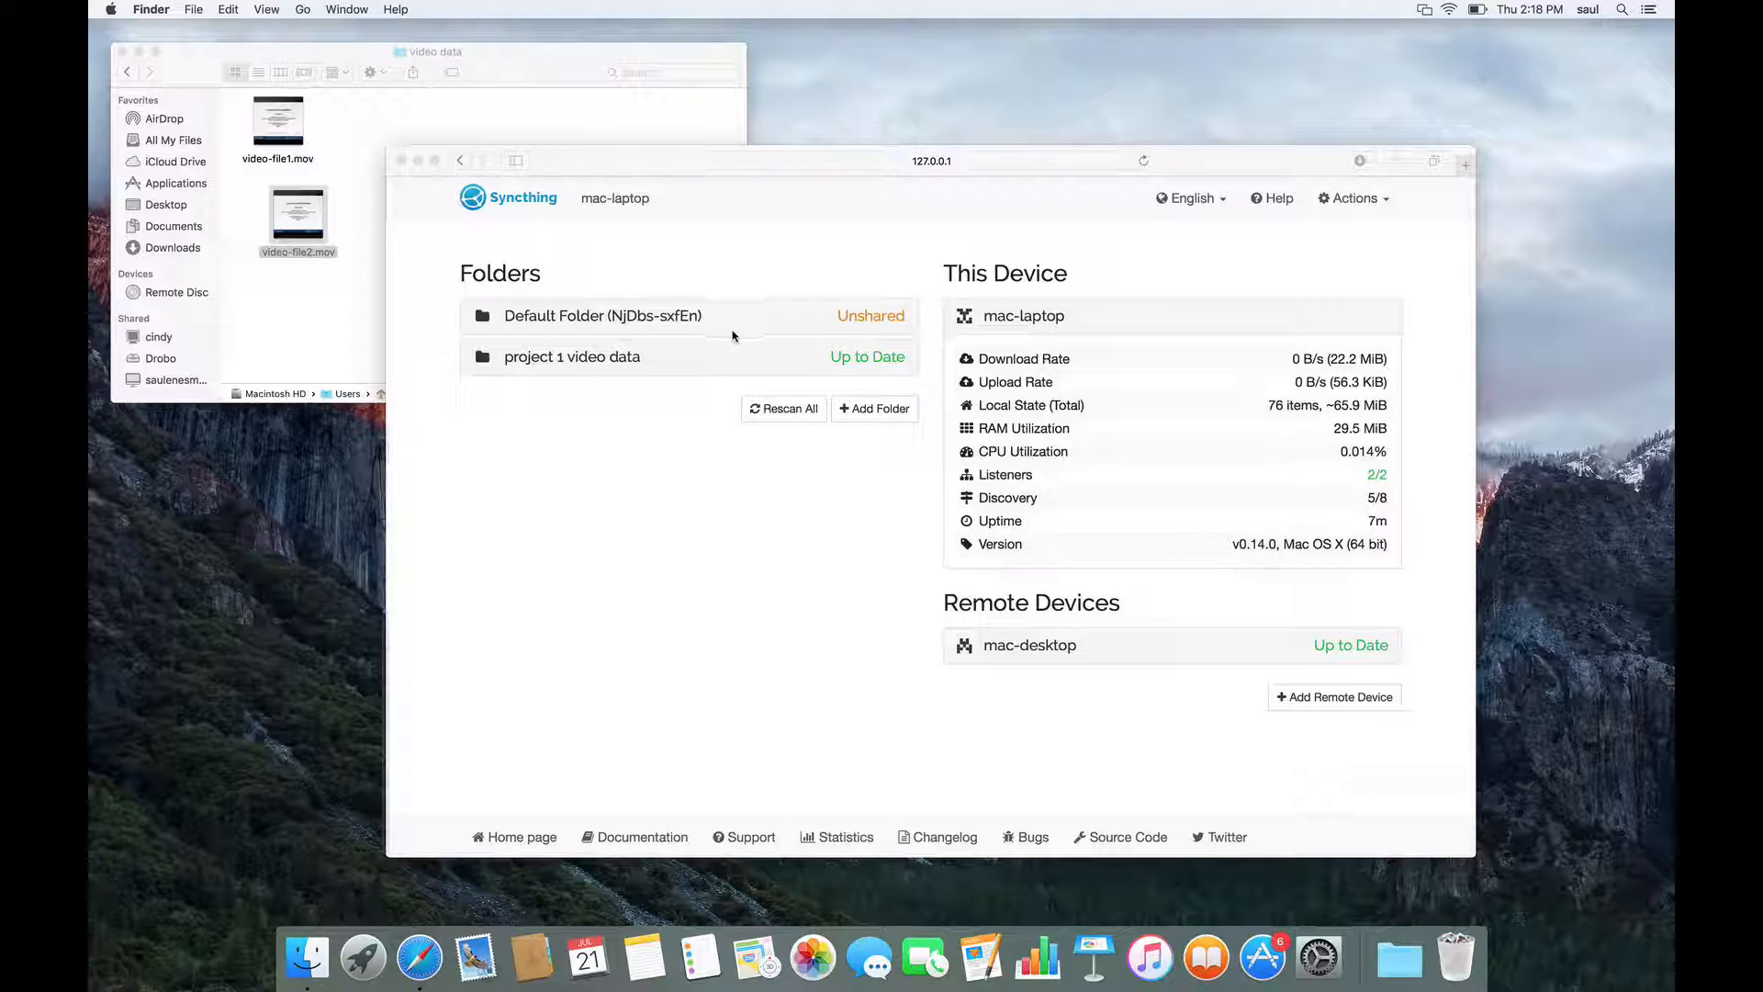
mouse_move(289, 296)
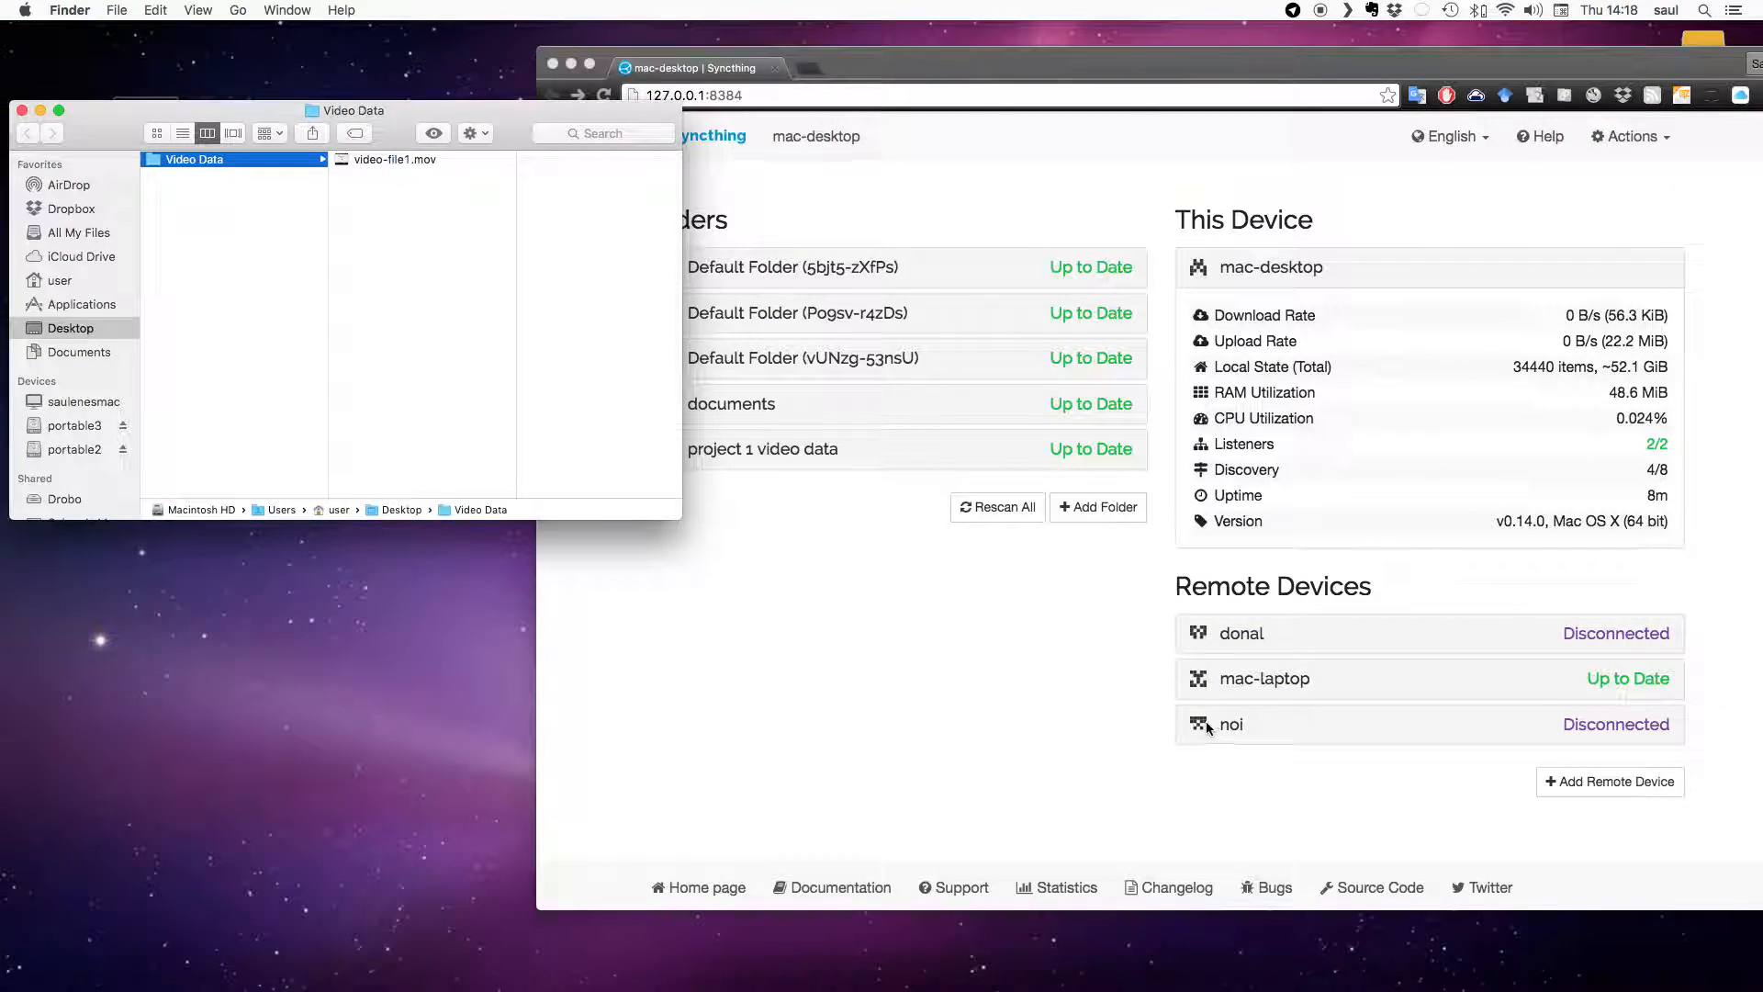
mouse_move(649, 326)
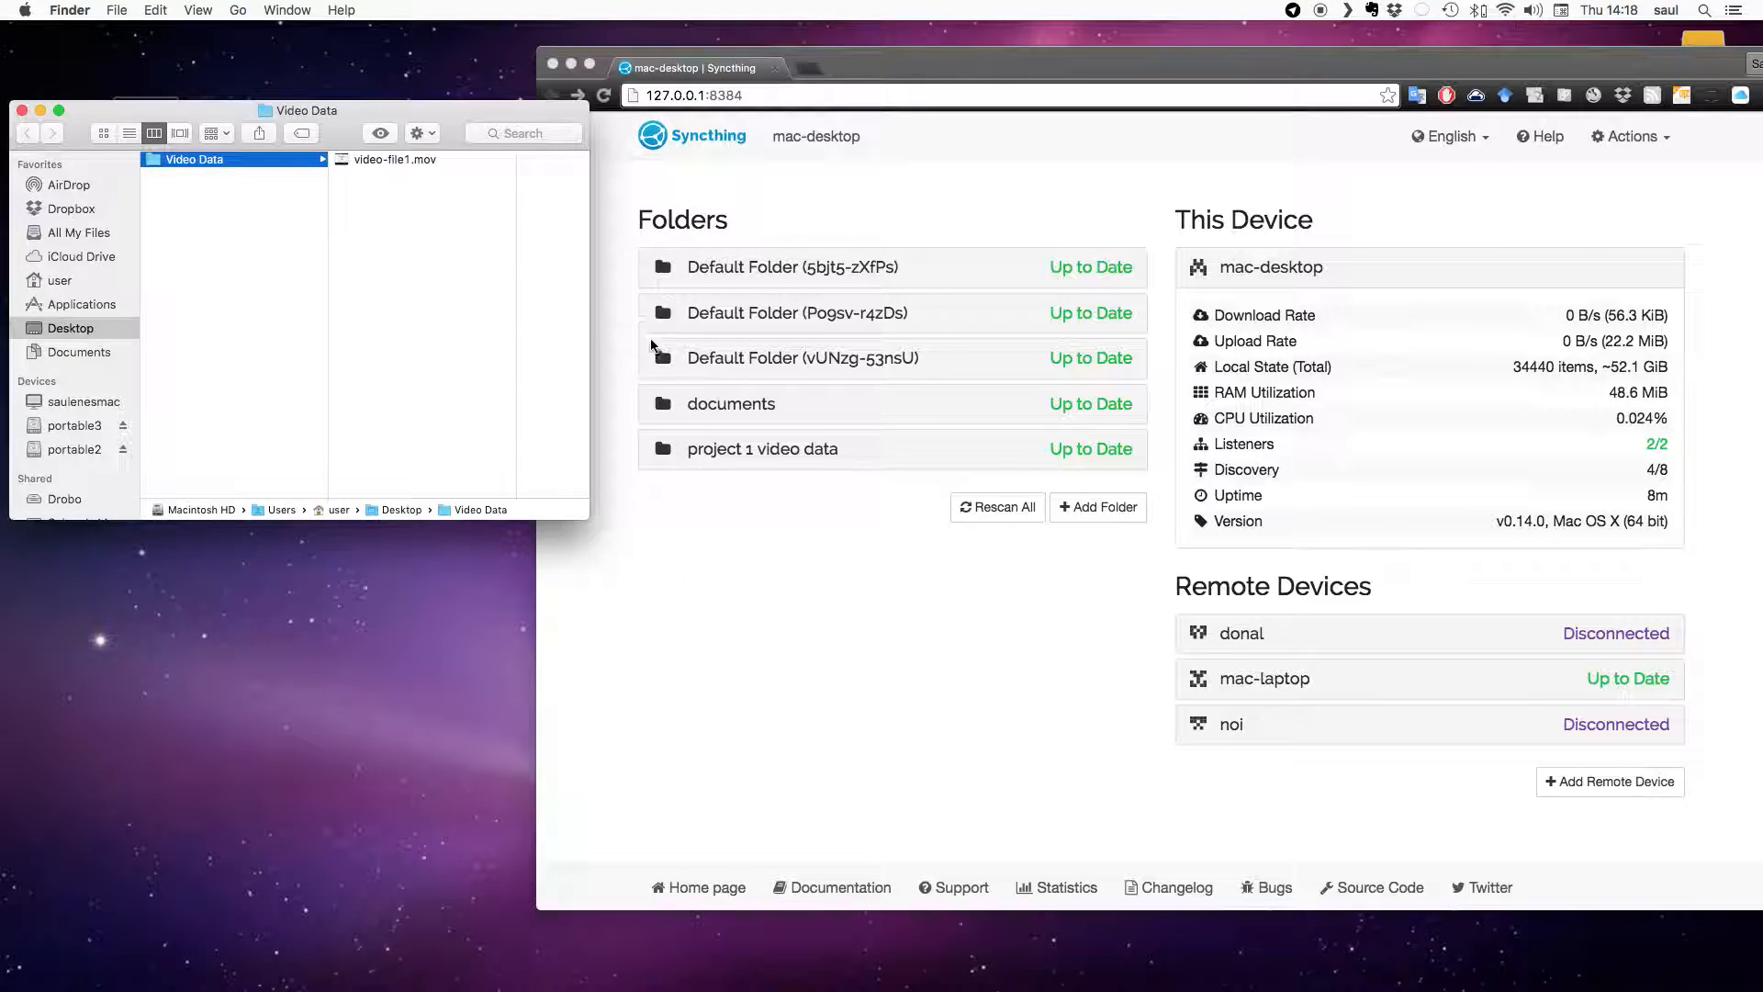
Check the desktop's Syncthing page and confirm video-file2.mov arrived in Video Data.
click(787, 482)
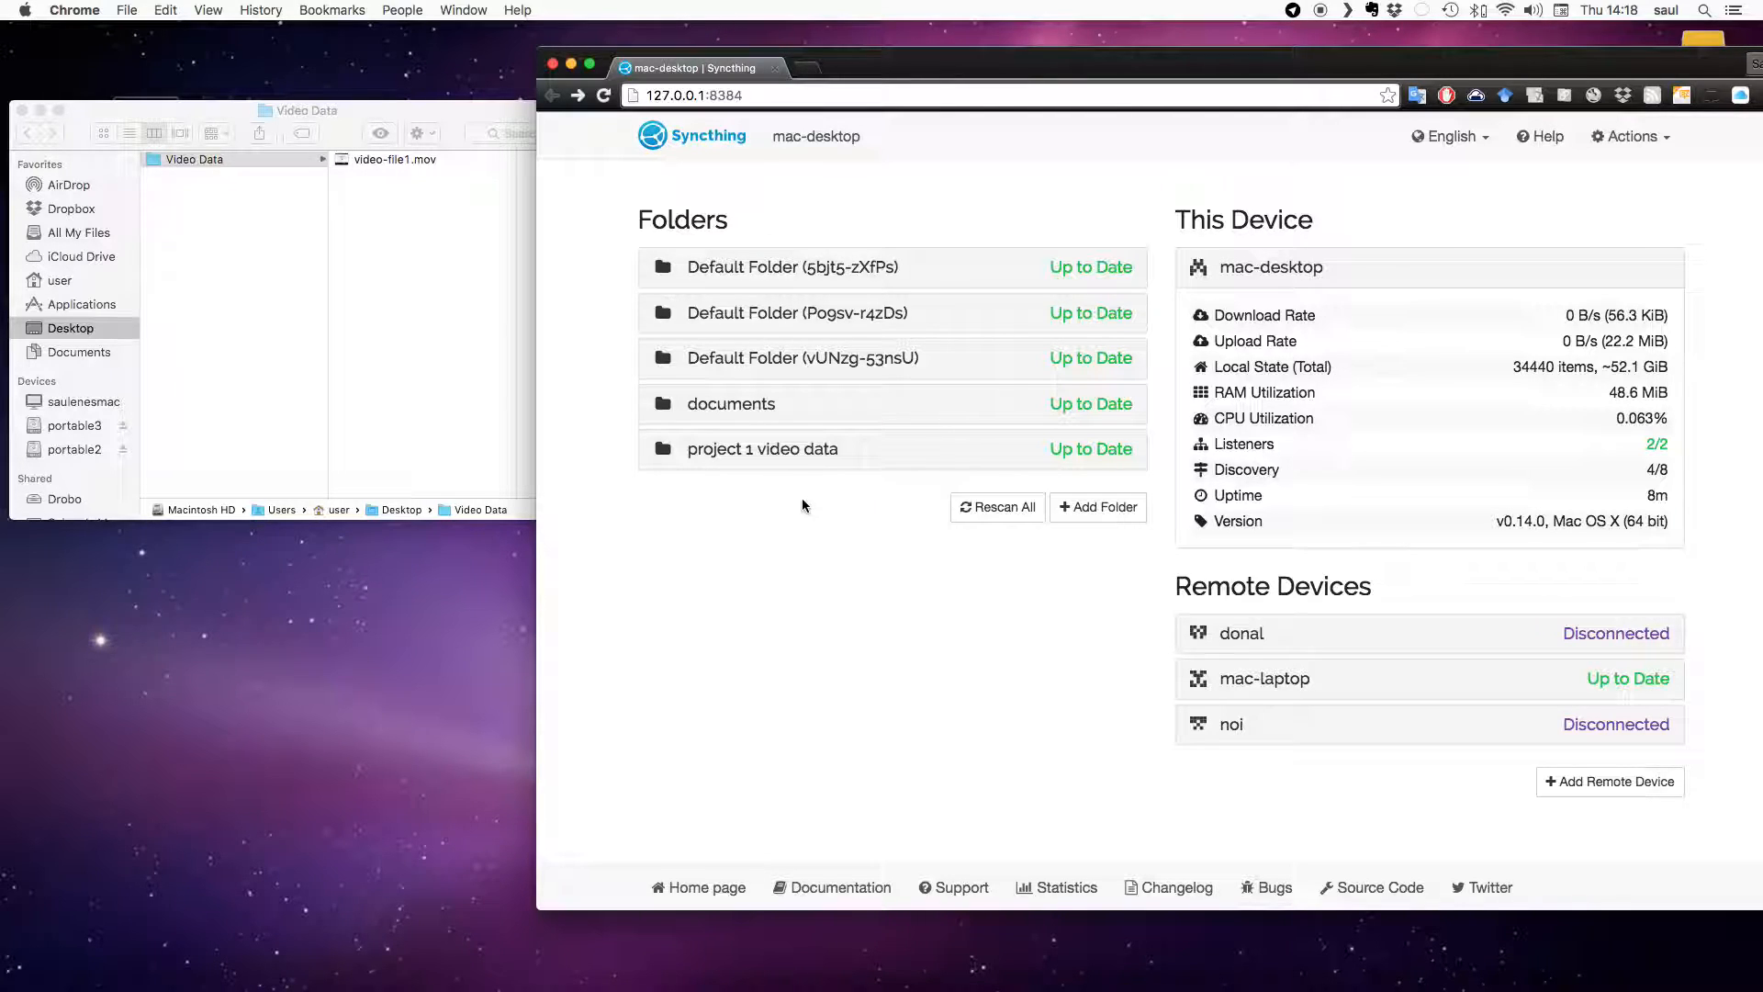
mouse_move(815, 572)
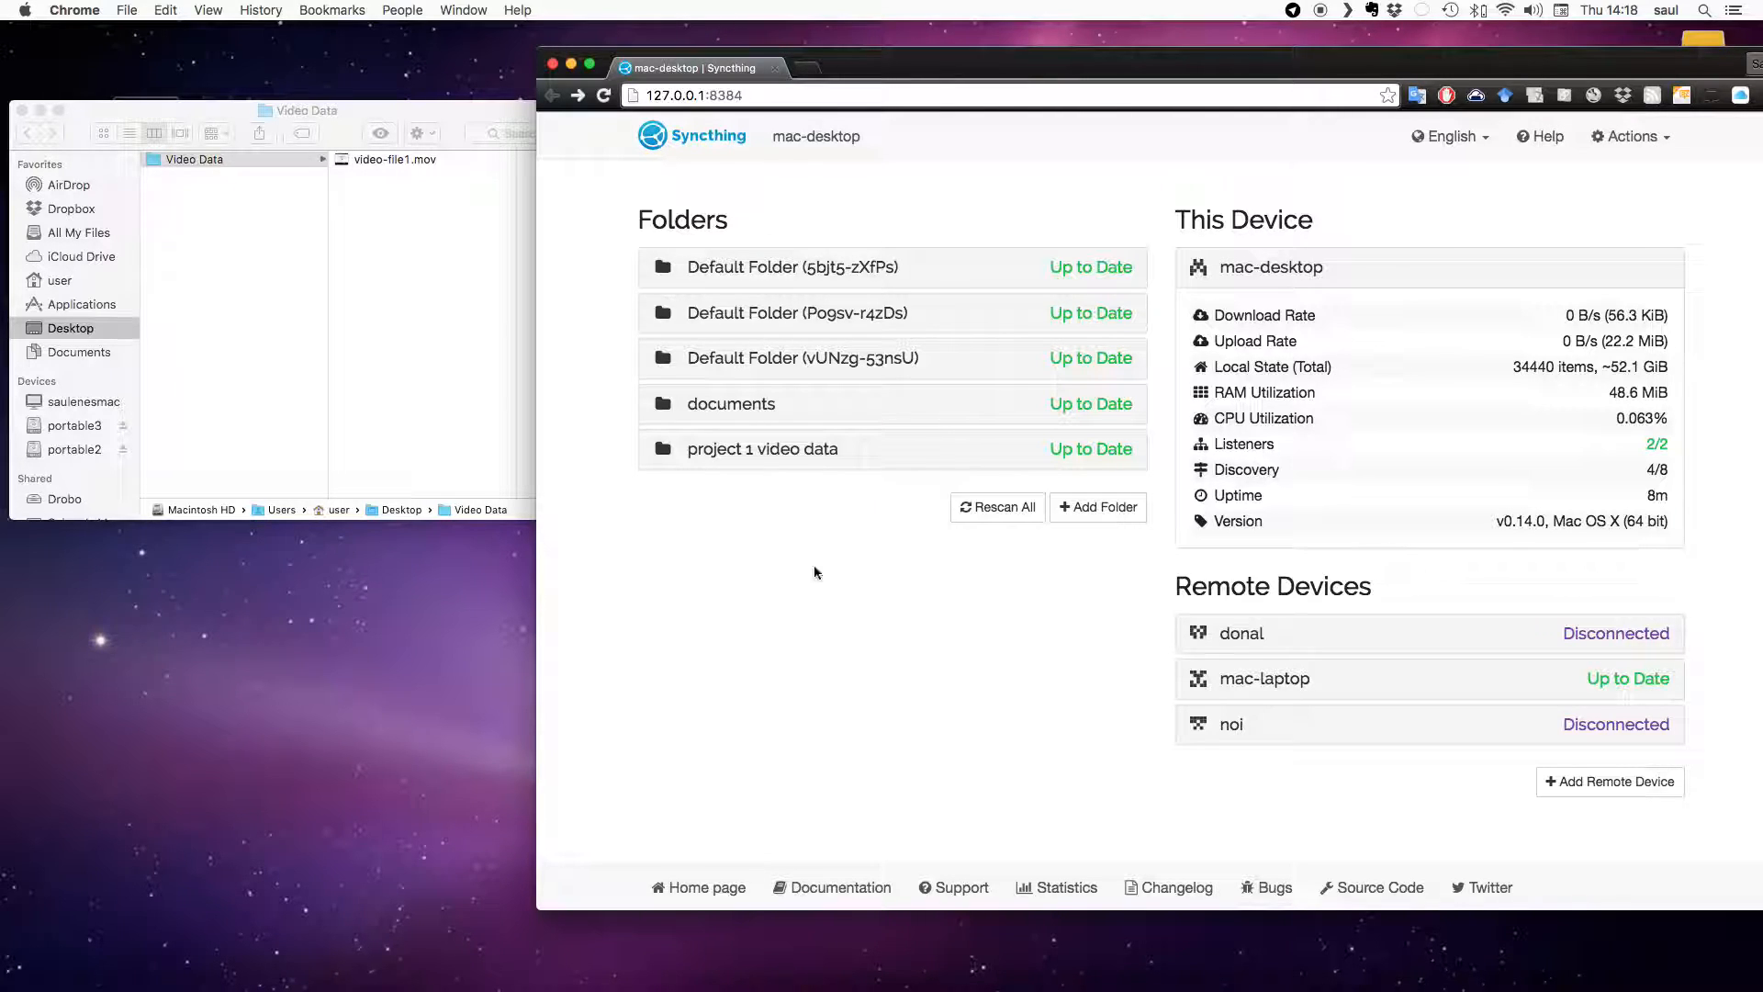
mouse_move(814, 620)
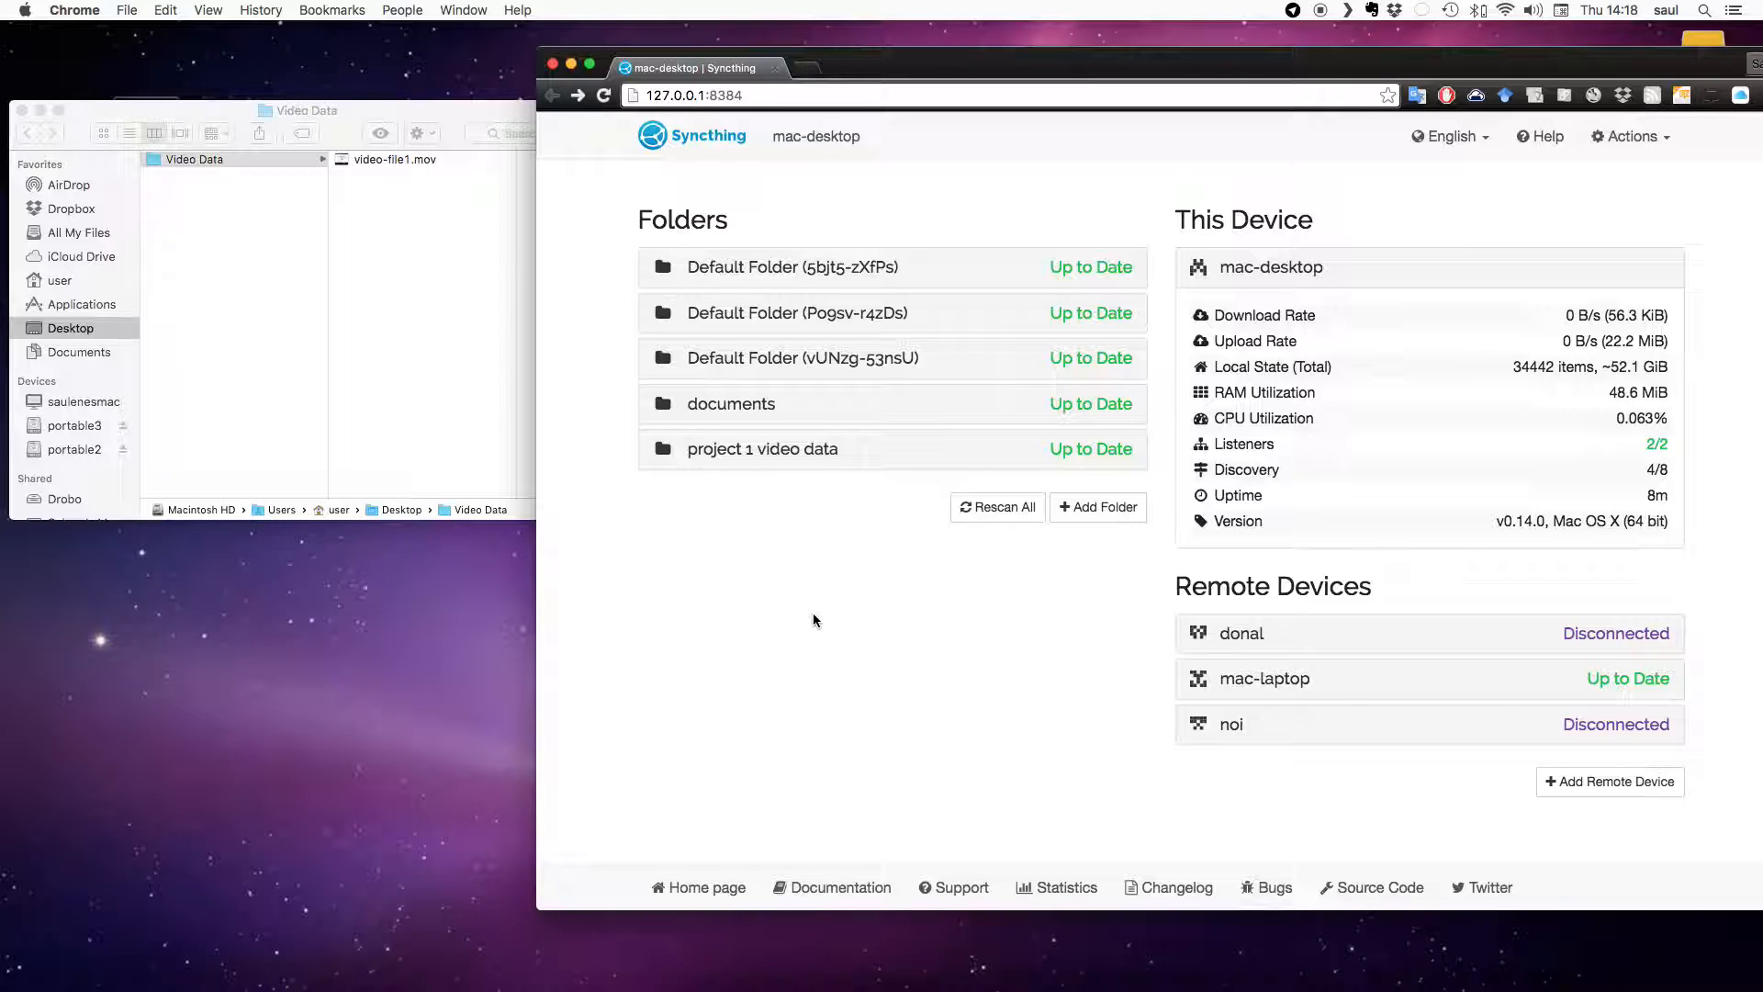
click(298, 110)
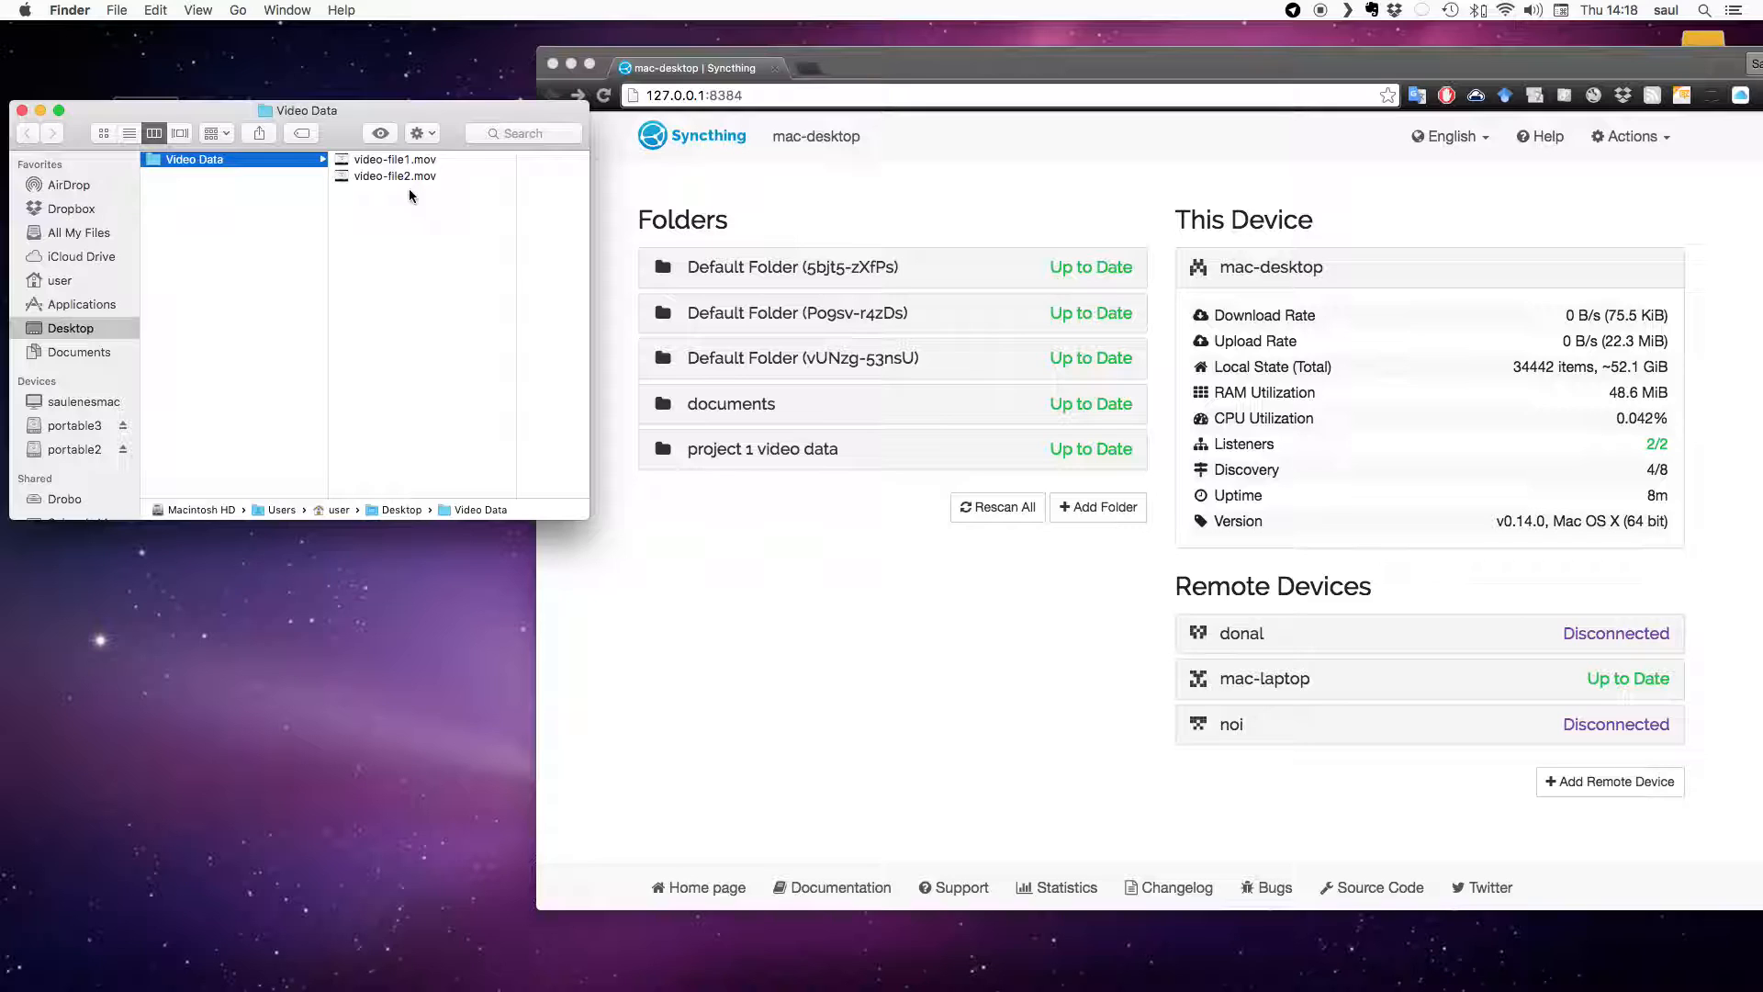
mouse_move(438, 124)
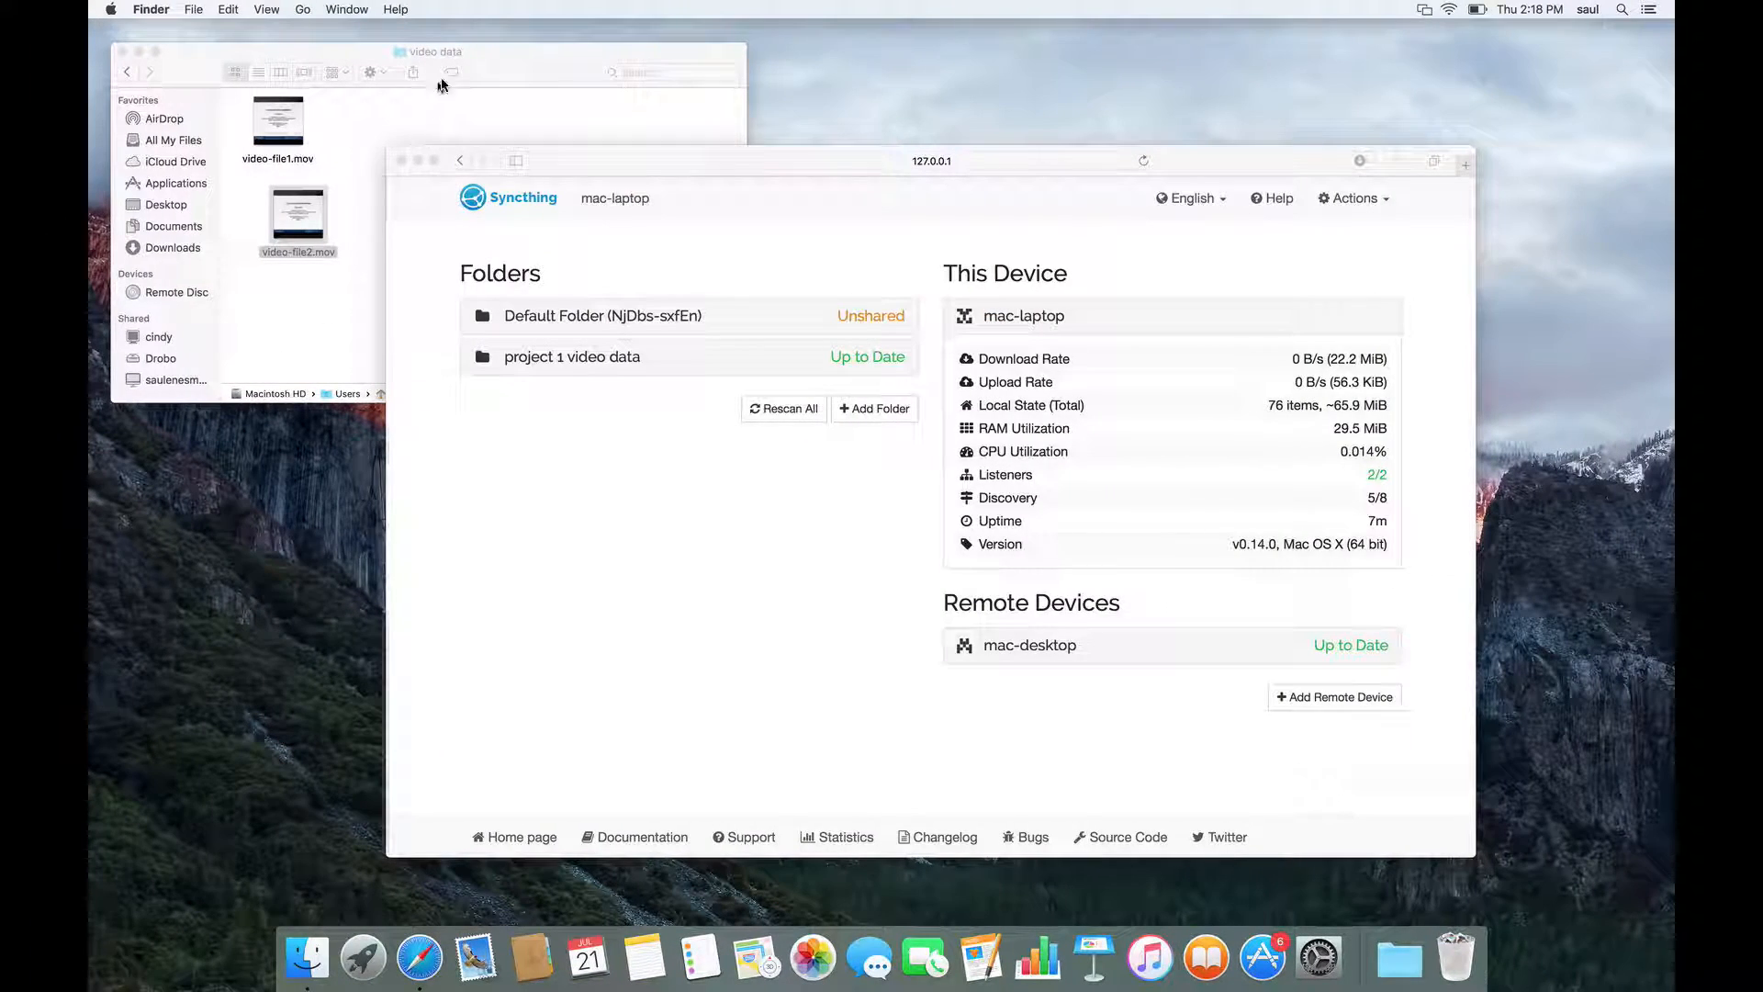
Bring the laptop's video data folder forward, showing video-file1.mov and video-file2.mov.
click(297, 220)
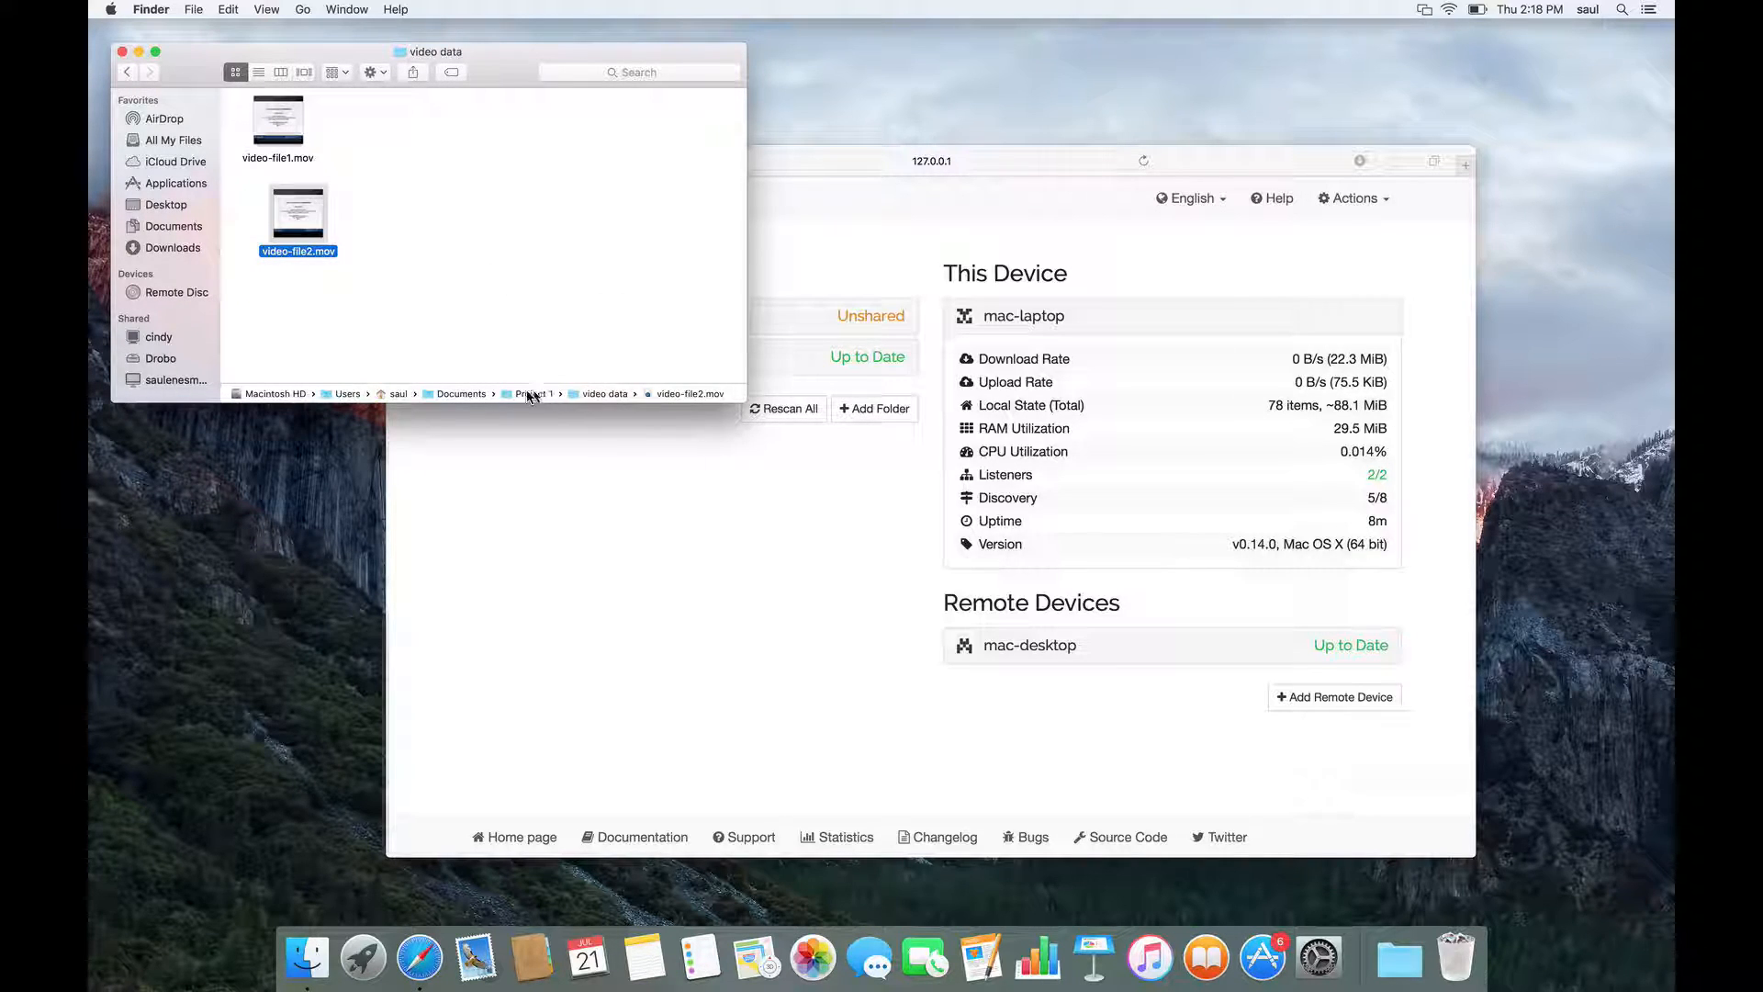